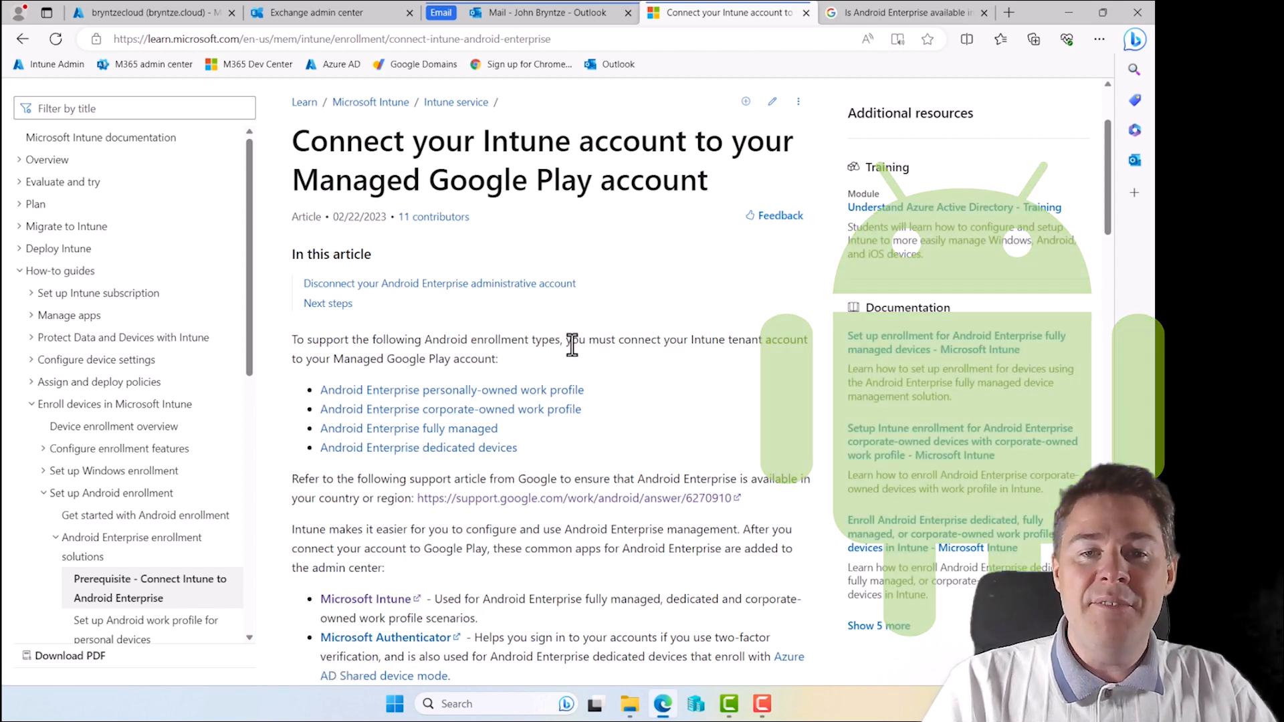
Switch to the Intune admin center and go to the Devices overview
{"action": "double_click", "coordinate": [575, 340]}
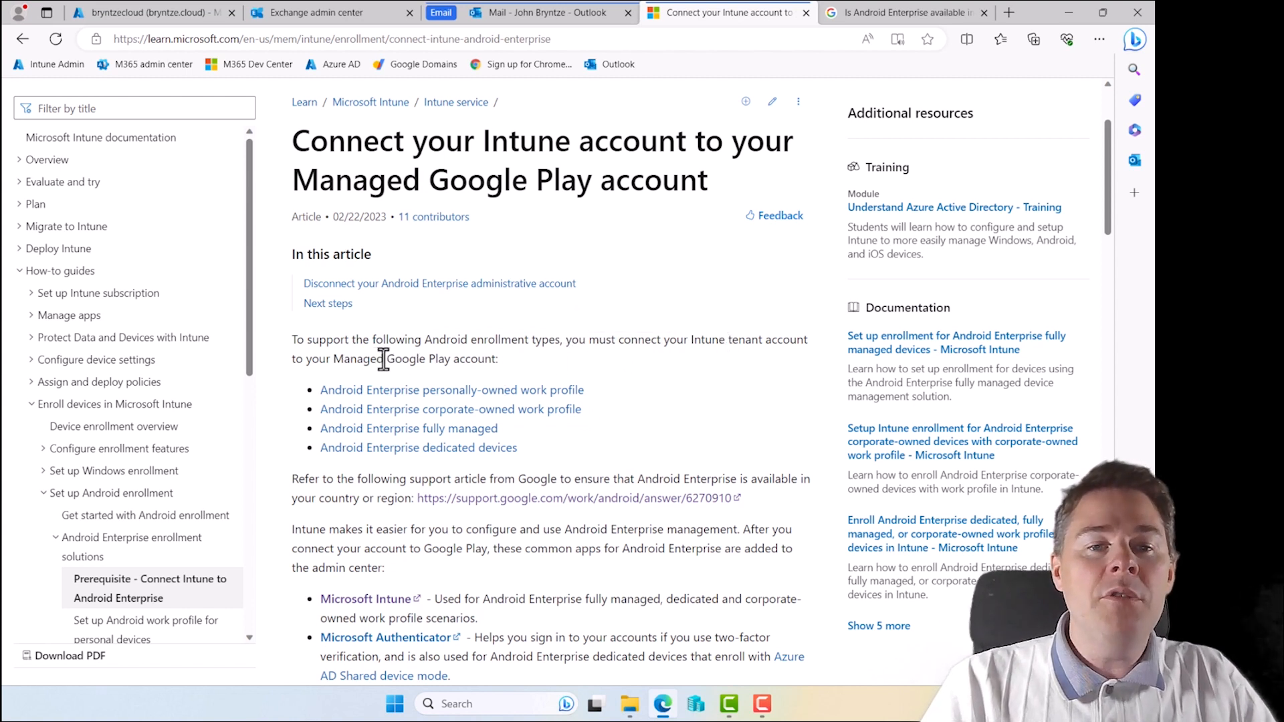
{"action": "double_click", "coordinate": [414, 359]}
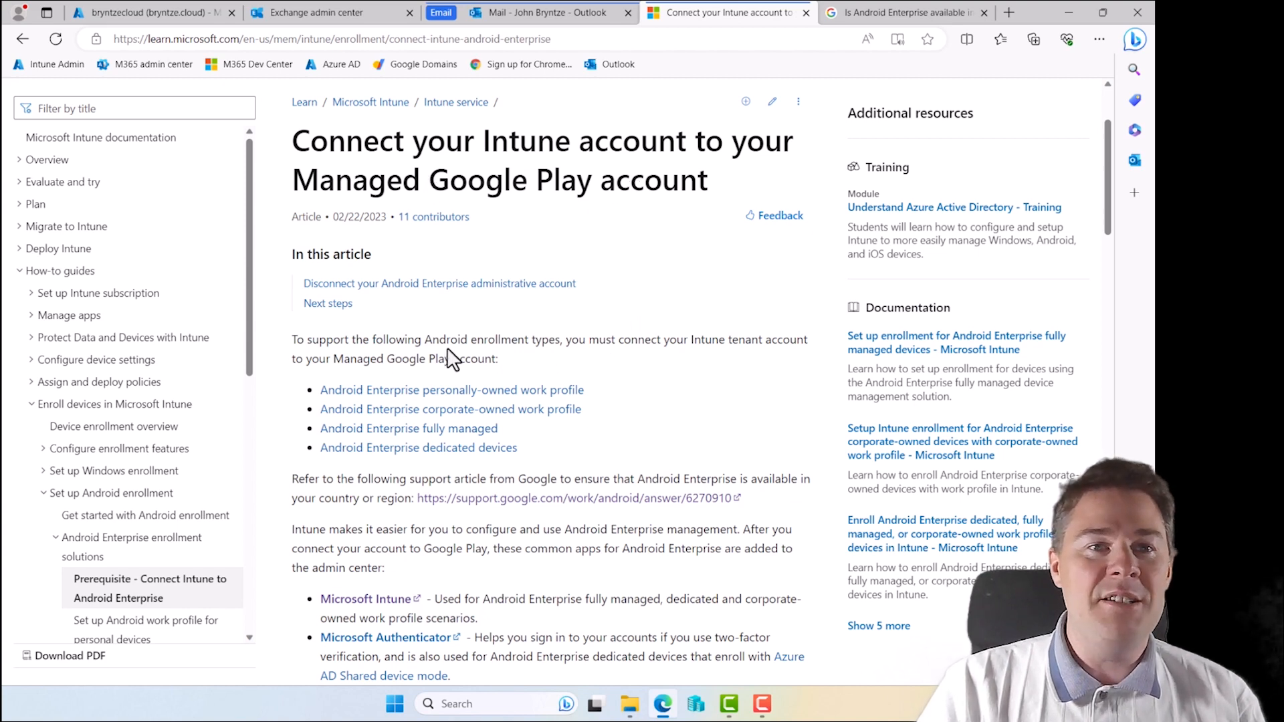
{"action": "left_click", "coordinate": [133, 12]}
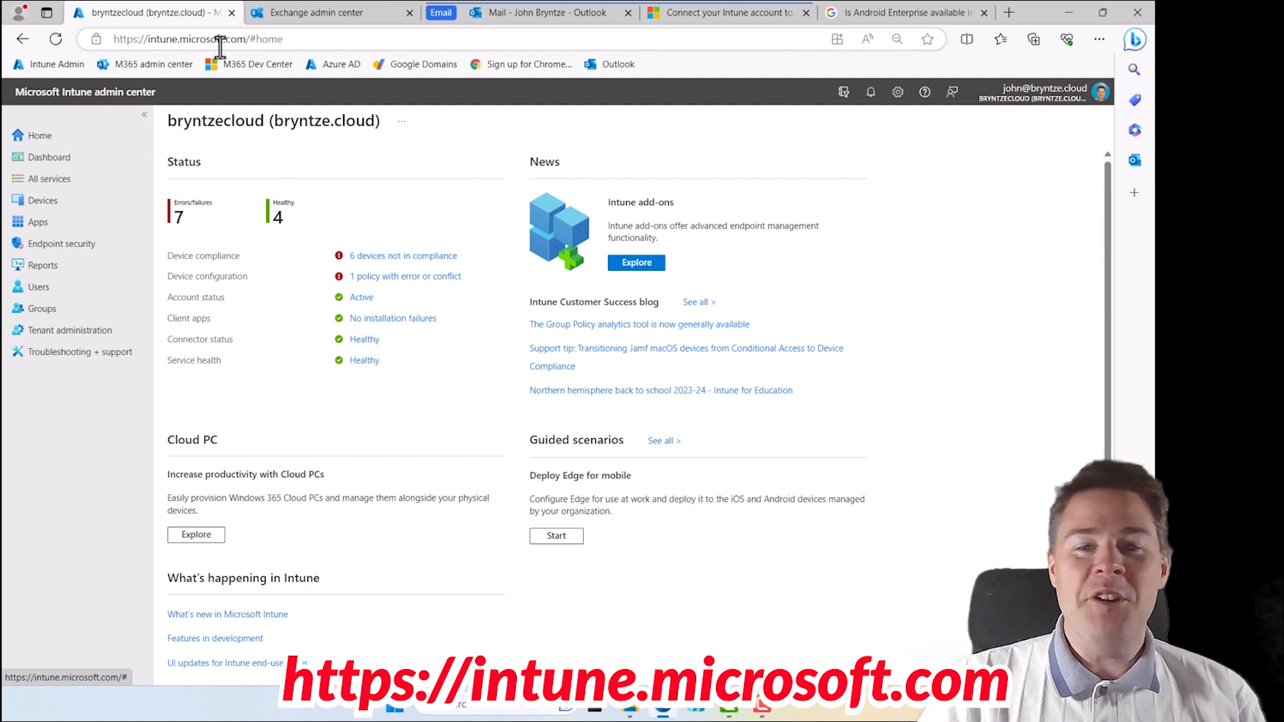
{"action": "mouse_move", "coordinate": [37, 212]}
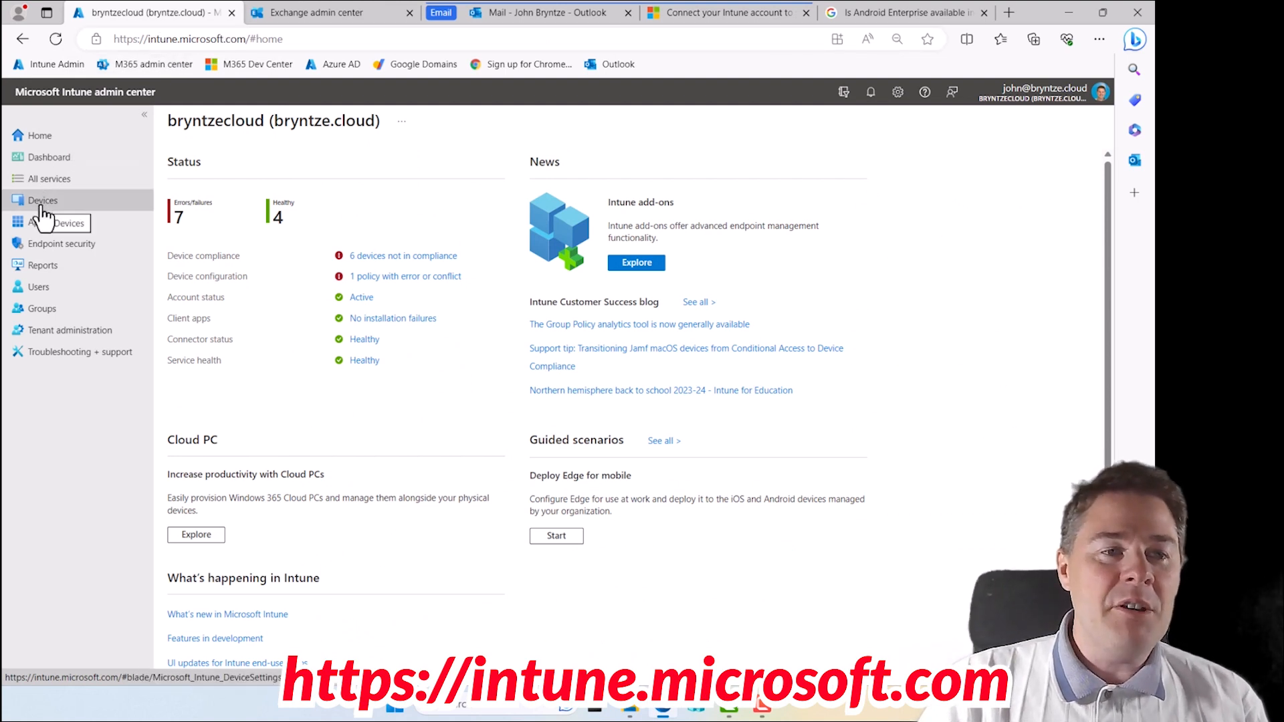
{"action": "left_click", "coordinate": [41, 201]}
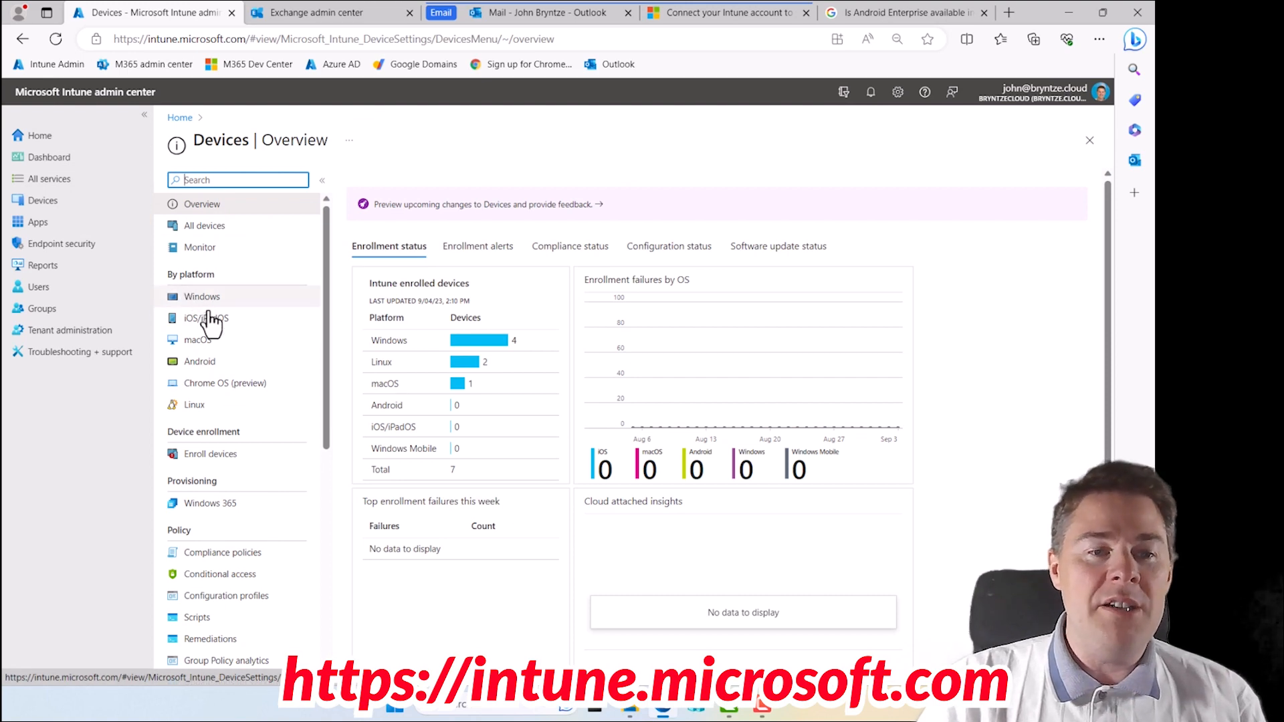
{"action": "mouse_move", "coordinate": [209, 408]}
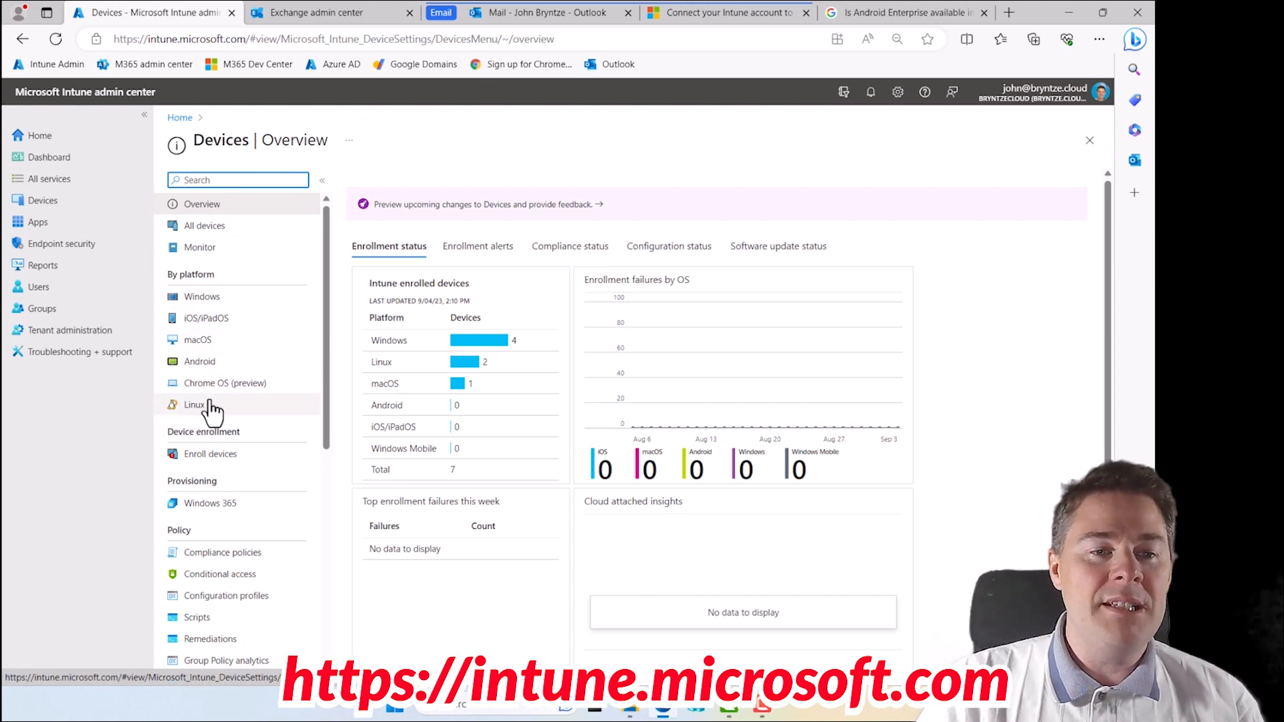
{"action": "mouse_move", "coordinate": [196, 372]}
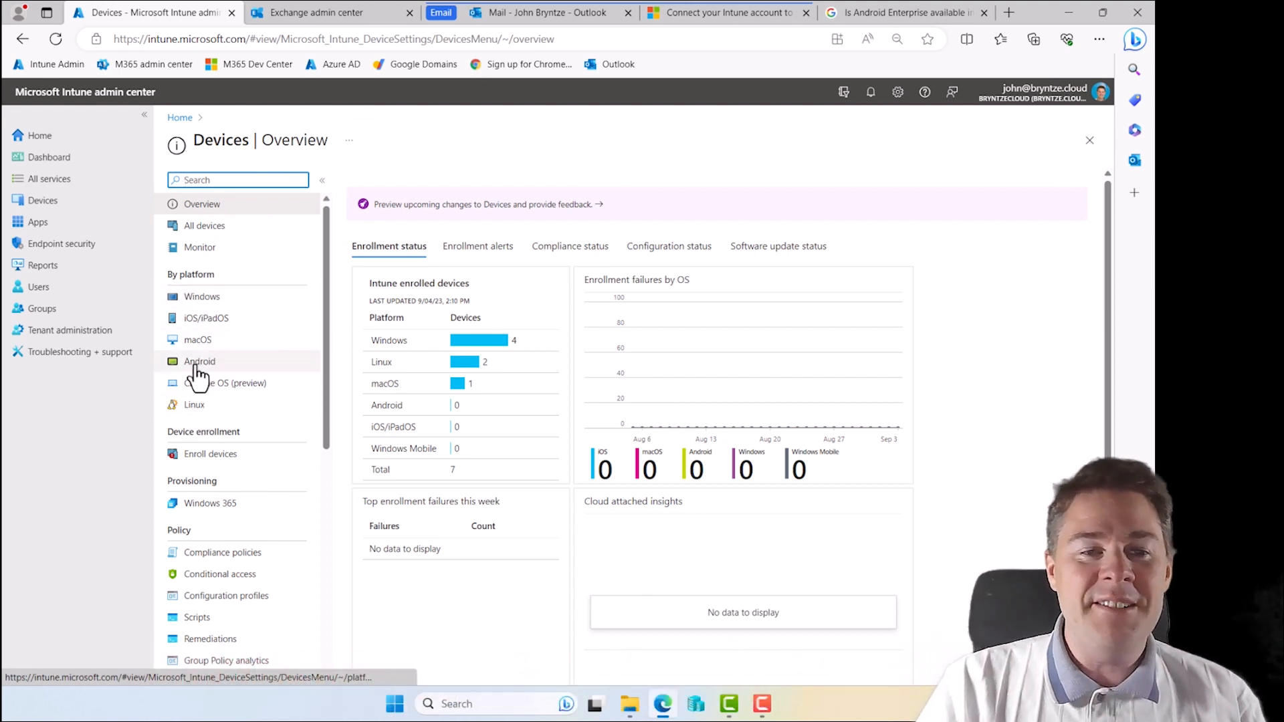
Reach the Android enrollment page and review the greyed-out enrollment profiles
{"action": "left_click", "coordinate": [199, 361]}
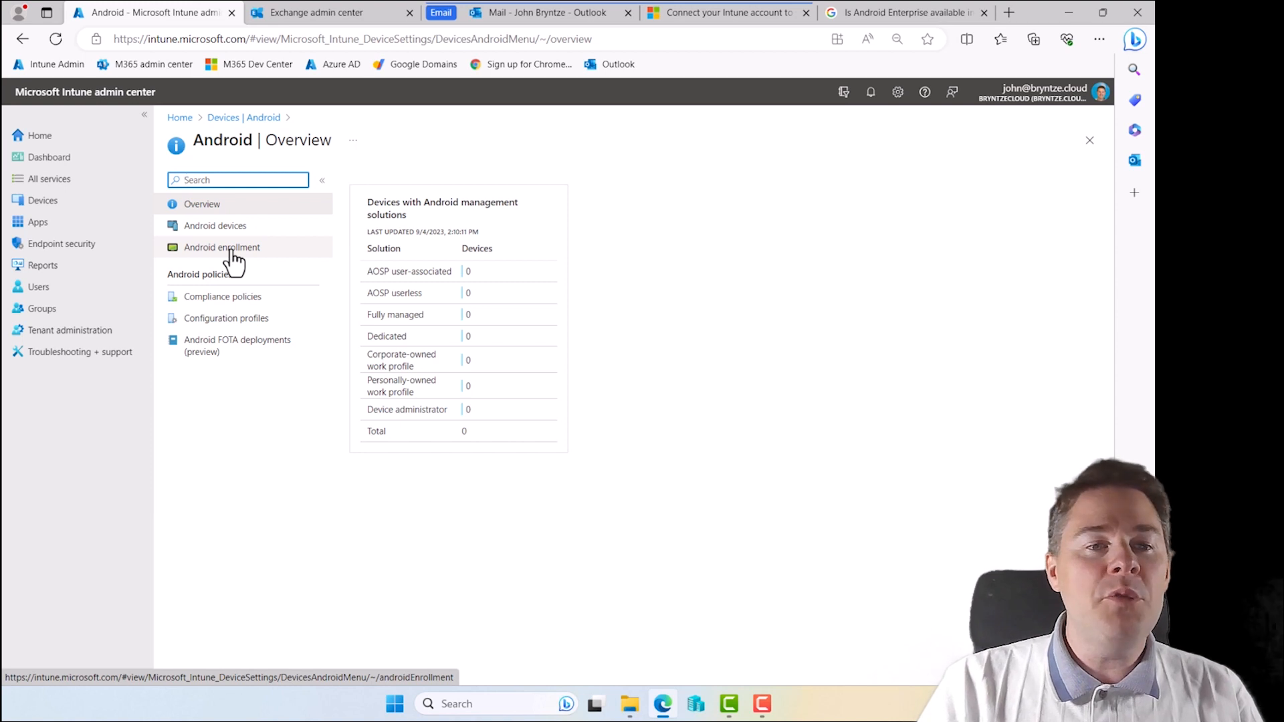
{"action": "left_click", "coordinate": [222, 247]}
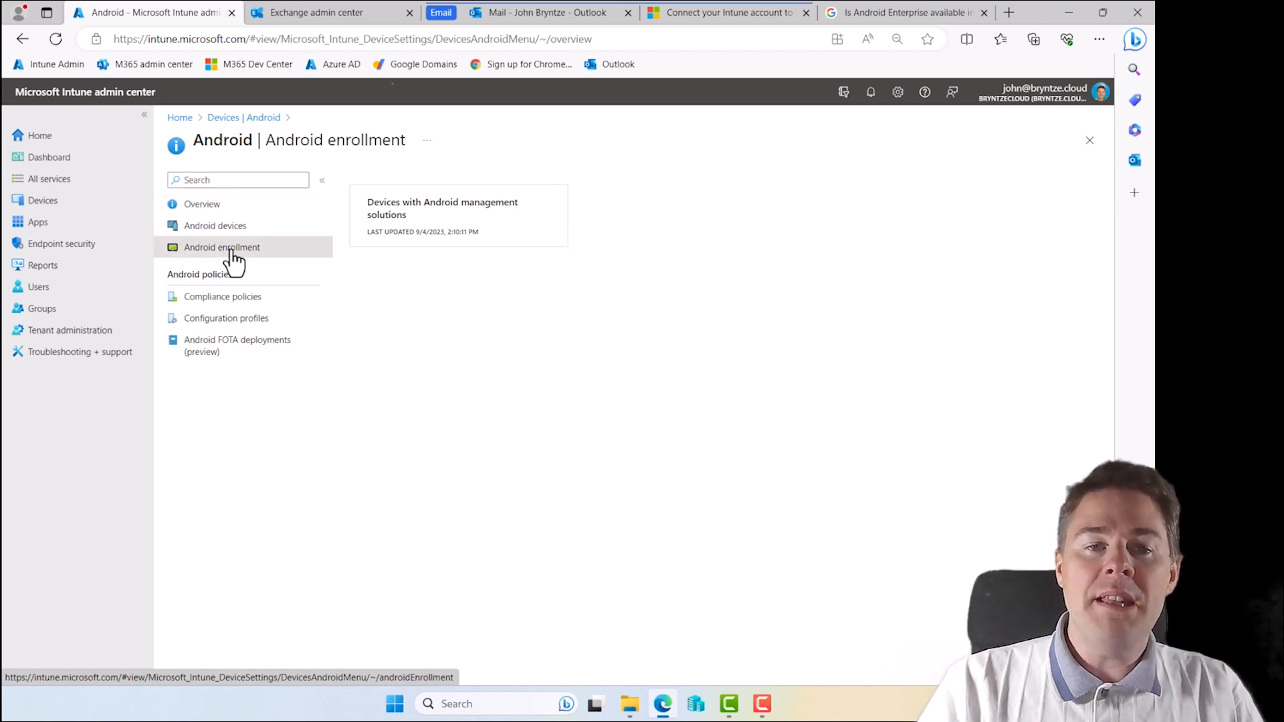
{"action": "left_click", "coordinate": [222, 246]}
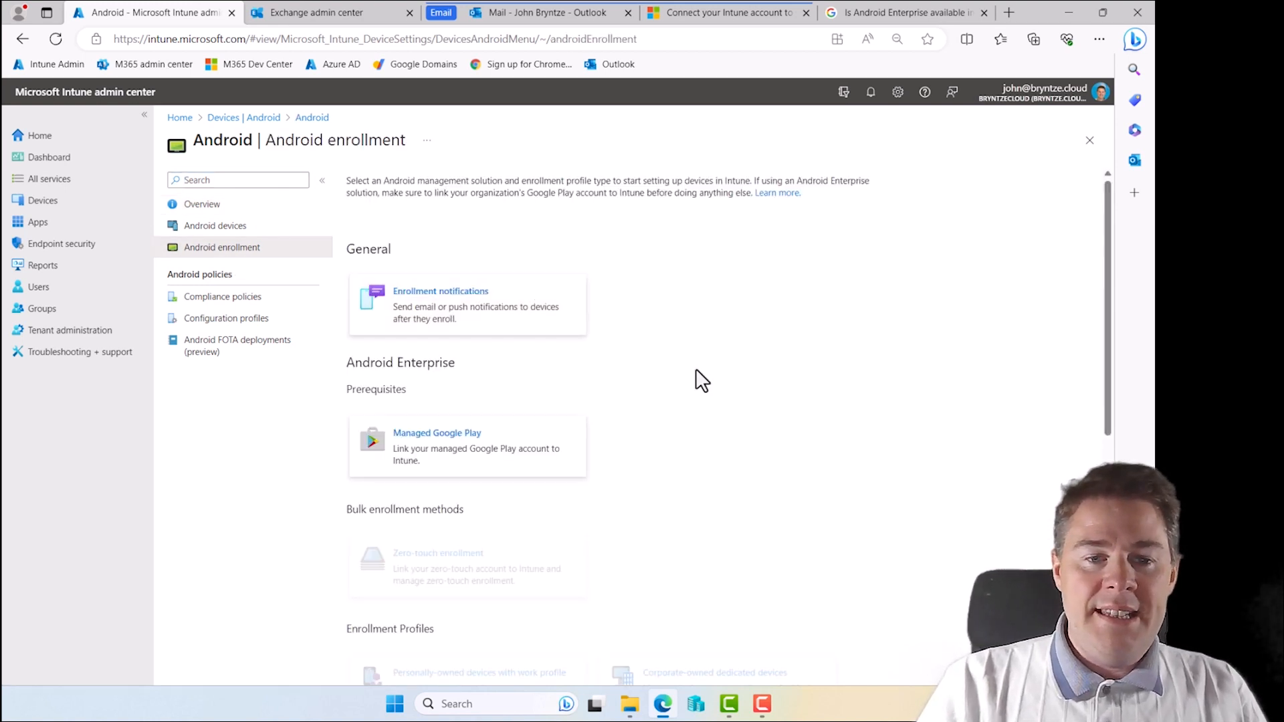
{"action": "scroll", "scroll_direction": "down", "scroll_amount": 3}
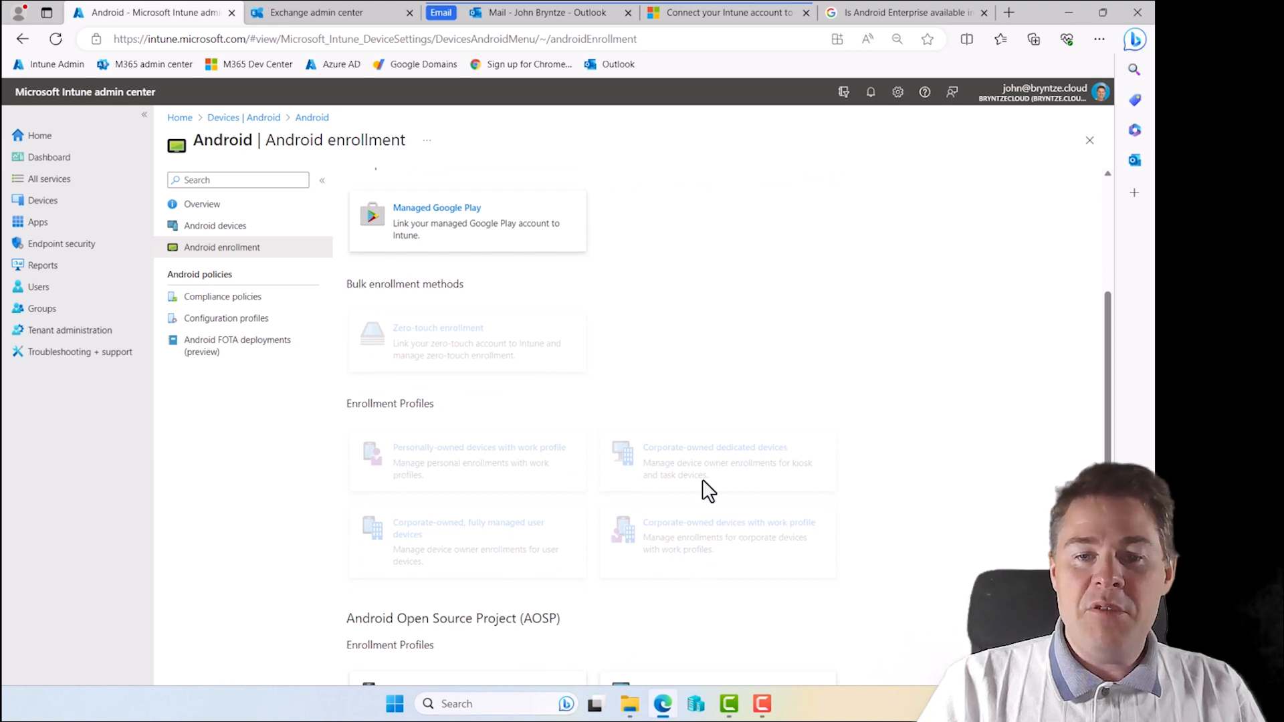
{"action": "mouse_move", "coordinate": [502, 450]}
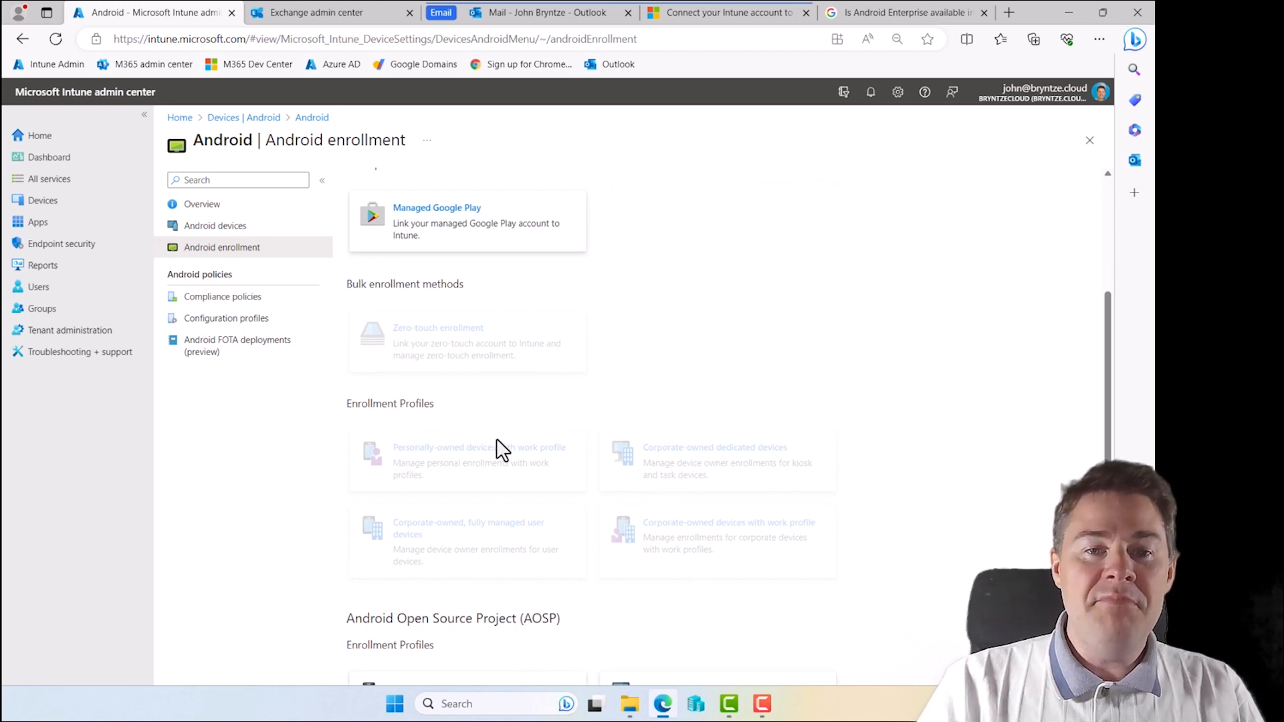
{"action": "mouse_move", "coordinate": [527, 511]}
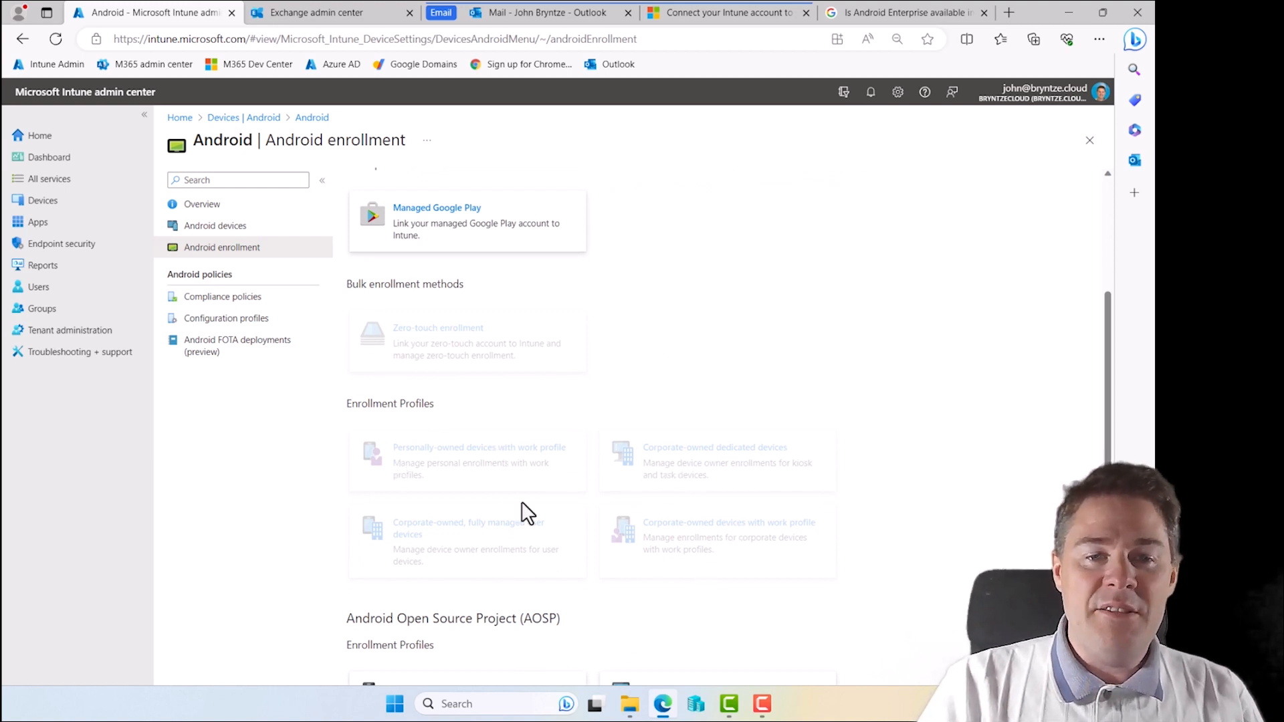
{"action": "mouse_move", "coordinate": [861, 315]}
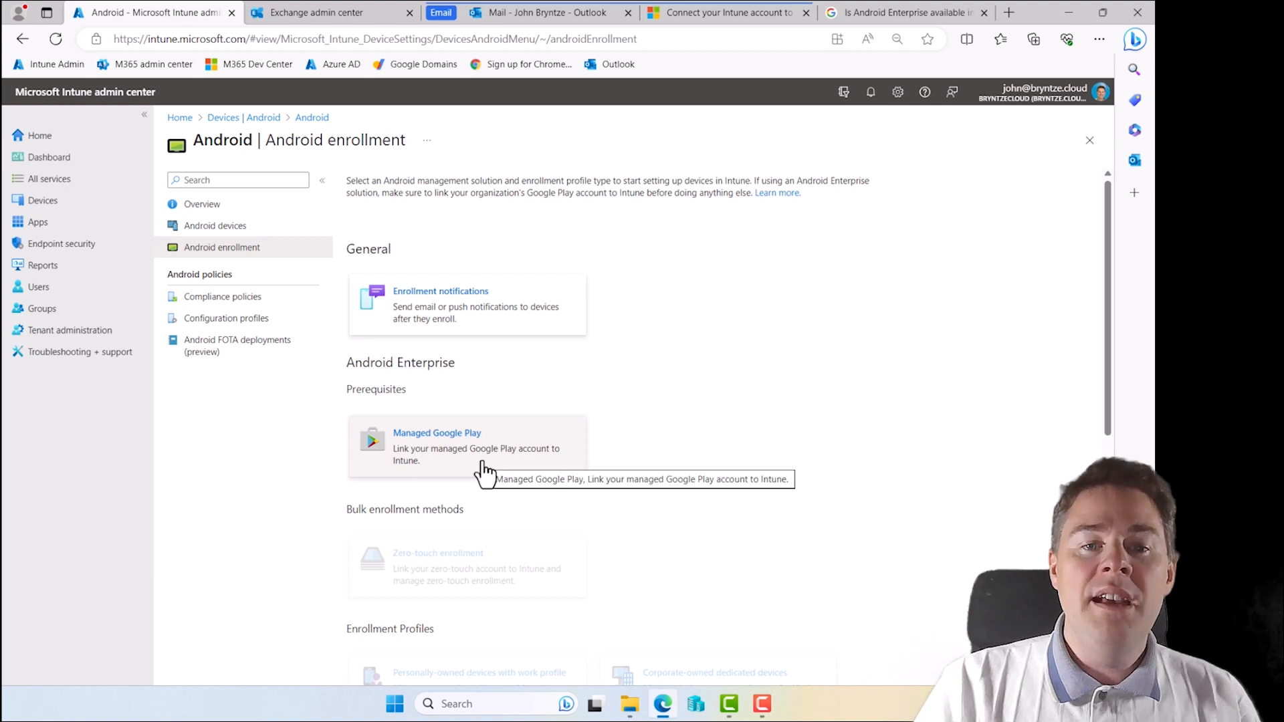
{"action": "mouse_move", "coordinate": [485, 482]}
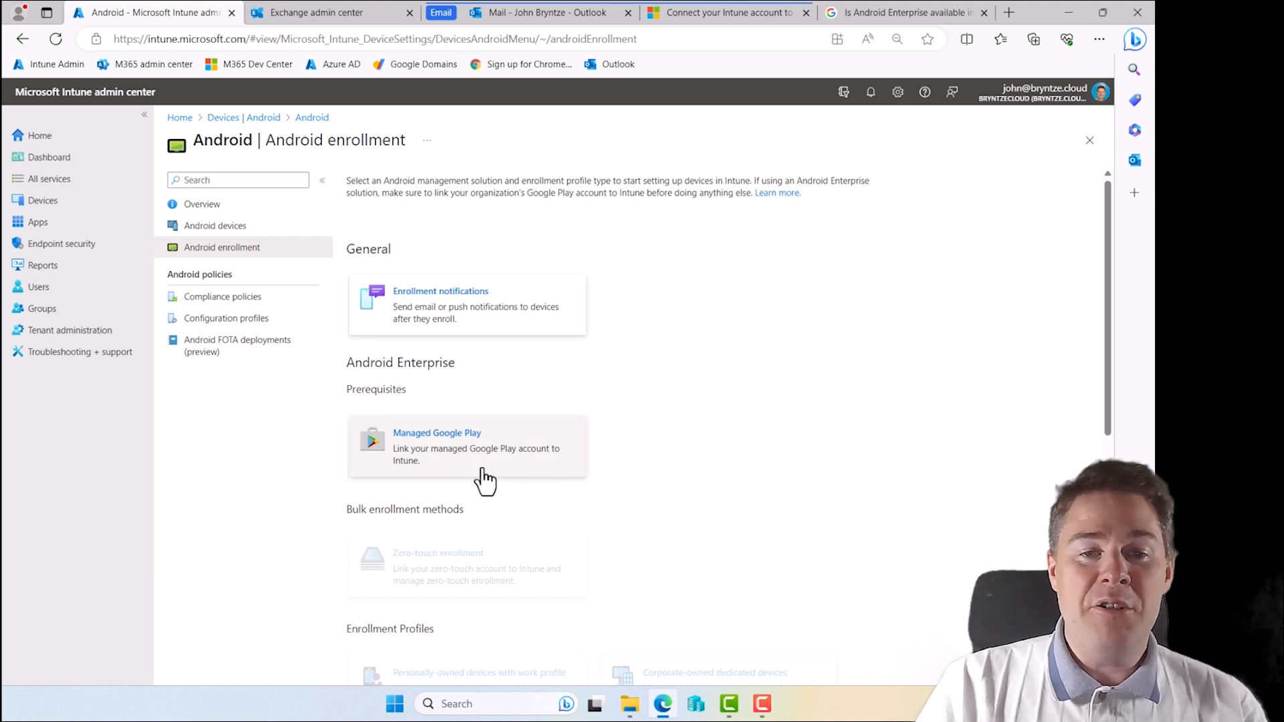
{"action": "mouse_move", "coordinate": [514, 469]}
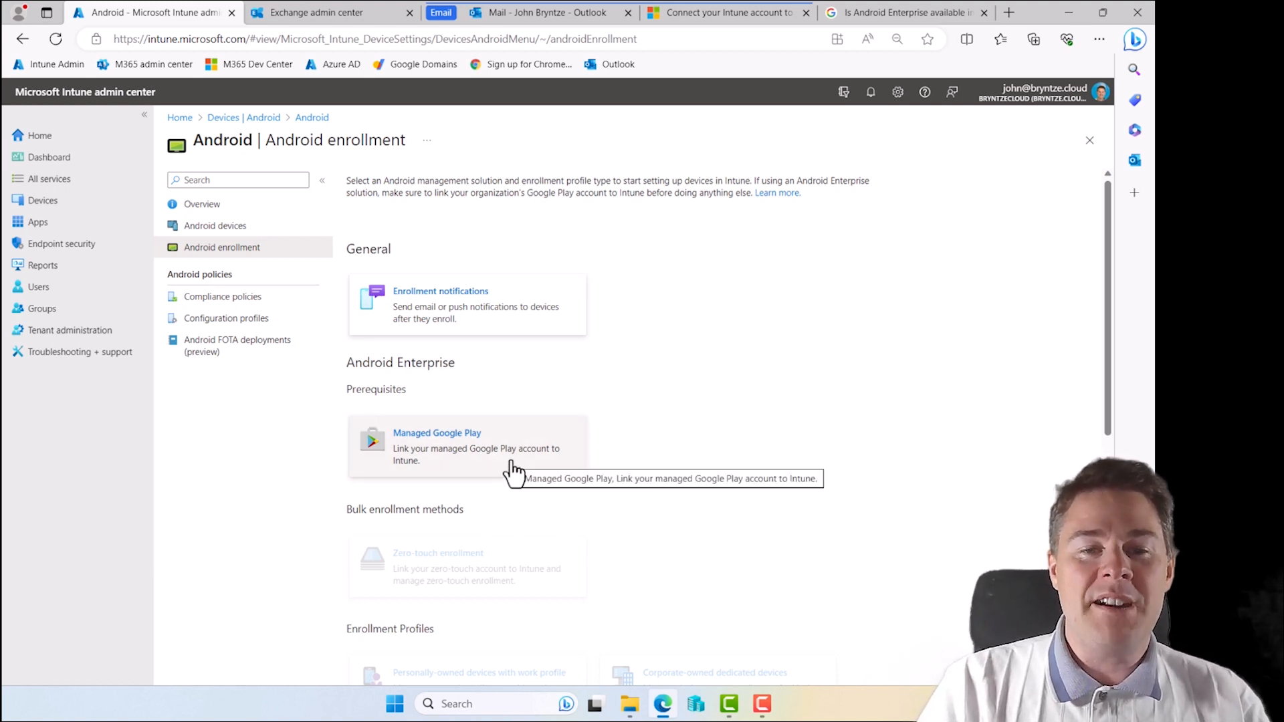
{"action": "mouse_move", "coordinate": [1116, 91]}
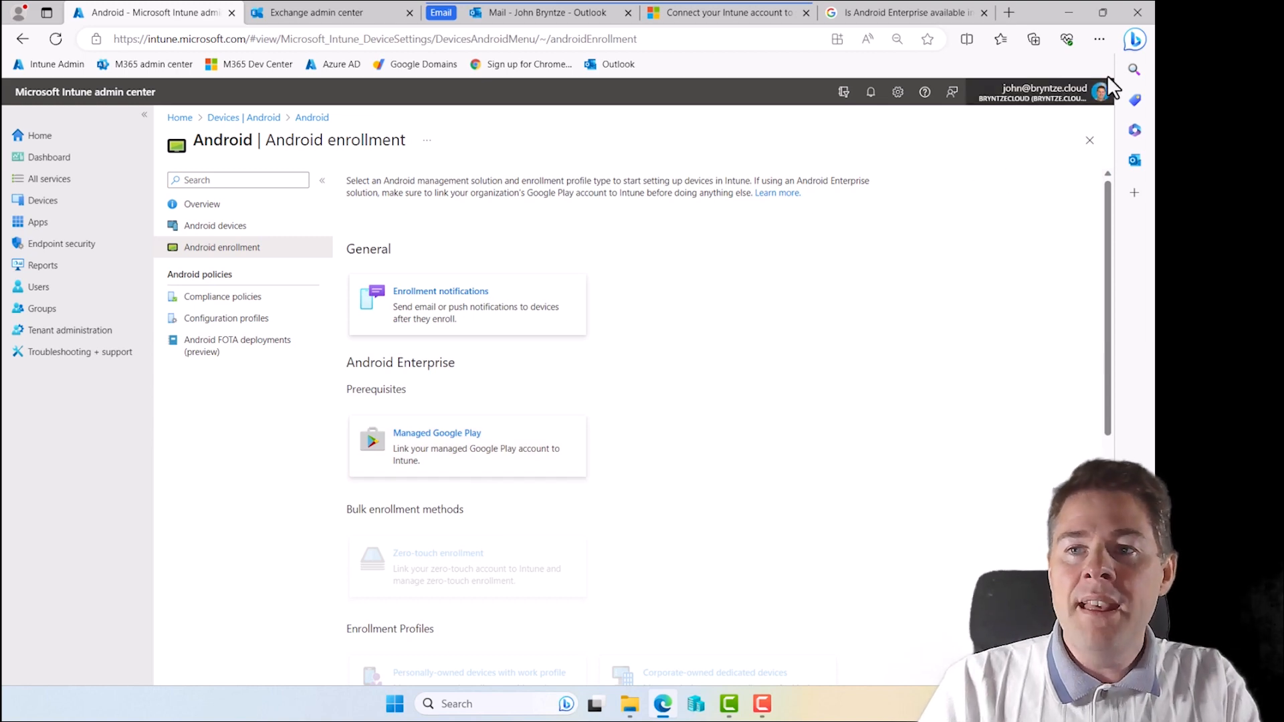
{"action": "left_click", "coordinate": [1100, 38]}
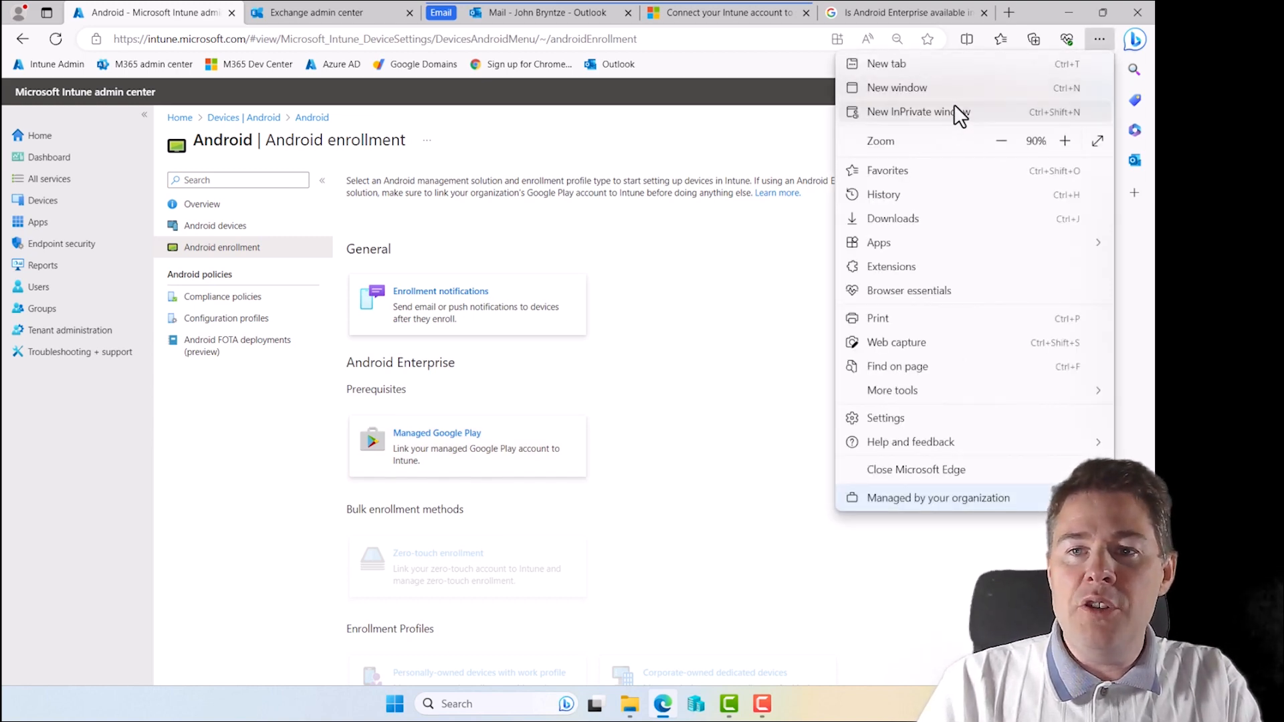
{"action": "left_click", "coordinate": [918, 112]}
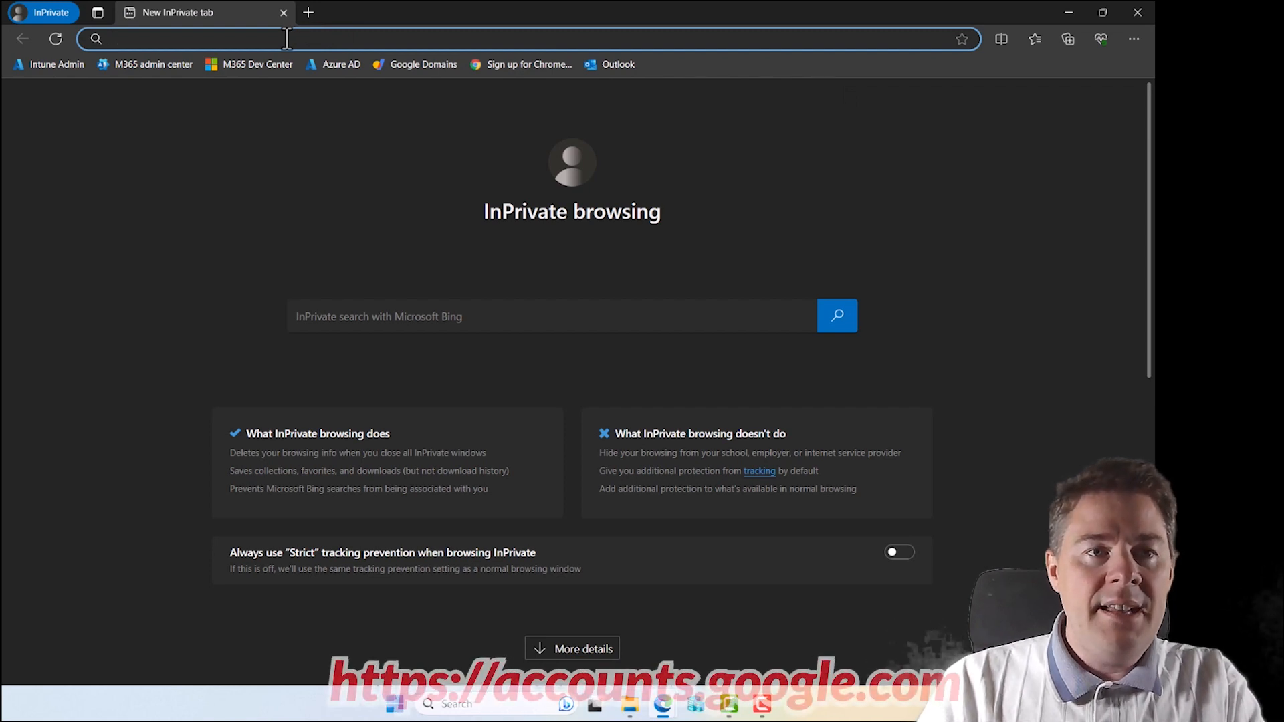
{"action": "type", "text": "https://accounts.google.com"}
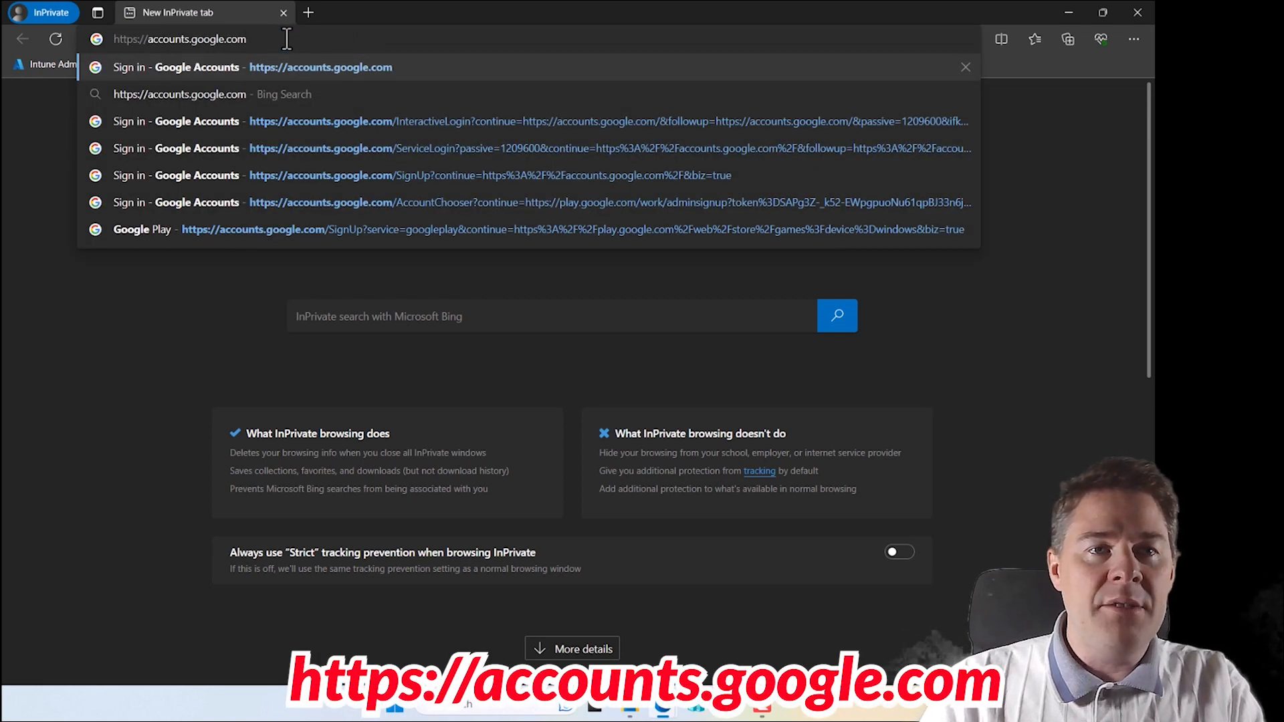
{"action": "key", "text": "Enter"}
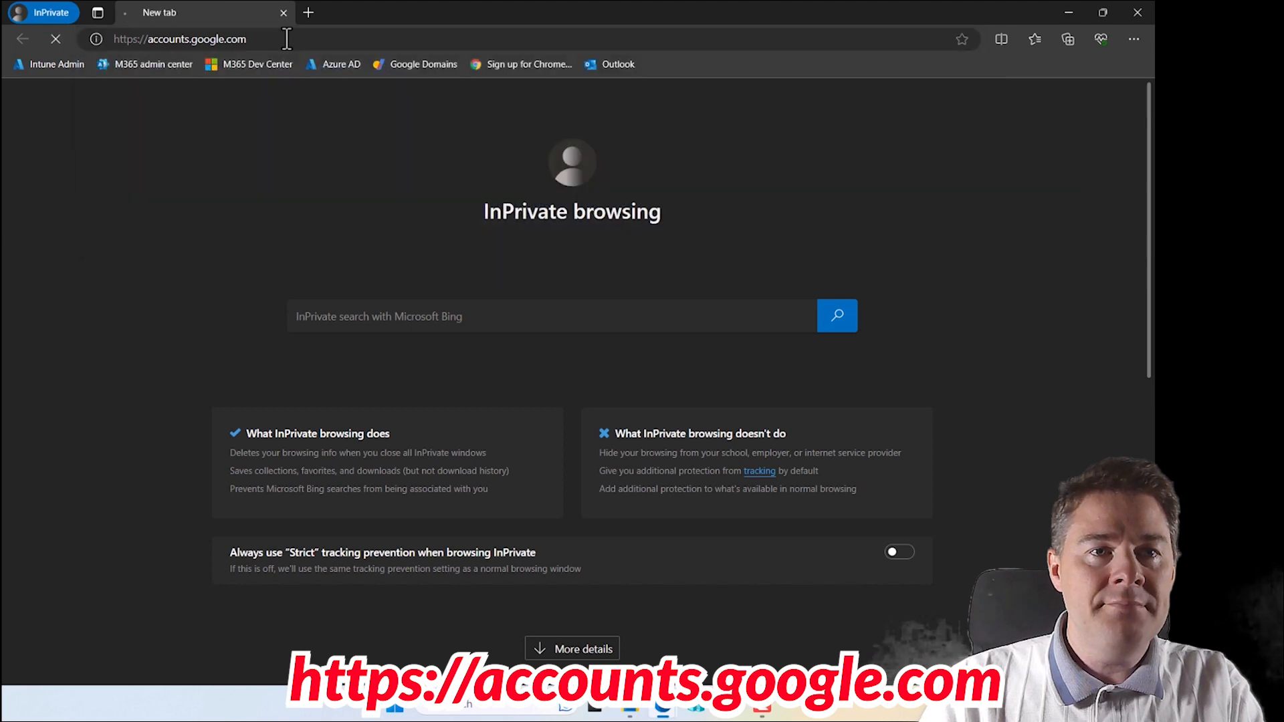
{"action": "key", "text": "Enter"}
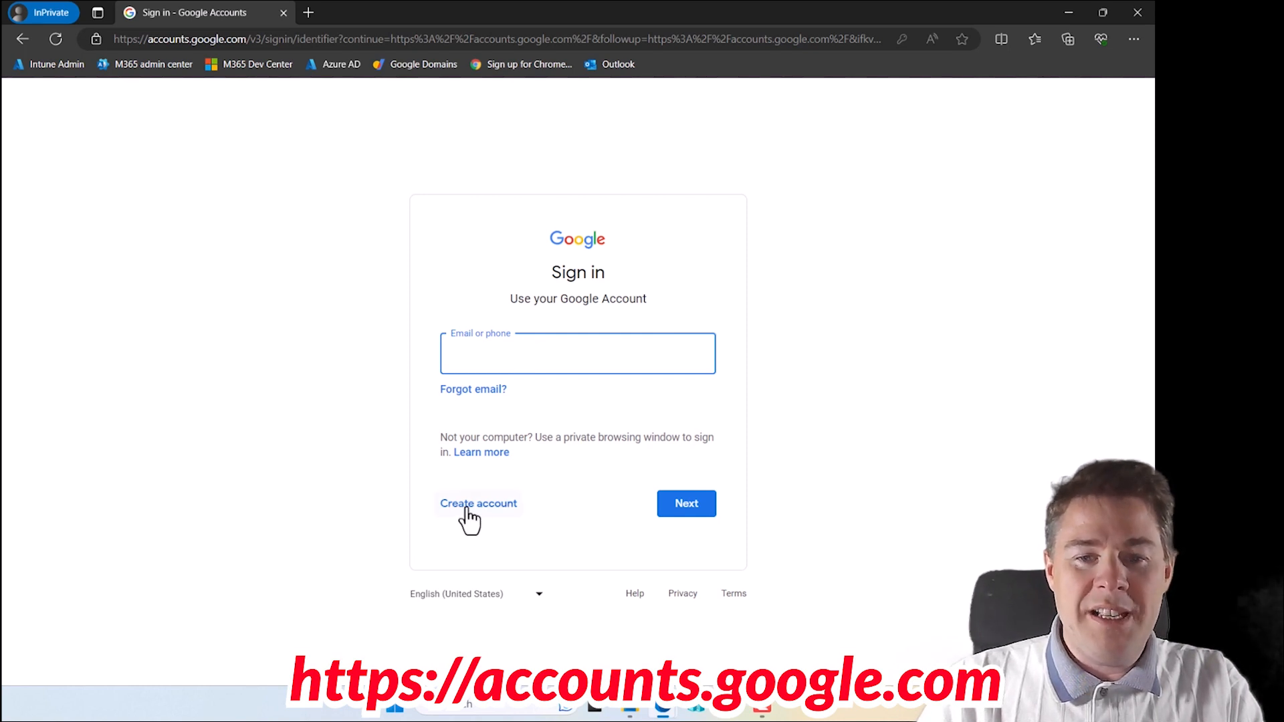
Start a work/business Google account in English and submit the name
{"action": "left_click", "coordinate": [479, 504]}
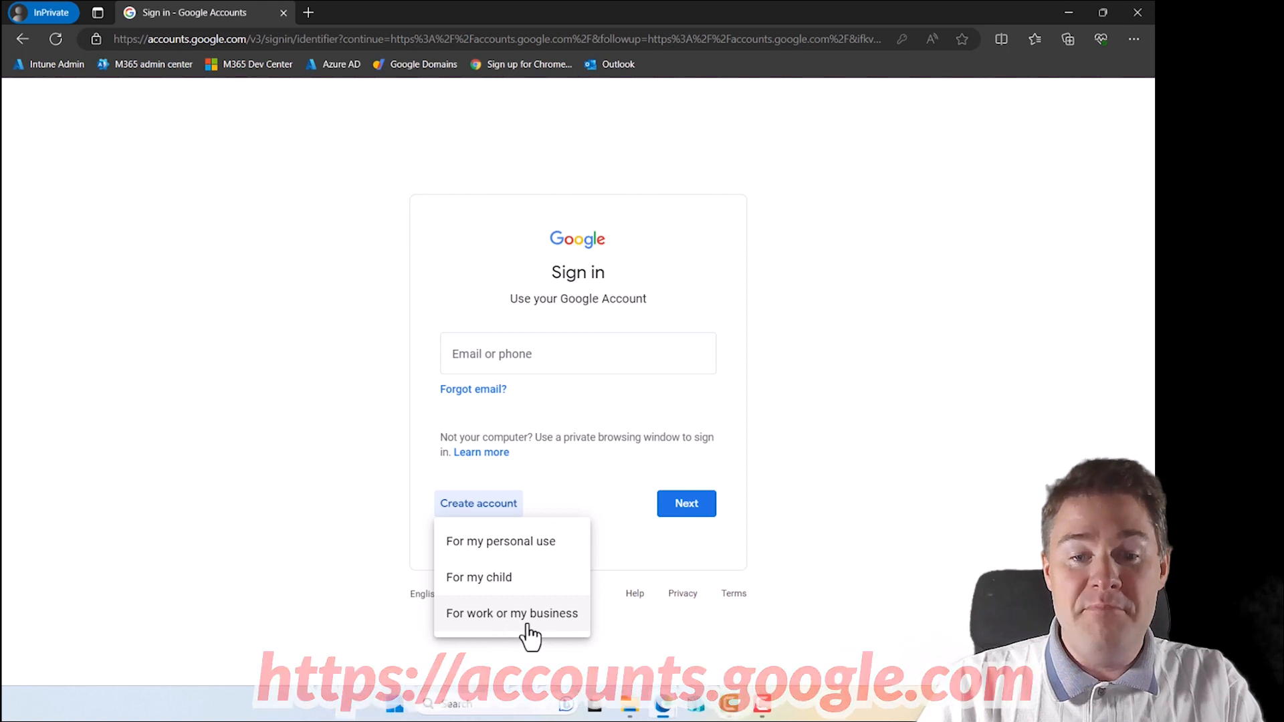
{"action": "left_click", "coordinate": [511, 613]}
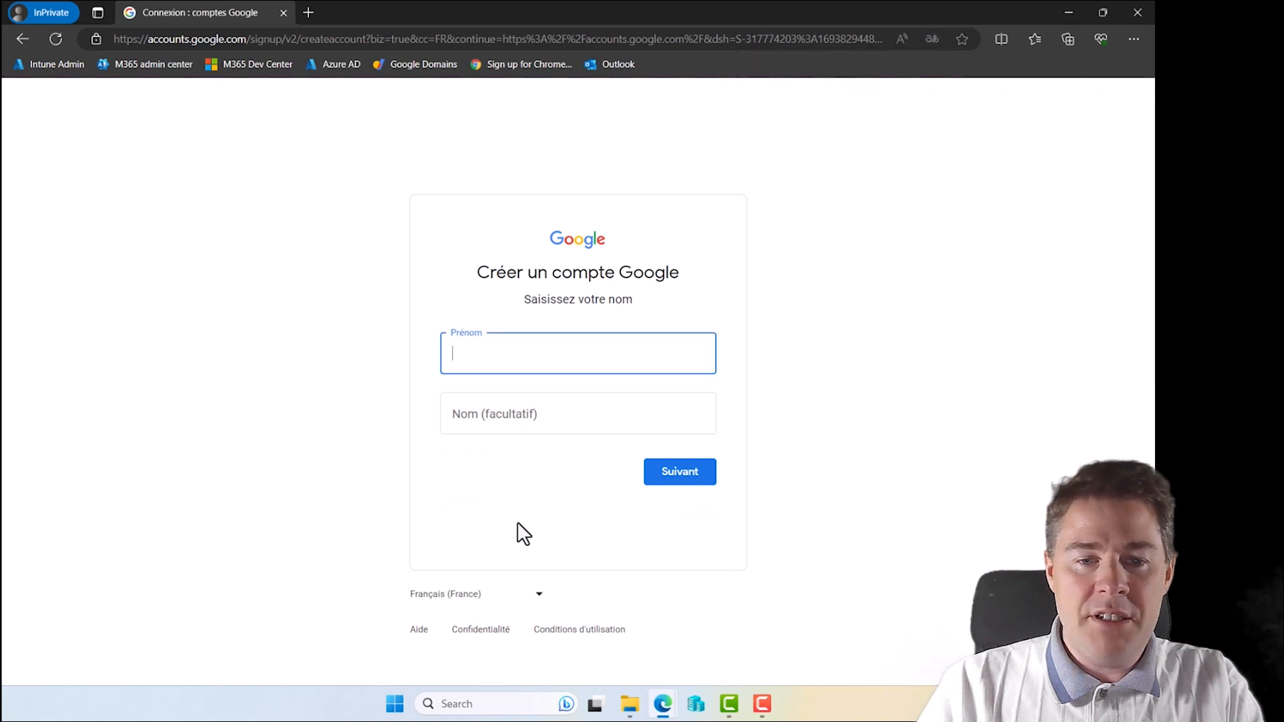
{"action": "left_click", "coordinate": [477, 594]}
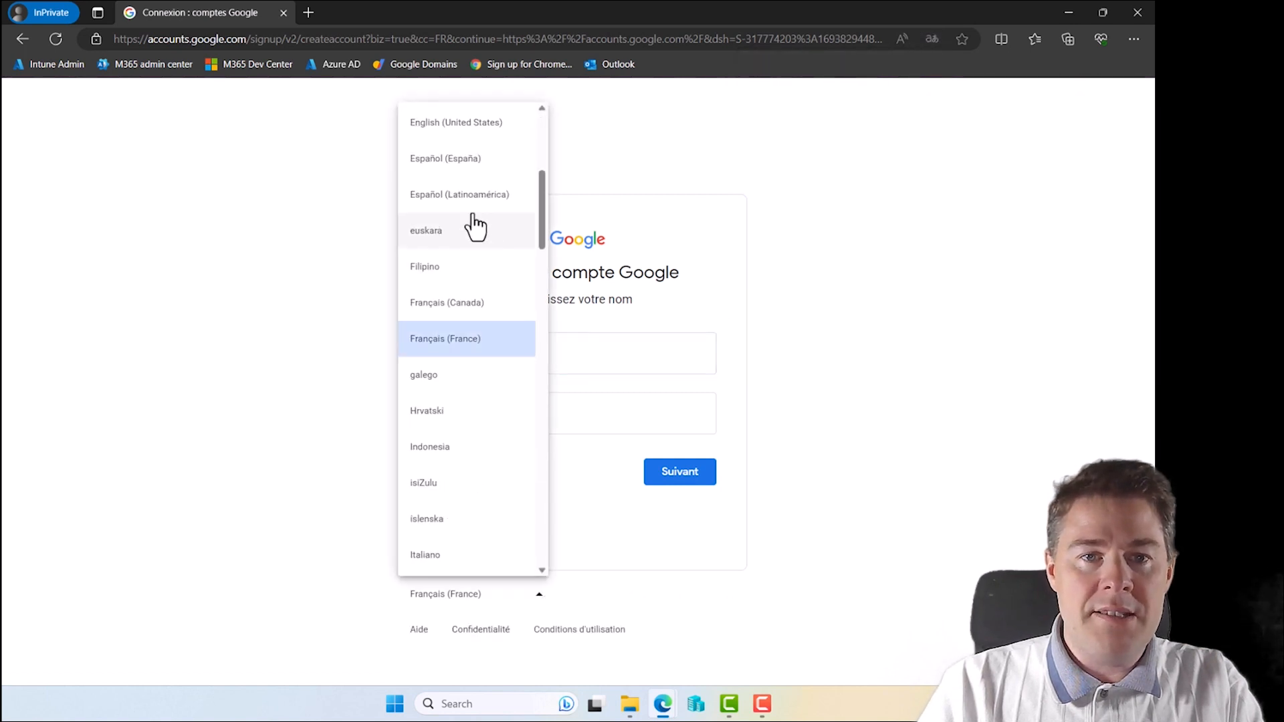
{"action": "left_click", "coordinate": [455, 122]}
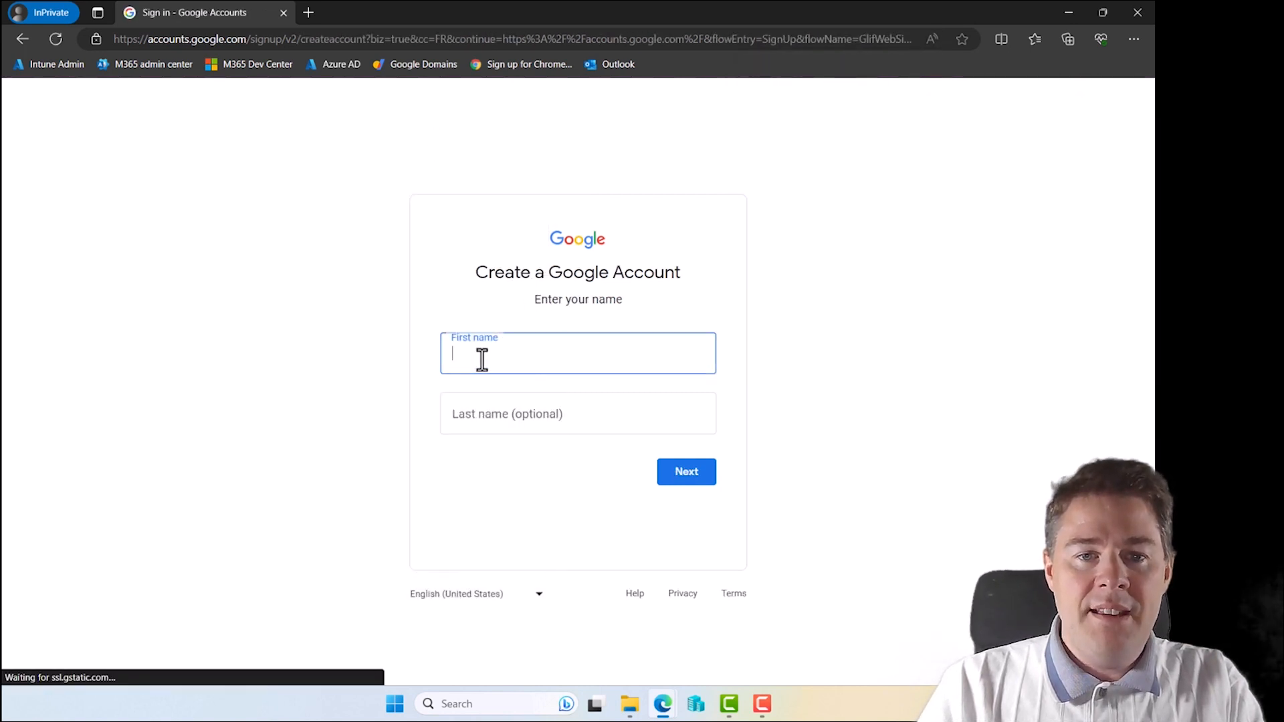
{"action": "type", "text": "JOh"}
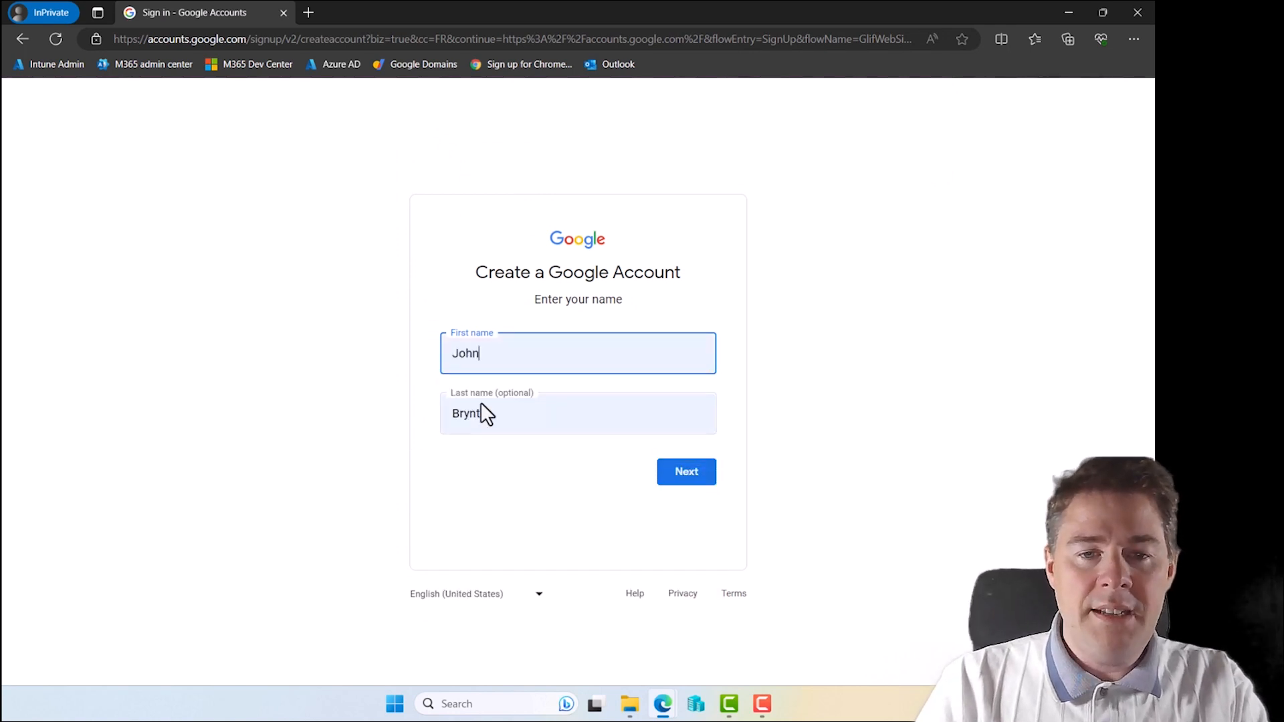
{"action": "left_click", "coordinate": [686, 472]}
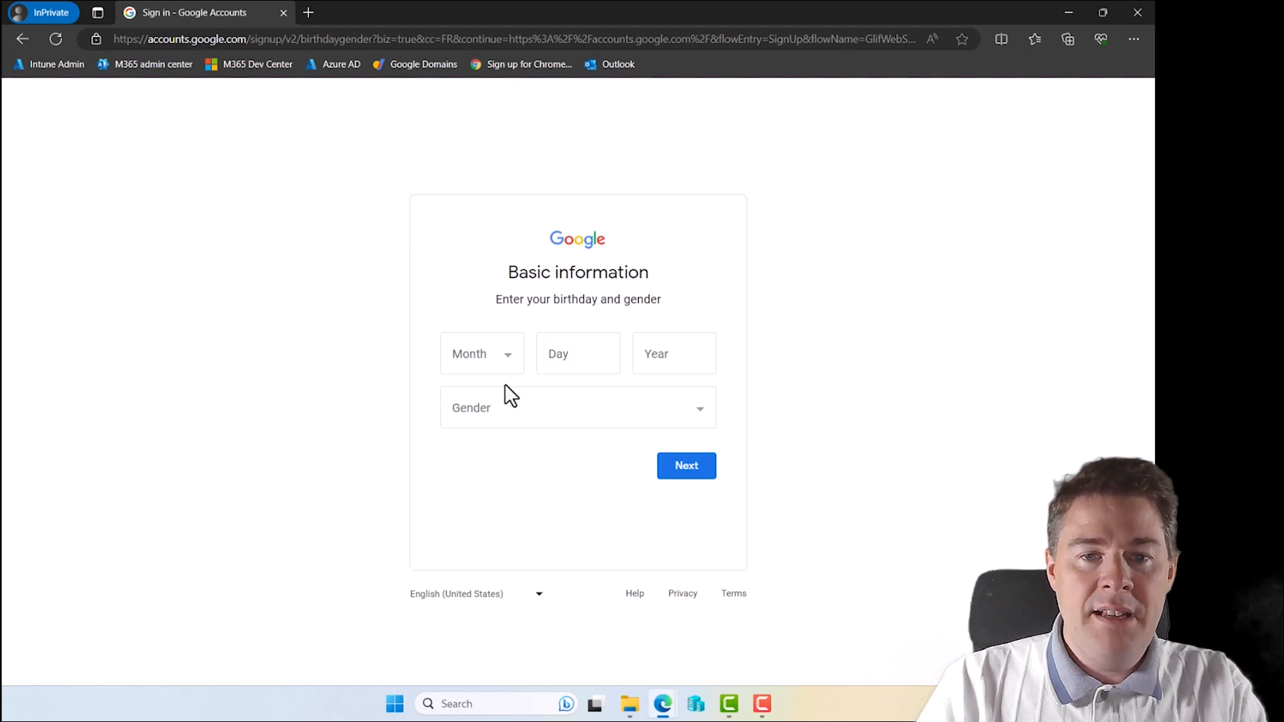
Enter the birthday with gender Male and choose to use an existing email address
{"action": "left_click", "coordinate": [482, 353]}
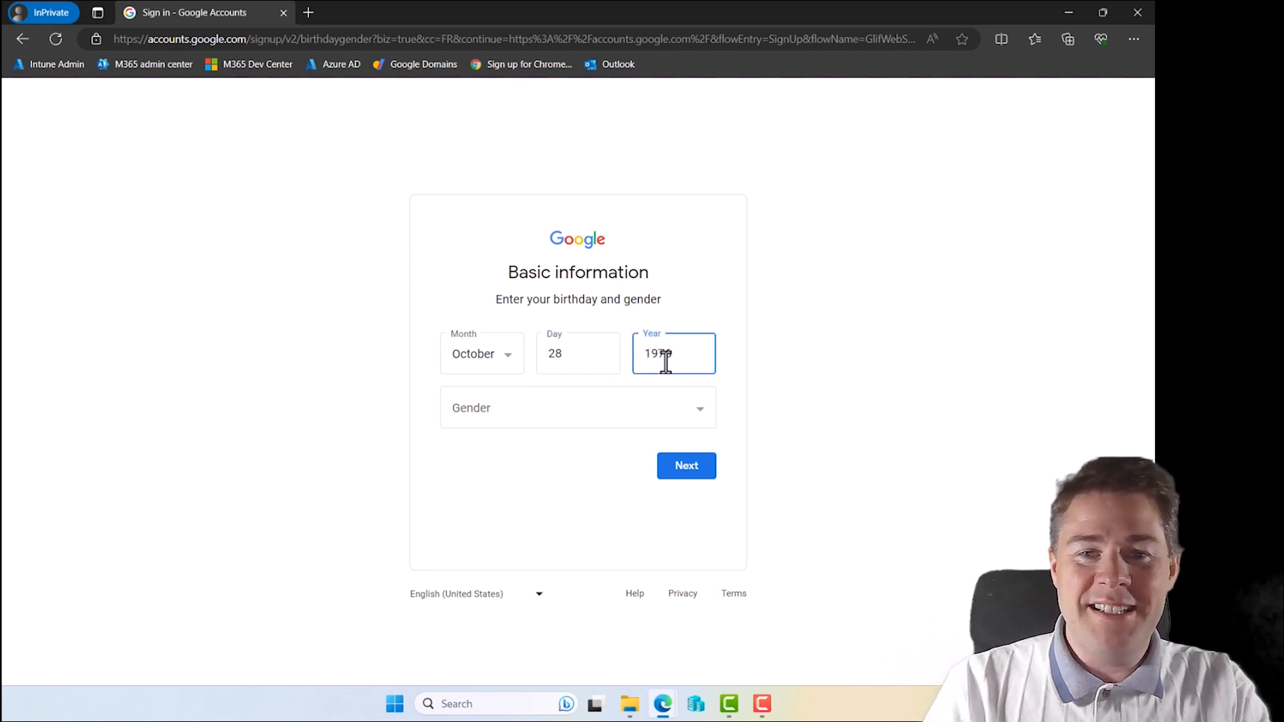
{"action": "left_click", "coordinate": [578, 407]}
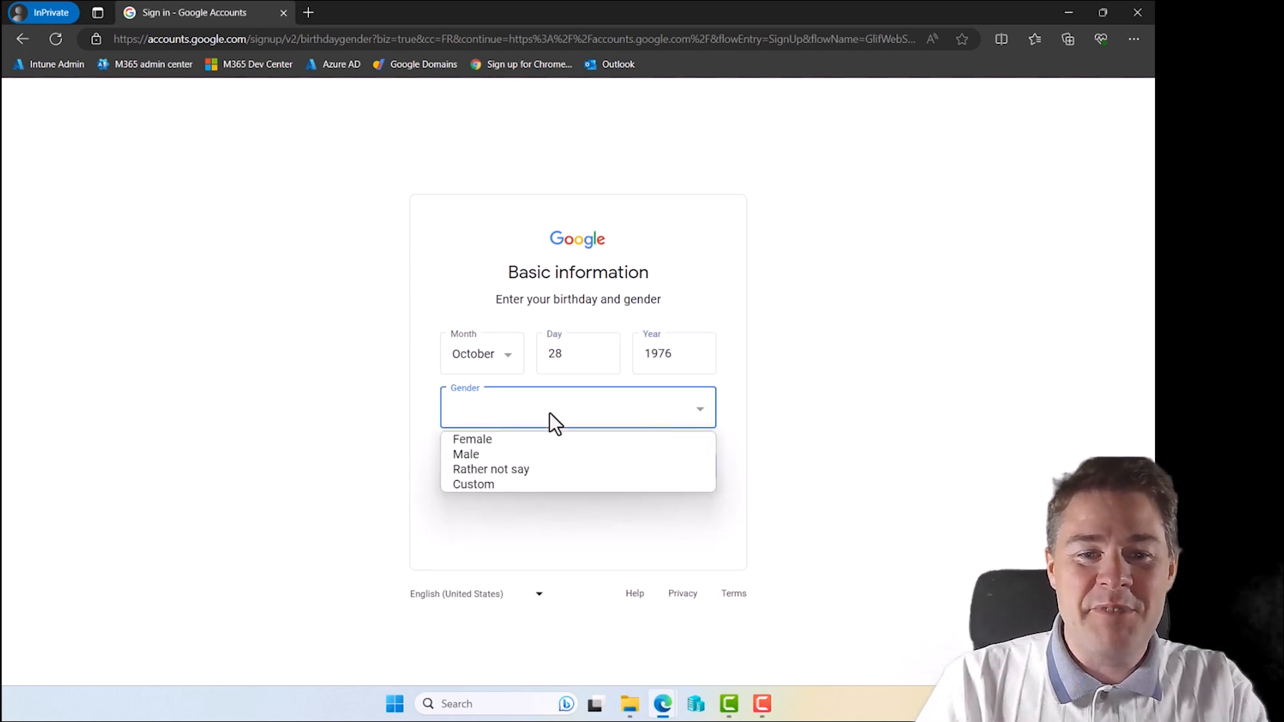
{"action": "left_click", "coordinate": [465, 455]}
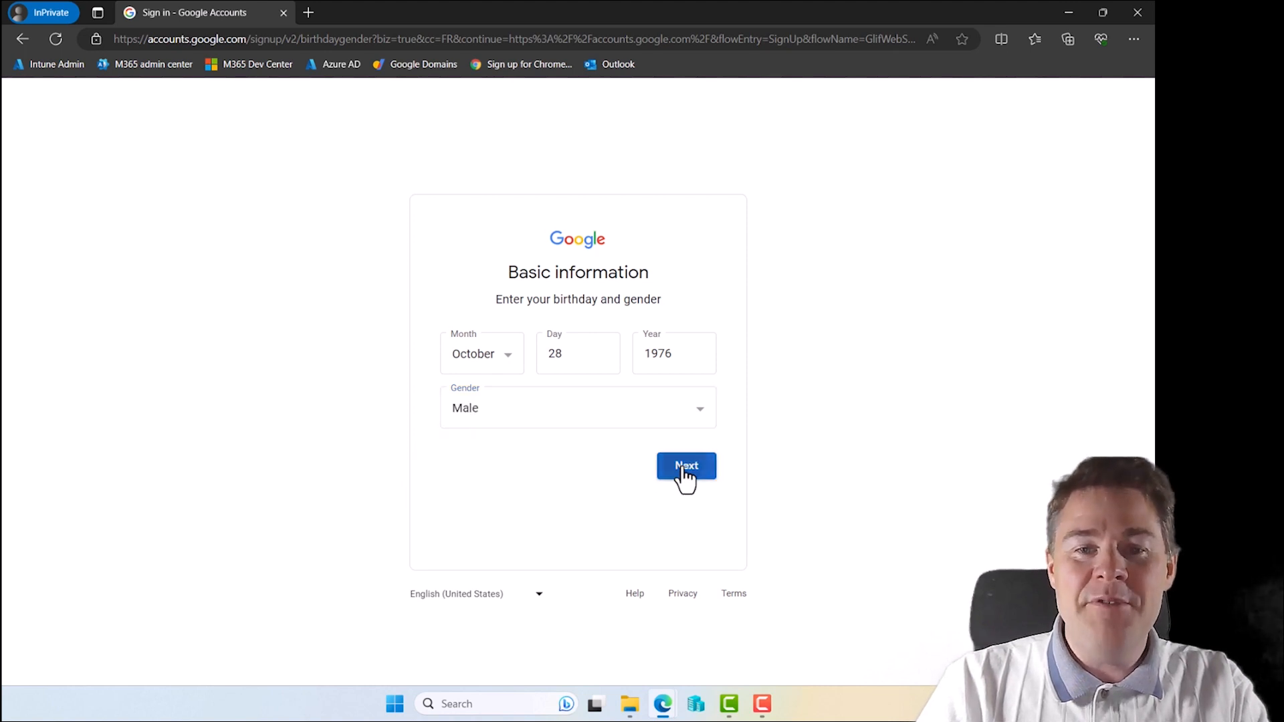
{"action": "left_click", "coordinate": [687, 465]}
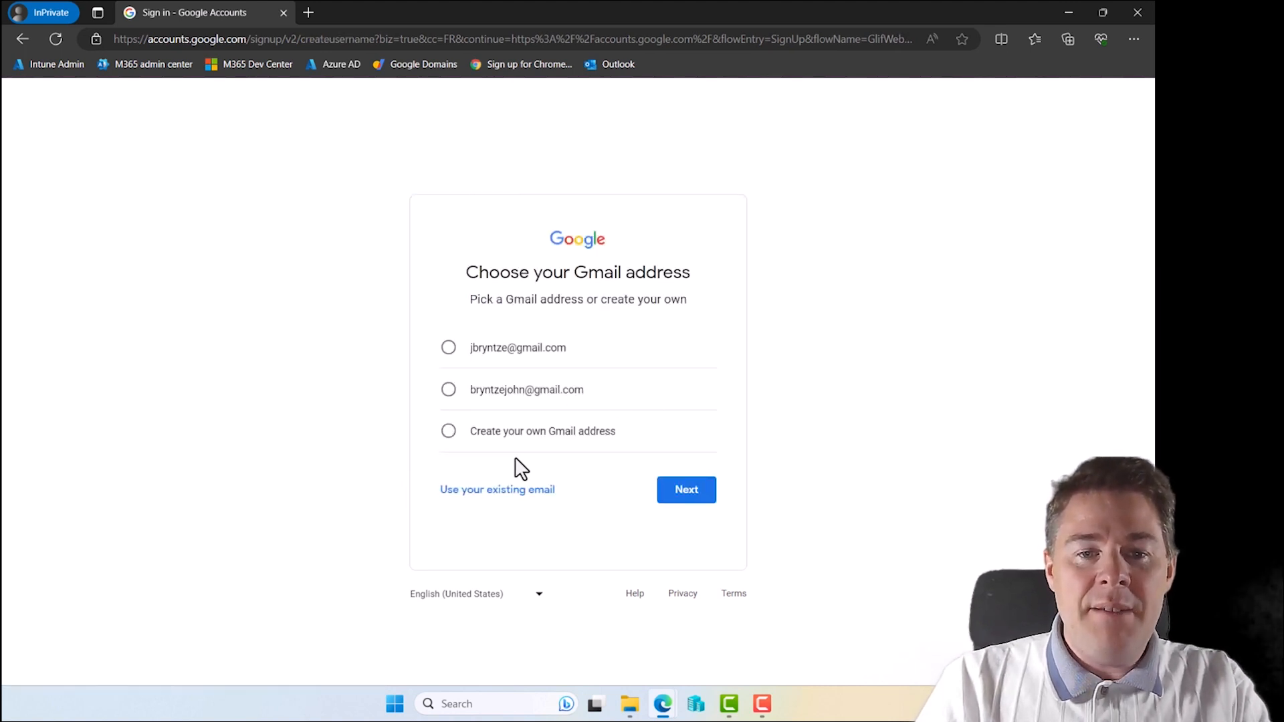
{"action": "left_click", "coordinate": [497, 490]}
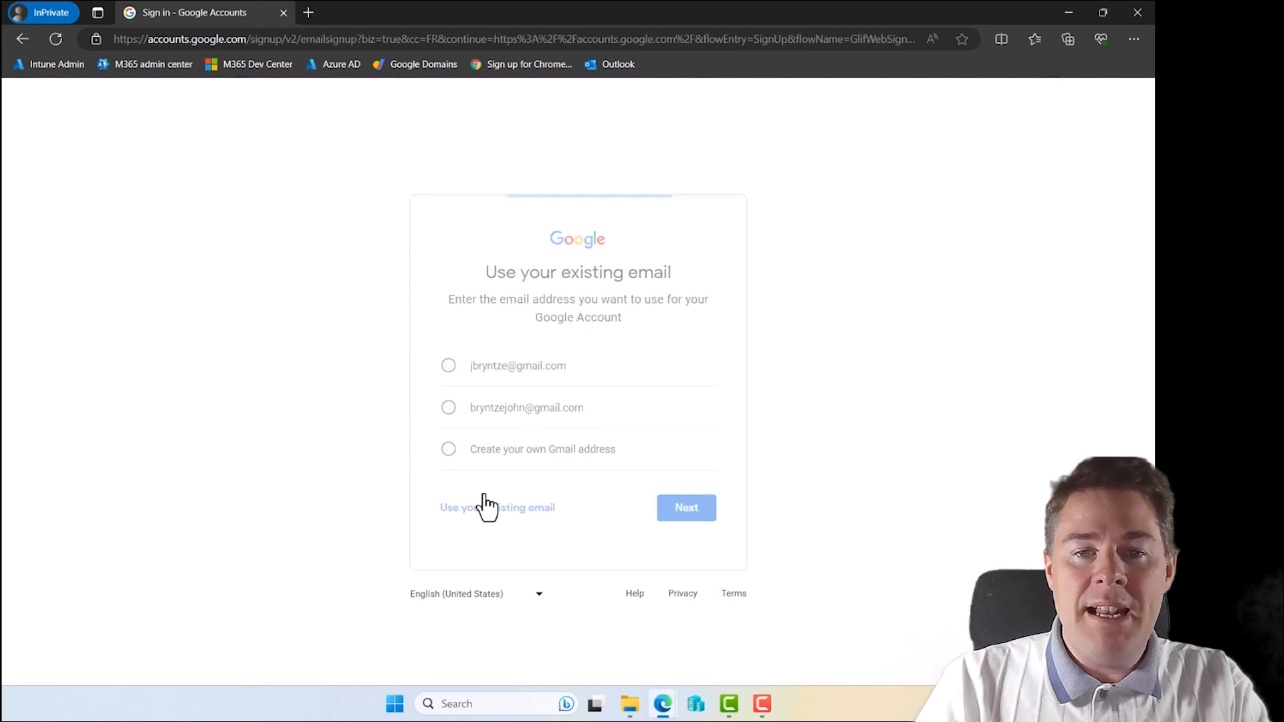
{"action": "left_click", "coordinate": [498, 508]}
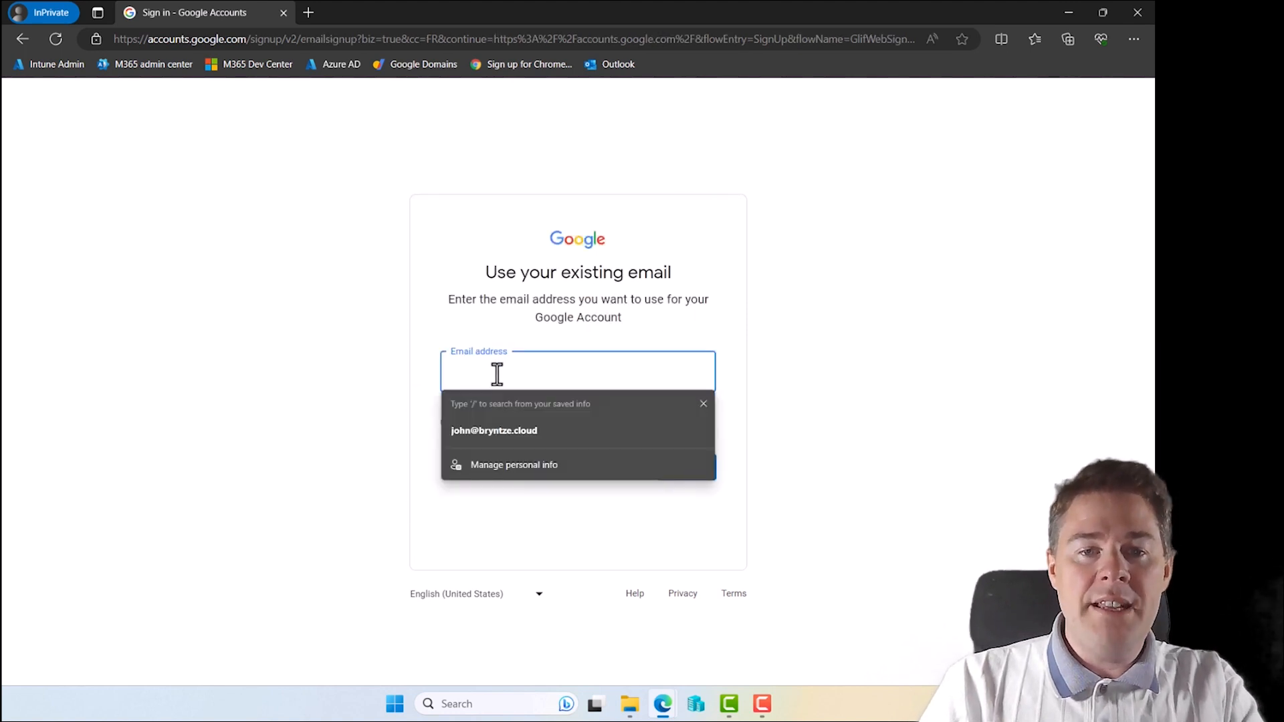
{"action": "mouse_move", "coordinate": [1071, 12]}
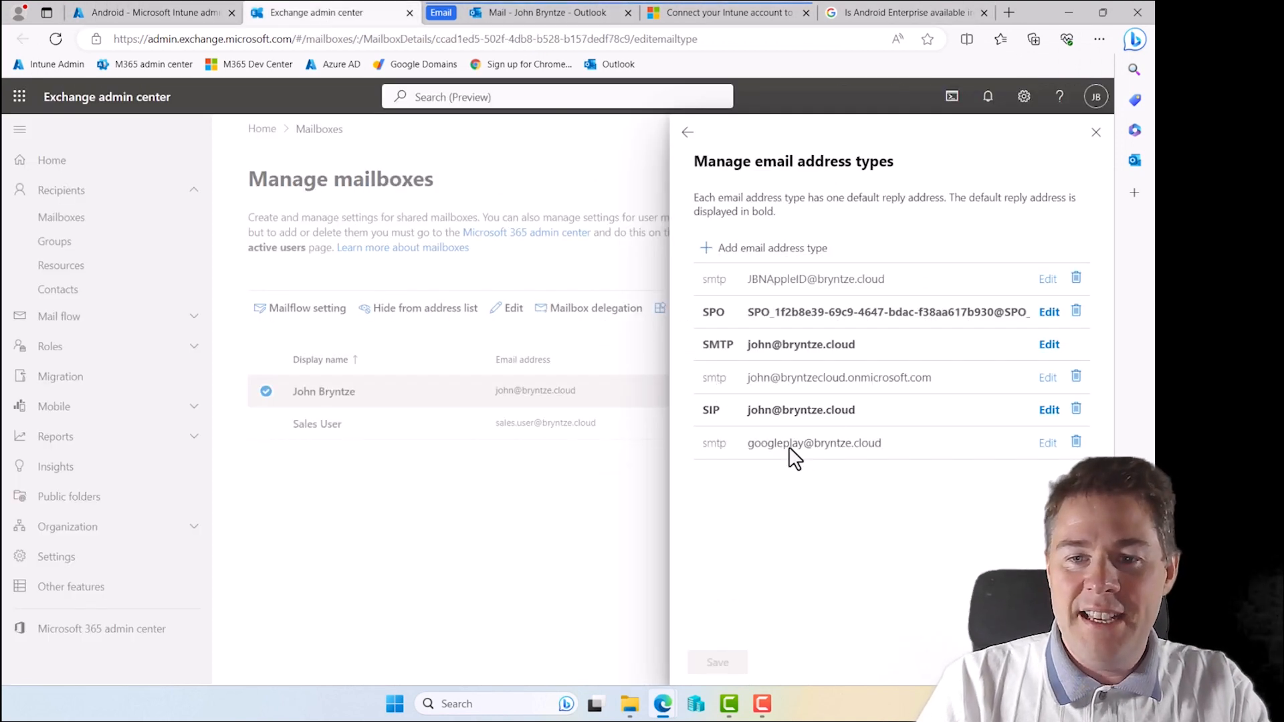
{"action": "mouse_move", "coordinate": [822, 449]}
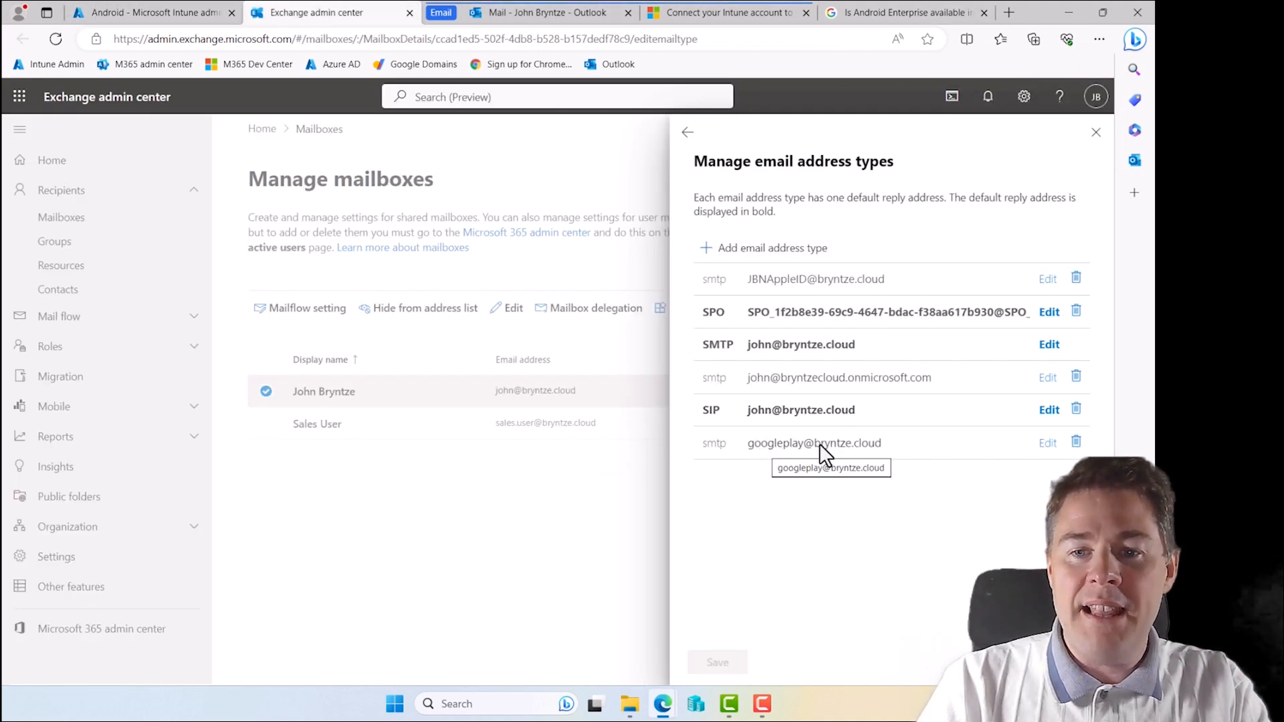
Select the mailbox's googleplay alias address in the email address types list
{"action": "double_click", "coordinate": [813, 443]}
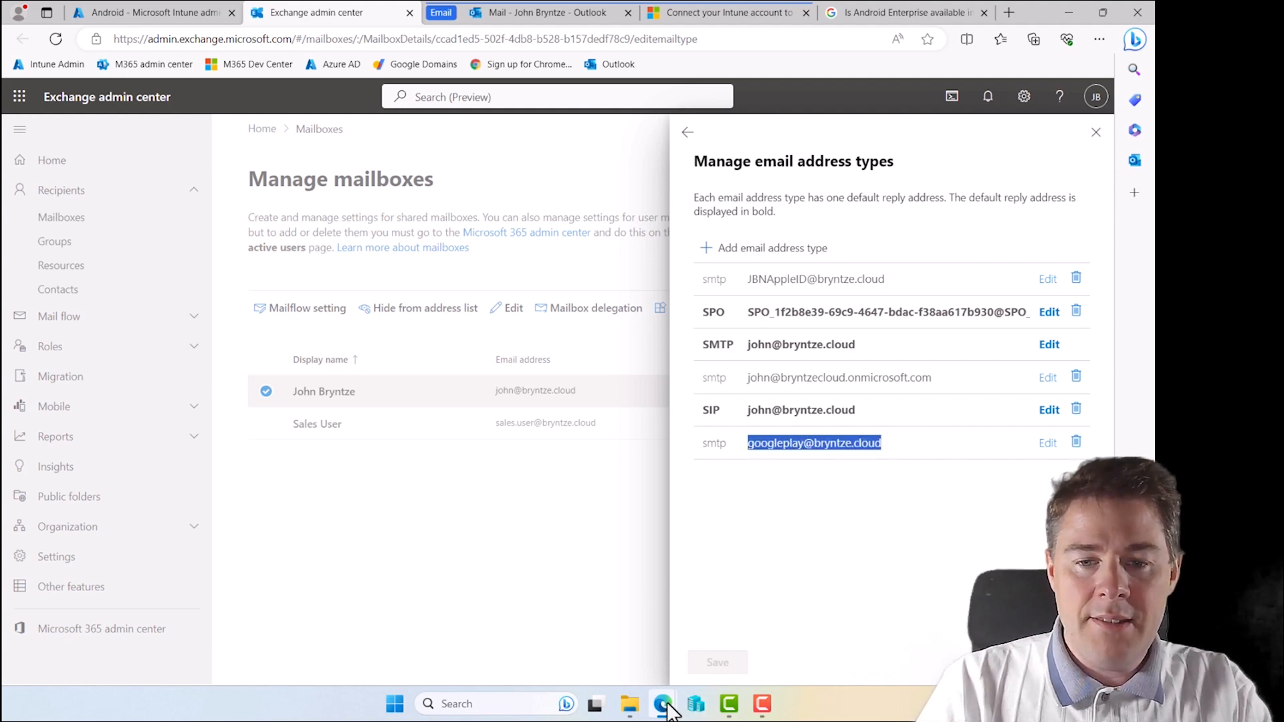
Submit the googleplay alias as the existing email and reach the verification code field
{"action": "left_click", "coordinate": [661, 703]}
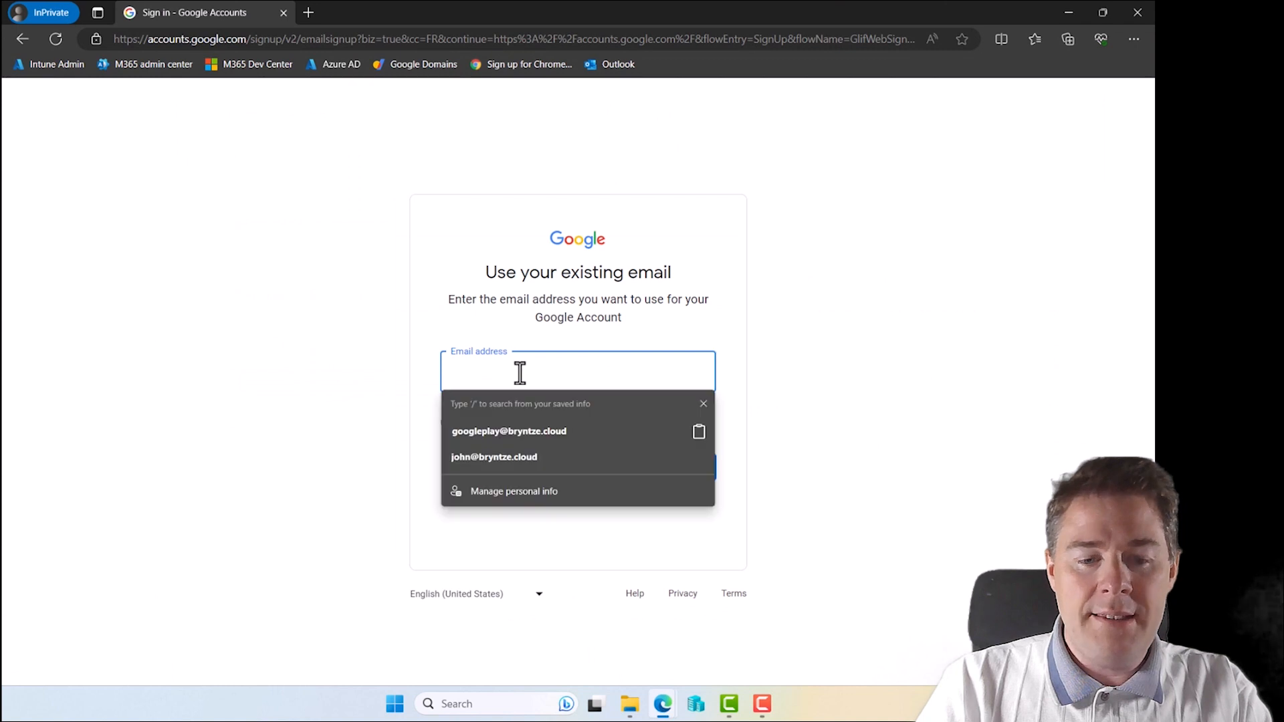
{"action": "left_click", "coordinate": [510, 431]}
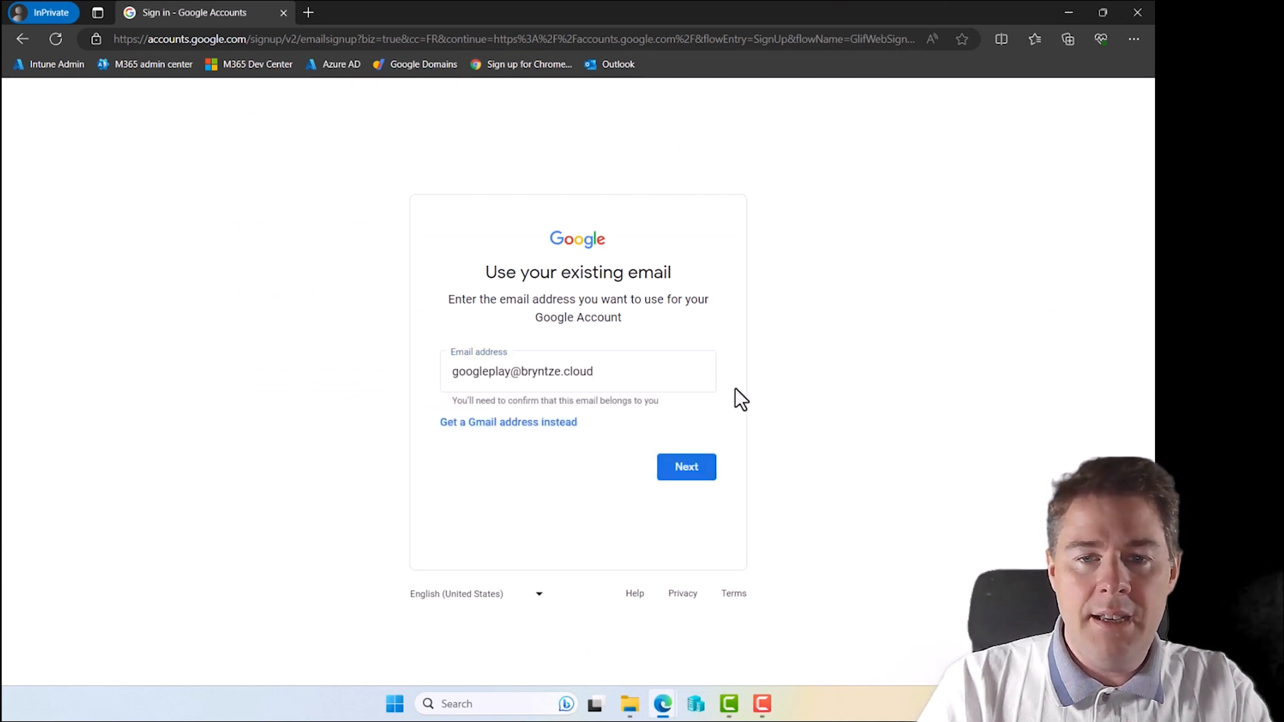
{"action": "left_click", "coordinate": [686, 467]}
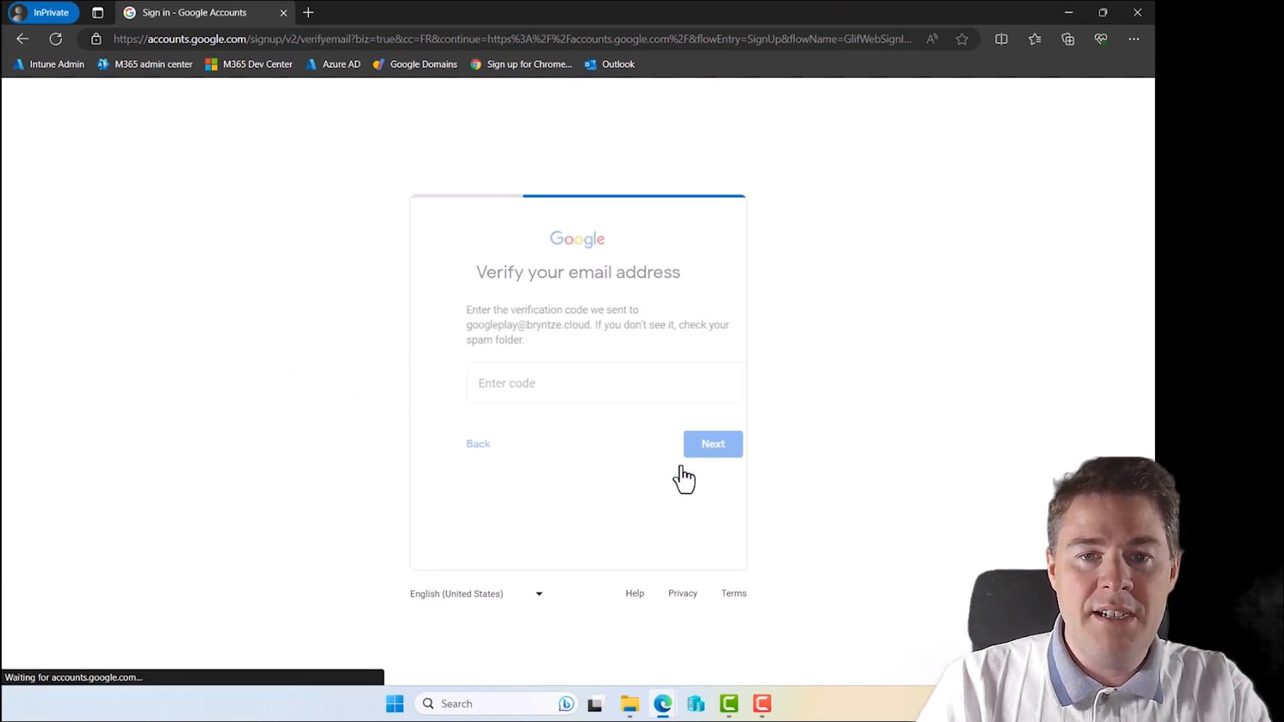
{"action": "left_click", "coordinate": [578, 383]}
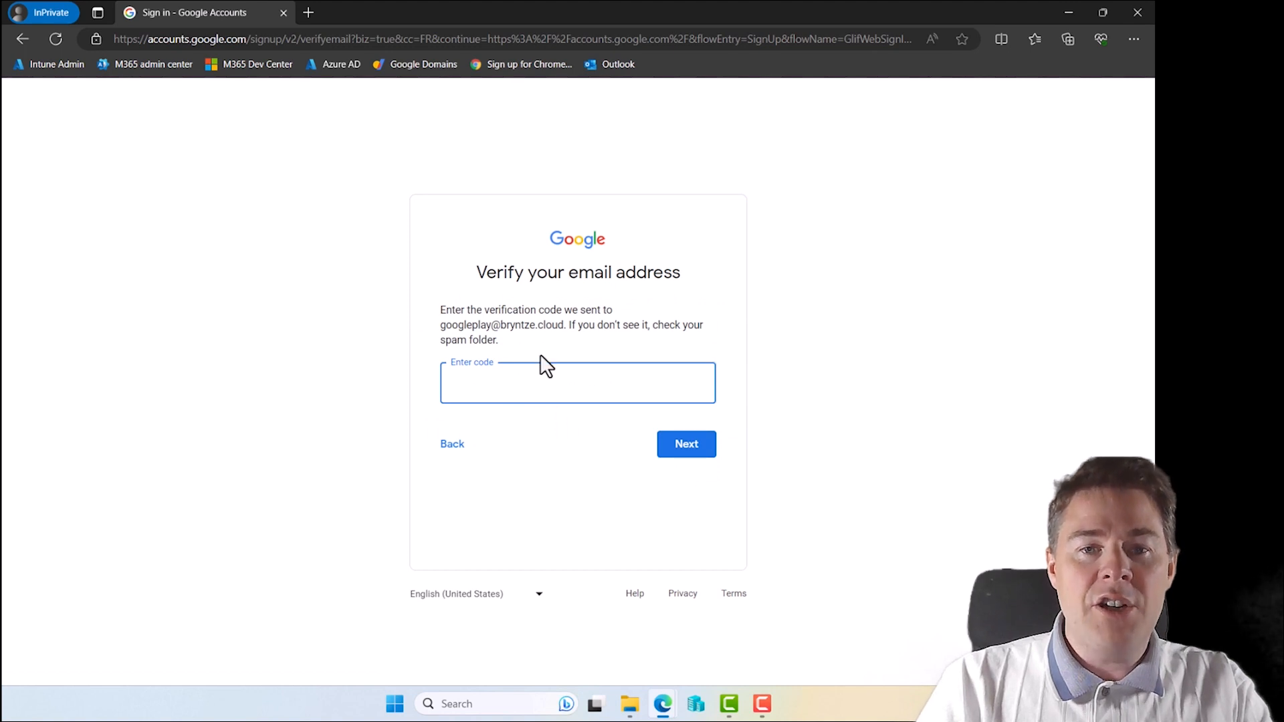
{"action": "mouse_move", "coordinate": [522, 353]}
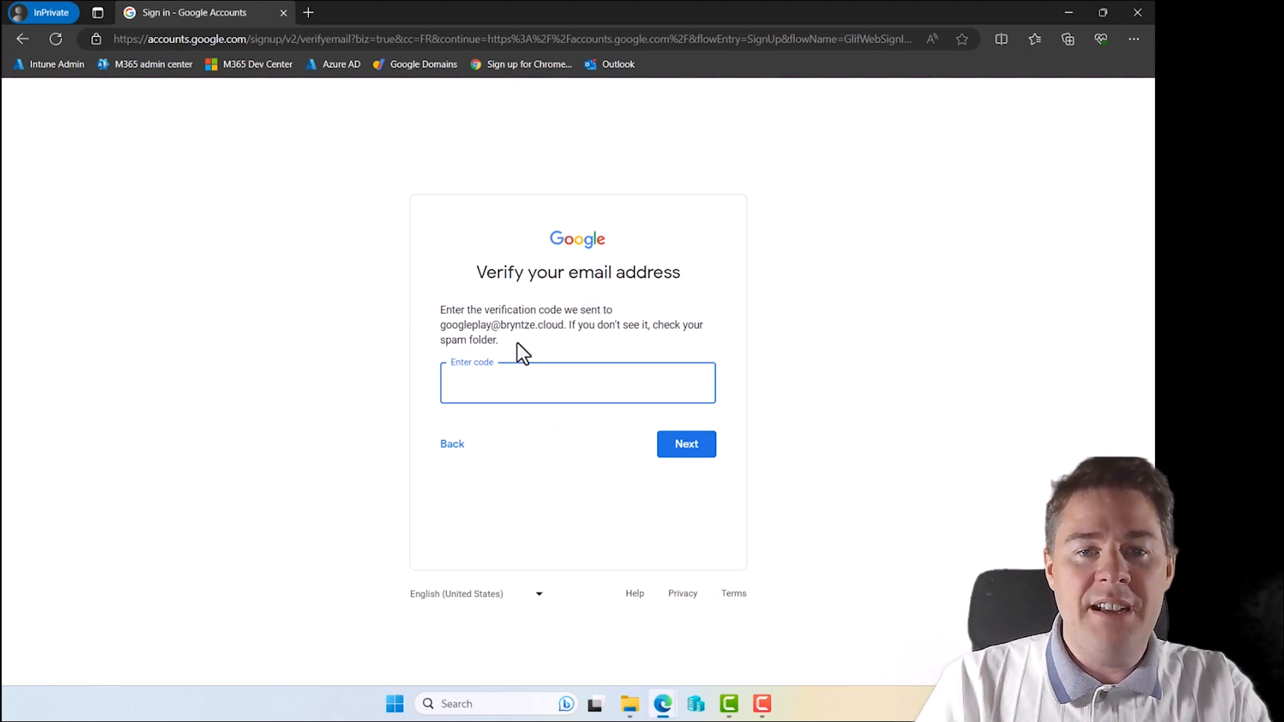
{"action": "mouse_move", "coordinate": [663, 704]}
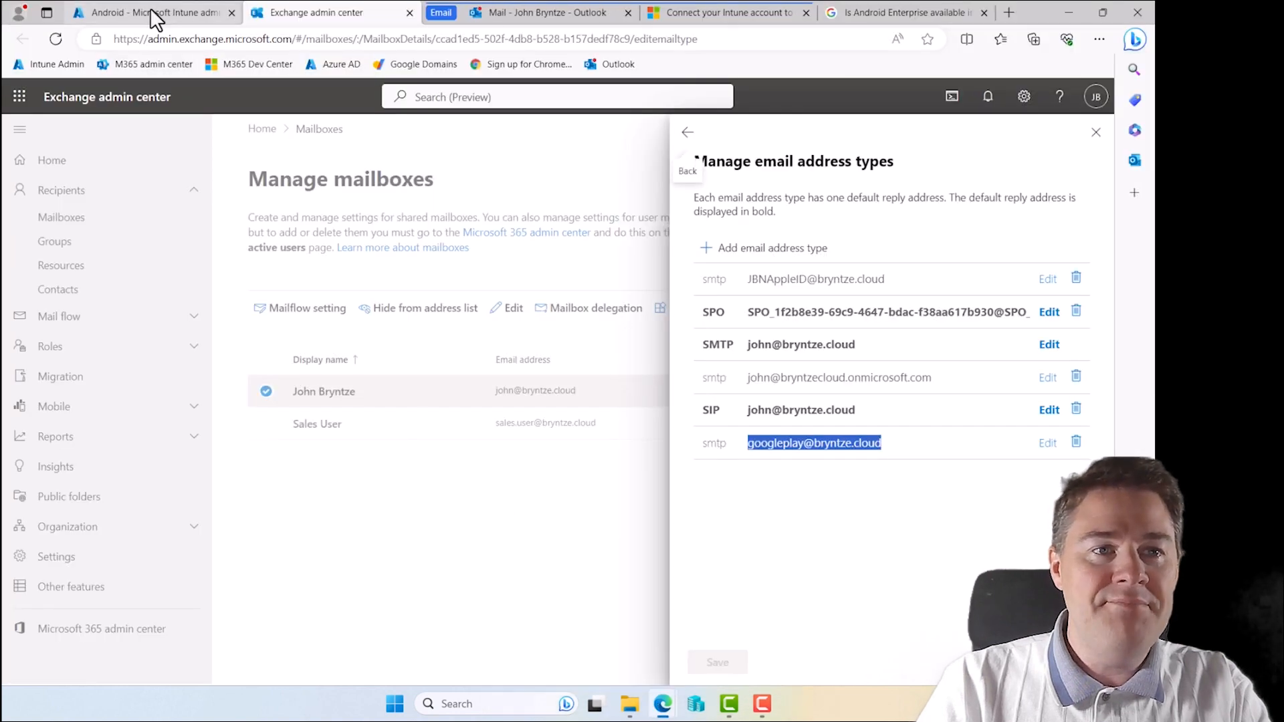
{"action": "left_click", "coordinate": [540, 12]}
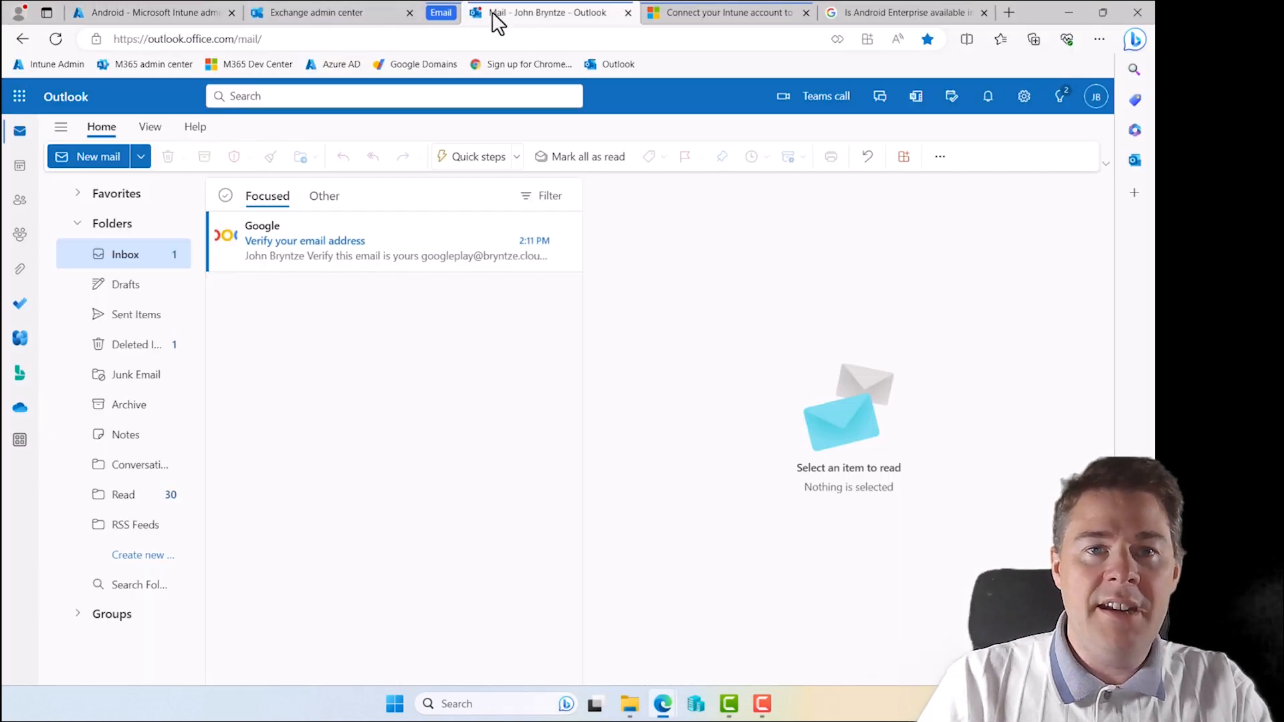
{"action": "left_click", "coordinate": [341, 241]}
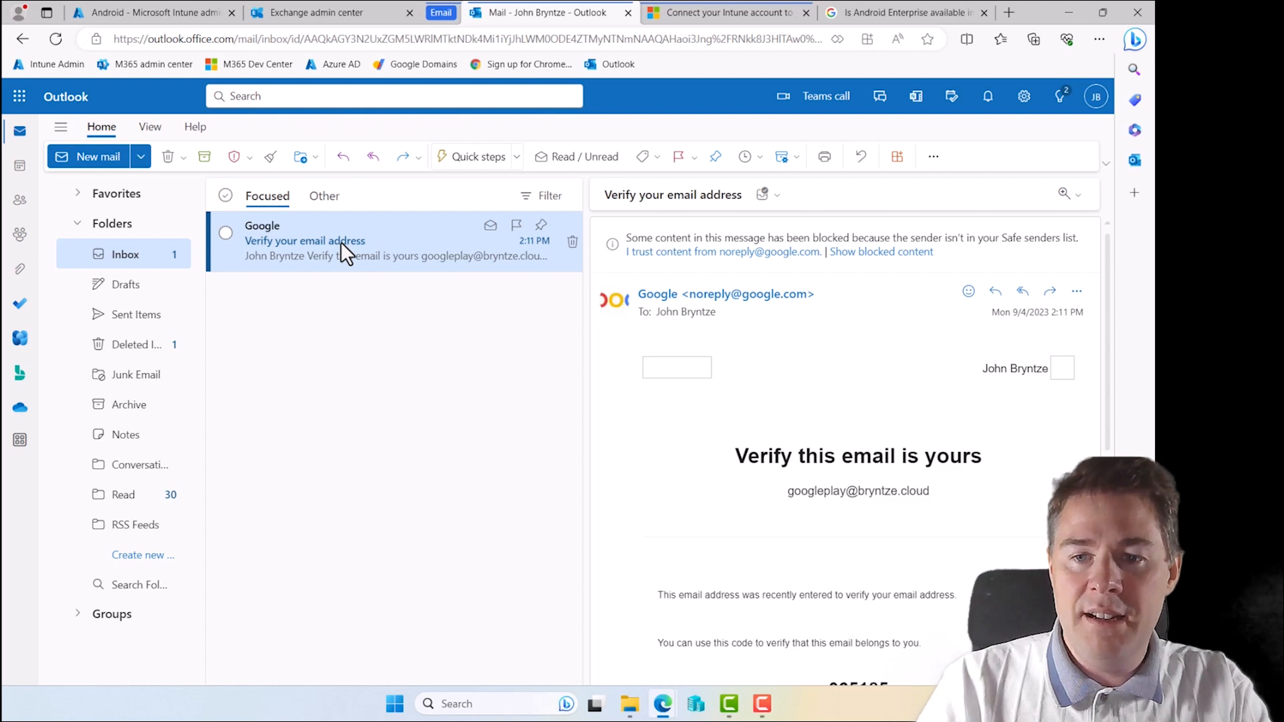
{"action": "mouse_move", "coordinate": [439, 270]}
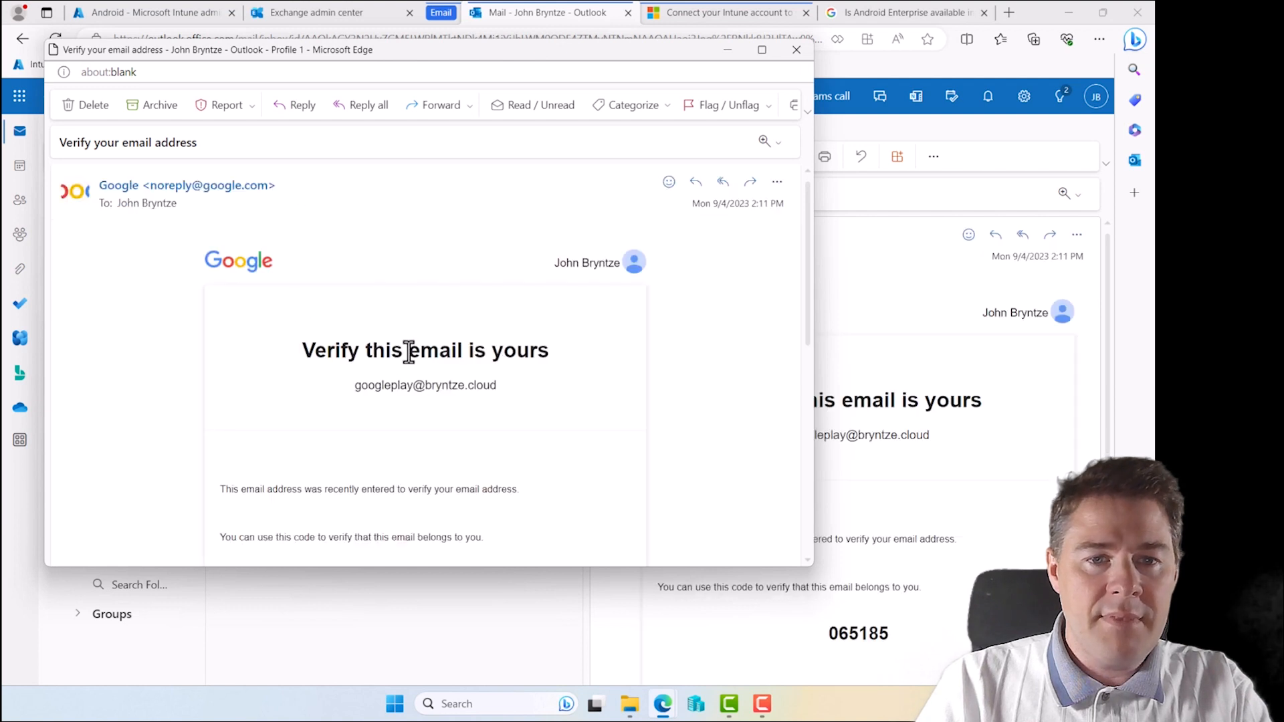
{"action": "scroll", "scroll_direction": "down", "scroll_amount": 3}
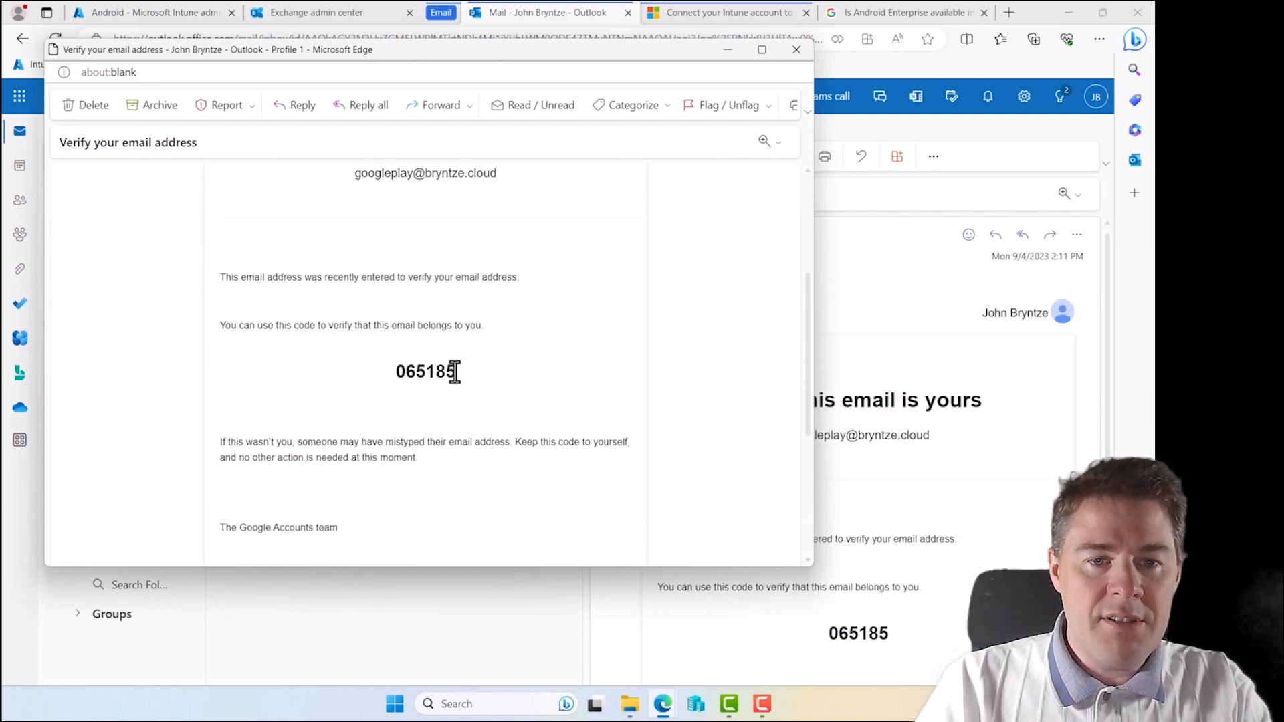
{"action": "key", "text": "ctrl+c"}
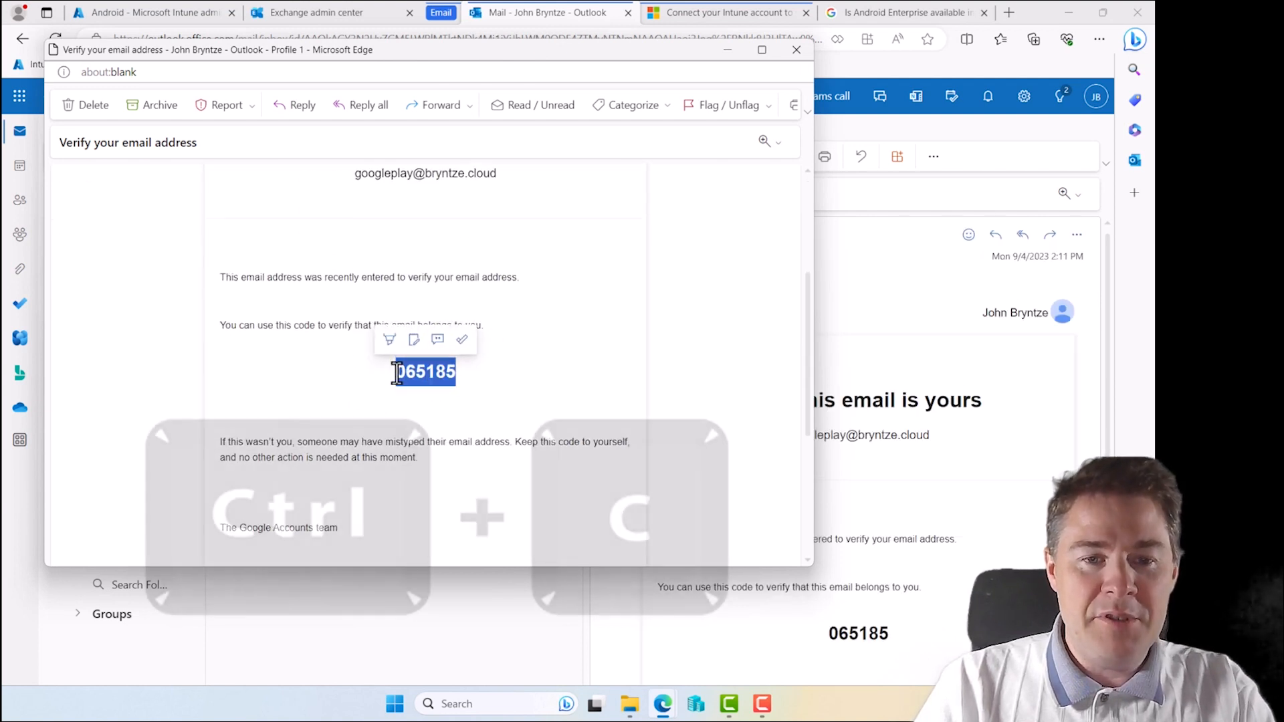
{"action": "key", "text": "Ctrl+C"}
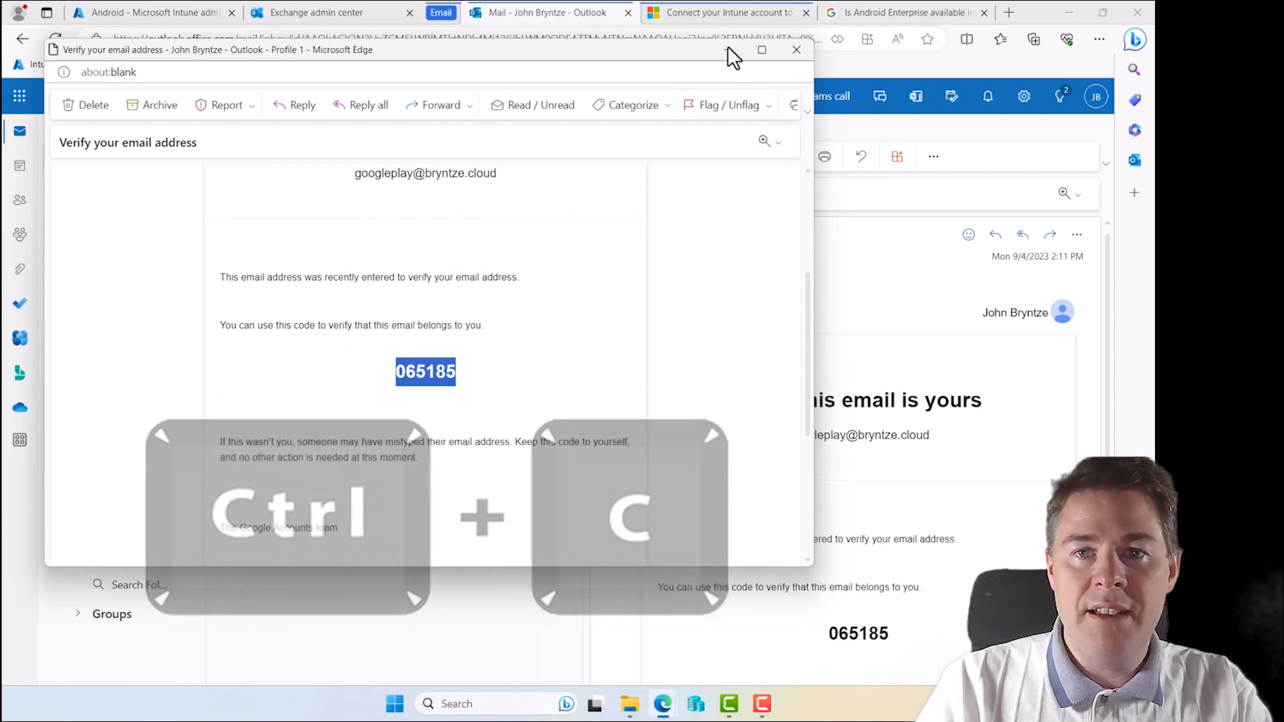
{"action": "left_click", "coordinate": [796, 51]}
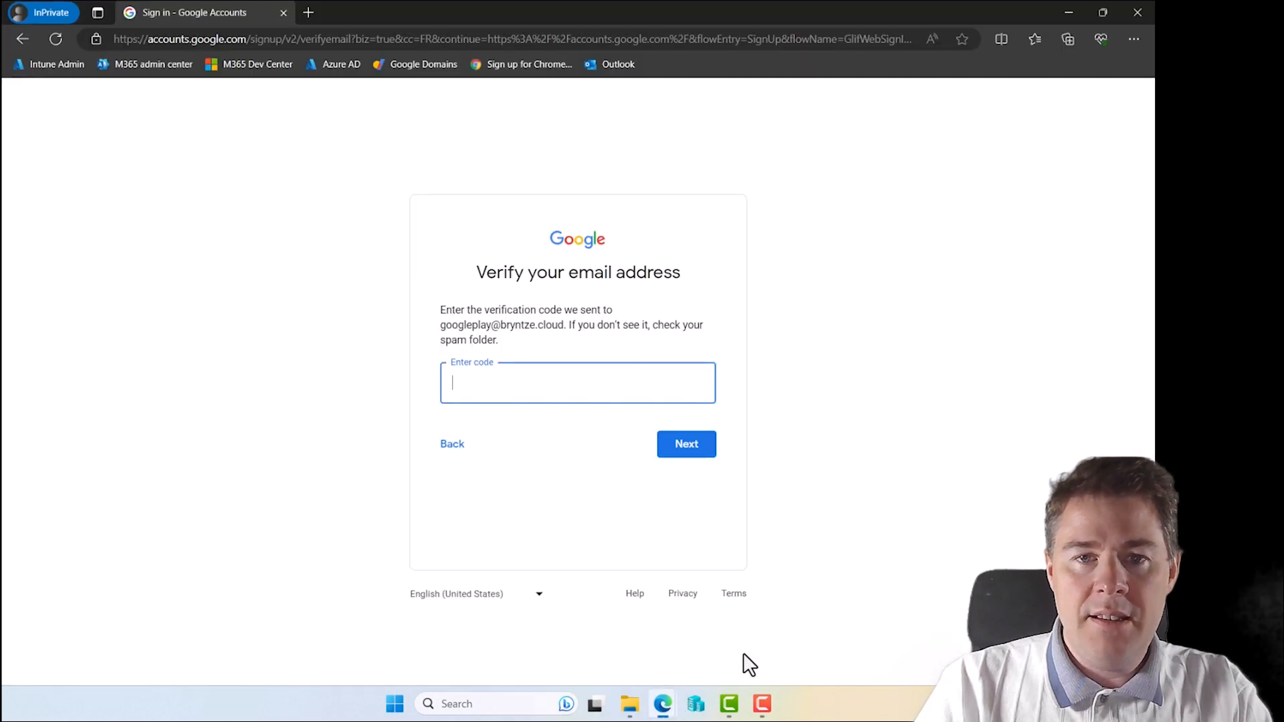
Paste the verification code, set the account password and skip the phone number
{"action": "key", "text": "ctrl+v"}
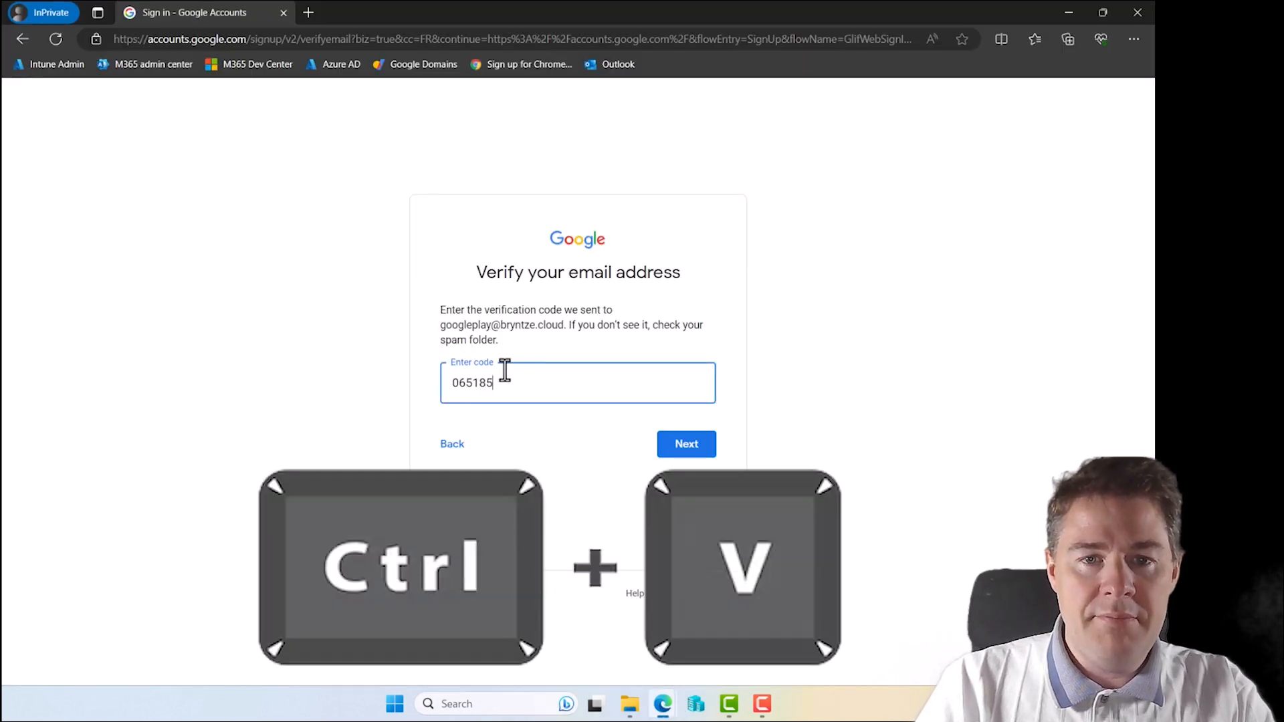
{"action": "left_click", "coordinate": [687, 444]}
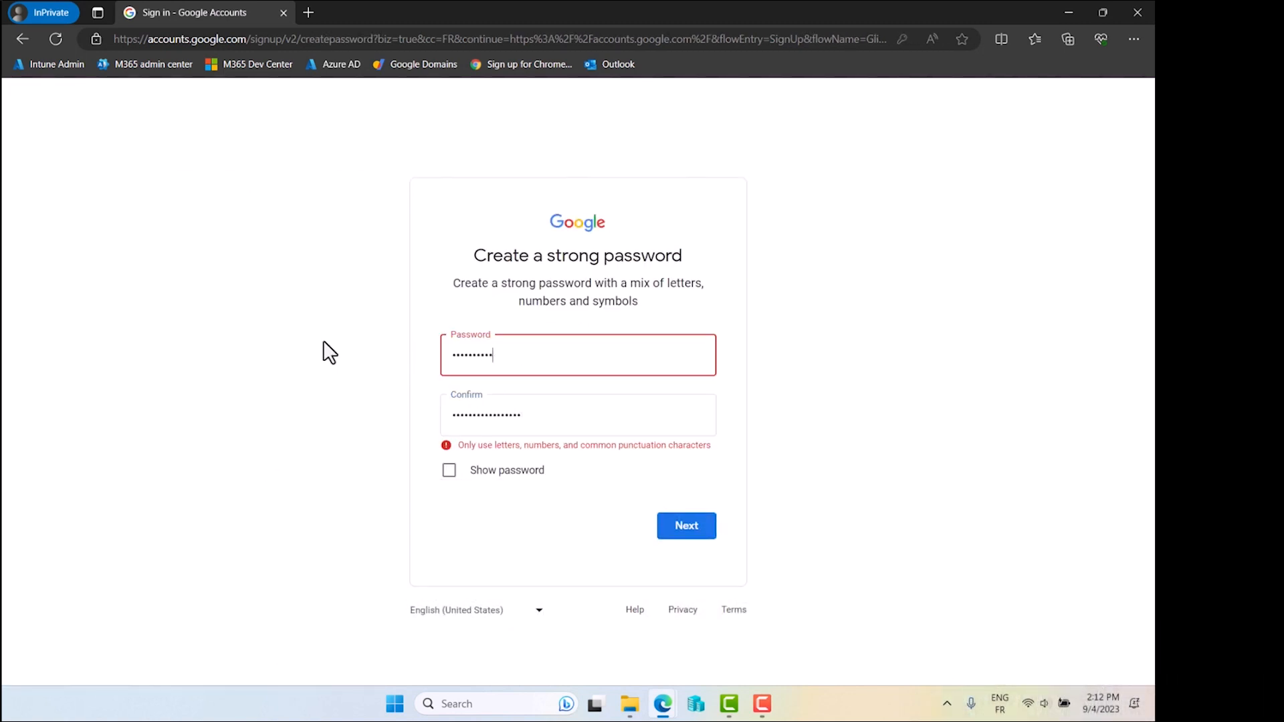
{"action": "left_click", "coordinate": [686, 528]}
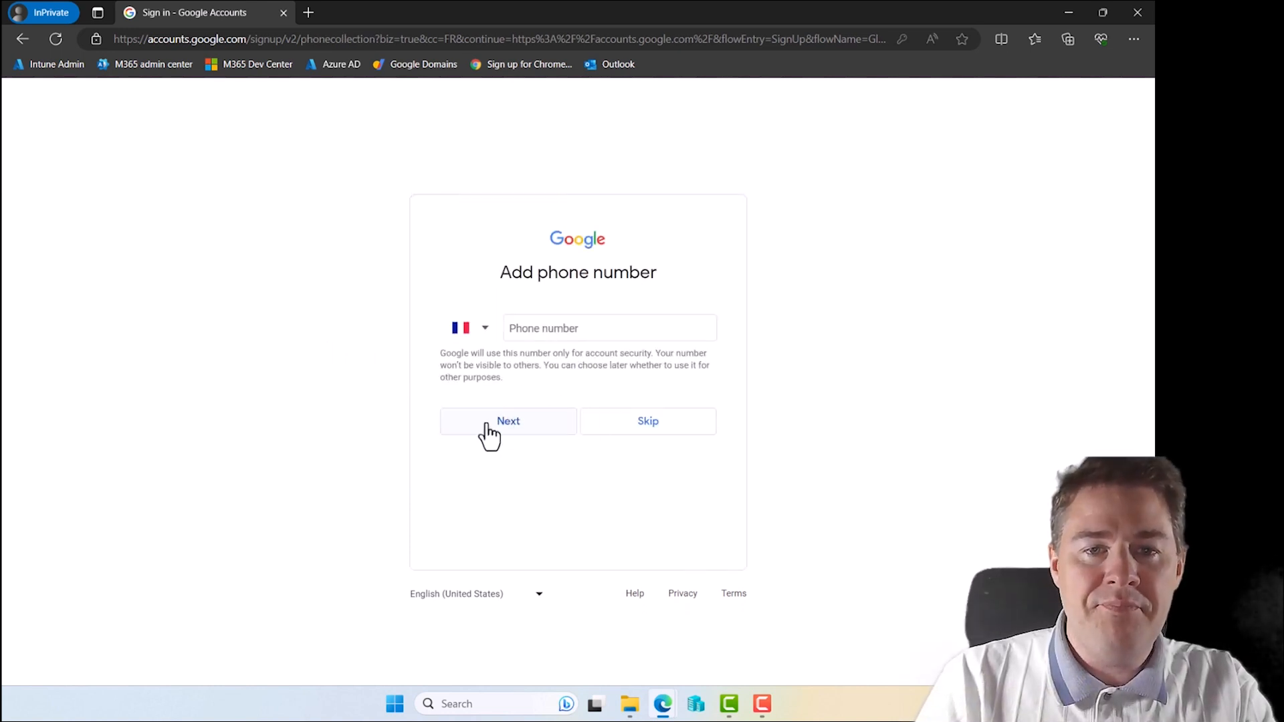
{"action": "mouse_move", "coordinate": [734, 408]}
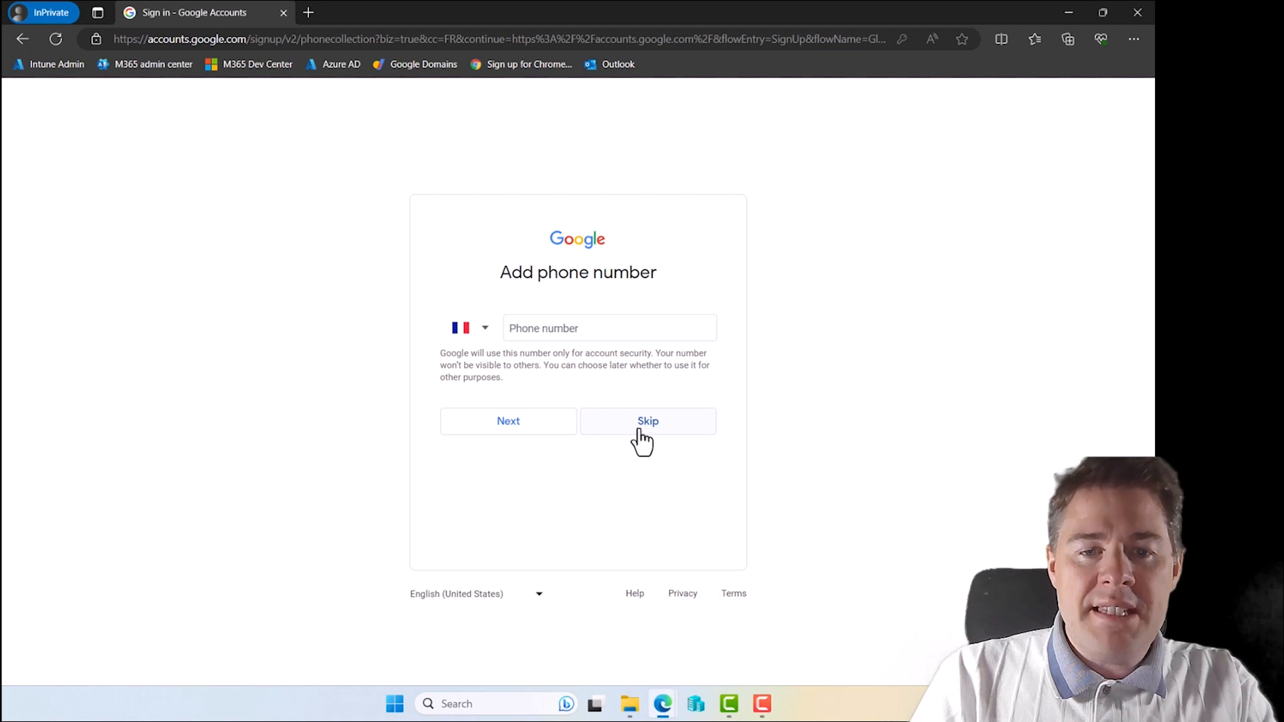
{"action": "mouse_move", "coordinate": [560, 314]}
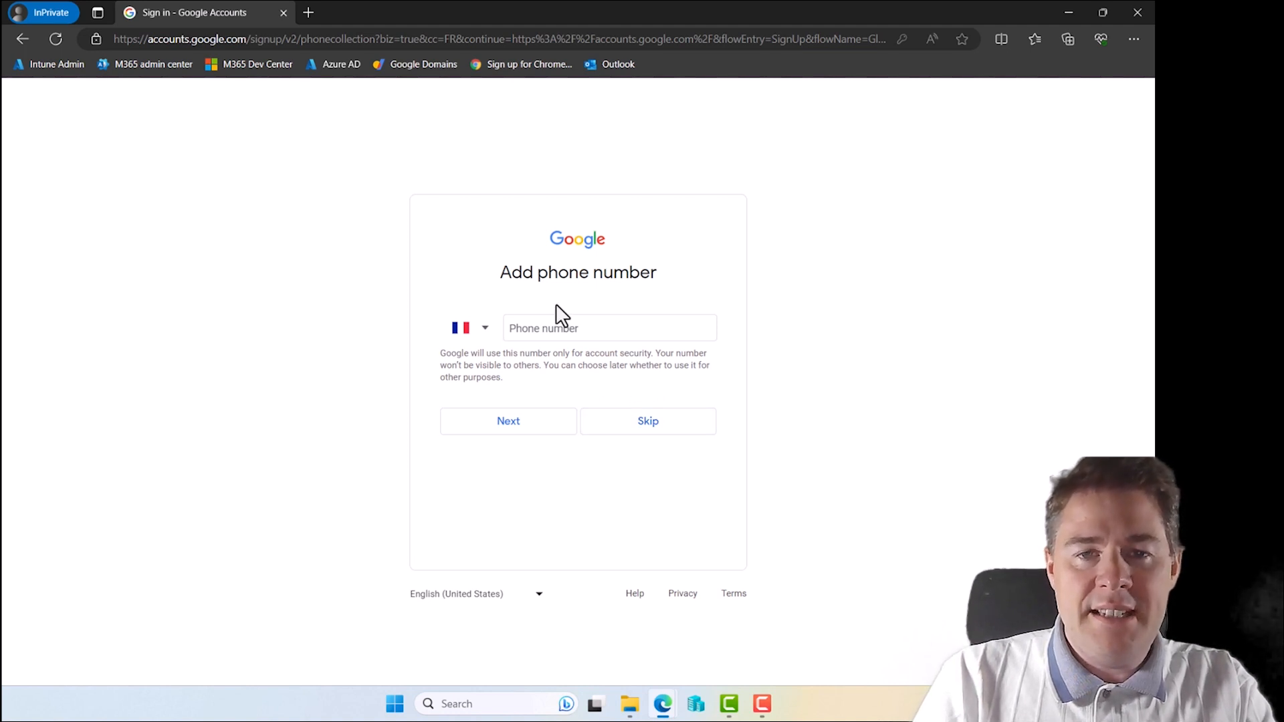
{"action": "left_click", "coordinate": [648, 422]}
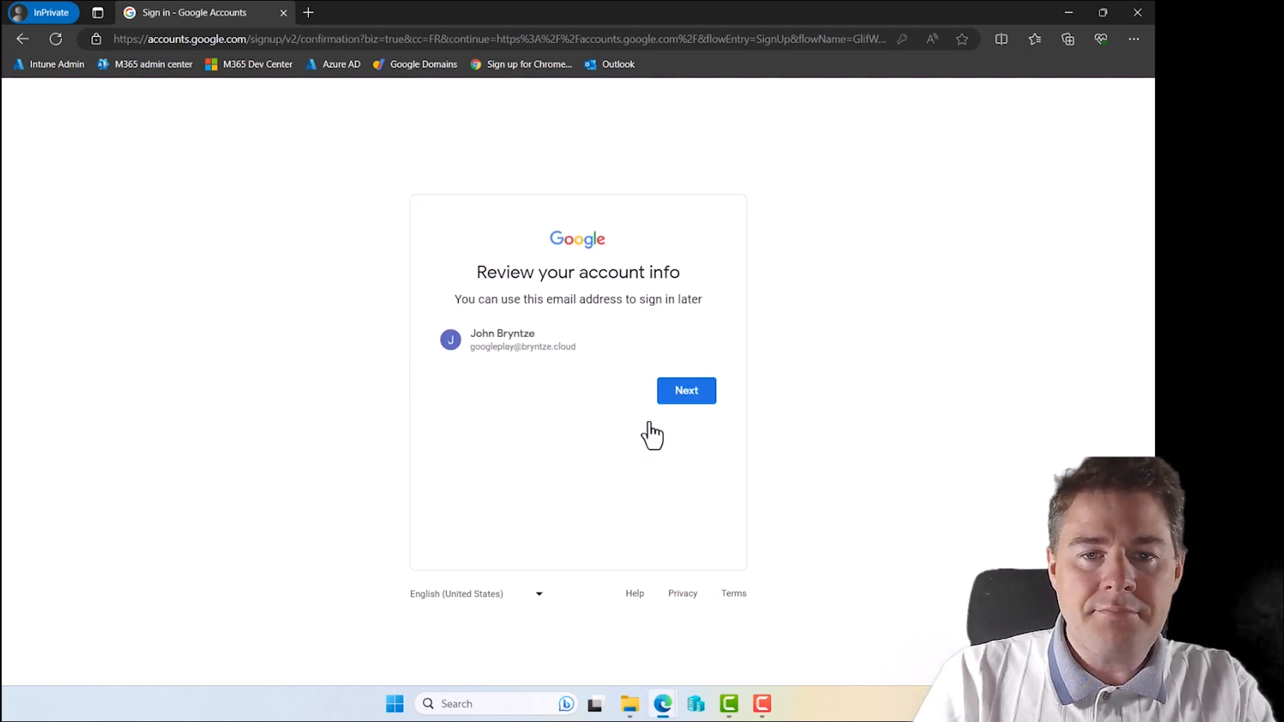
{"action": "left_click", "coordinate": [687, 390]}
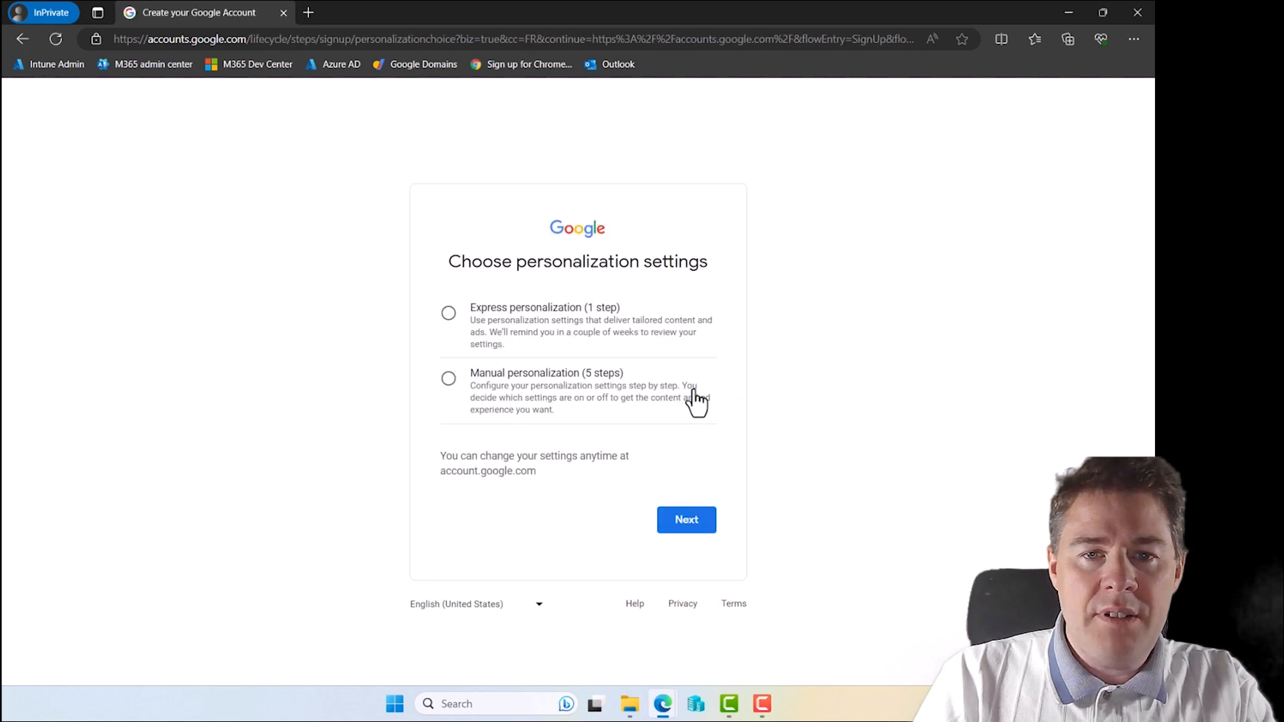
{"action": "mouse_move", "coordinate": [811, 273]}
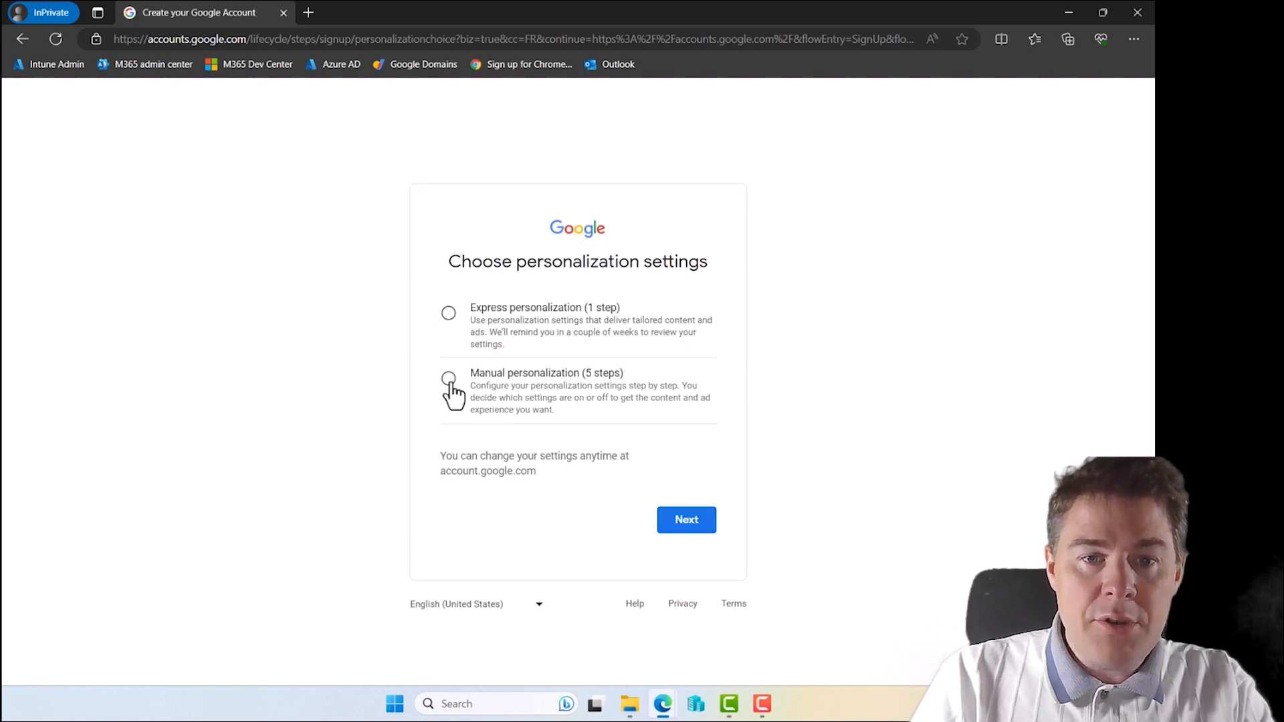
Choose manual personalization keeping Web & App Activity and YouTube History until deleted manually
{"action": "left_click", "coordinate": [448, 377]}
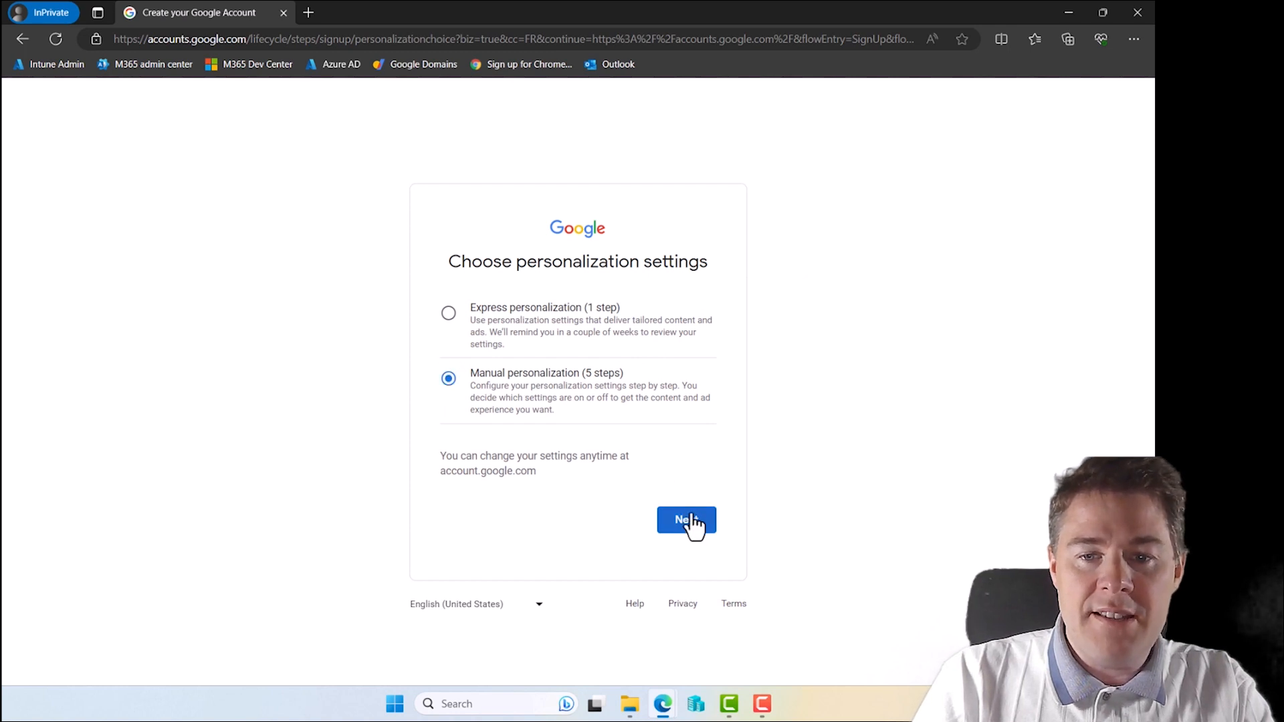
{"action": "left_click", "coordinate": [686, 520]}
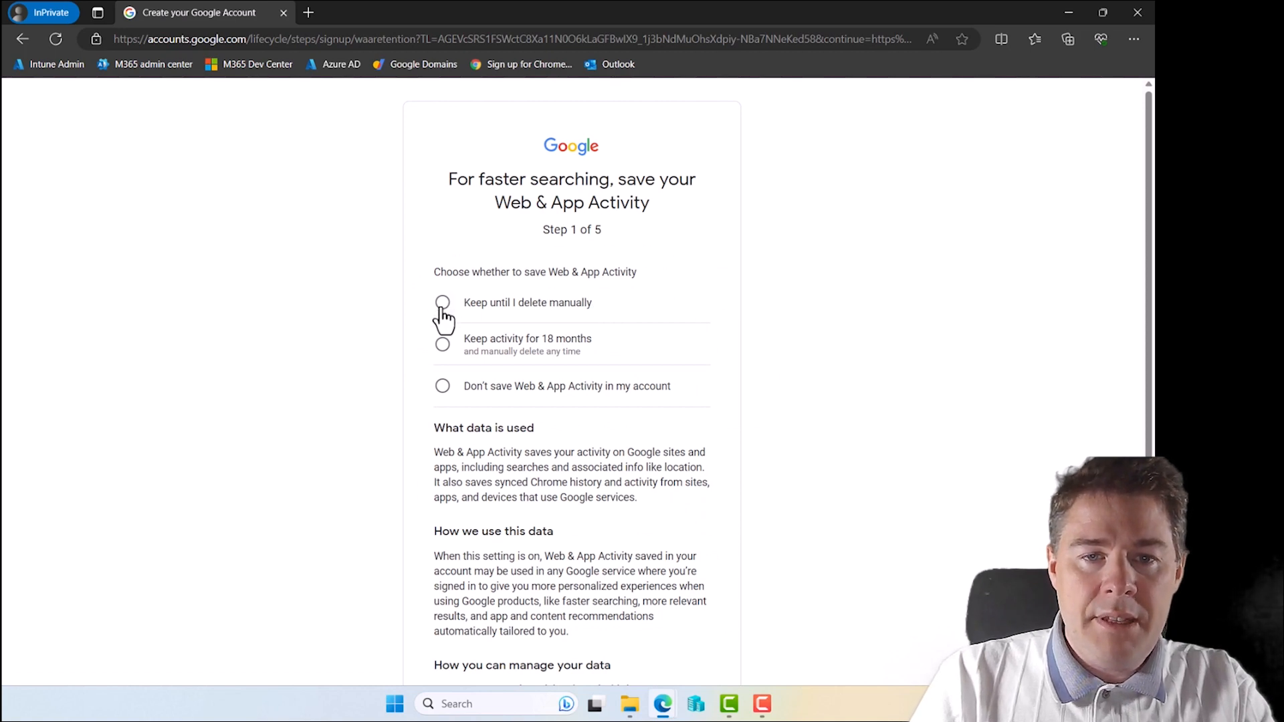
{"action": "left_click", "coordinate": [442, 302]}
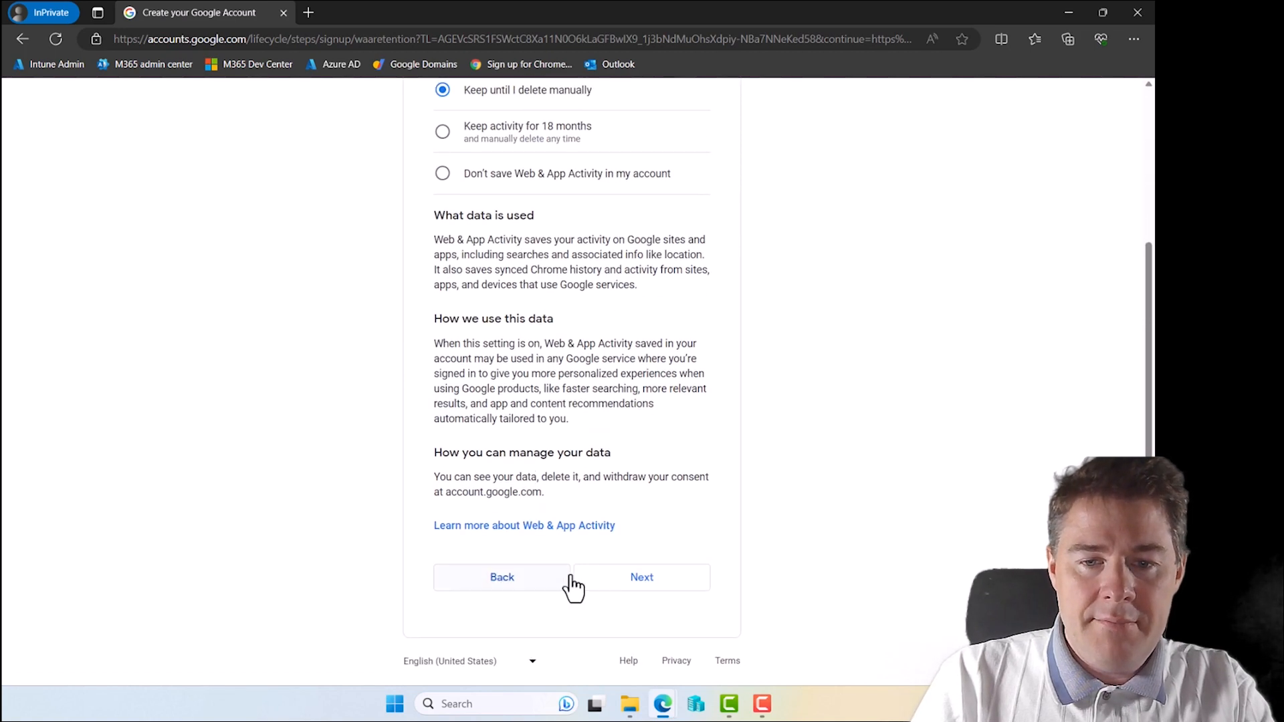
{"action": "mouse_move", "coordinate": [715, 538]}
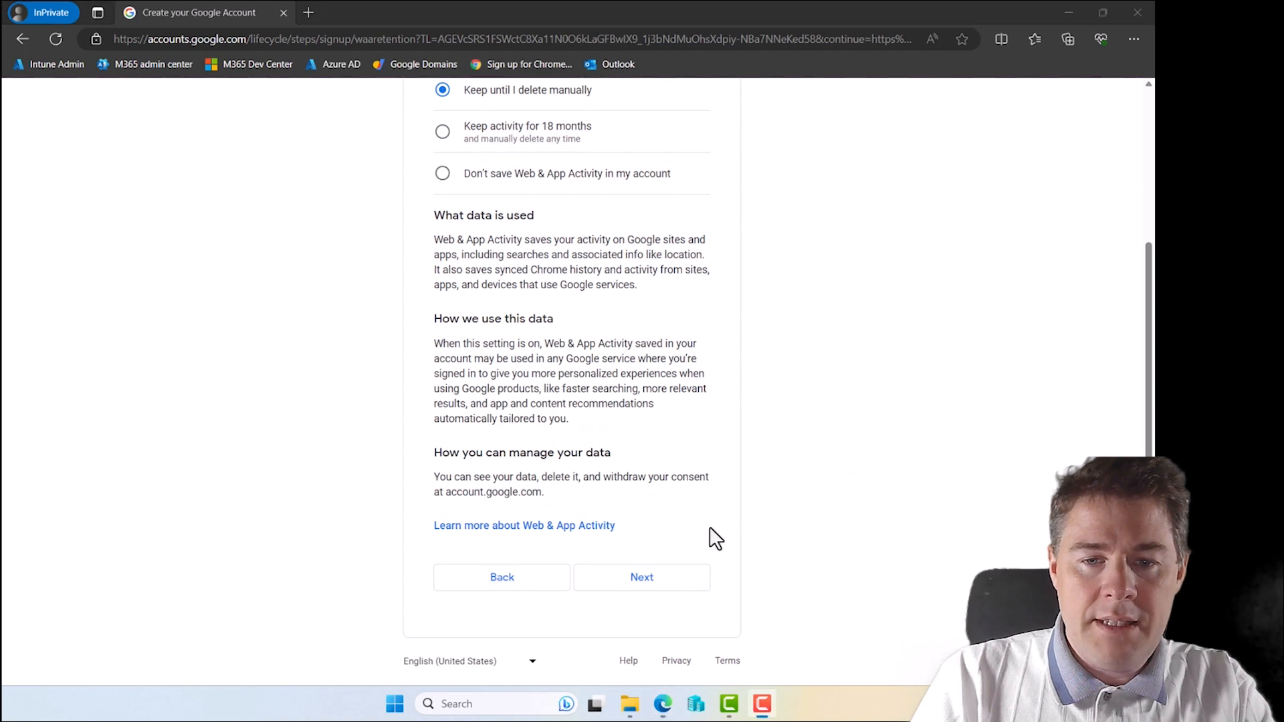
{"action": "left_click", "coordinate": [642, 577]}
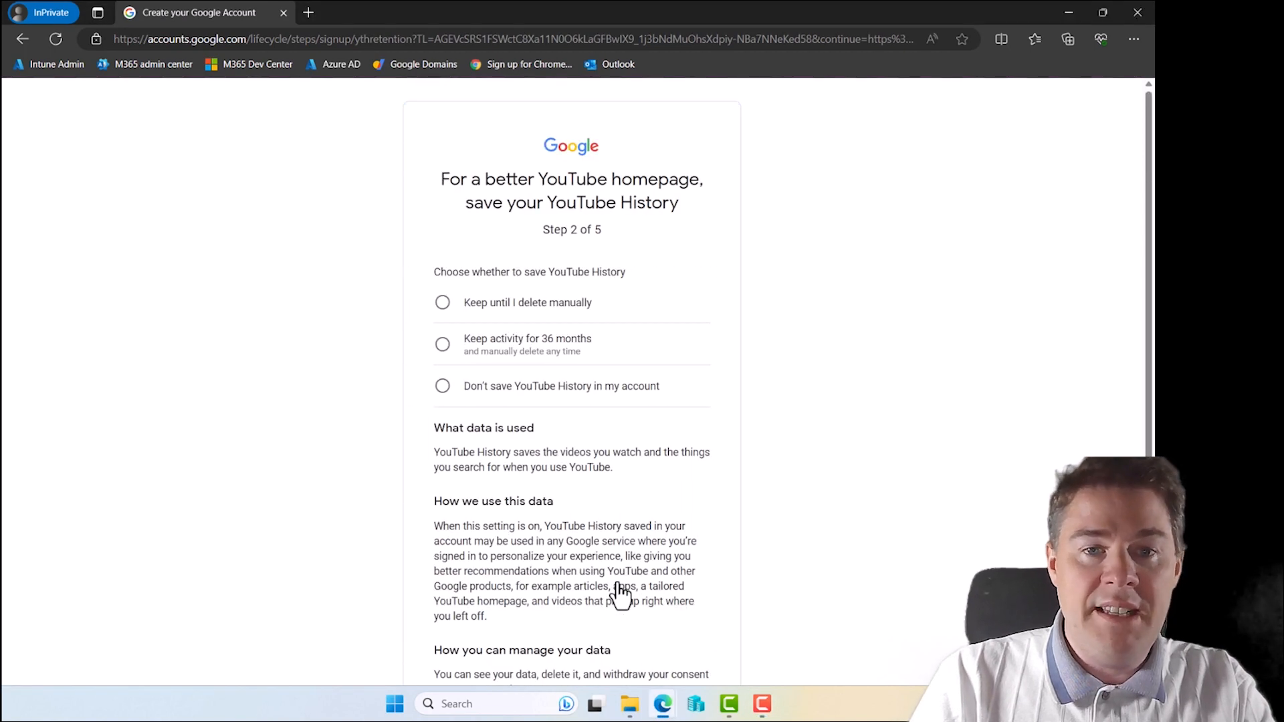
{"action": "mouse_move", "coordinate": [463, 313]}
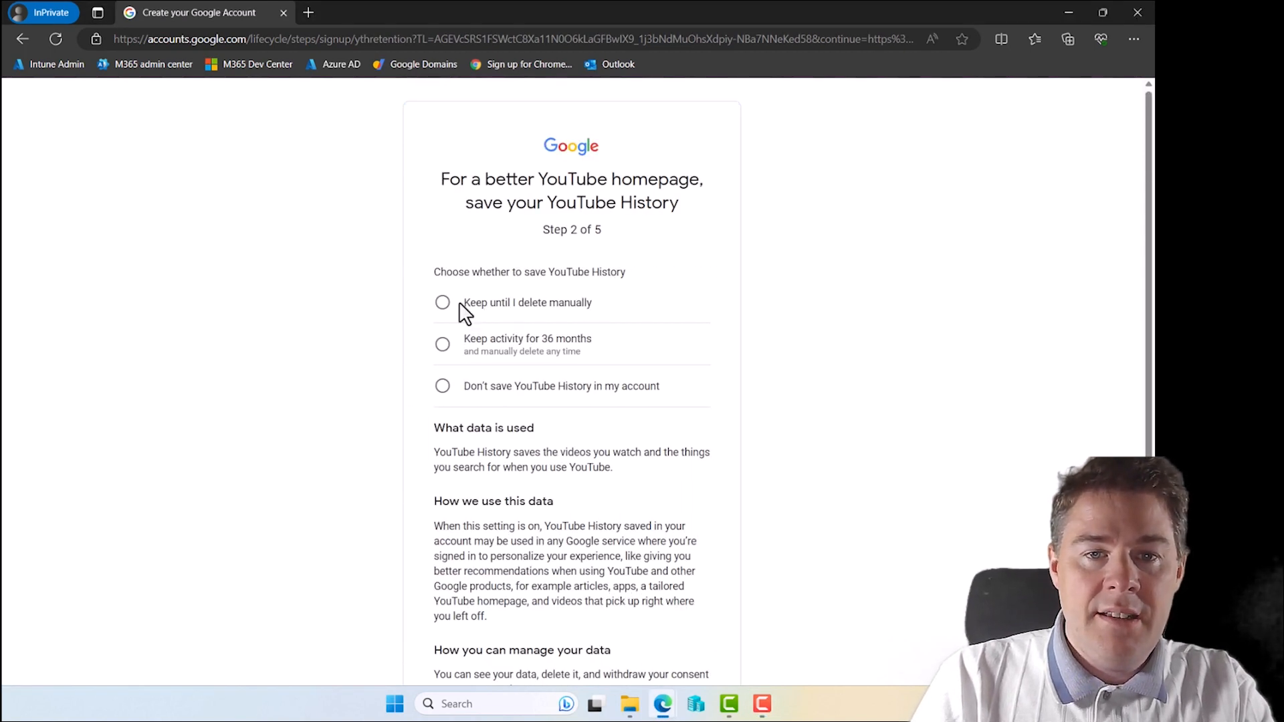
{"action": "left_click", "coordinate": [441, 302]}
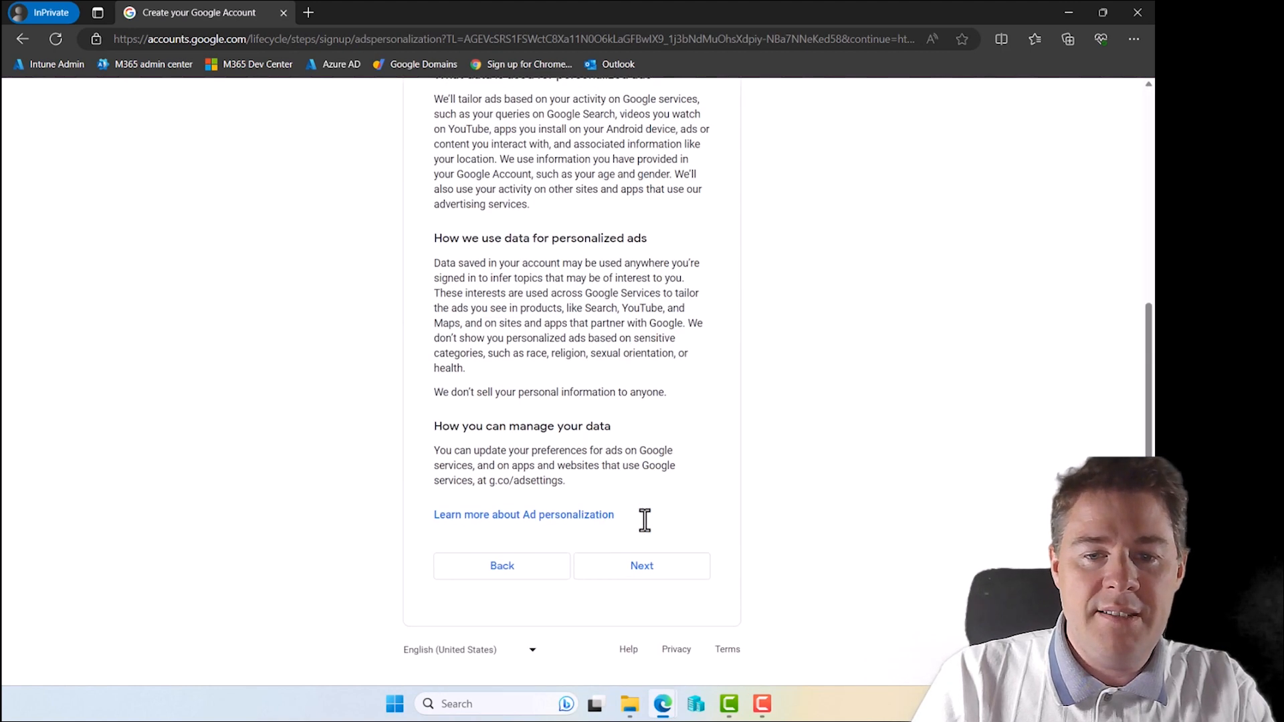
{"action": "left_click", "coordinate": [642, 566]}
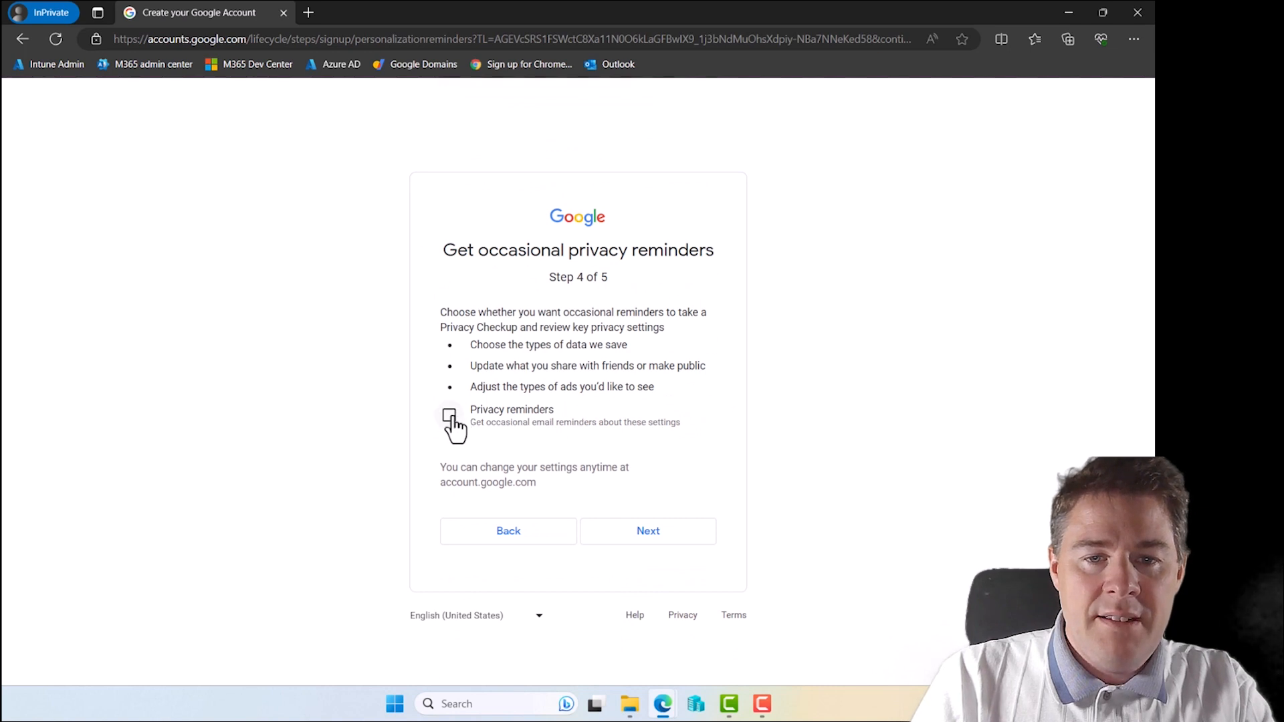
Turn on privacy reminders, confirm the settings and accept Google's terms of service
{"action": "left_click", "coordinate": [449, 414]}
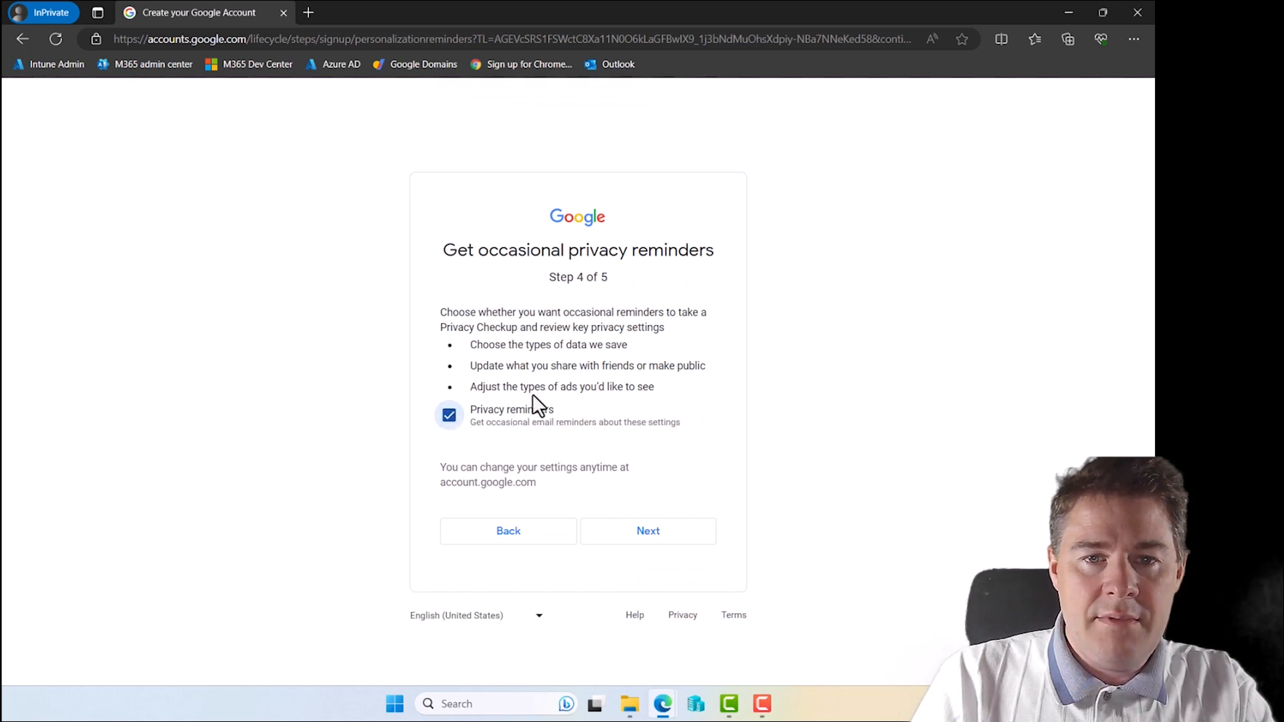
{"action": "mouse_move", "coordinate": [532, 375]}
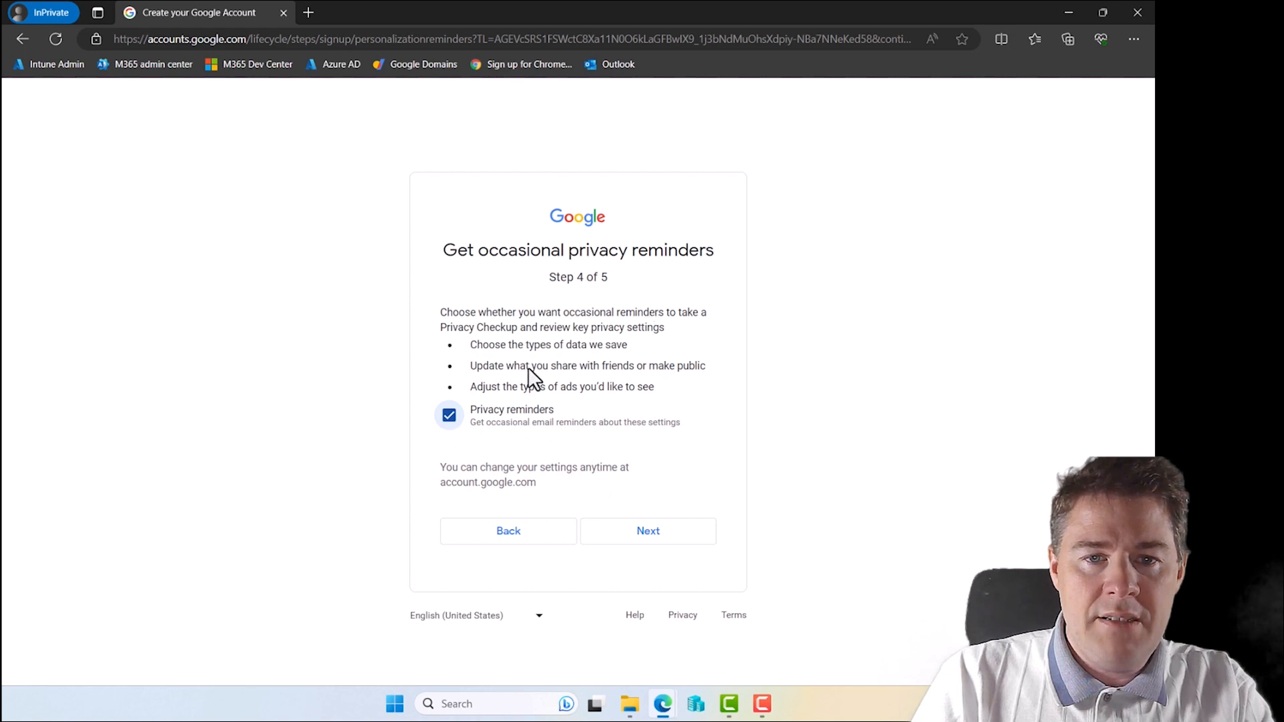
{"action": "mouse_move", "coordinate": [649, 531]}
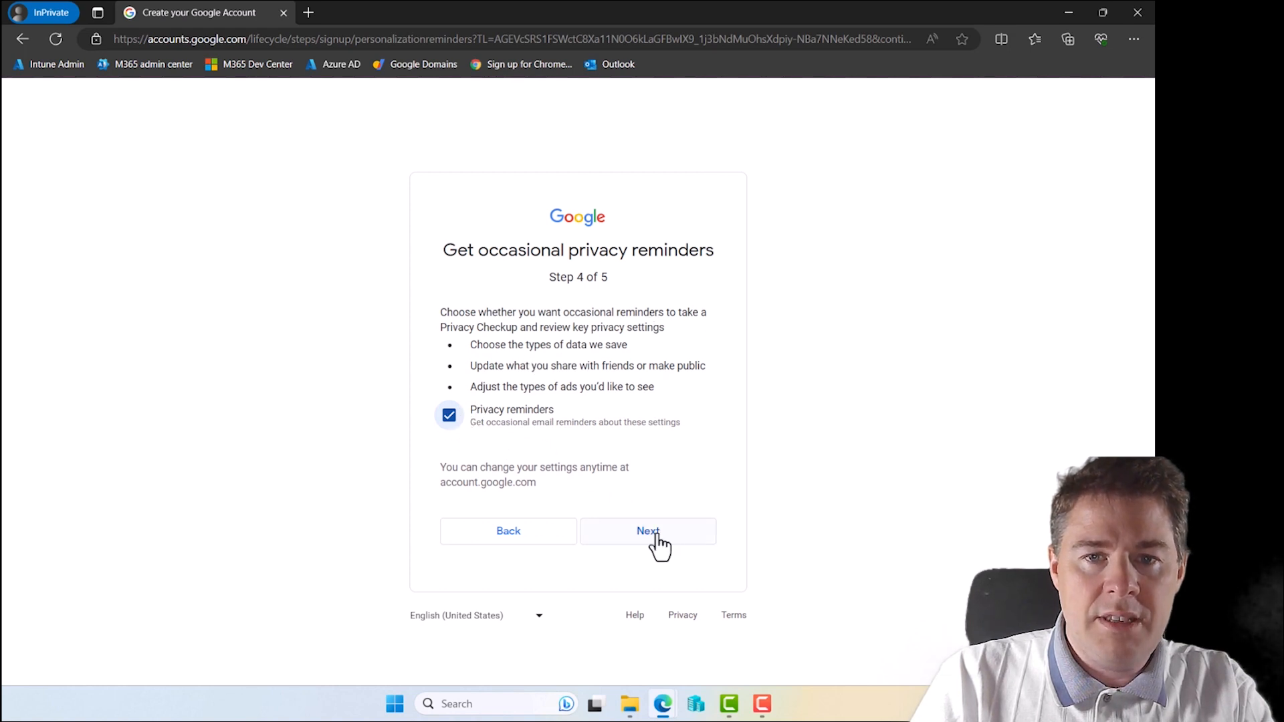
{"action": "left_click", "coordinate": [649, 531]}
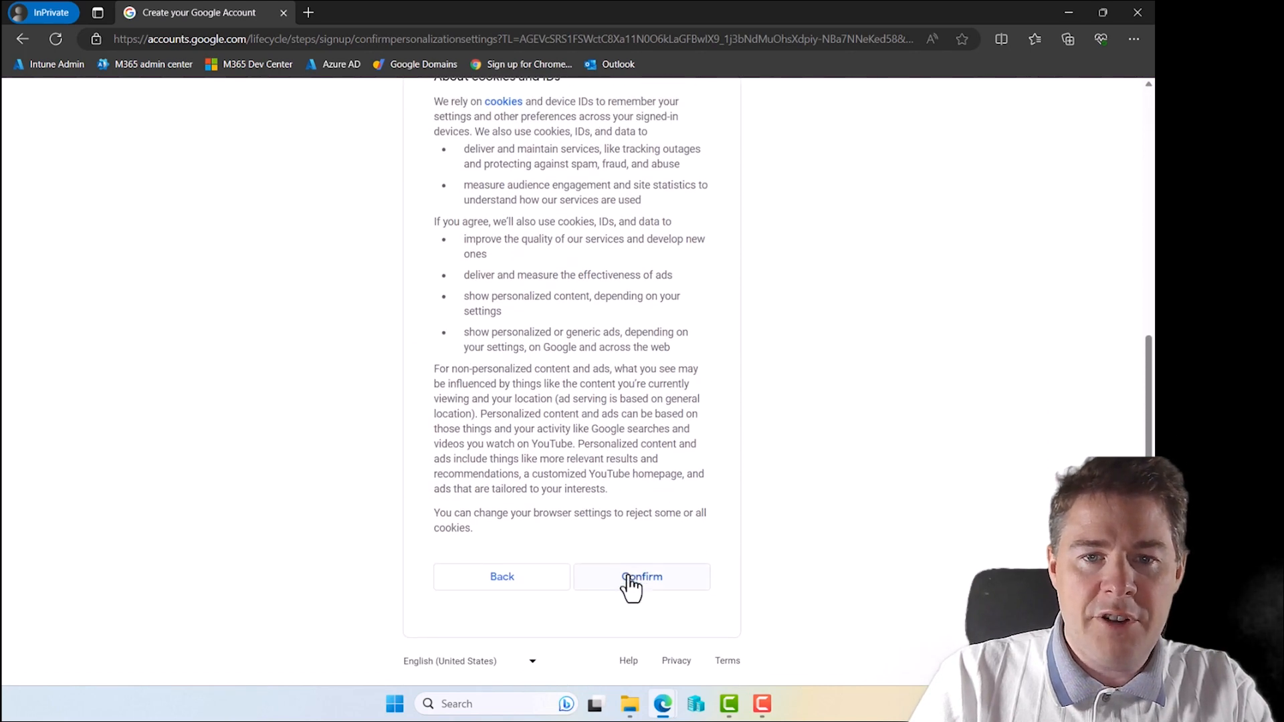
{"action": "left_click", "coordinate": [642, 577]}
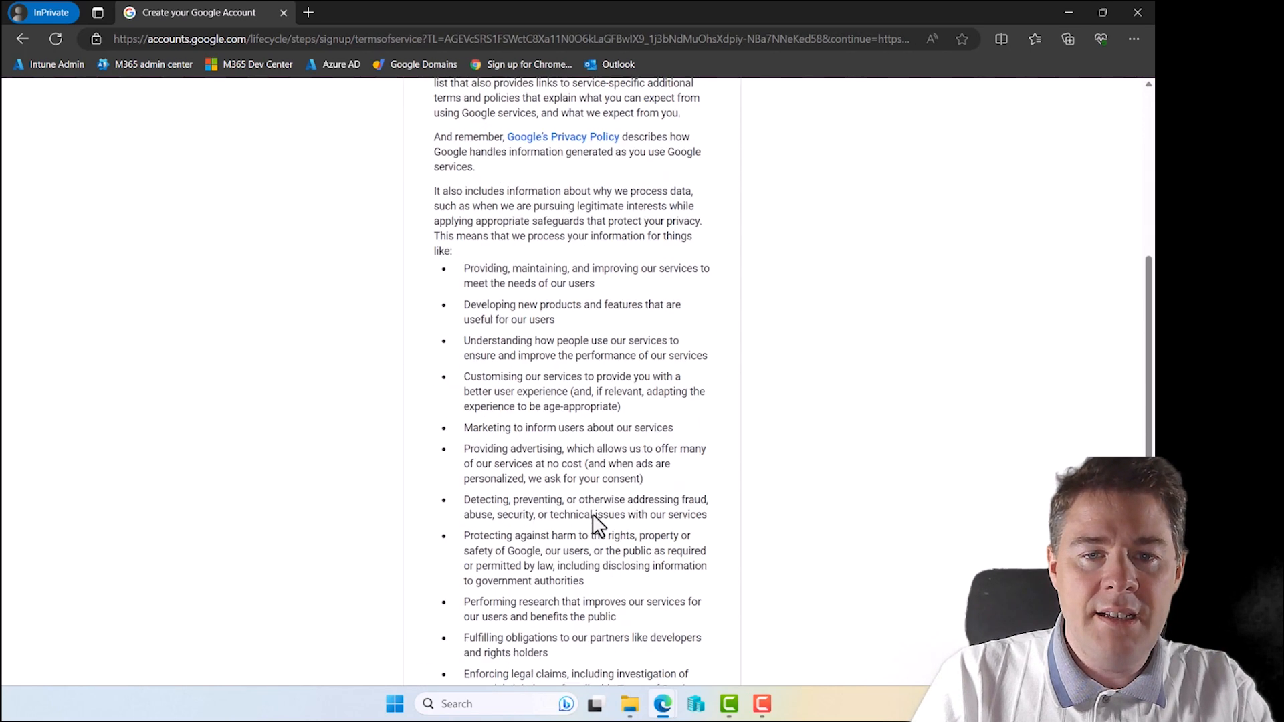
{"action": "scroll", "scroll_direction": "down", "scroll_amount": 3}
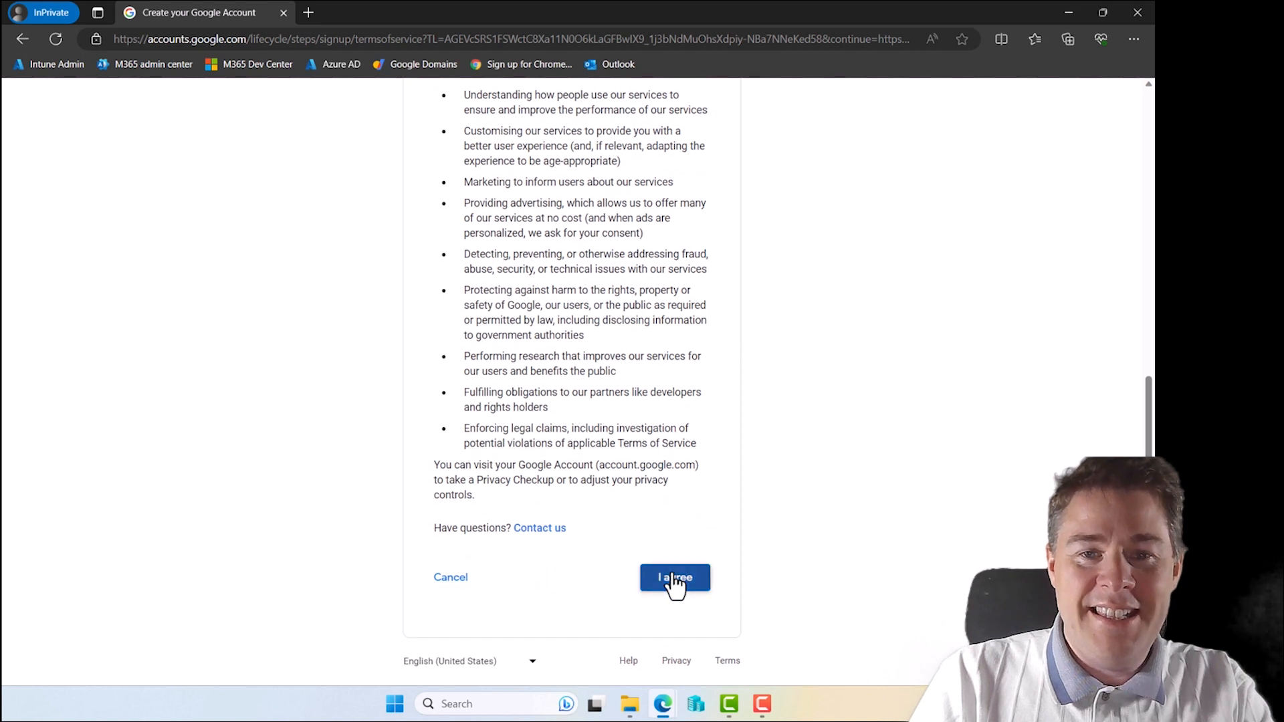
{"action": "left_click", "coordinate": [674, 578]}
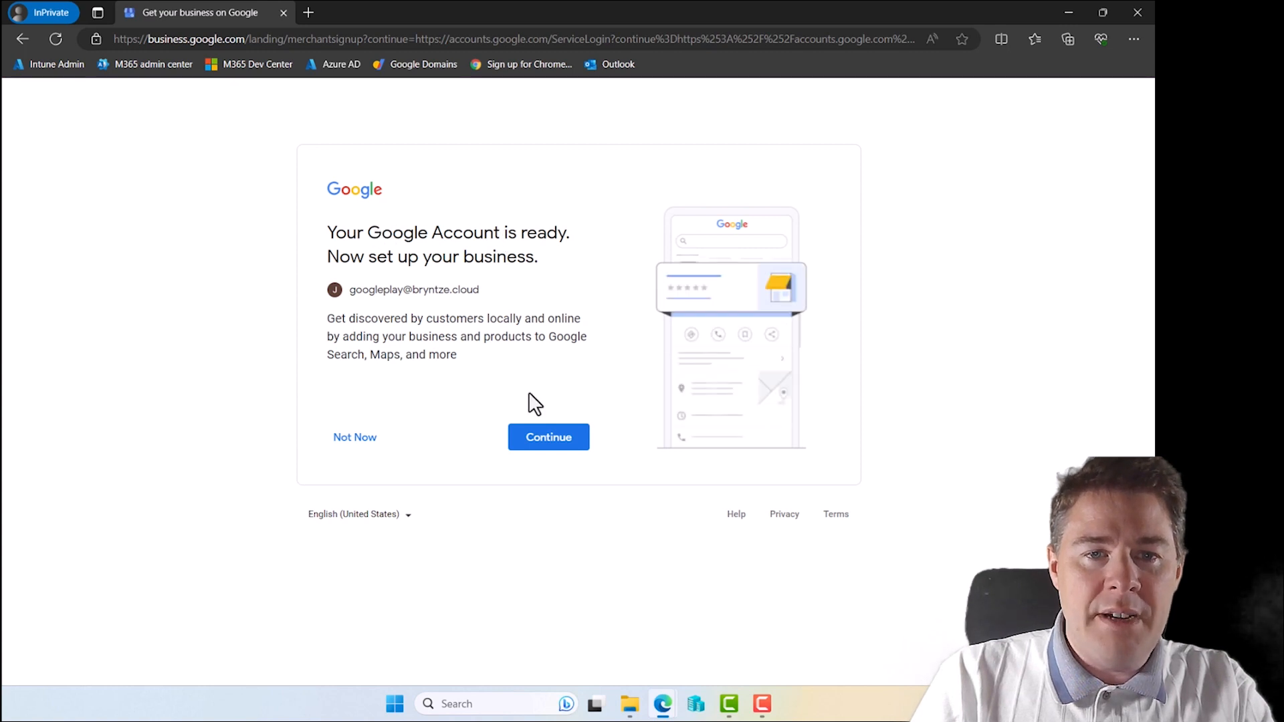
Start a business profile named JBN as a Service business
{"action": "left_click", "coordinate": [548, 438]}
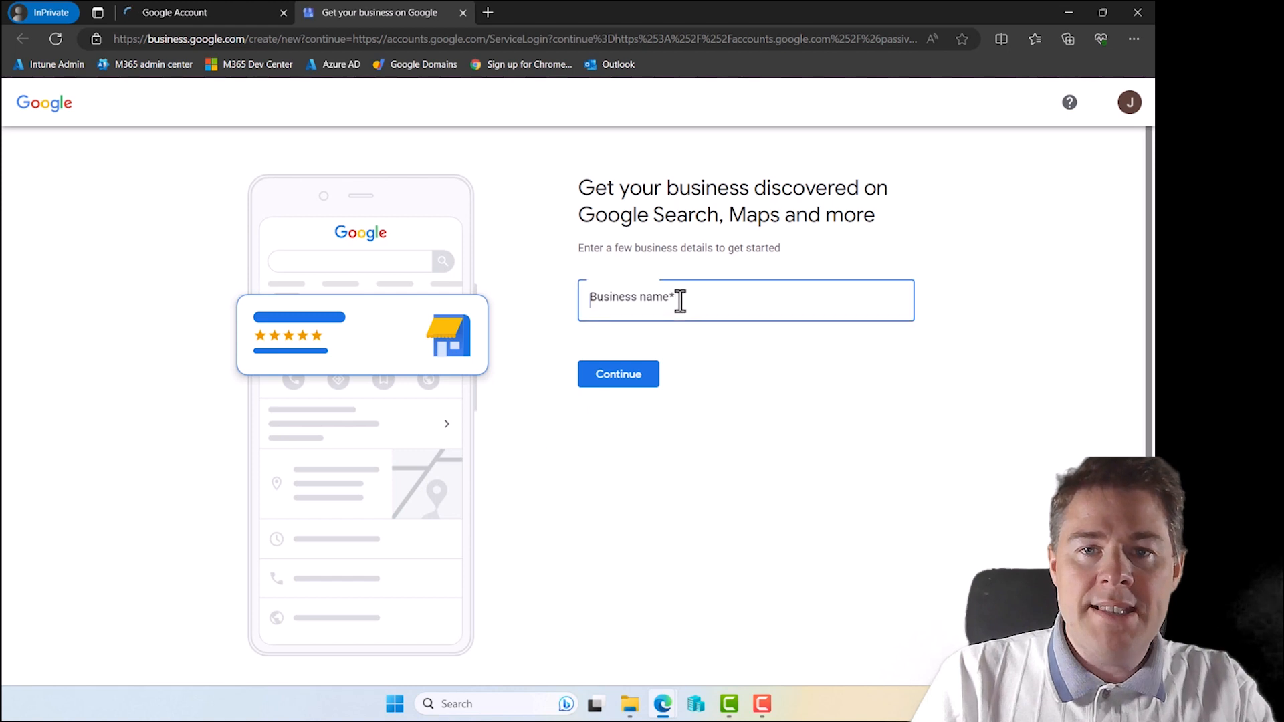
{"action": "type", "text": "JB"}
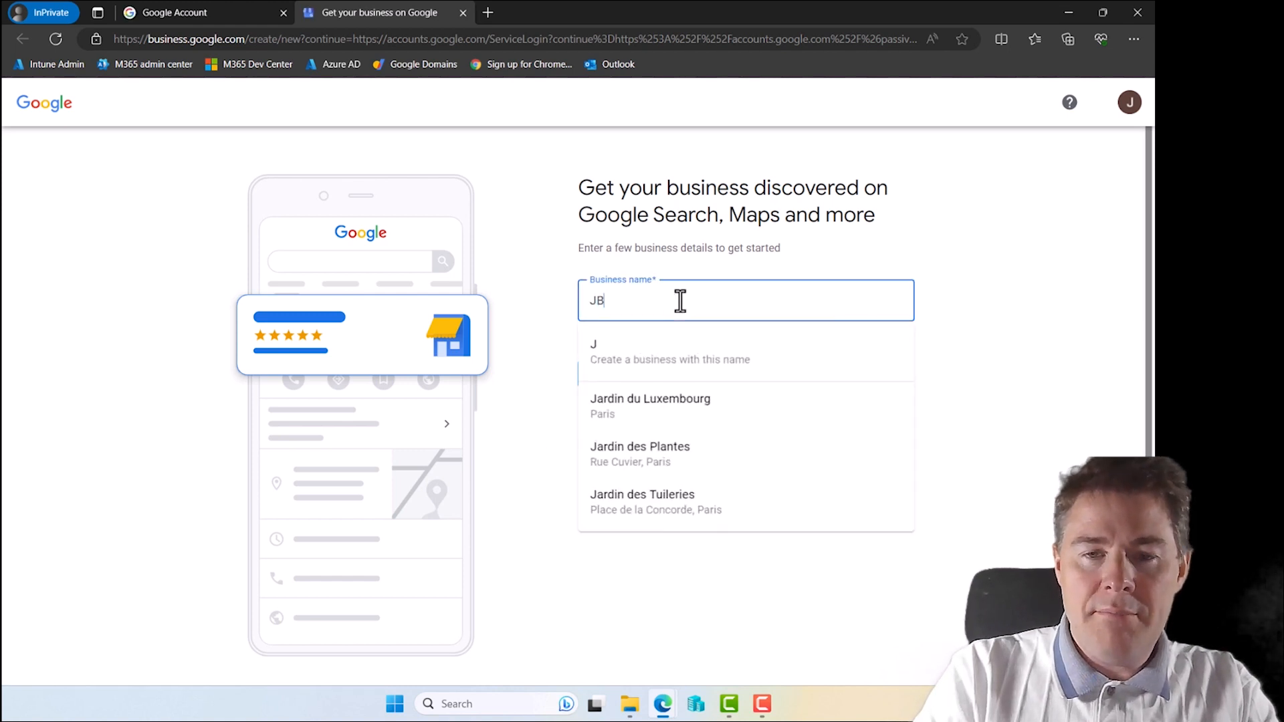
{"action": "type", "text": "N"}
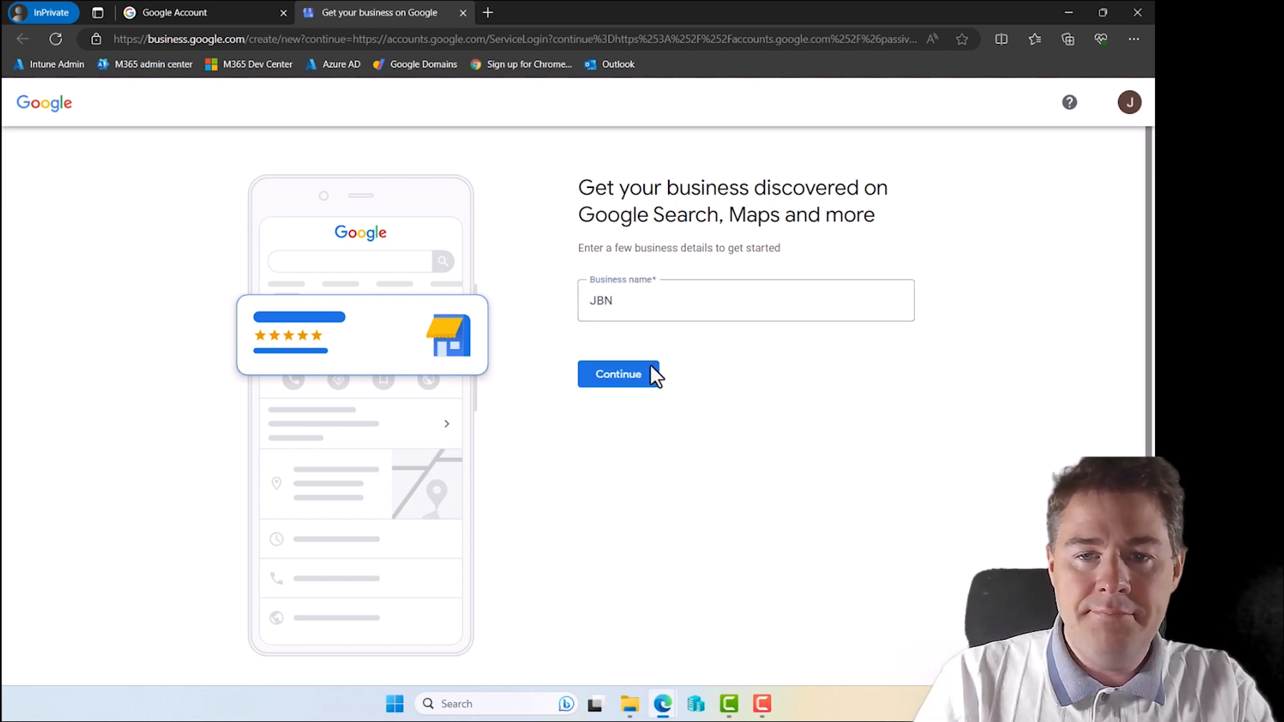
{"action": "left_click", "coordinate": [618, 374]}
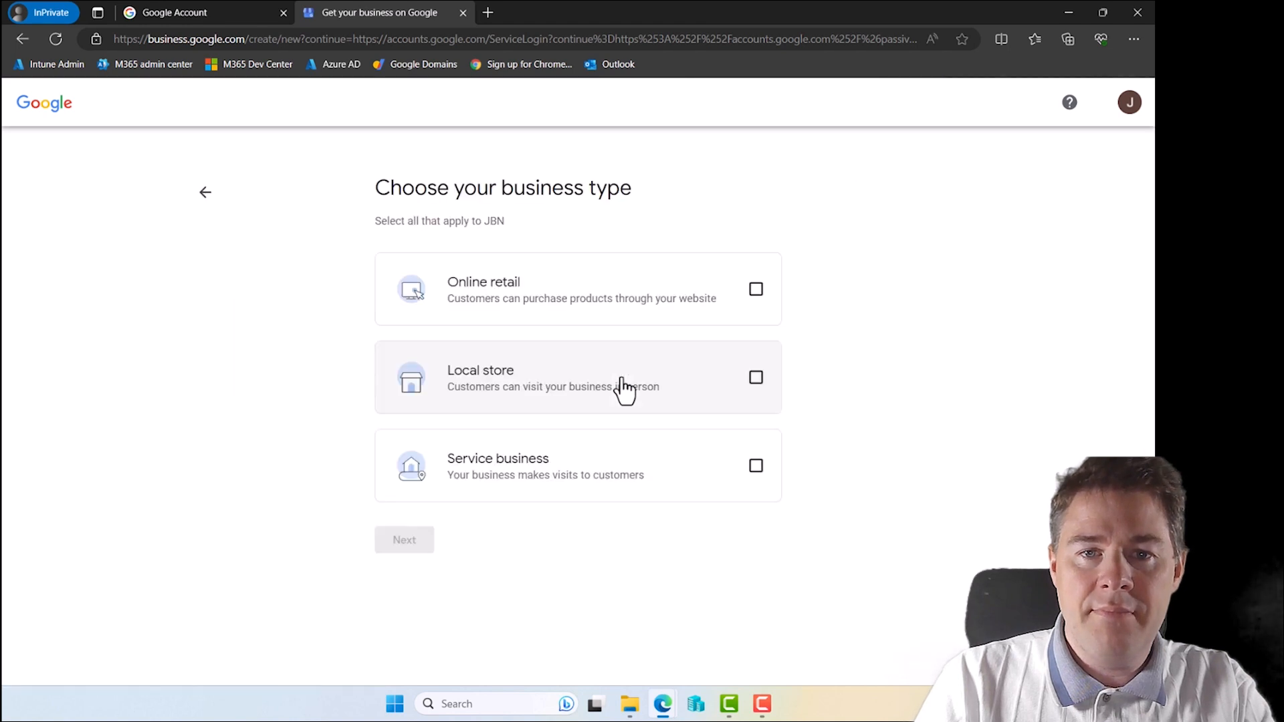
{"action": "mouse_move", "coordinate": [521, 333]}
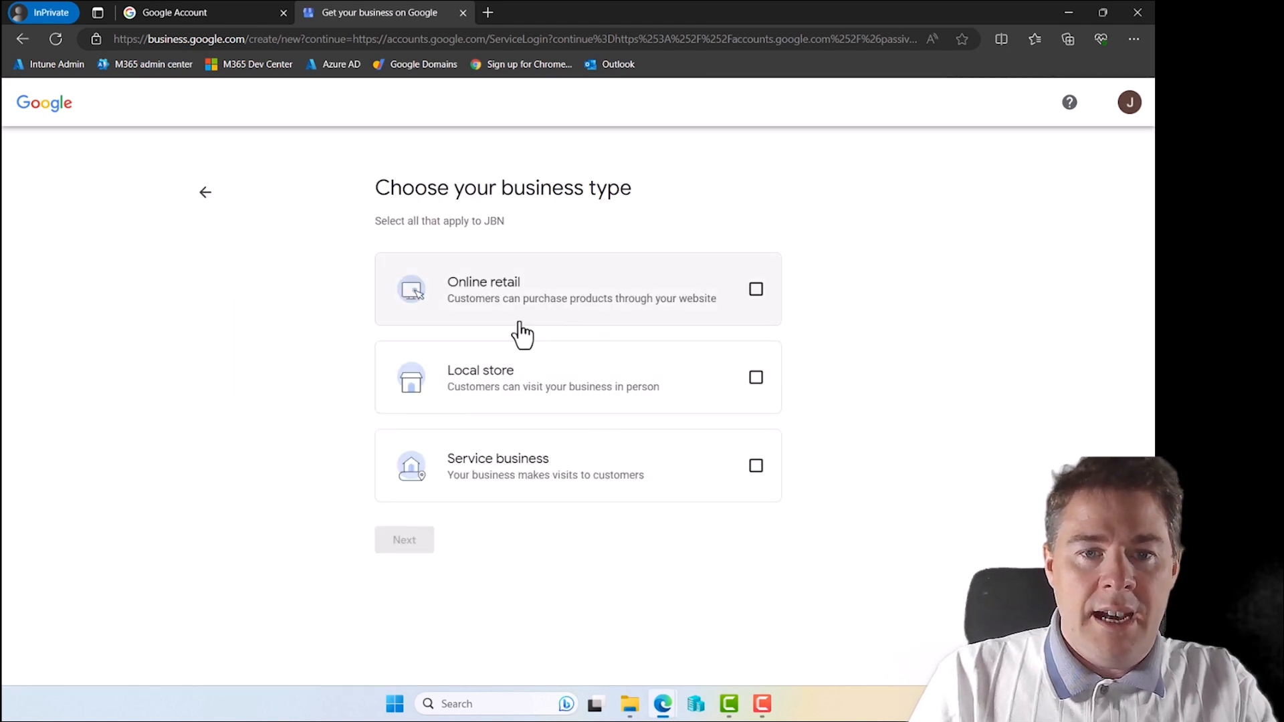
{"action": "mouse_move", "coordinate": [756, 474]}
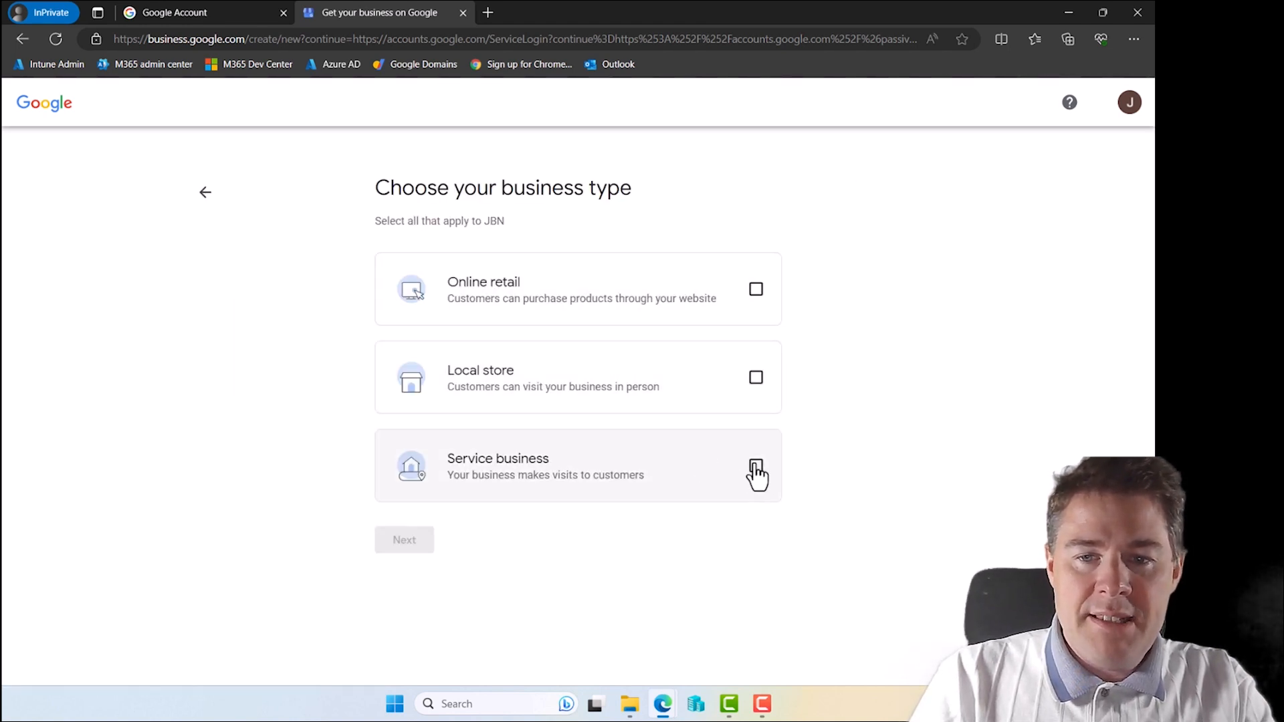
{"action": "left_click", "coordinate": [756, 466]}
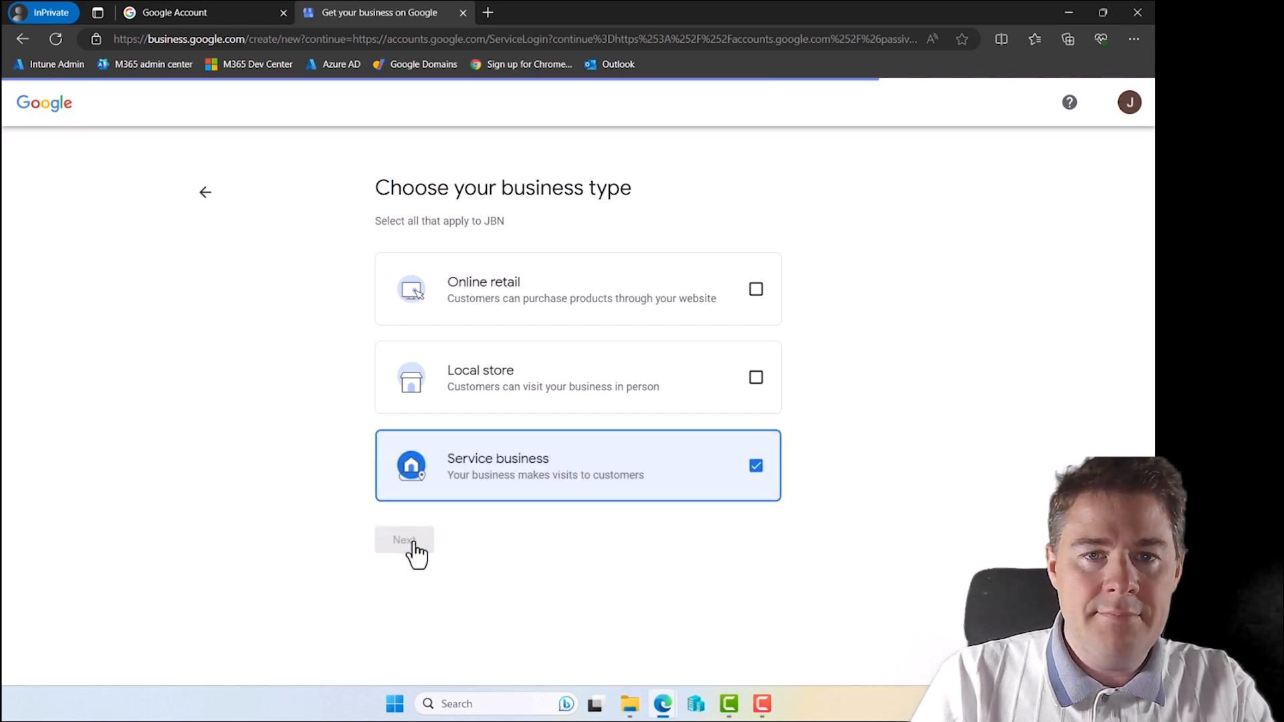
{"action": "left_click", "coordinate": [403, 539]}
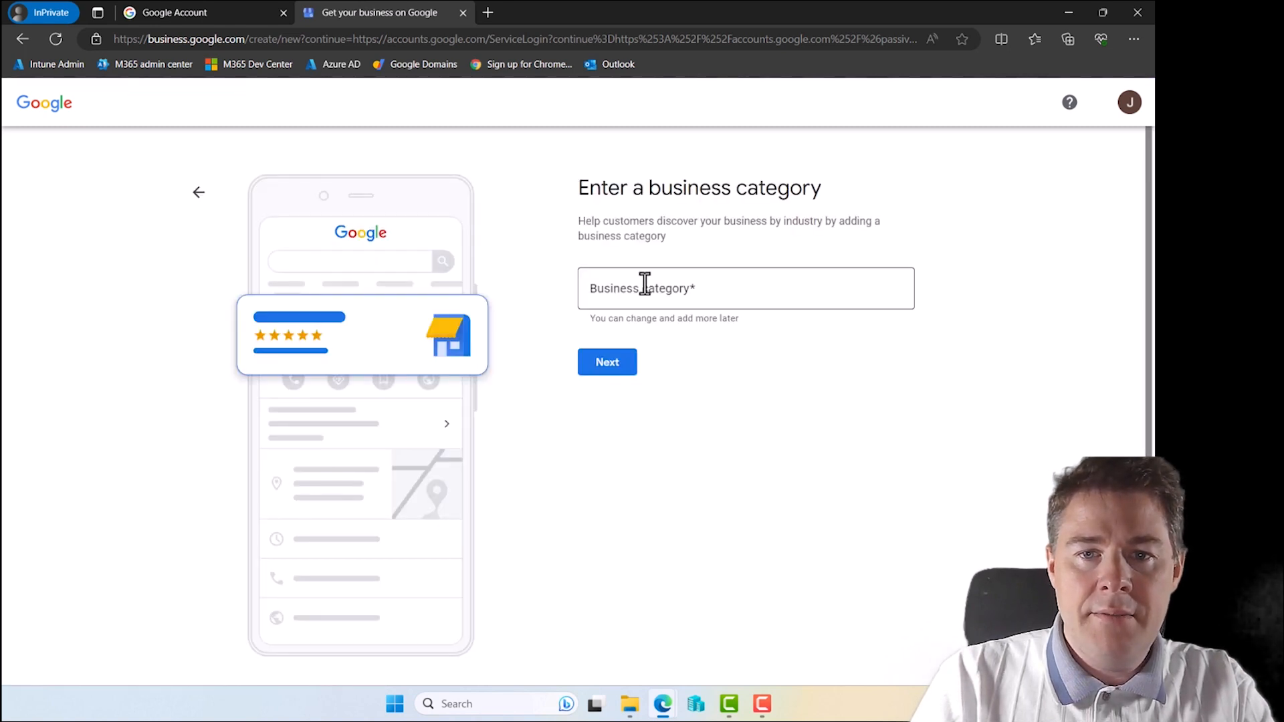
Set the category to Technical university and skip service areas
{"action": "type", "text": "T"}
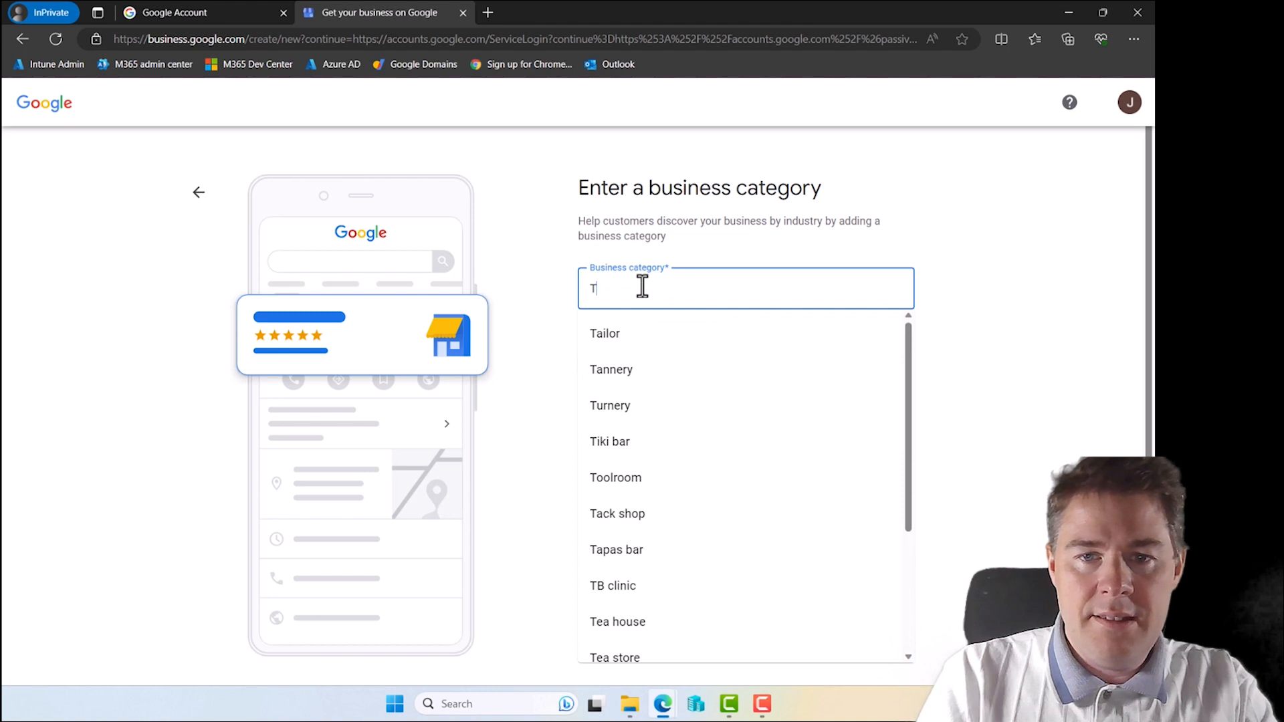
{"action": "type", "text": "ech"}
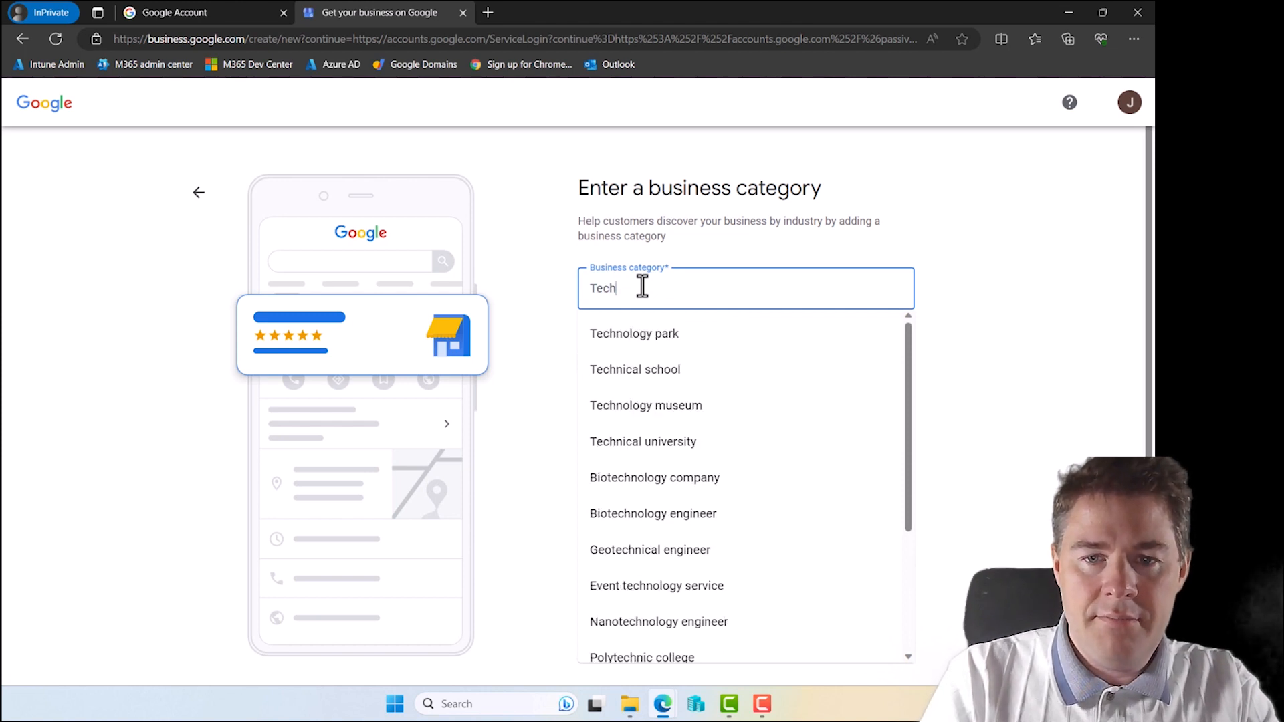
{"action": "left_click", "coordinate": [644, 441]}
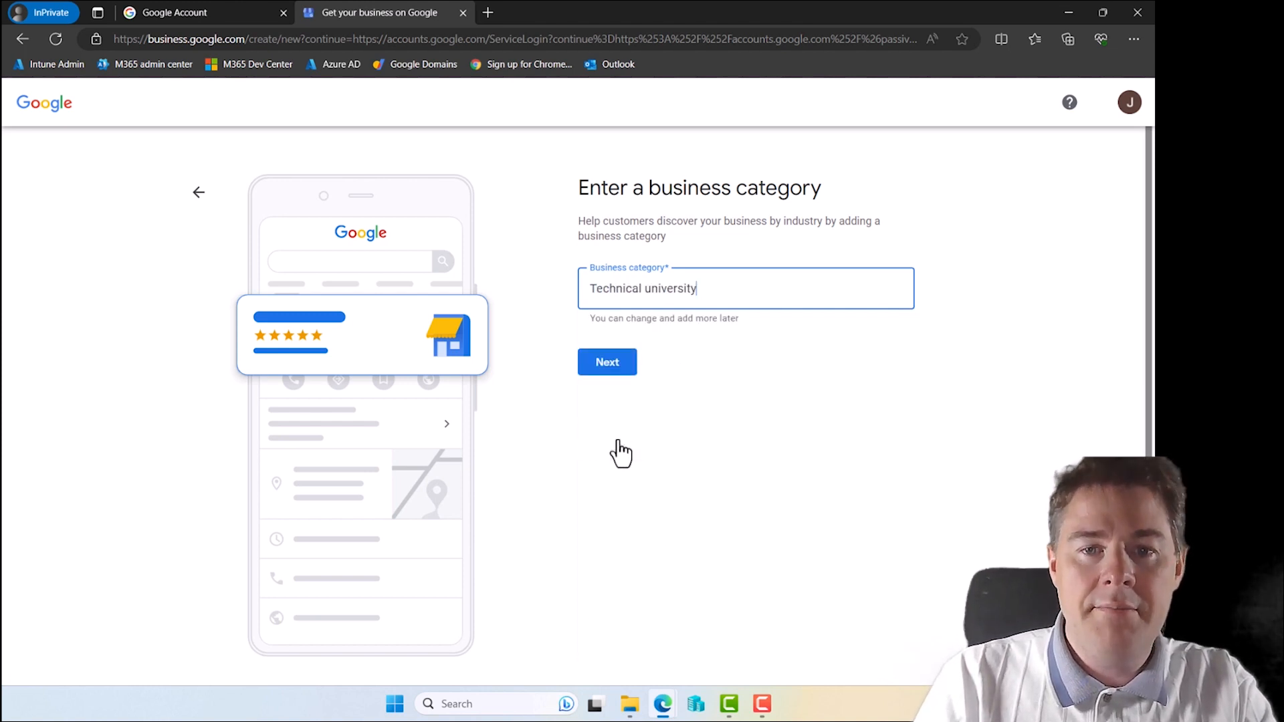
{"action": "left_click", "coordinate": [607, 361]}
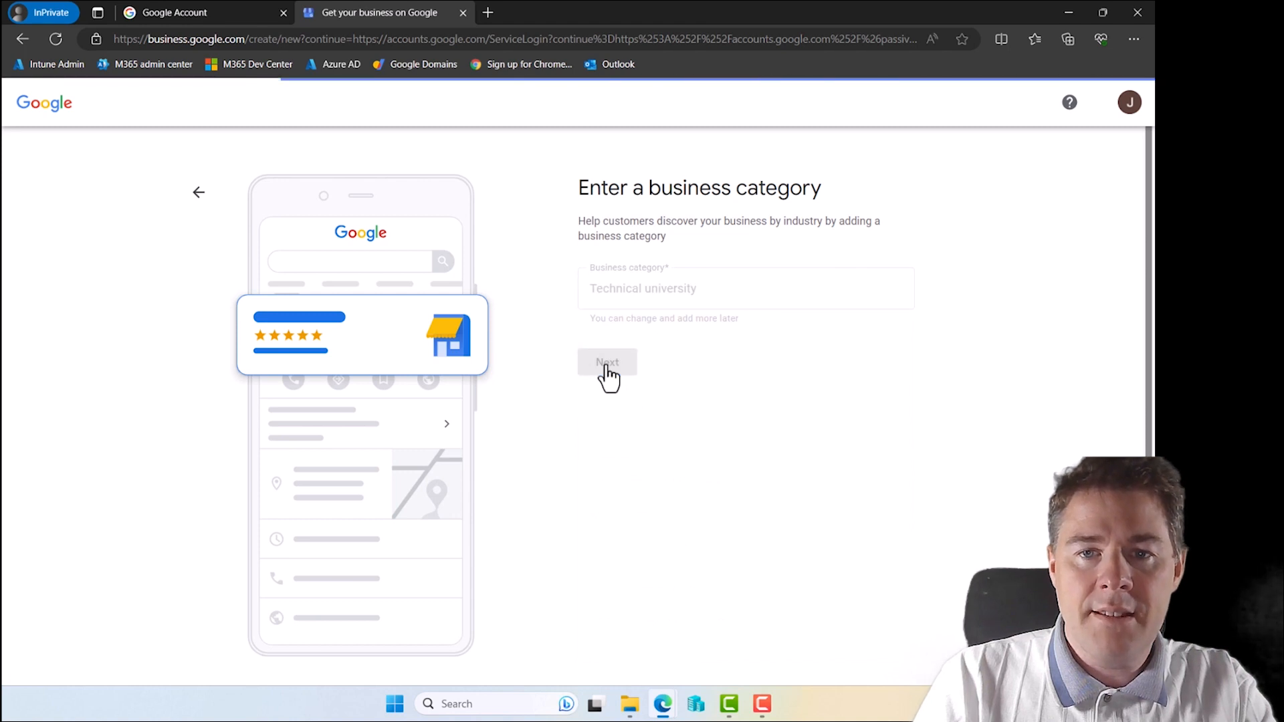
{"action": "left_click", "coordinate": [607, 361]}
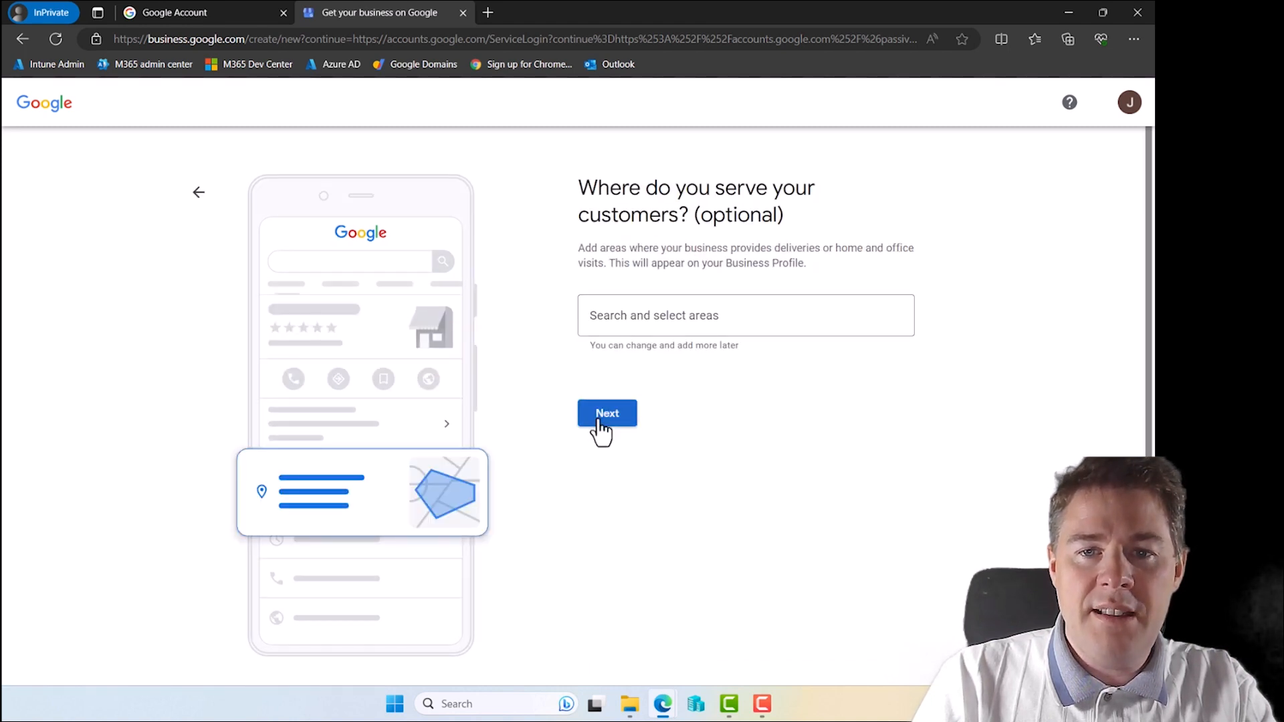
{"action": "left_click", "coordinate": [608, 413]}
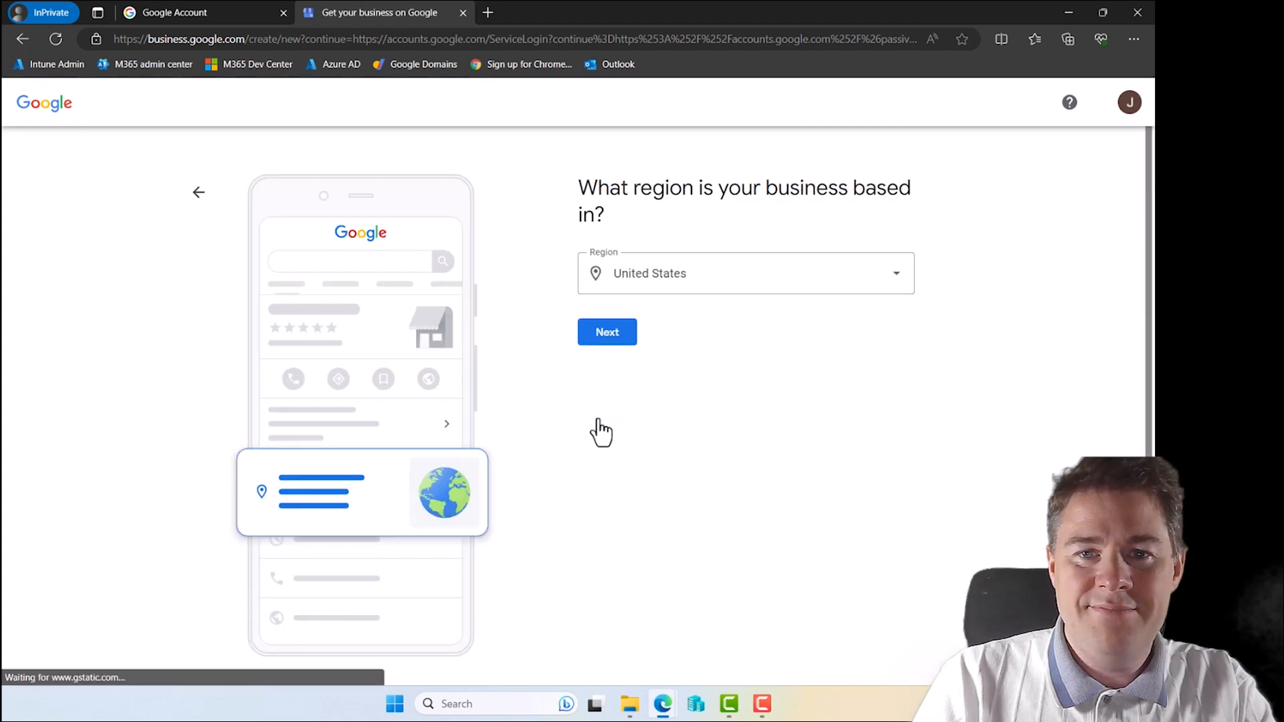
Set region France, enter the contact phone number and accept the terms to reach verification
{"action": "left_click", "coordinate": [747, 273]}
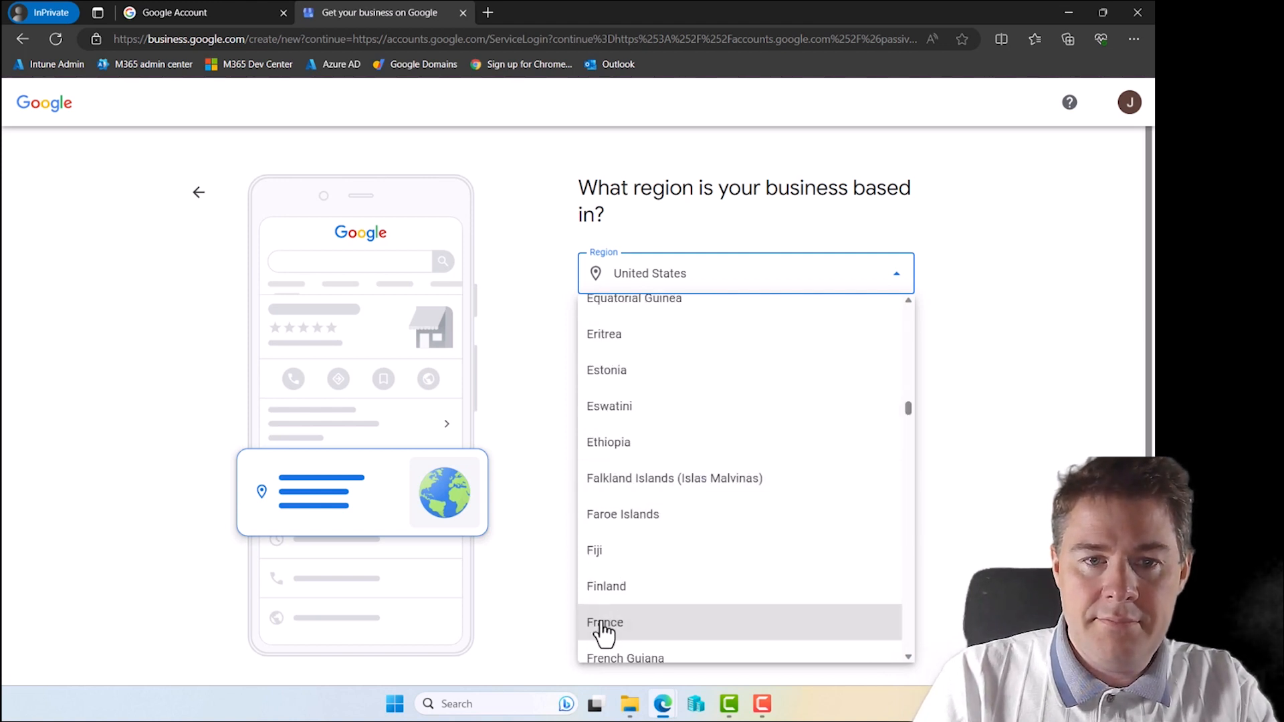
{"action": "left_click", "coordinate": [605, 622]}
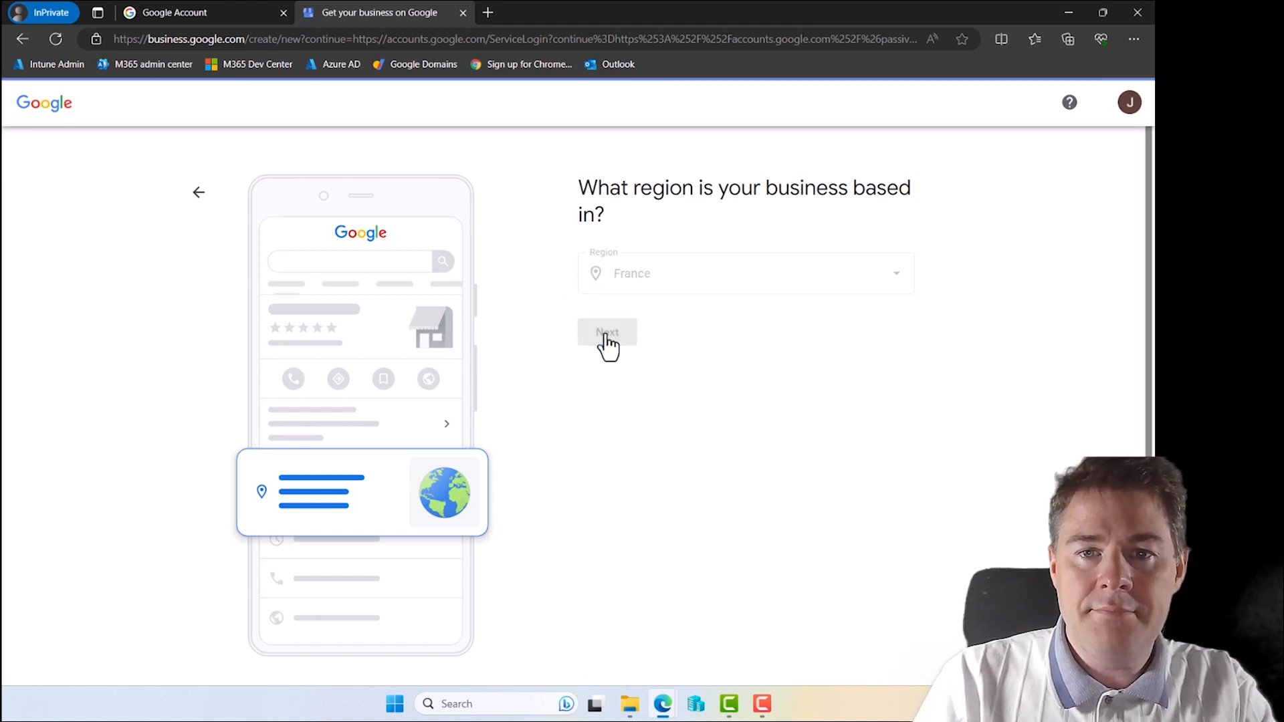
{"action": "left_click", "coordinate": [607, 331]}
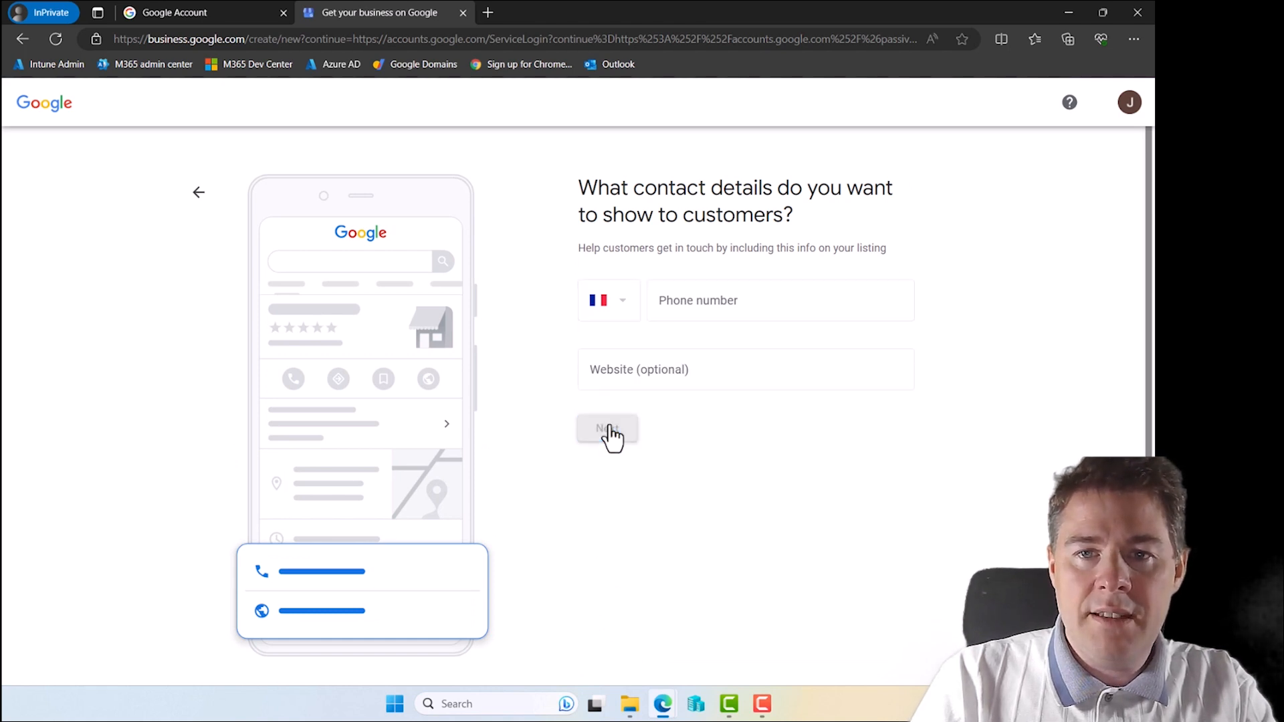
{"action": "left_click", "coordinate": [607, 430]}
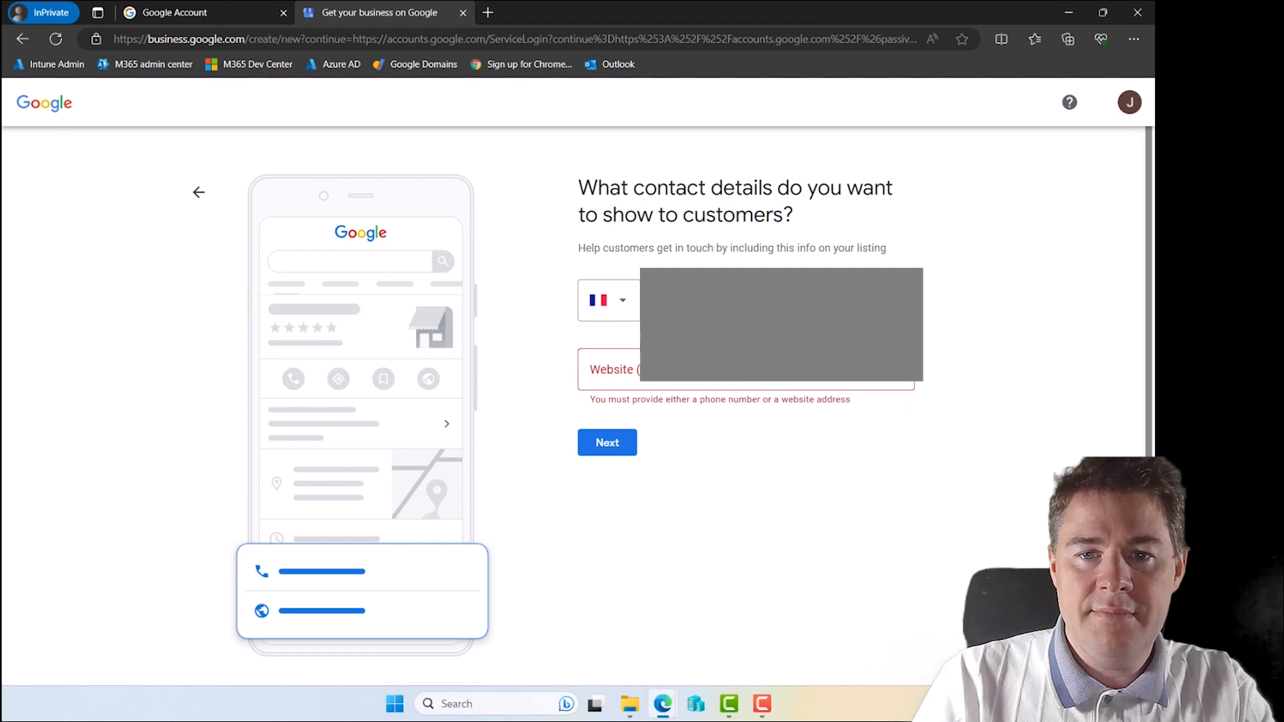
{"action": "left_click", "coordinate": [608, 443]}
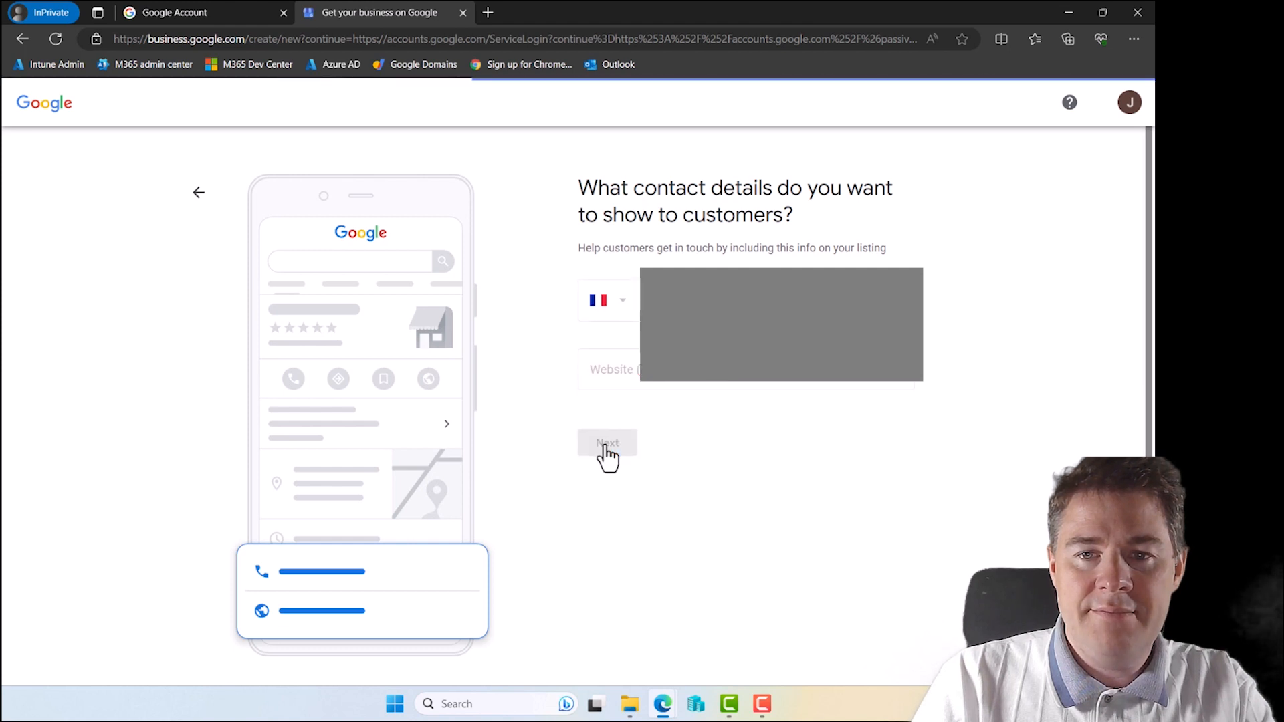
{"action": "left_click", "coordinate": [607, 443]}
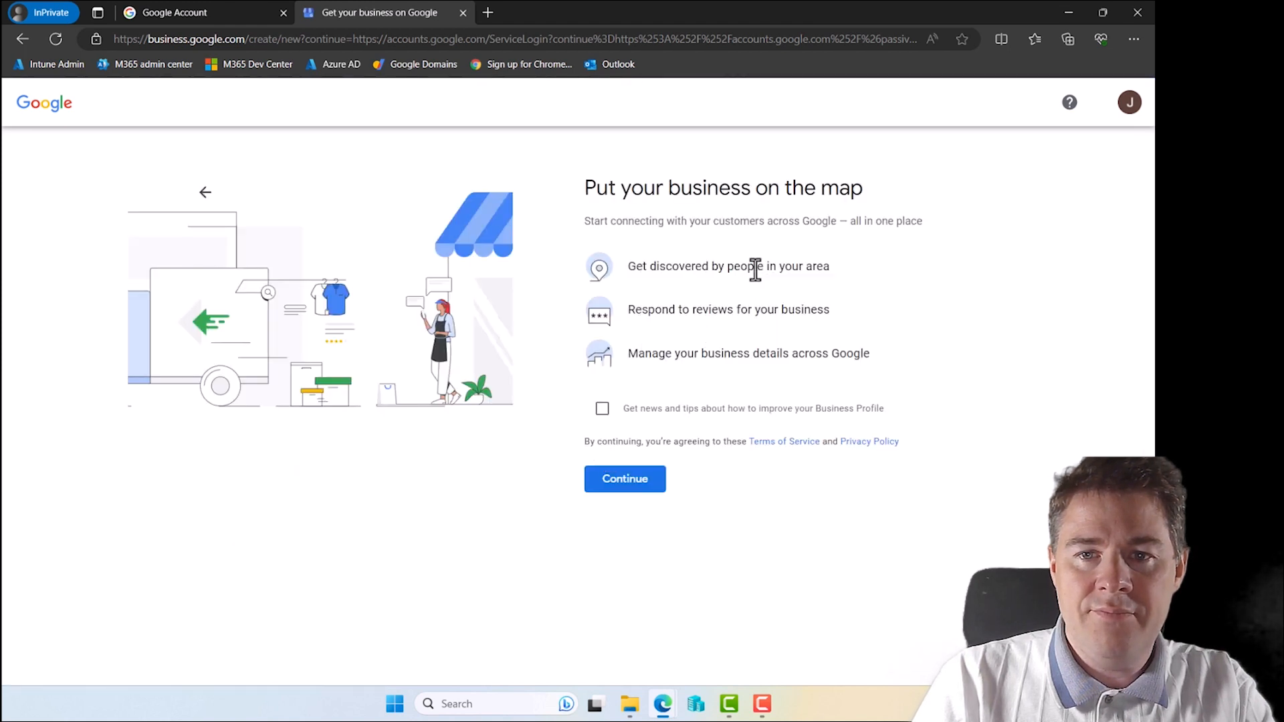
{"action": "left_click", "coordinate": [624, 479]}
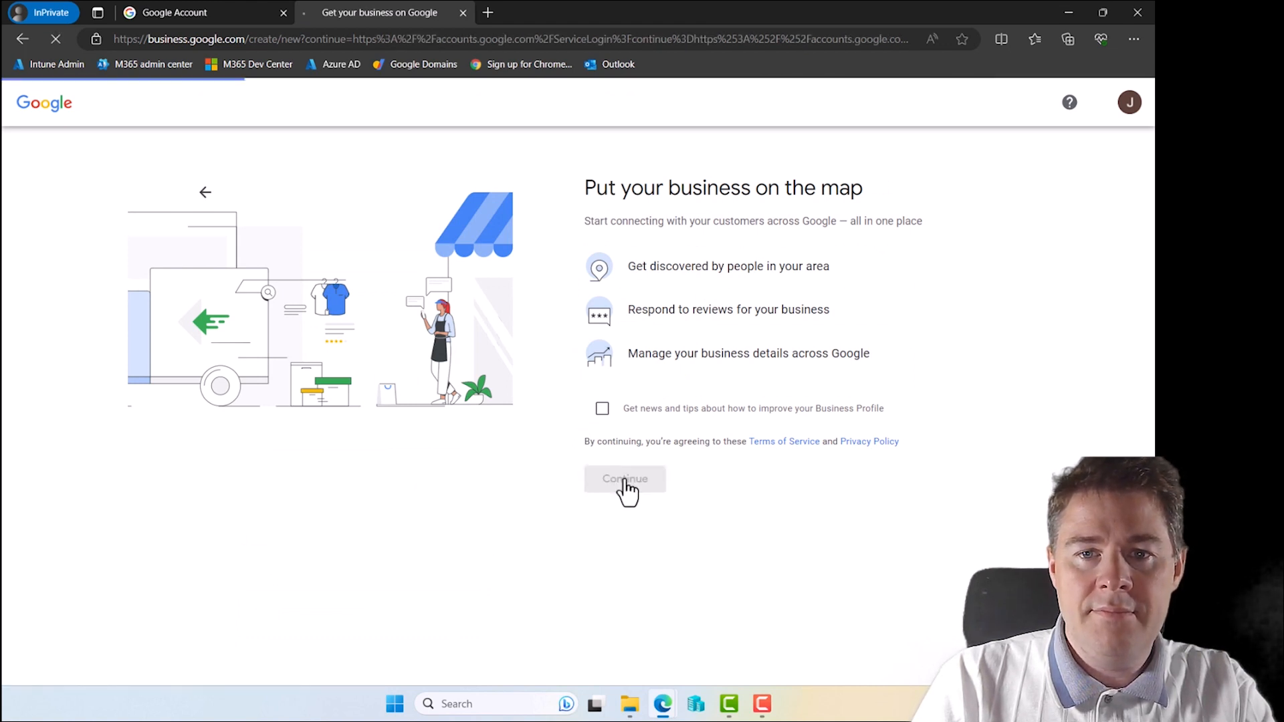
{"action": "left_click", "coordinate": [624, 479]}
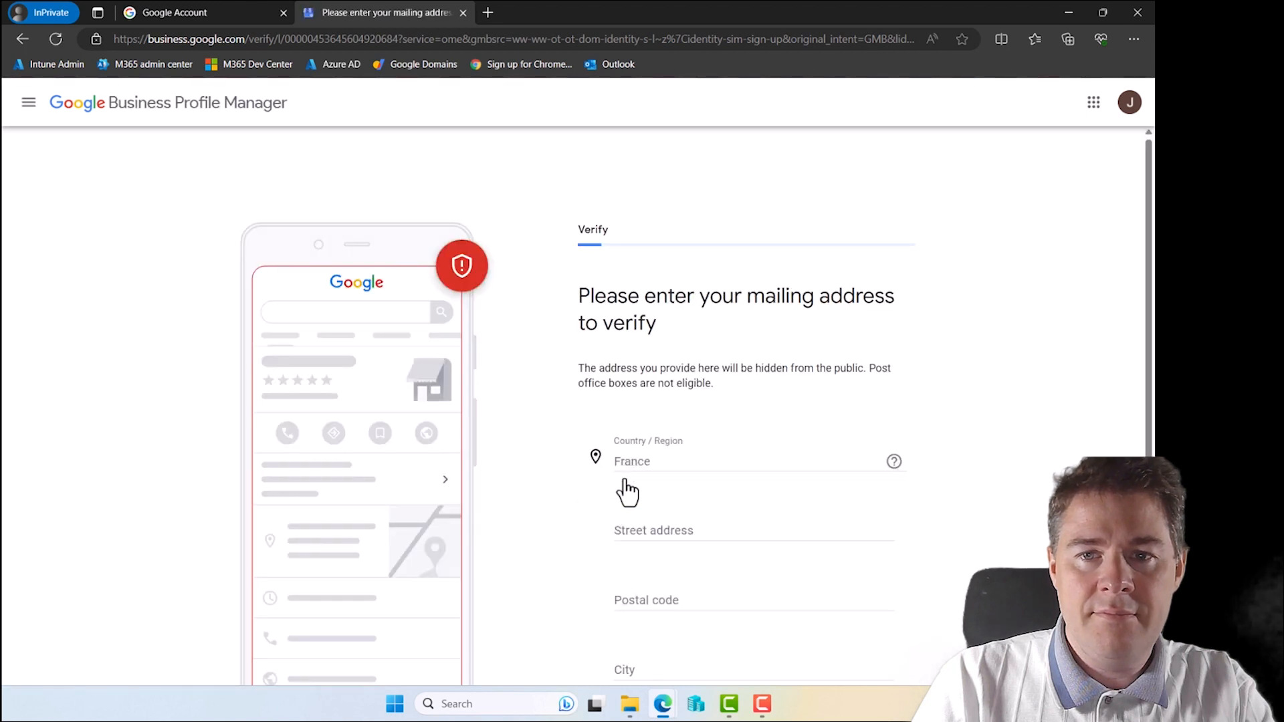
Set Monday open 8:00 AM to 7:00 PM and continue to the messaging step
{"action": "scroll", "scroll_direction": "down", "scroll_amount": 3}
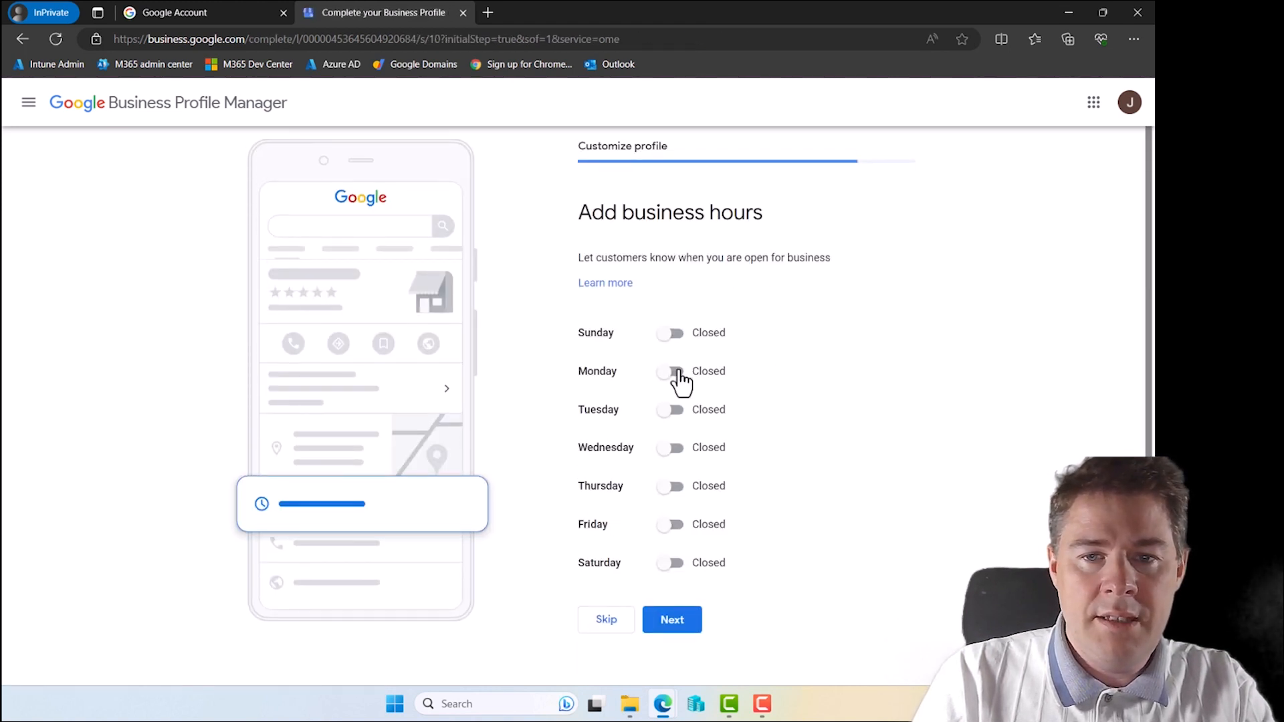
{"action": "left_click", "coordinate": [668, 372]}
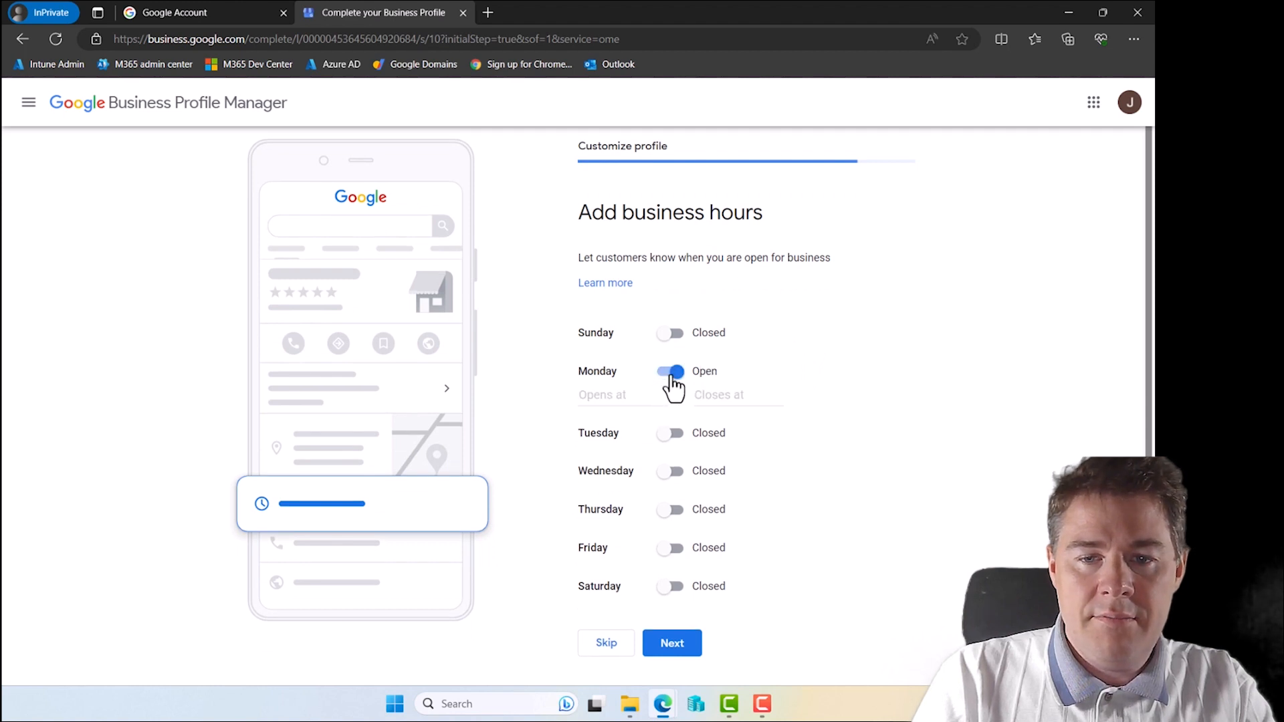
{"action": "mouse_move", "coordinate": [673, 442]}
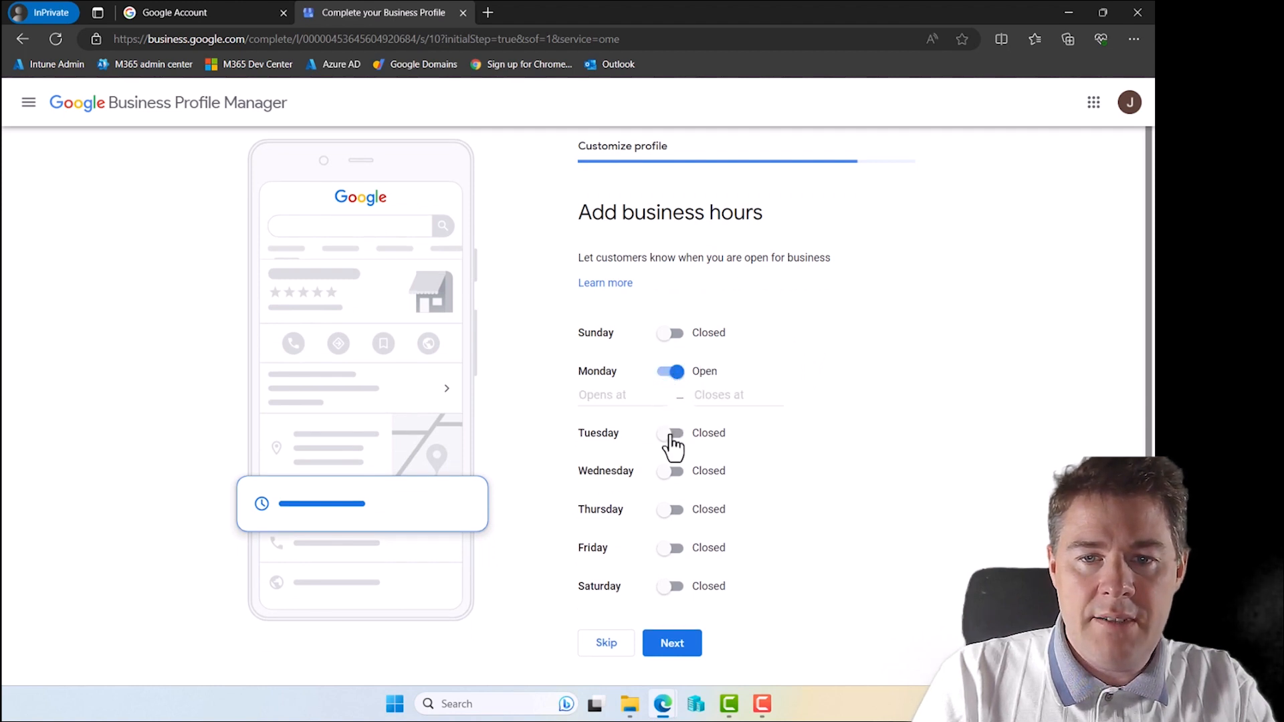
{"action": "left_click", "coordinate": [607, 395]}
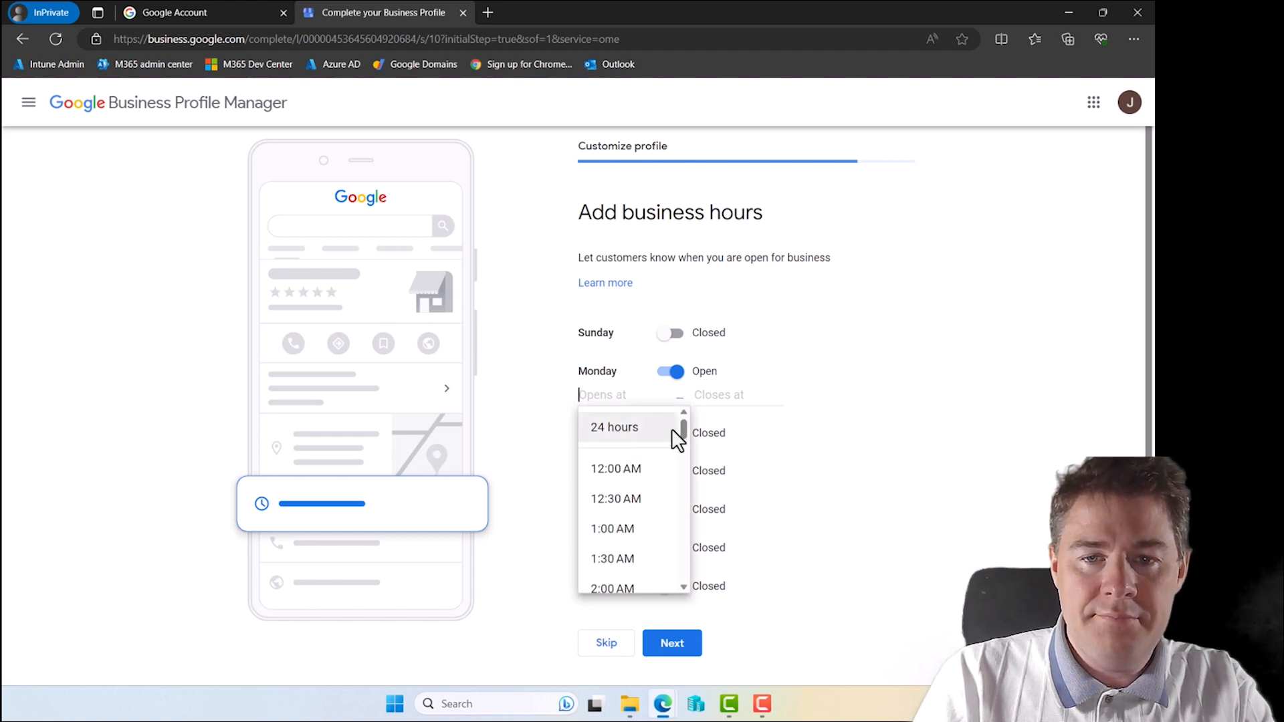
{"action": "scroll", "scroll_direction": "down", "scroll_amount": 3}
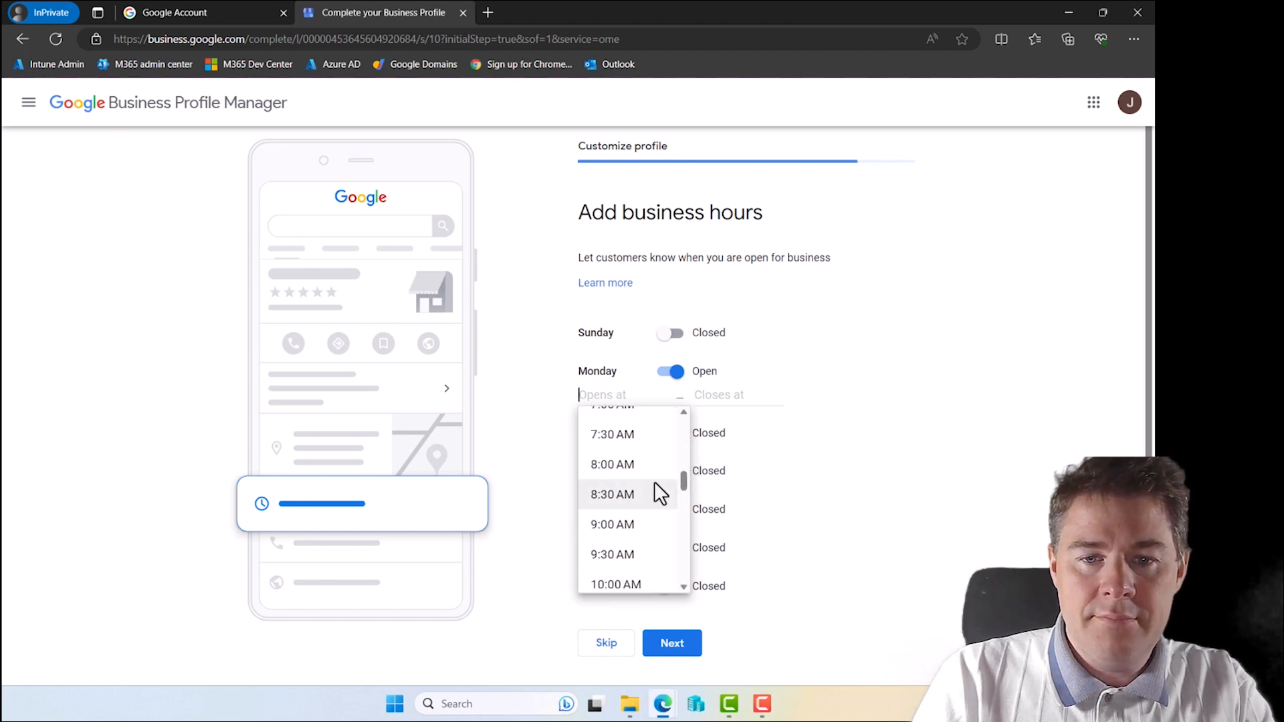
{"action": "left_click", "coordinate": [613, 465]}
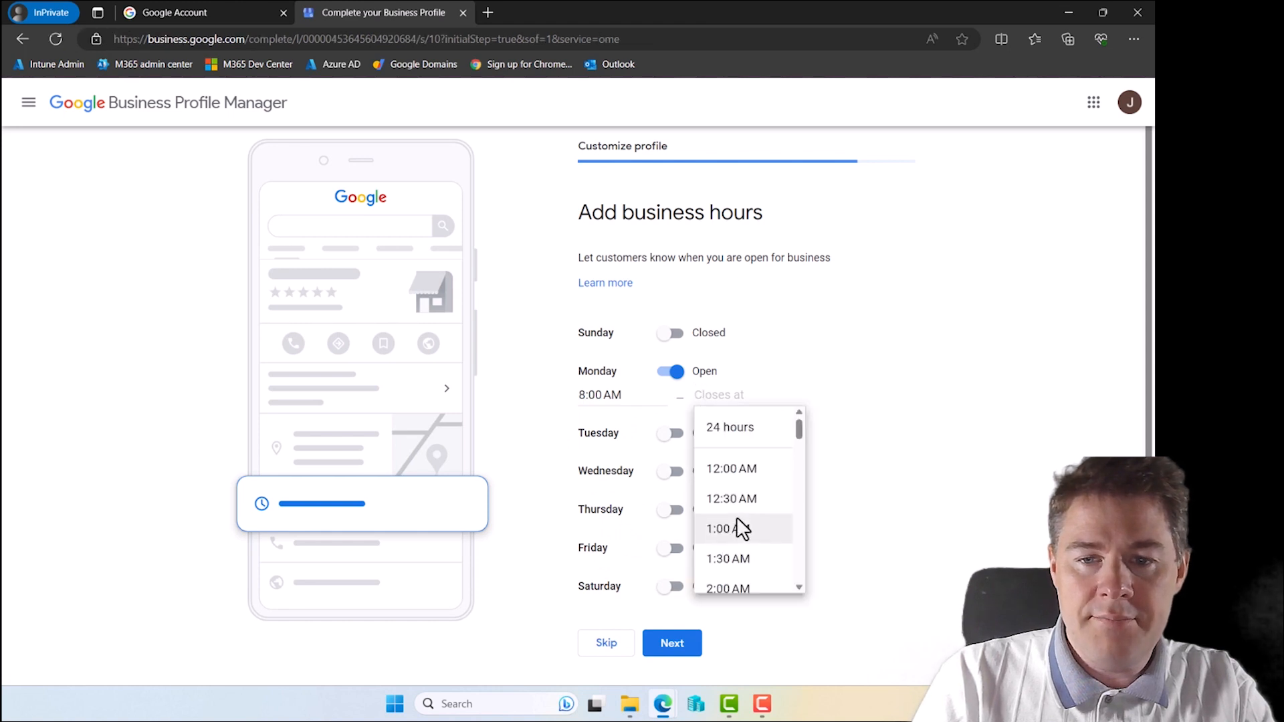
{"action": "scroll", "scroll_direction": "down", "scroll_amount": 3}
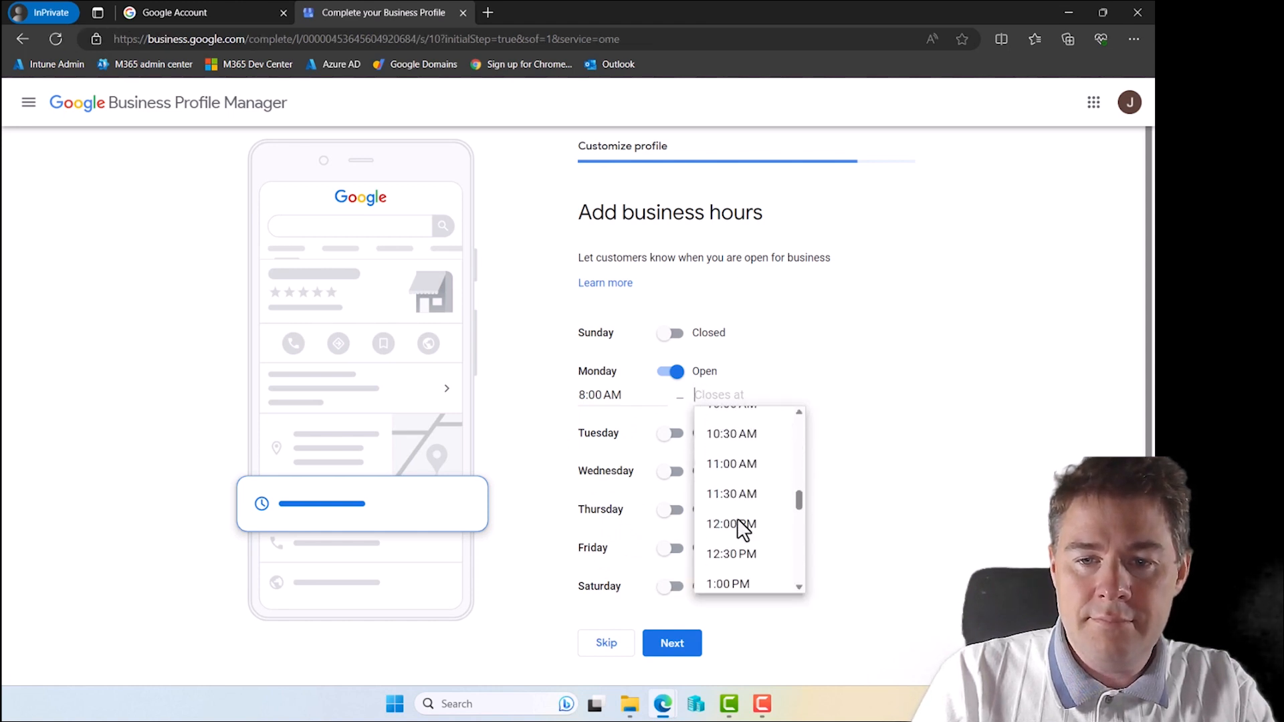
{"action": "scroll", "scroll_direction": "down", "scroll_amount": 3}
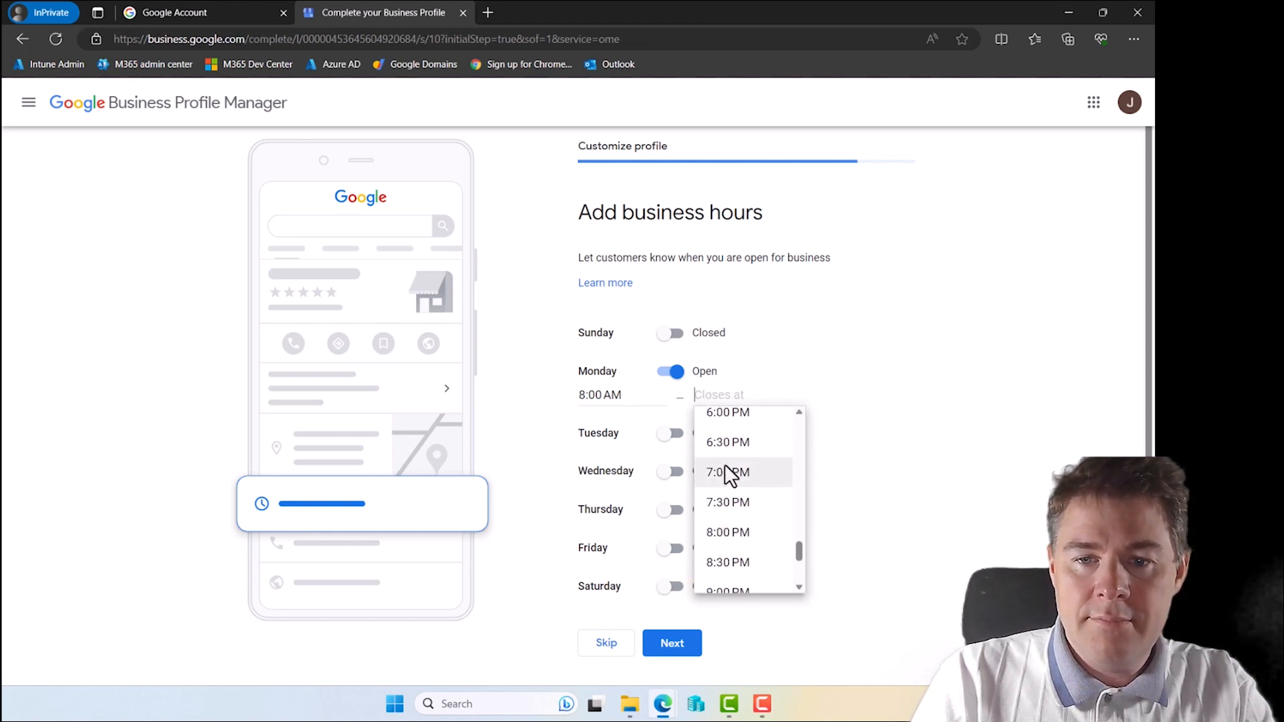
{"action": "left_click", "coordinate": [728, 473]}
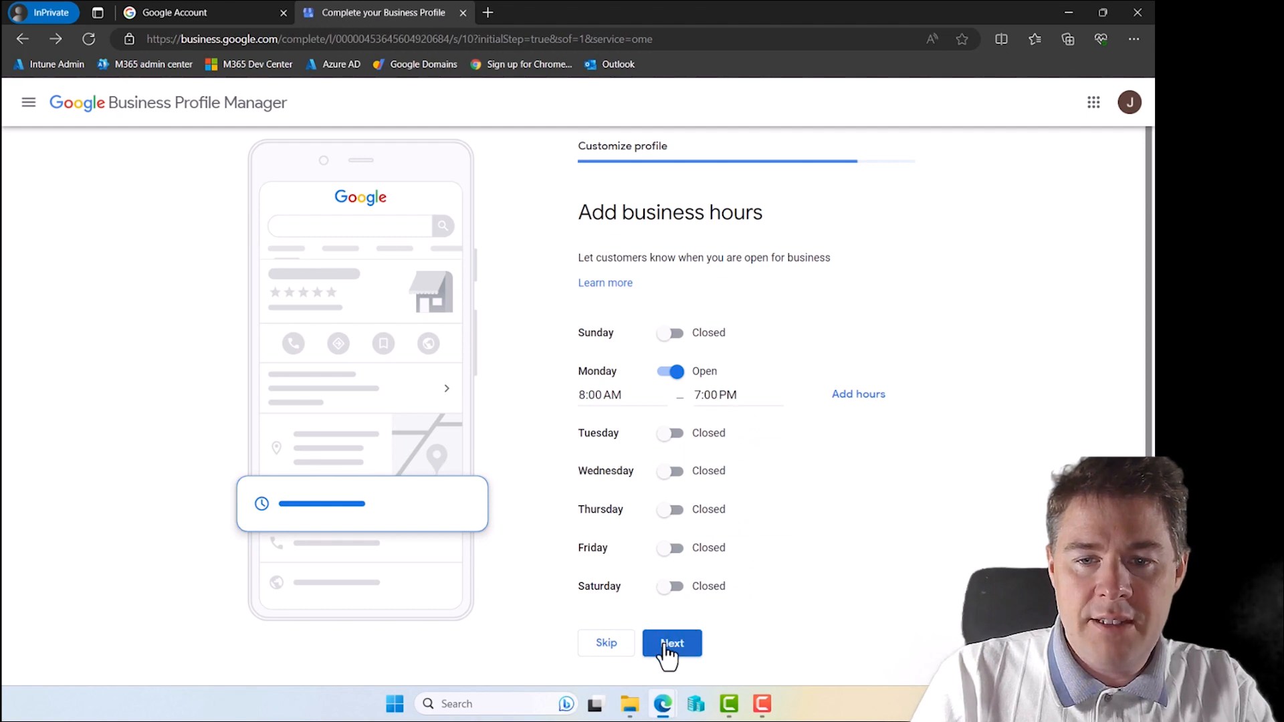
{"action": "left_click", "coordinate": [671, 642]}
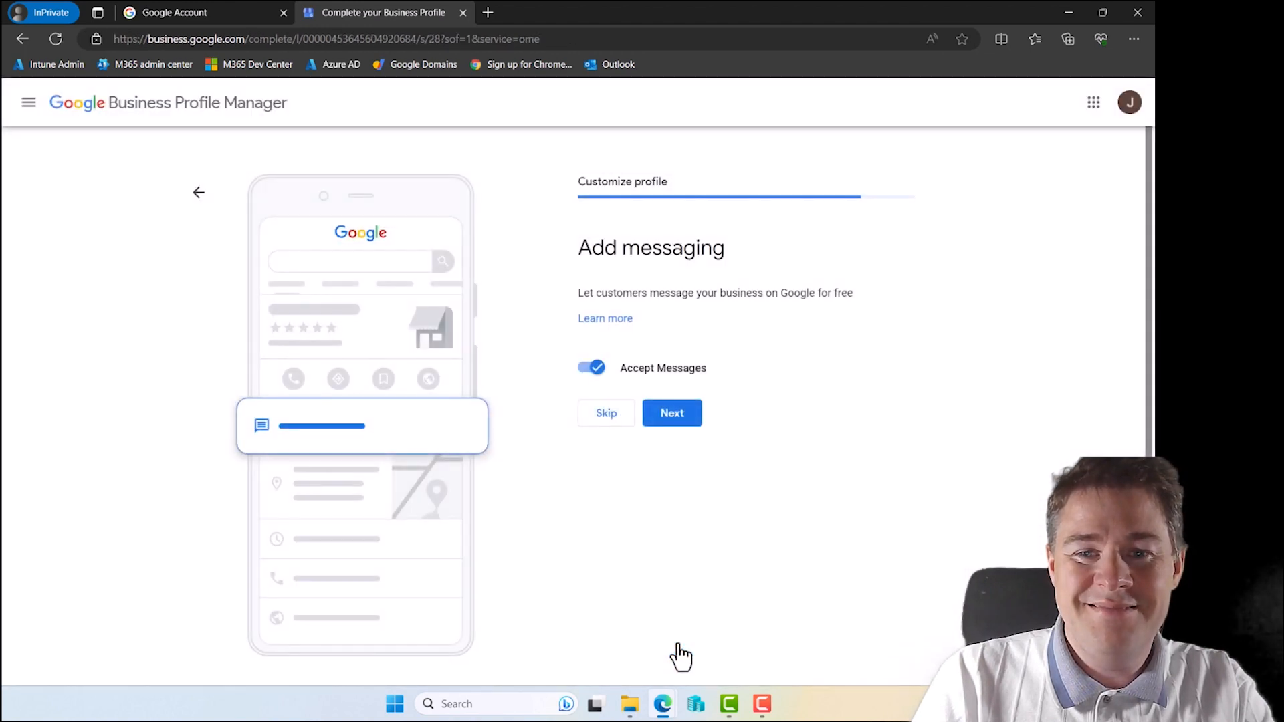
Turn off Accept Messages for the JBN profile and continue
{"action": "left_click", "coordinate": [592, 368]}
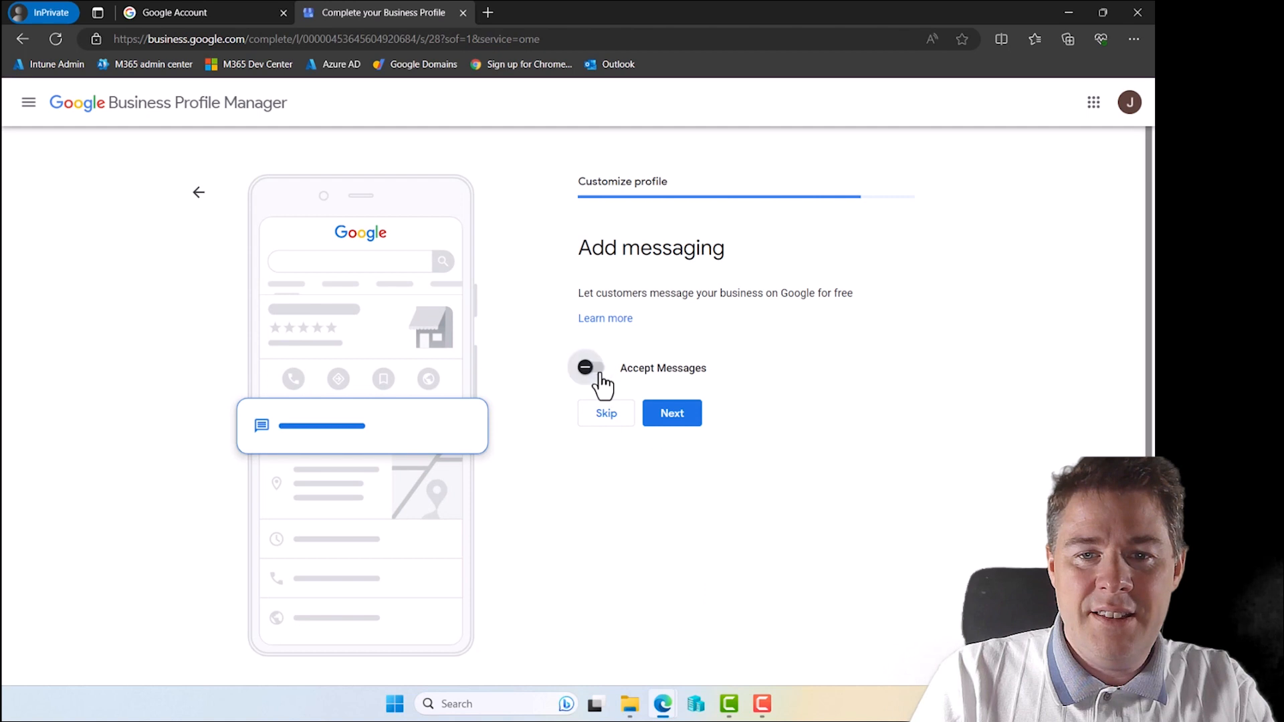
{"action": "left_click", "coordinate": [671, 412]}
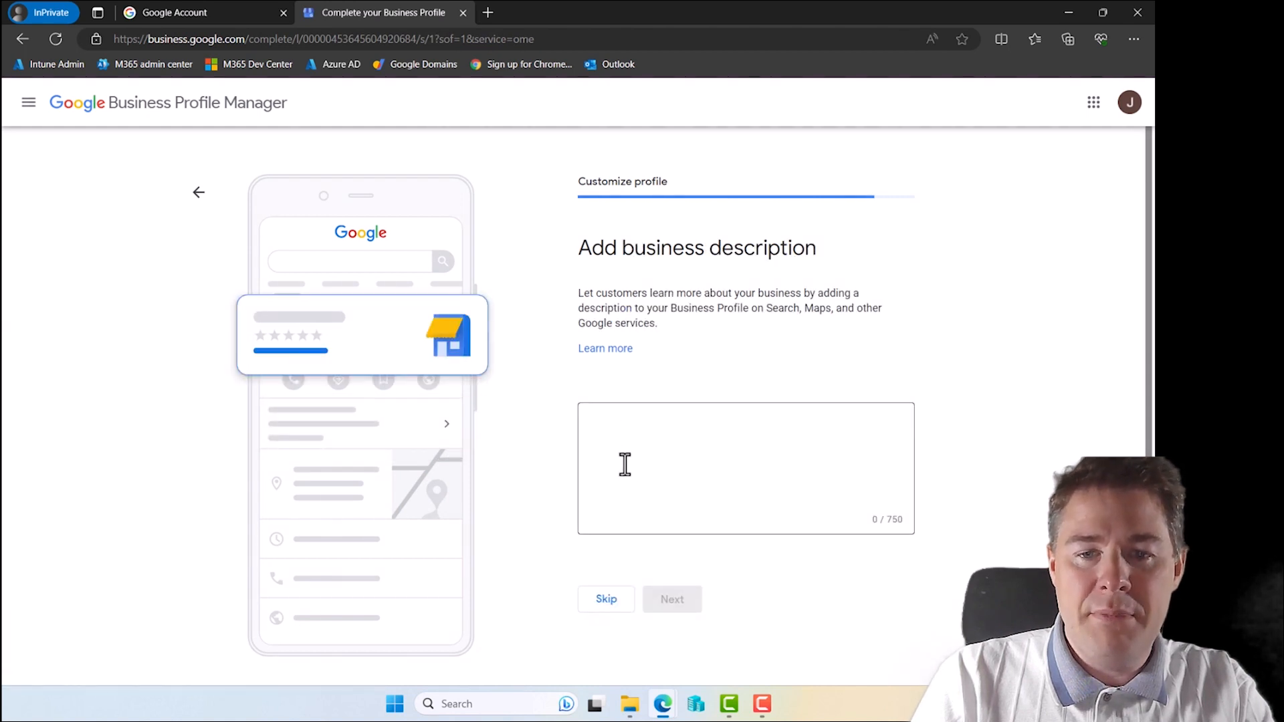
Skip the description, photos and free ad credit, then finish profile setup
{"action": "left_click", "coordinate": [606, 600]}
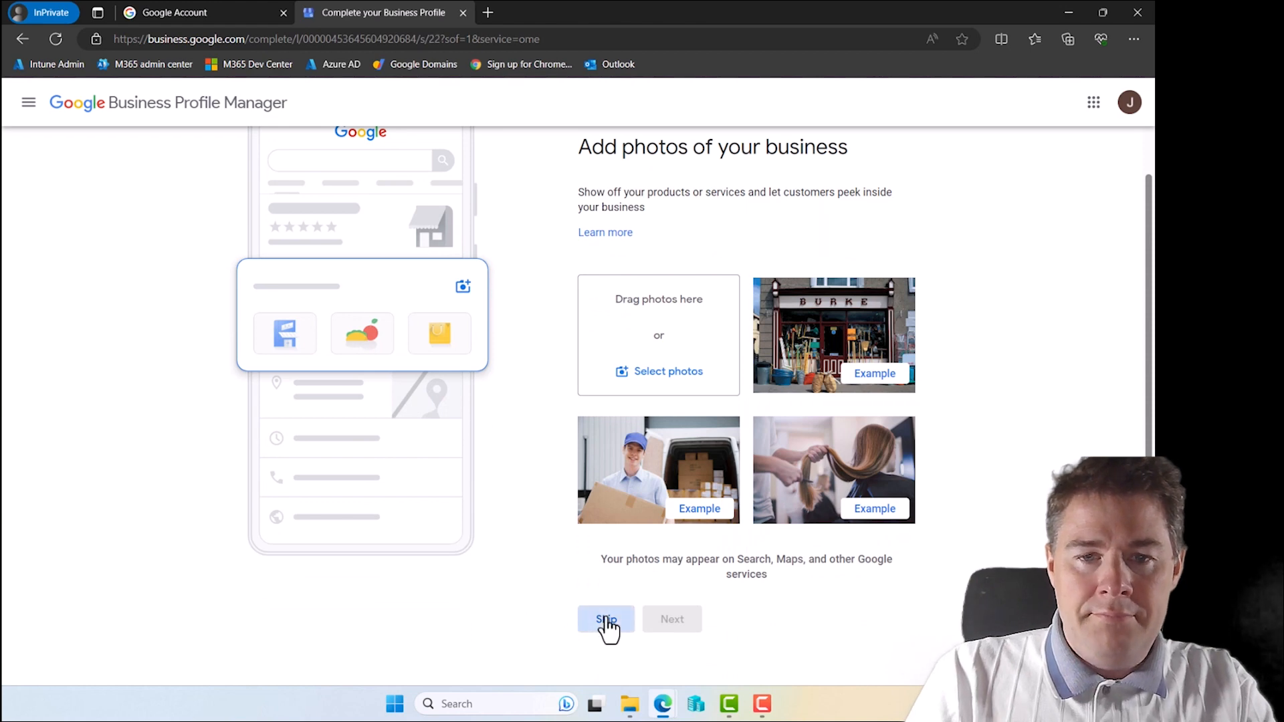
{"action": "left_click", "coordinate": [606, 619]}
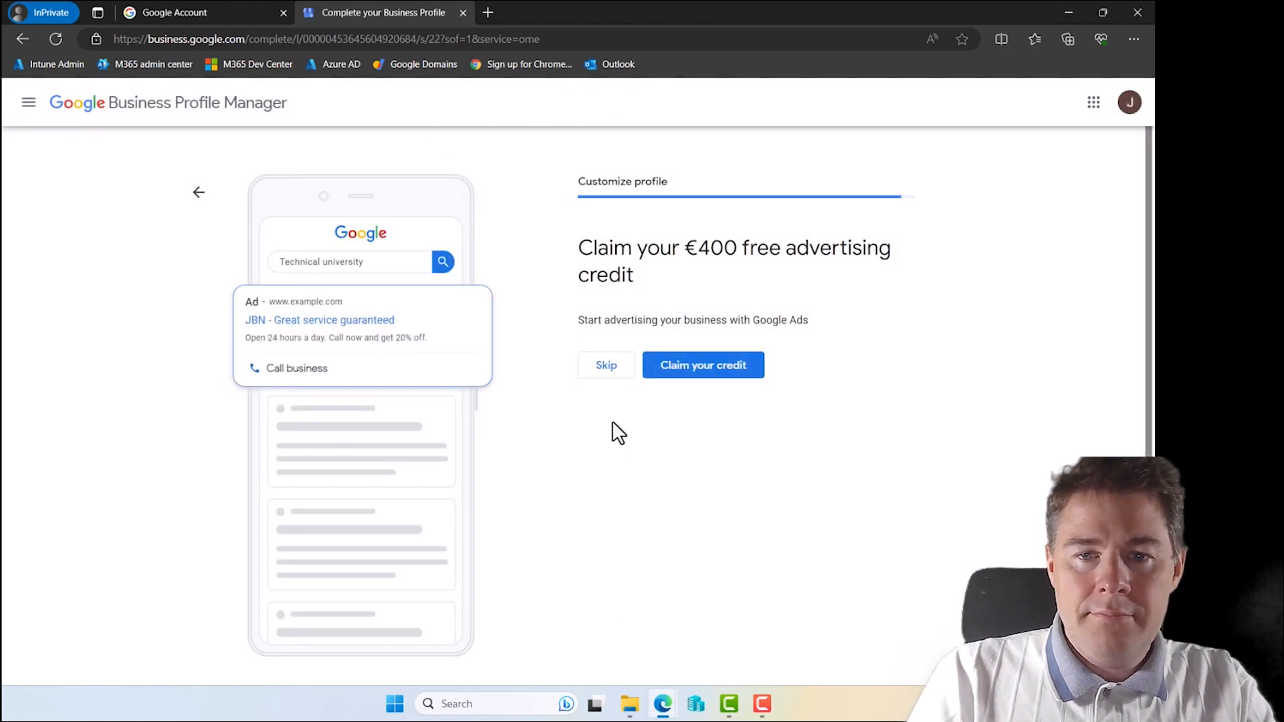
{"action": "left_click", "coordinate": [606, 365]}
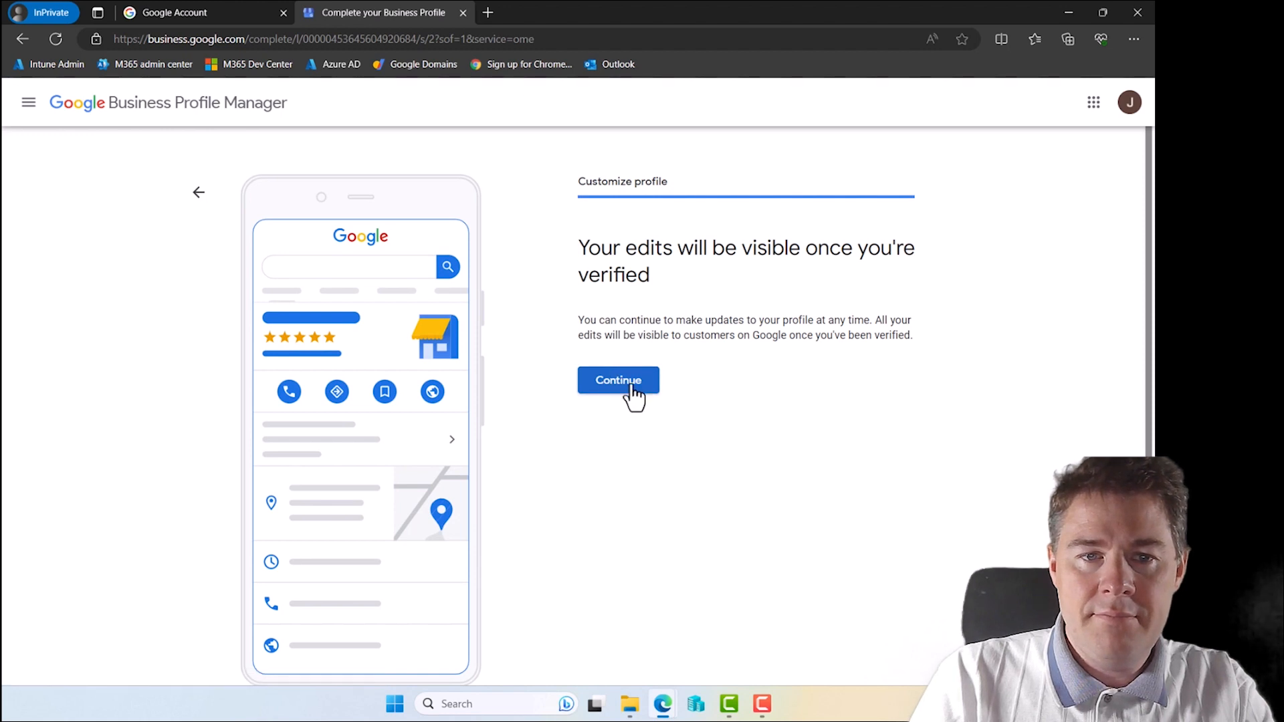
{"action": "left_click", "coordinate": [618, 380]}
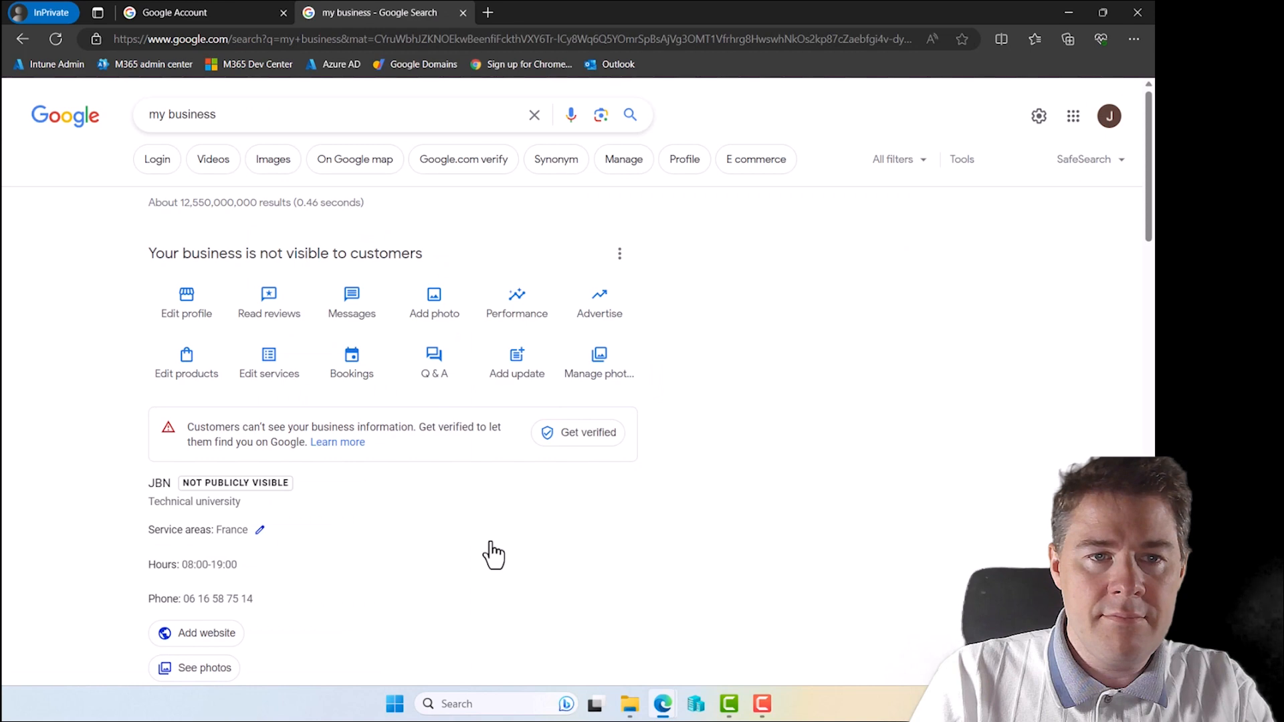
{"action": "scroll", "scroll_direction": "down", "scroll_amount": 3}
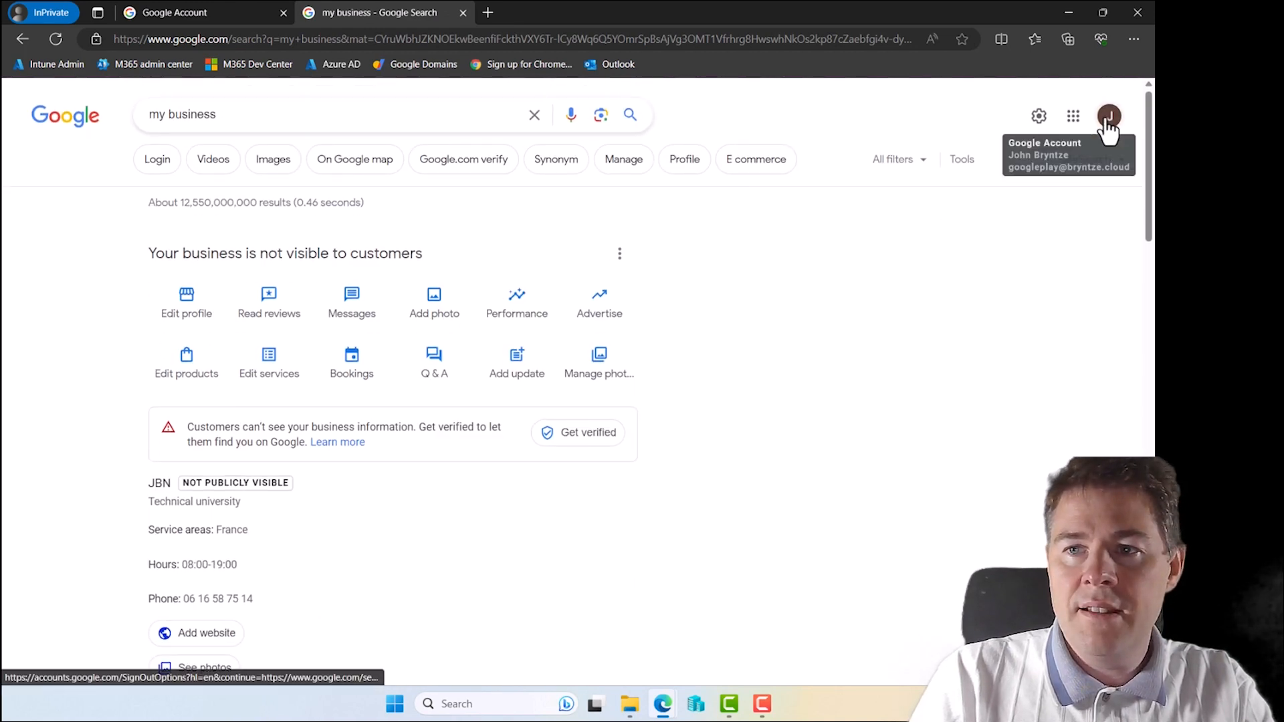
{"action": "mouse_move", "coordinate": [664, 273]}
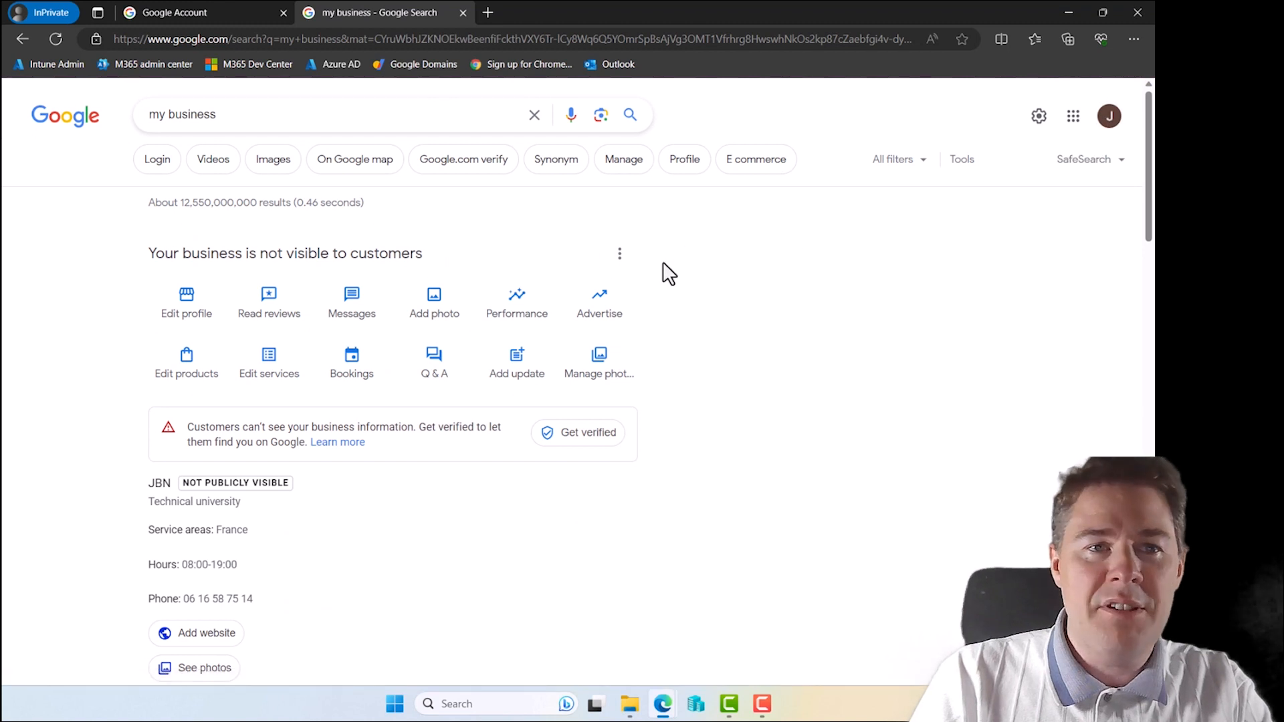
{"action": "mouse_move", "coordinate": [1053, 16]}
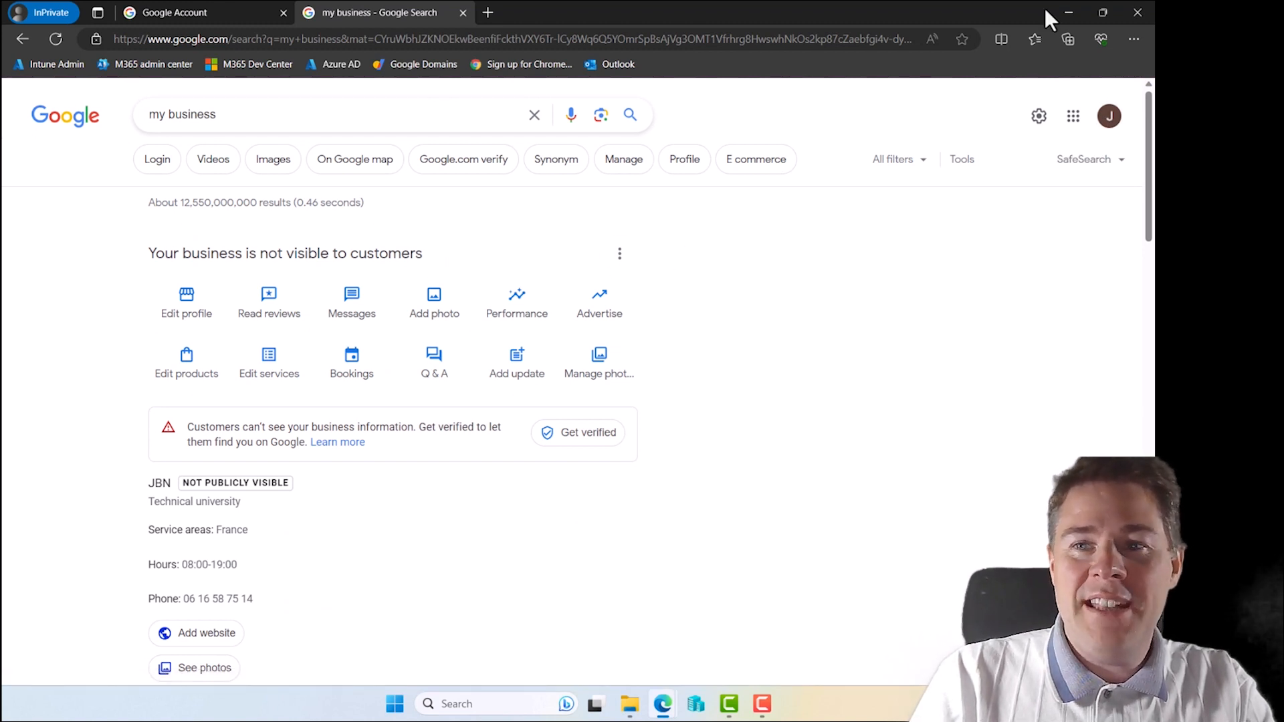
{"action": "mouse_move", "coordinate": [1069, 11]}
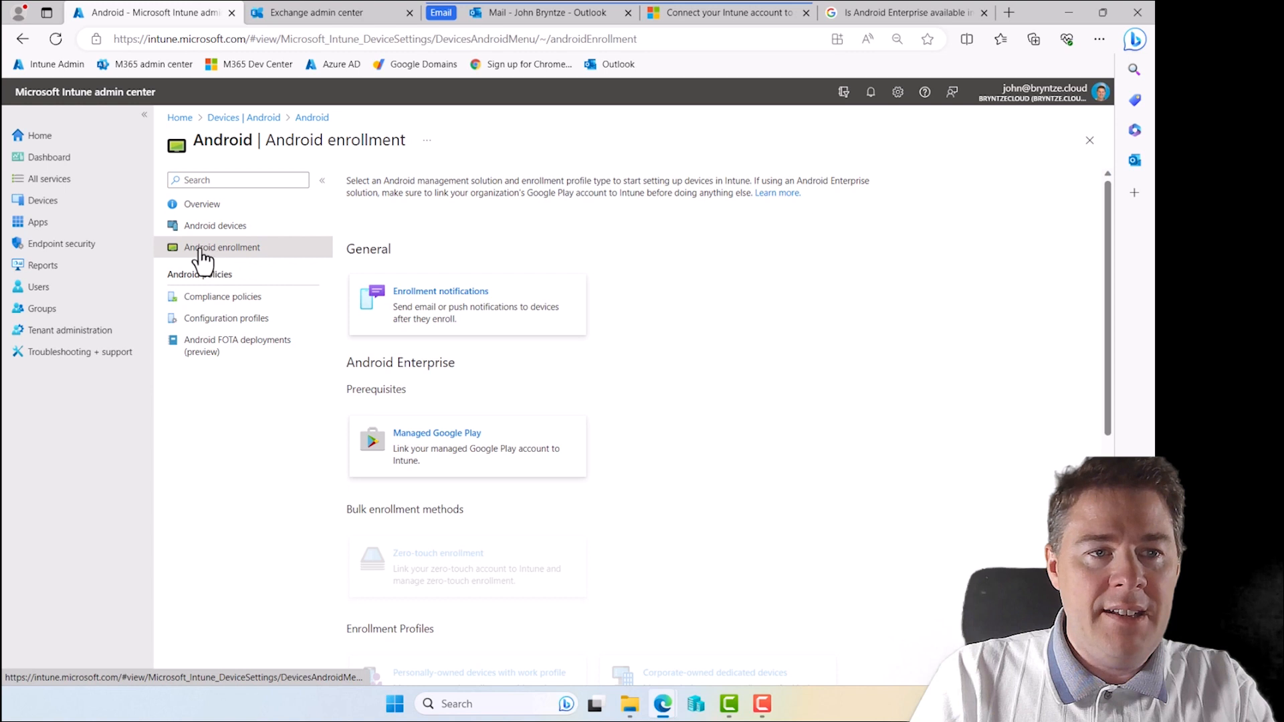
{"action": "mouse_move", "coordinate": [455, 488]}
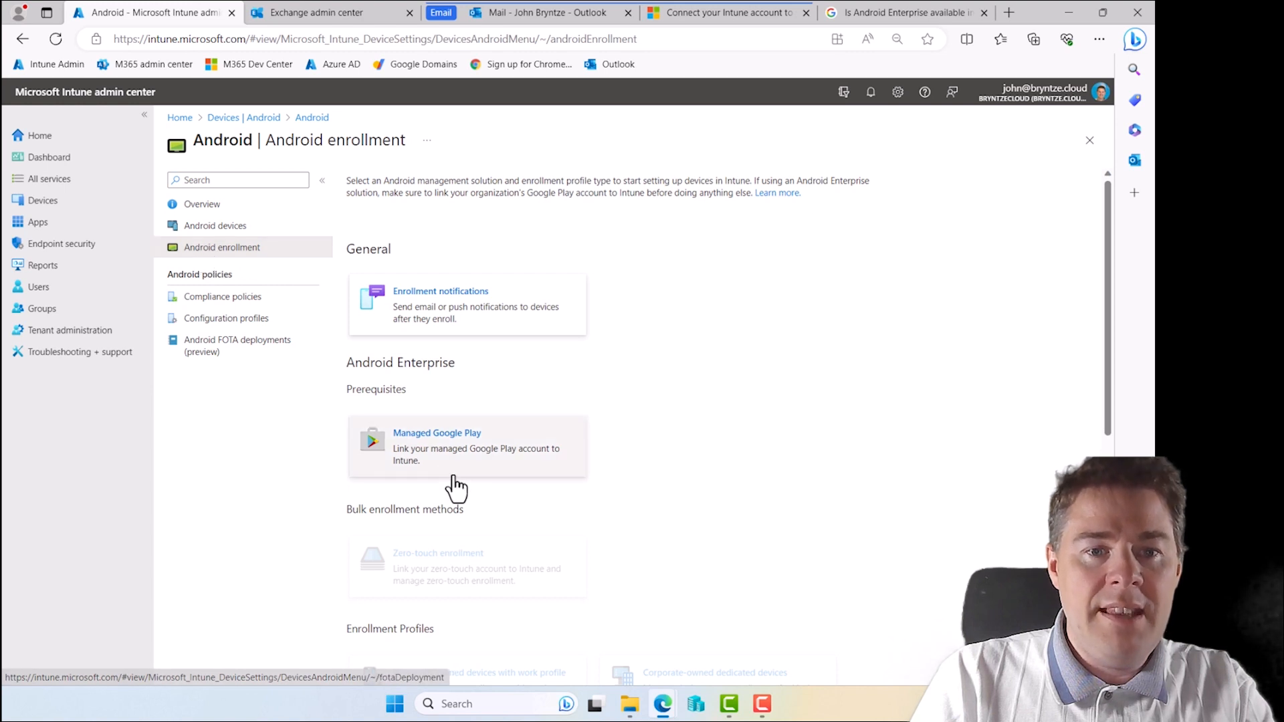
Navigate via Devices > Android > Android enrollment to the Managed Google Play settings
{"action": "left_click", "coordinate": [436, 433]}
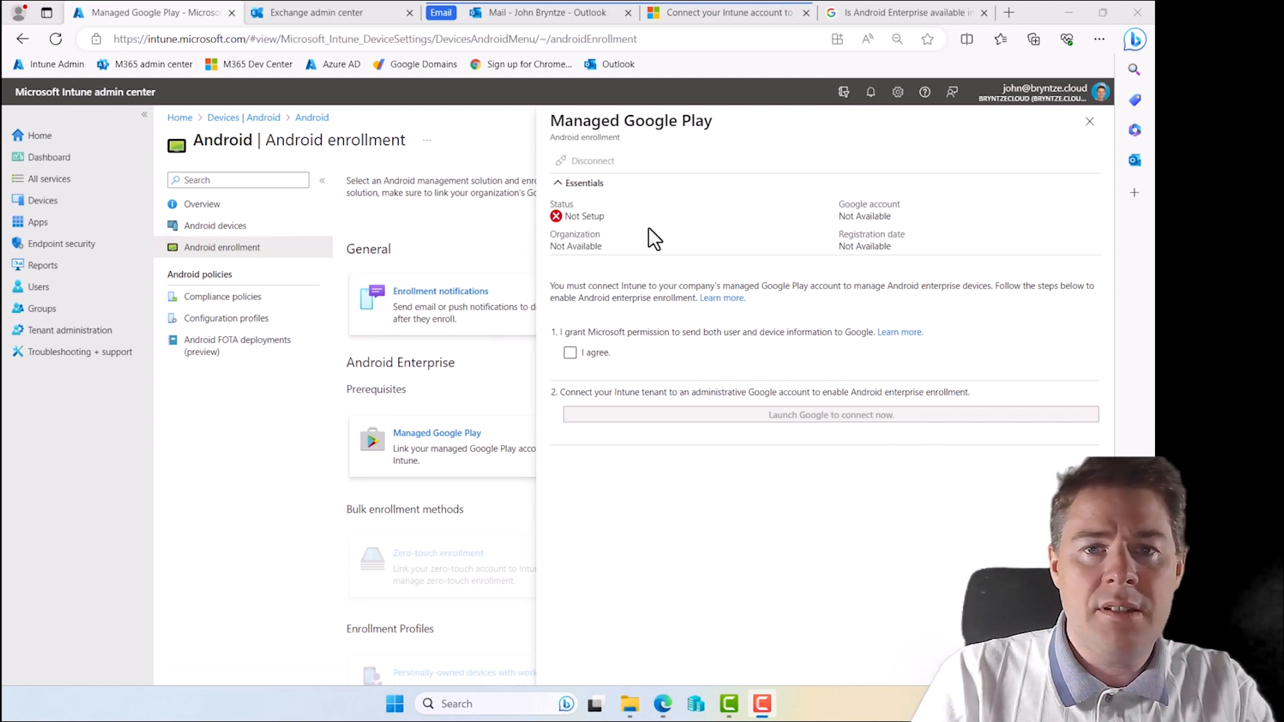
{"action": "left_click", "coordinate": [1089, 121]}
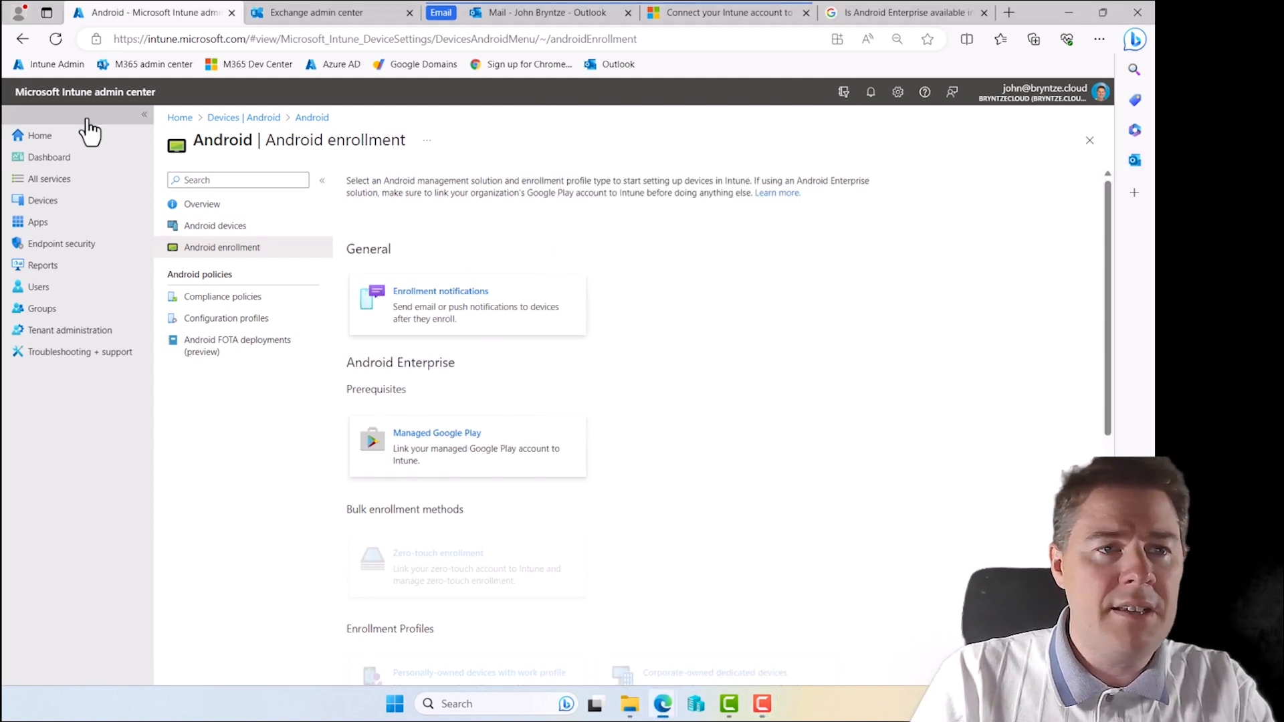
{"action": "left_click", "coordinate": [40, 136]}
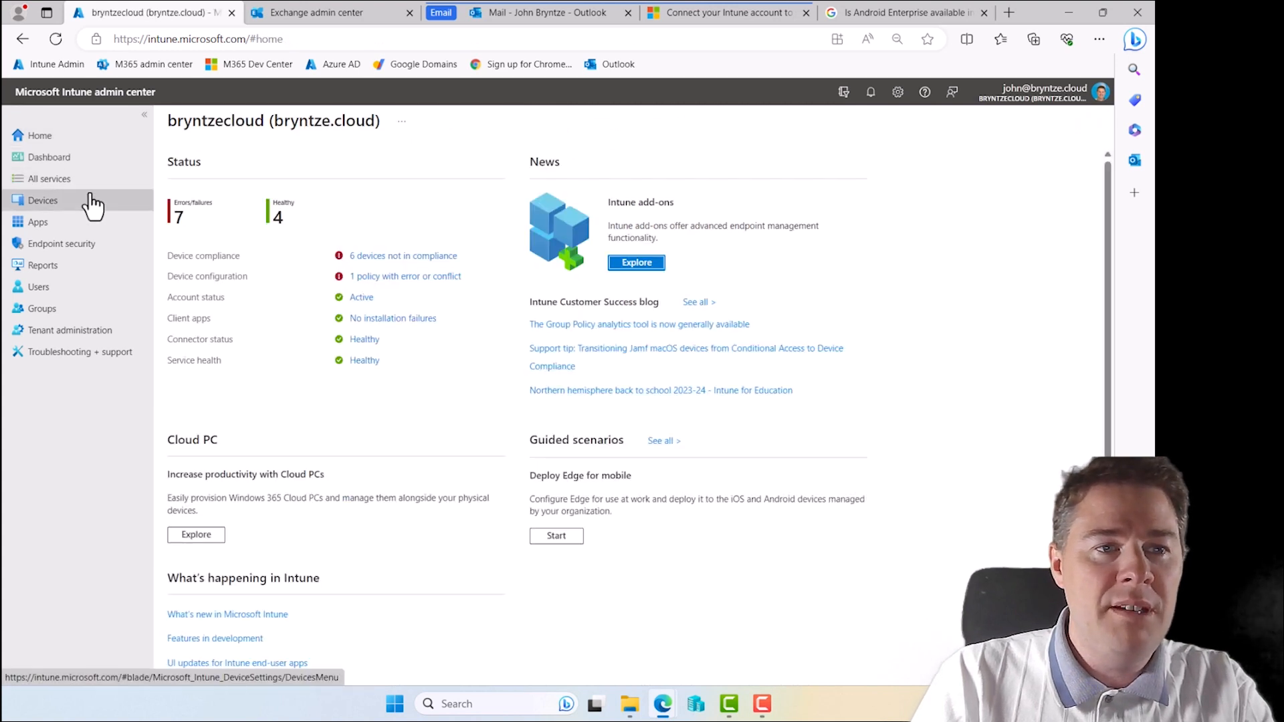
{"action": "left_click", "coordinate": [43, 201]}
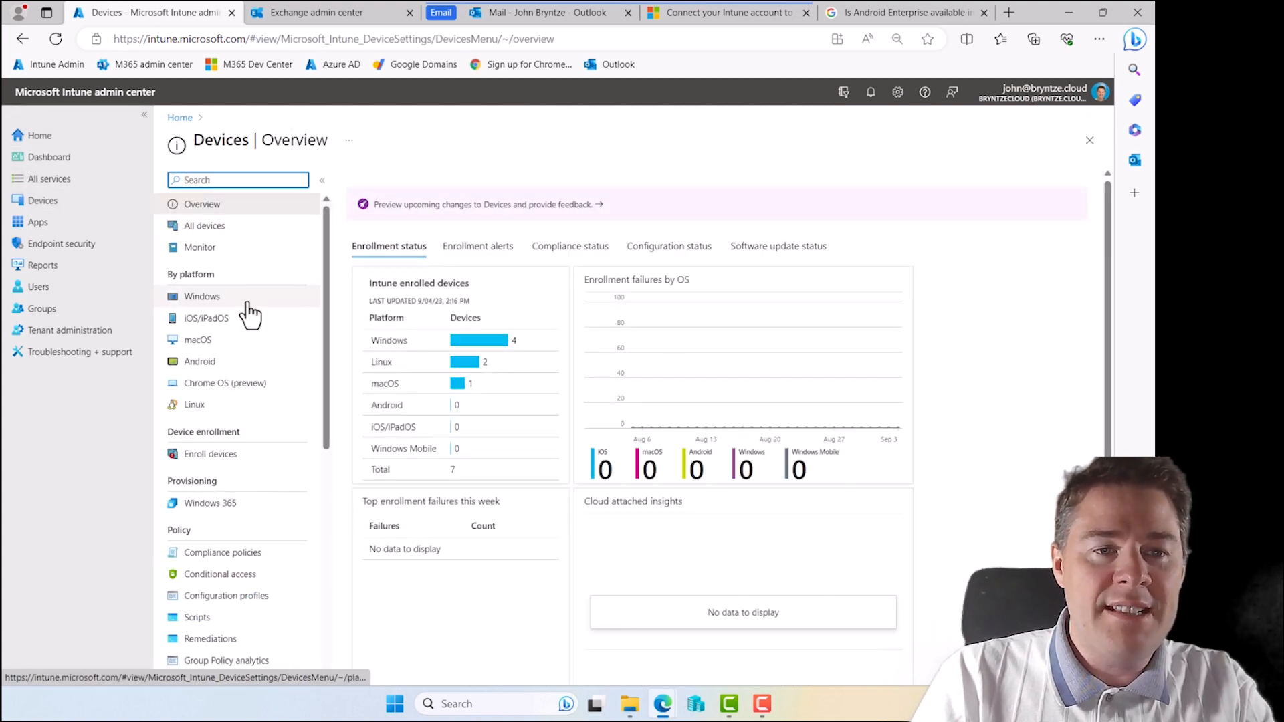
{"action": "left_click", "coordinate": [201, 361]}
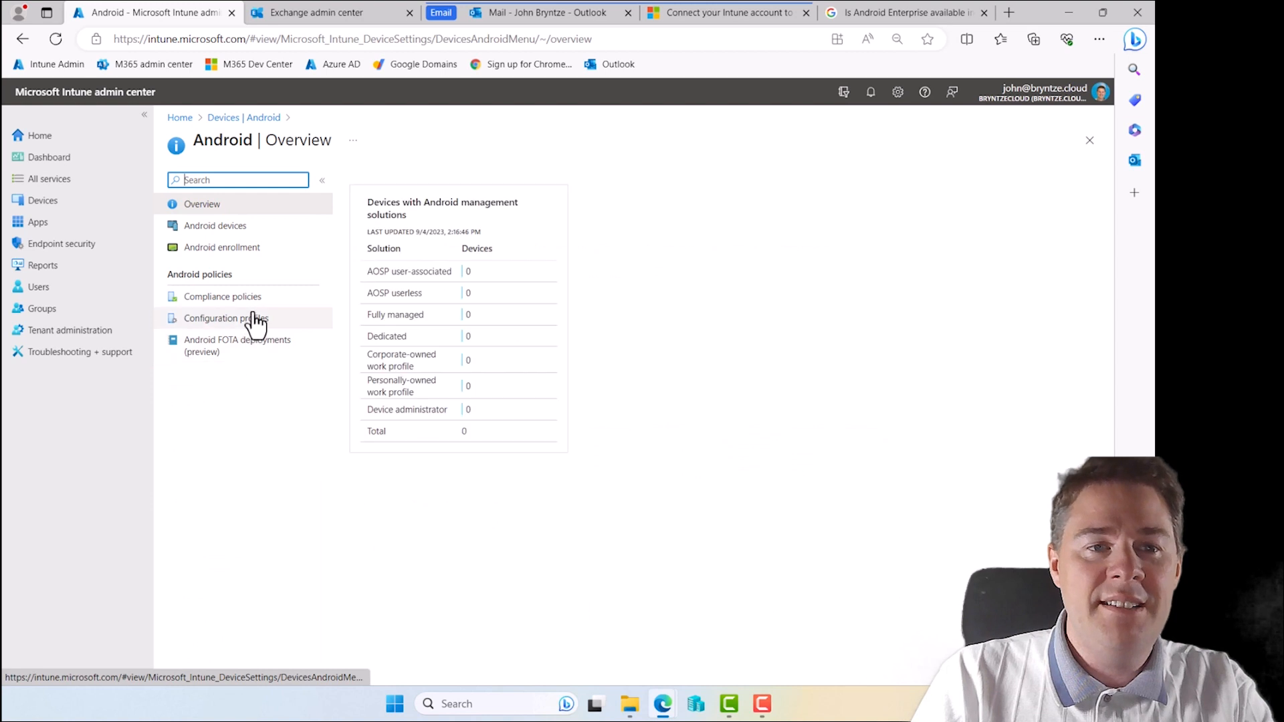
{"action": "left_click", "coordinate": [220, 247]}
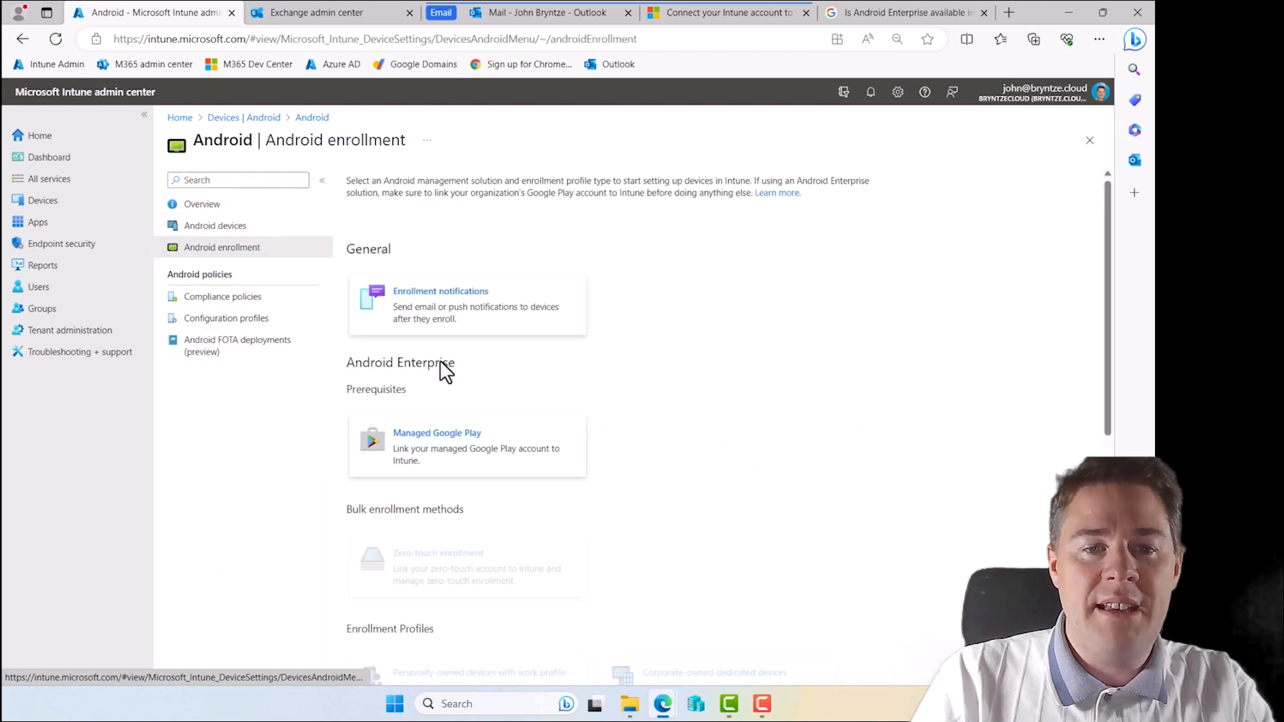
{"action": "left_click", "coordinate": [436, 433]}
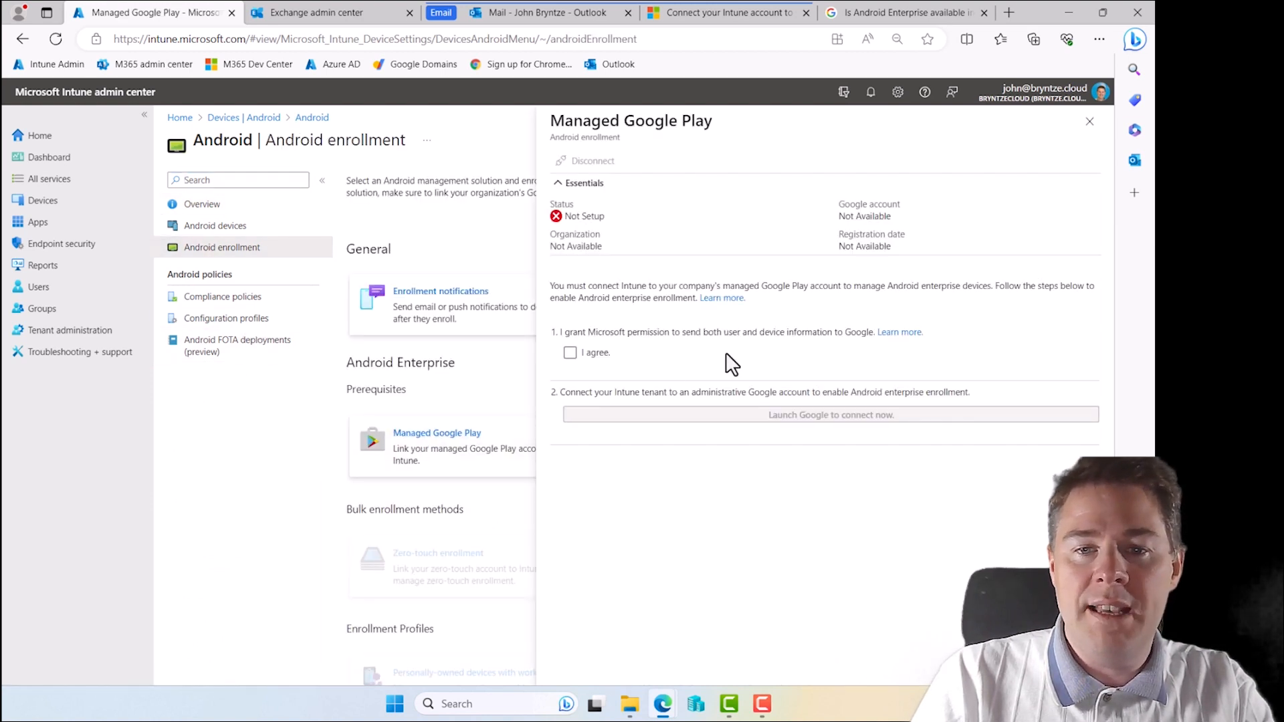
{"action": "mouse_move", "coordinate": [610, 375]}
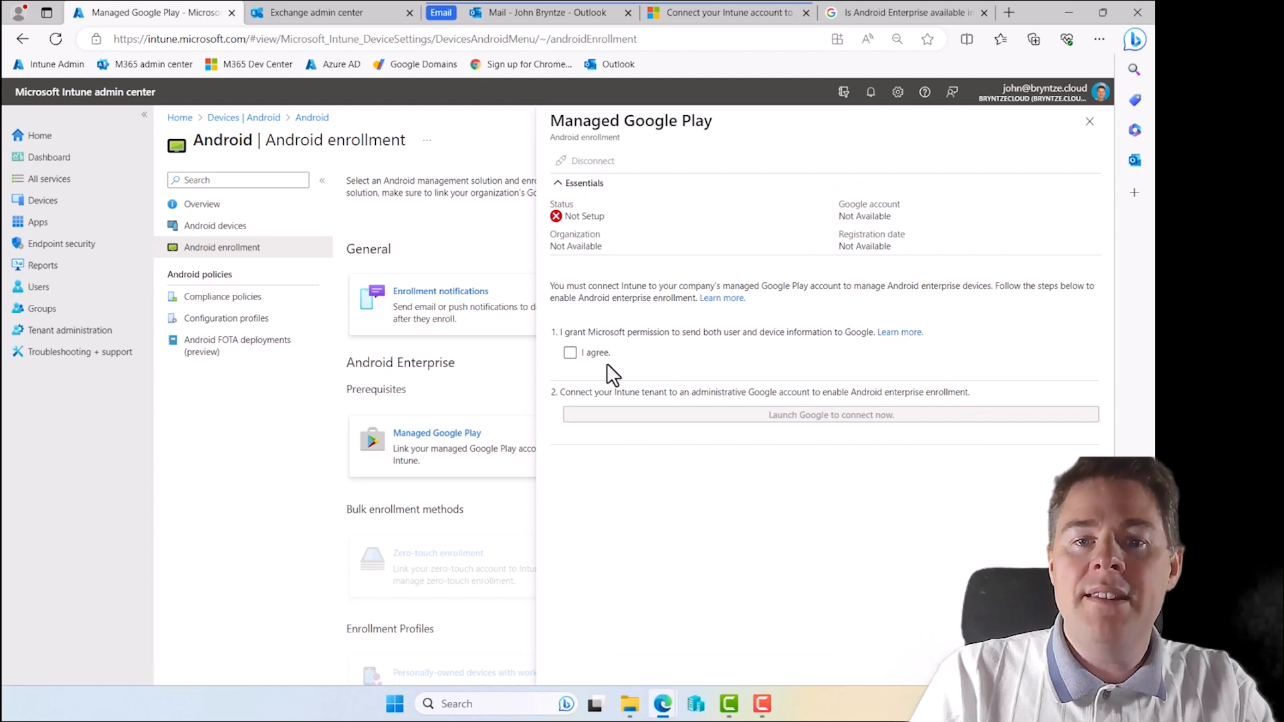
Agree to share data with Google and launch Google to connect now
{"action": "left_click", "coordinate": [570, 353]}
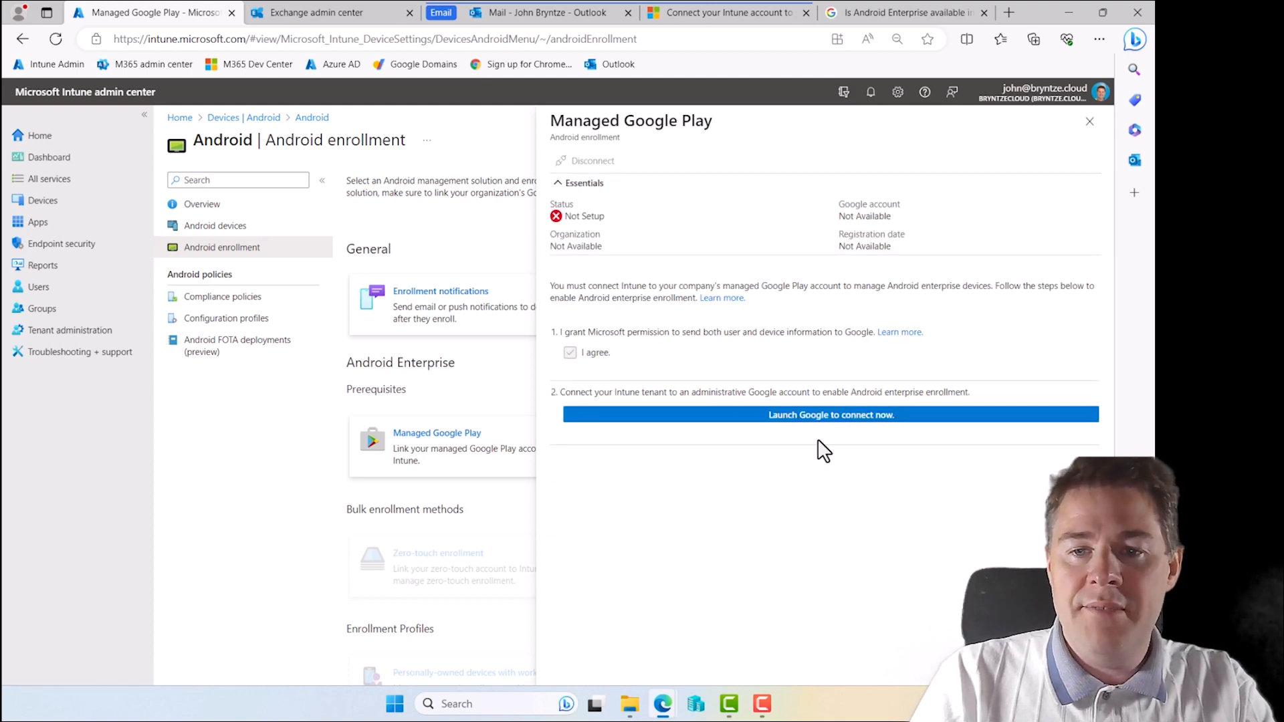
{"action": "left_click", "coordinate": [831, 415]}
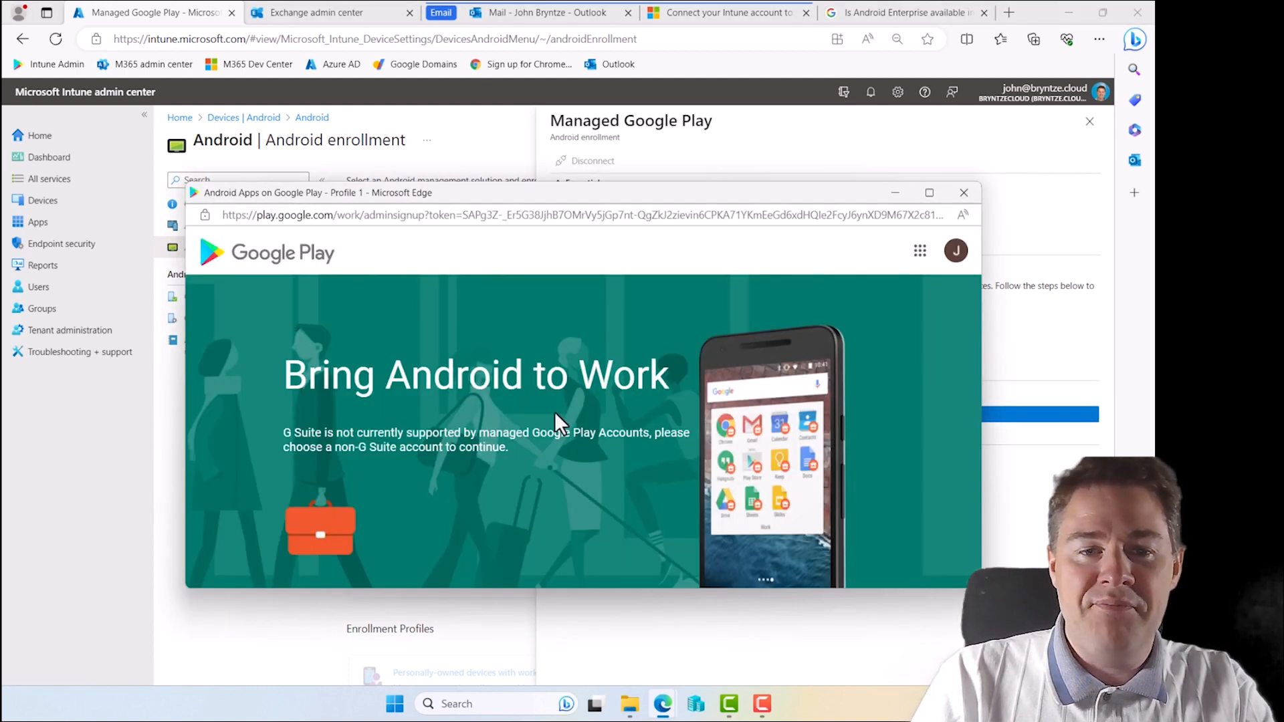
{"action": "mouse_move", "coordinate": [955, 251]}
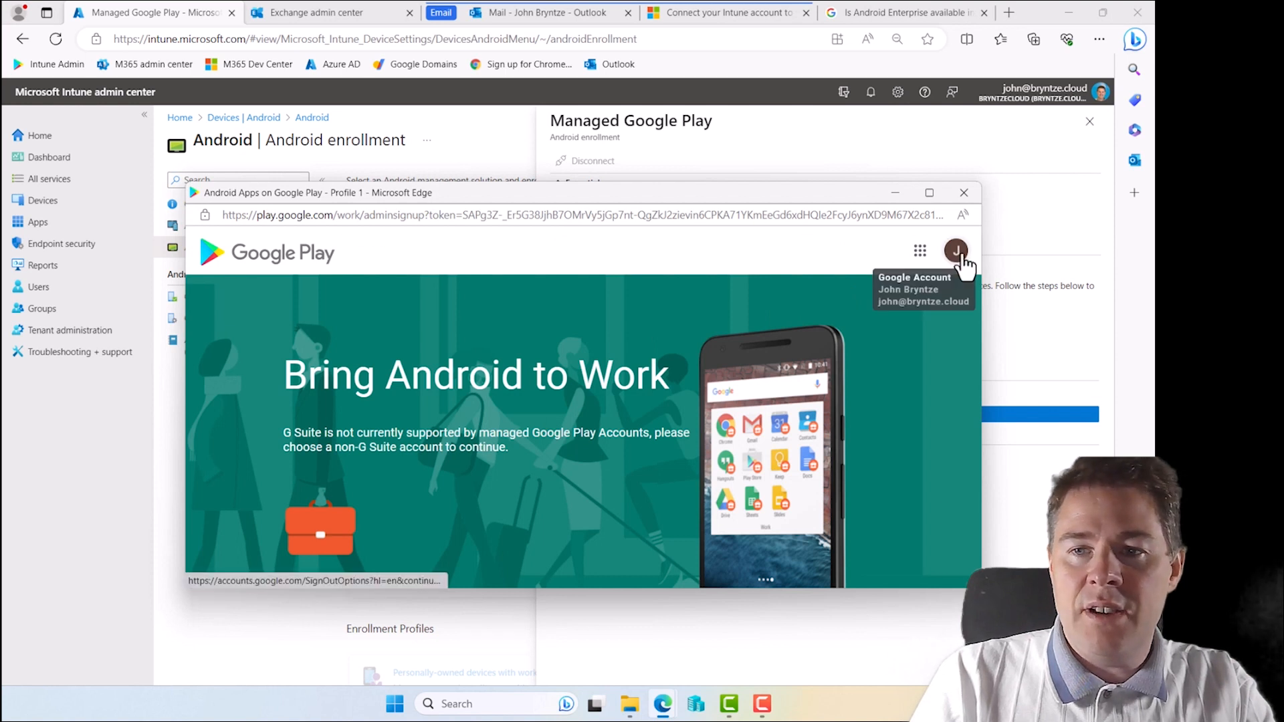
Add another Google account, pasting the googleplay admin email from clipboard history
{"action": "left_click", "coordinate": [955, 252]}
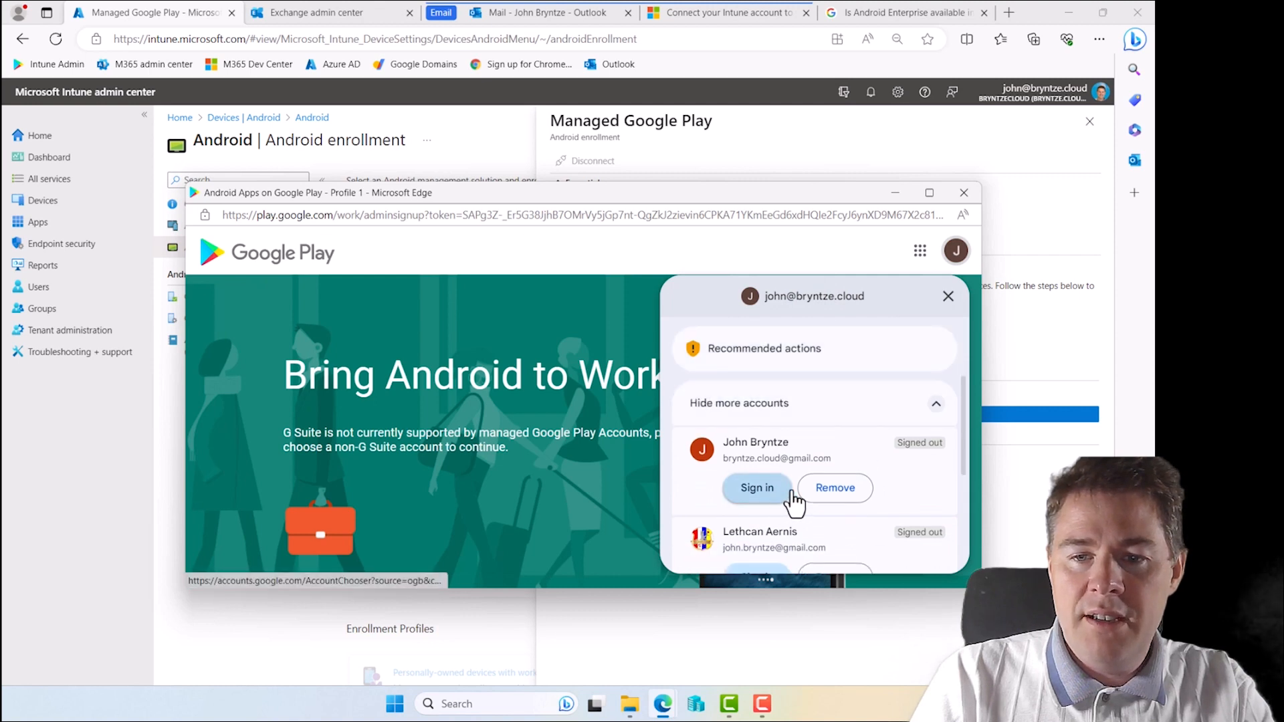
{"action": "scroll", "scroll_direction": "down", "scroll_amount": 3}
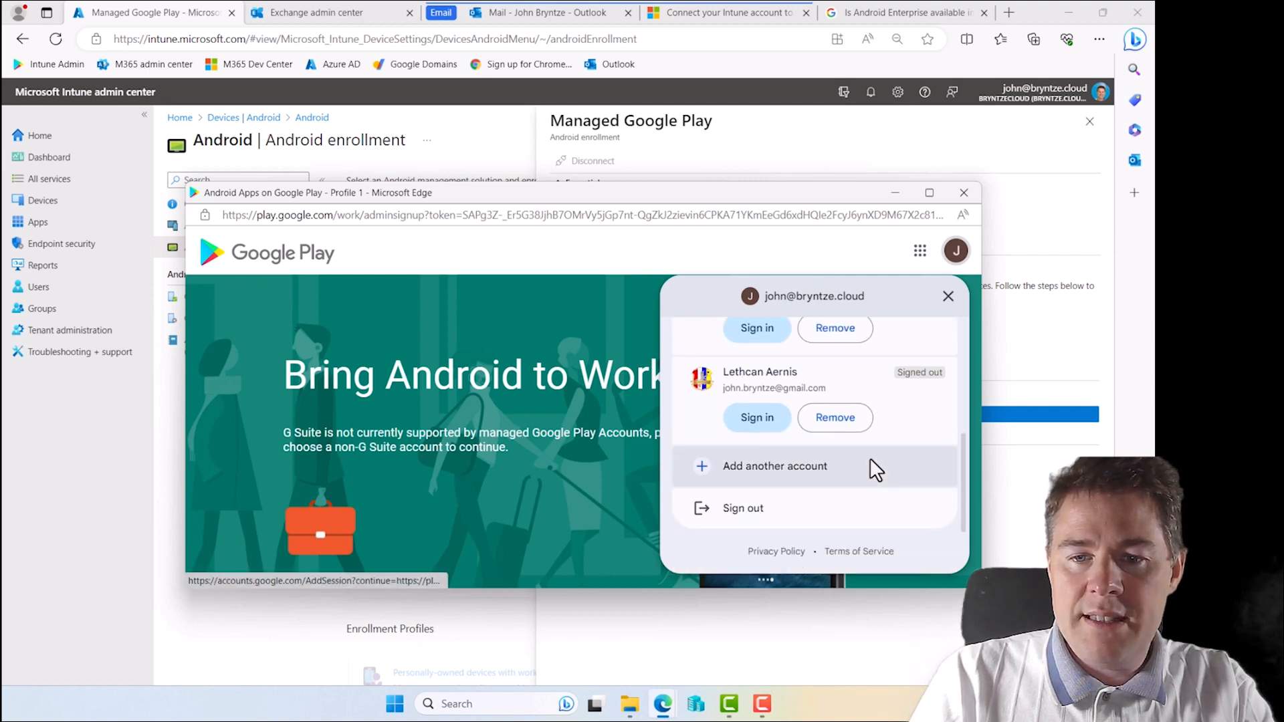
{"action": "left_click", "coordinate": [776, 465]}
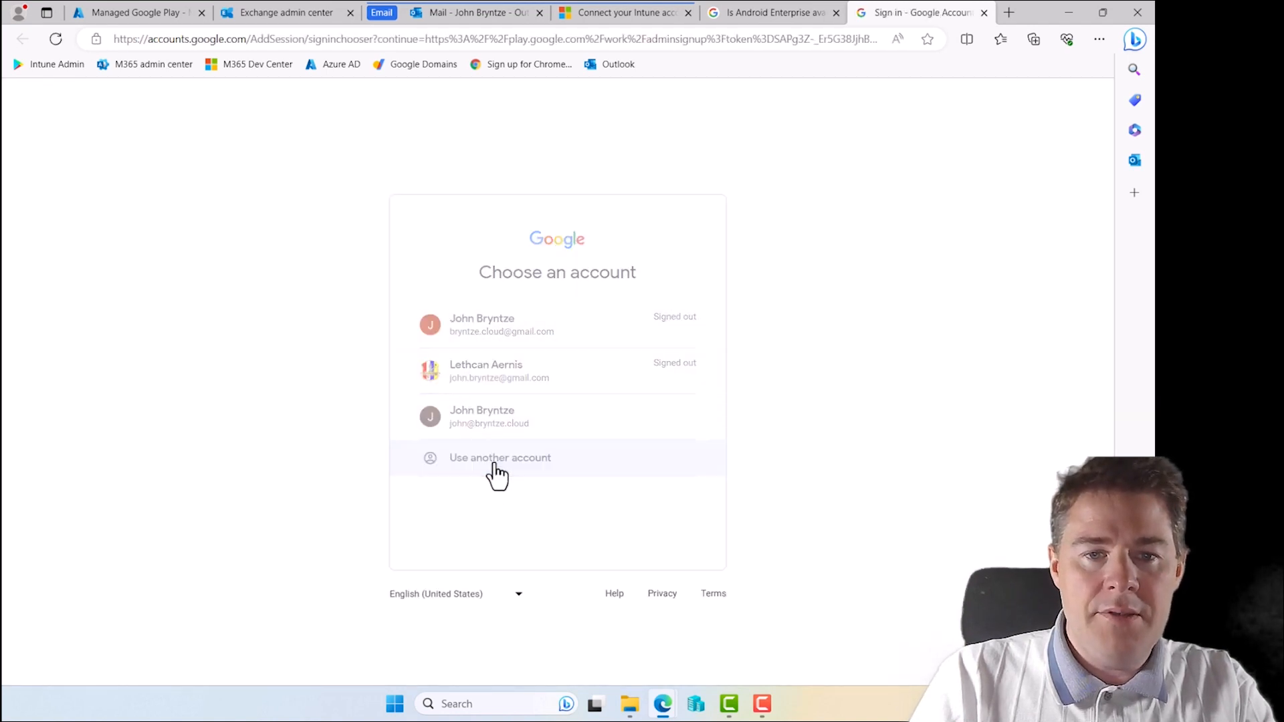
{"action": "left_click", "coordinate": [500, 458]}
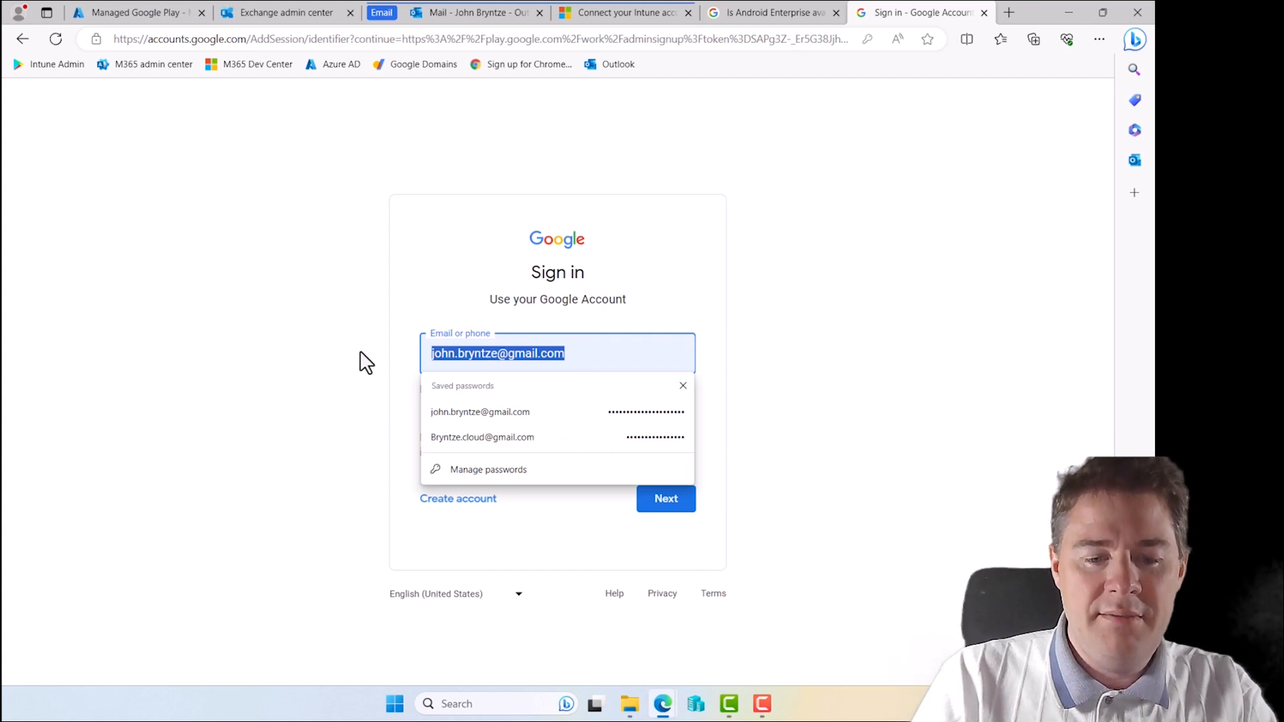
{"action": "key", "text": "Win+V"}
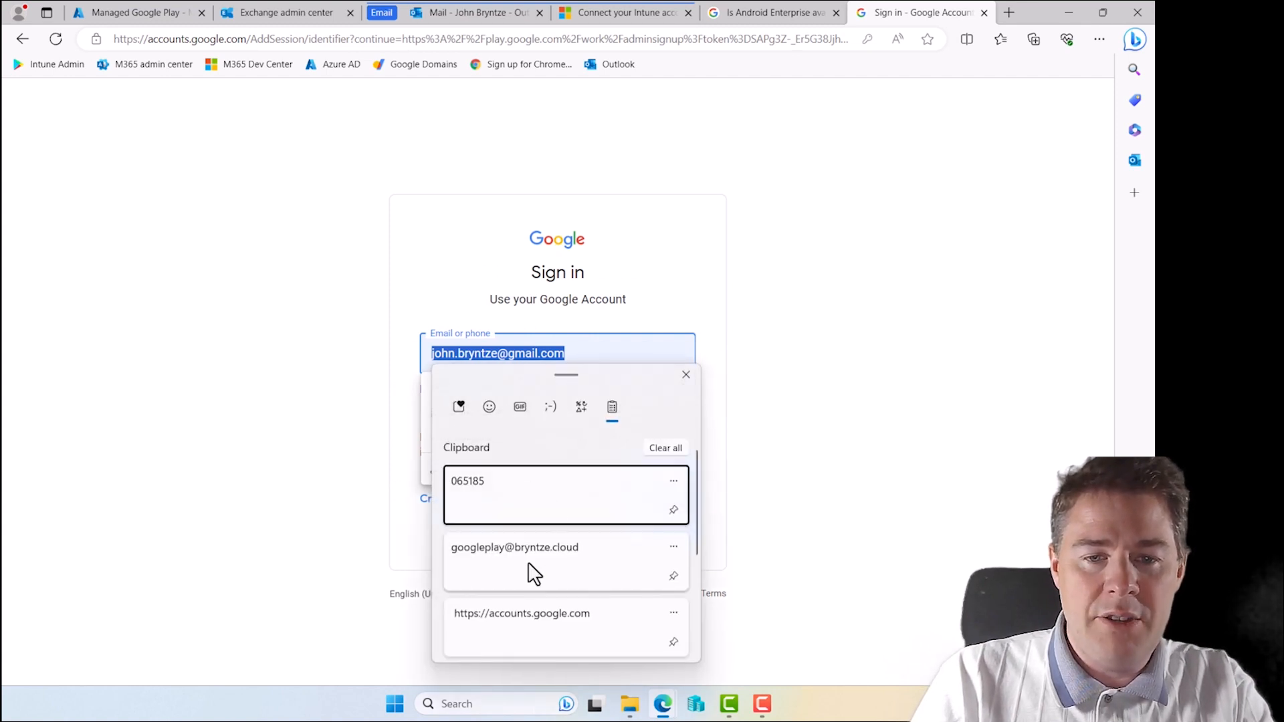
{"action": "left_click", "coordinate": [515, 547]}
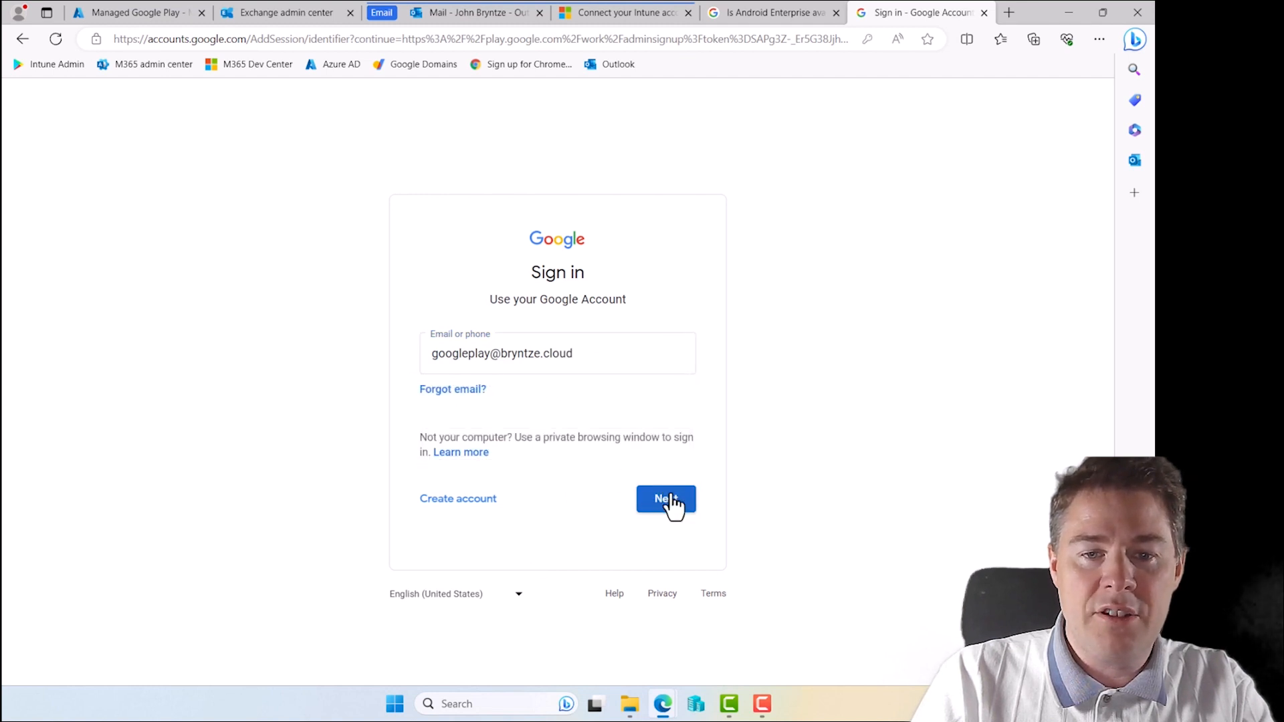
{"action": "left_click", "coordinate": [666, 499]}
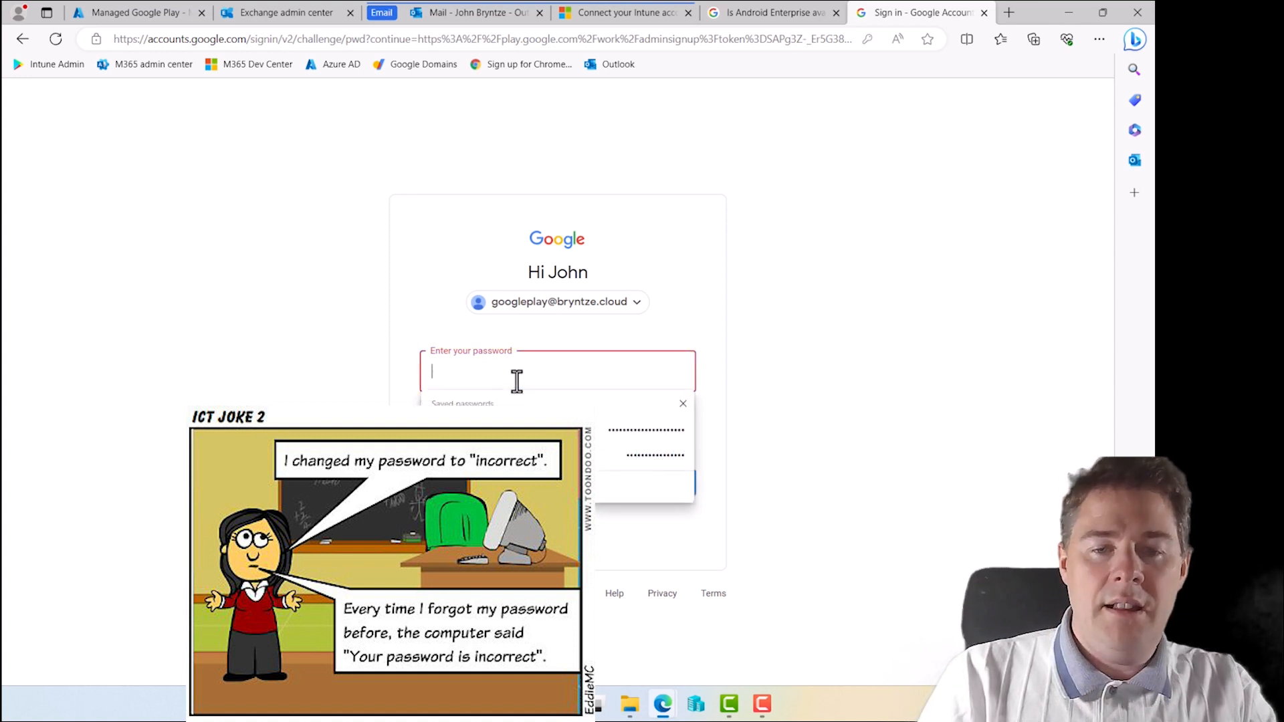
Enter the password and sign in to reach the Bring Android to Work page
{"action": "type", "text": "•••"}
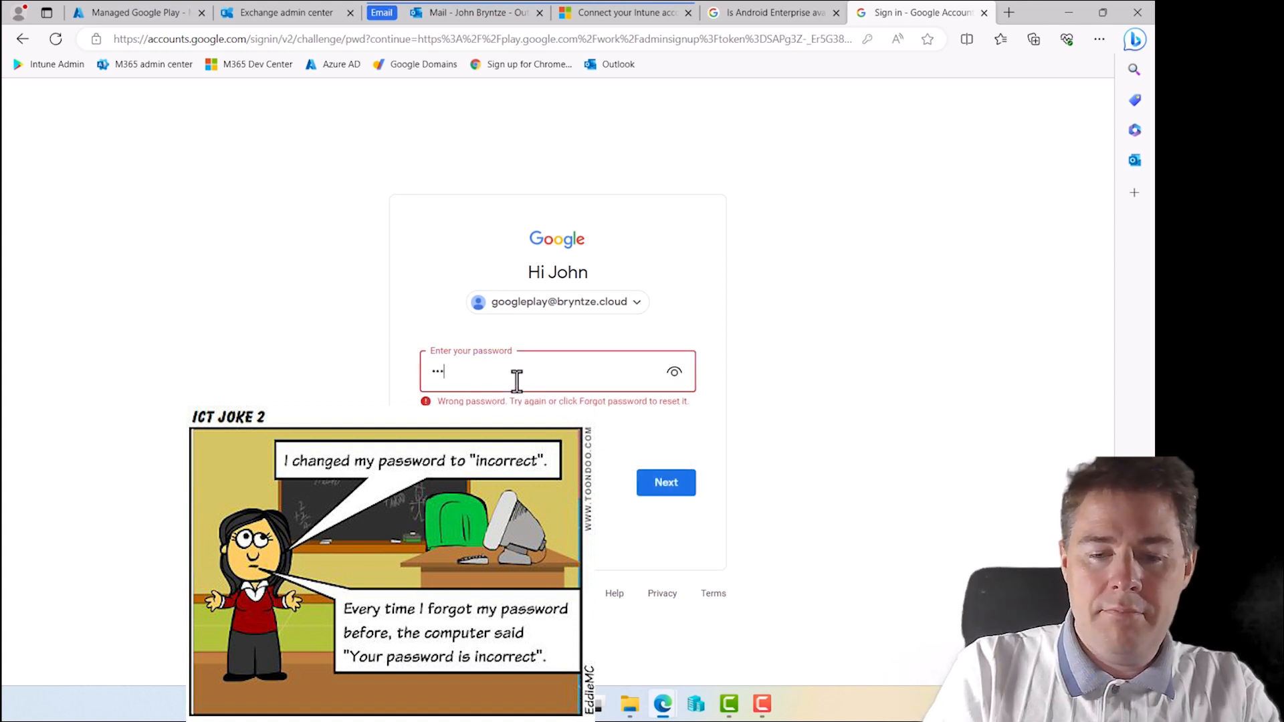
{"action": "type", "text": "password"}
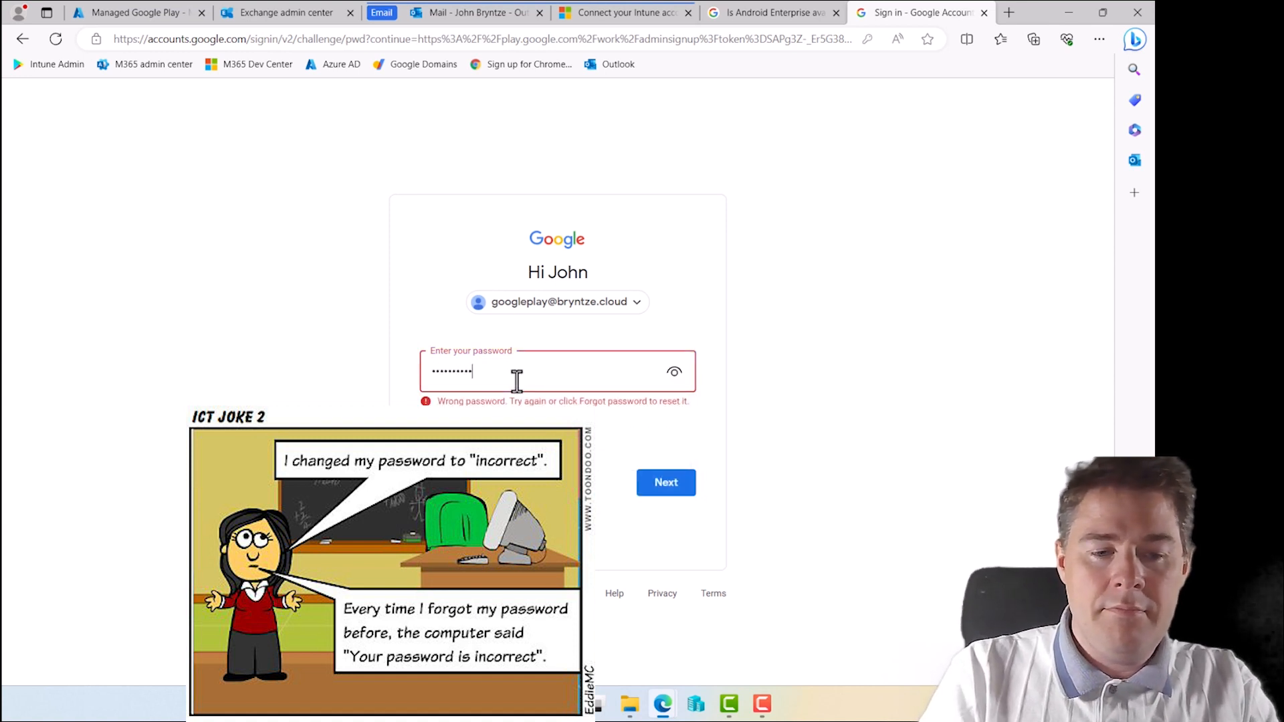
{"action": "type", "text": "password"}
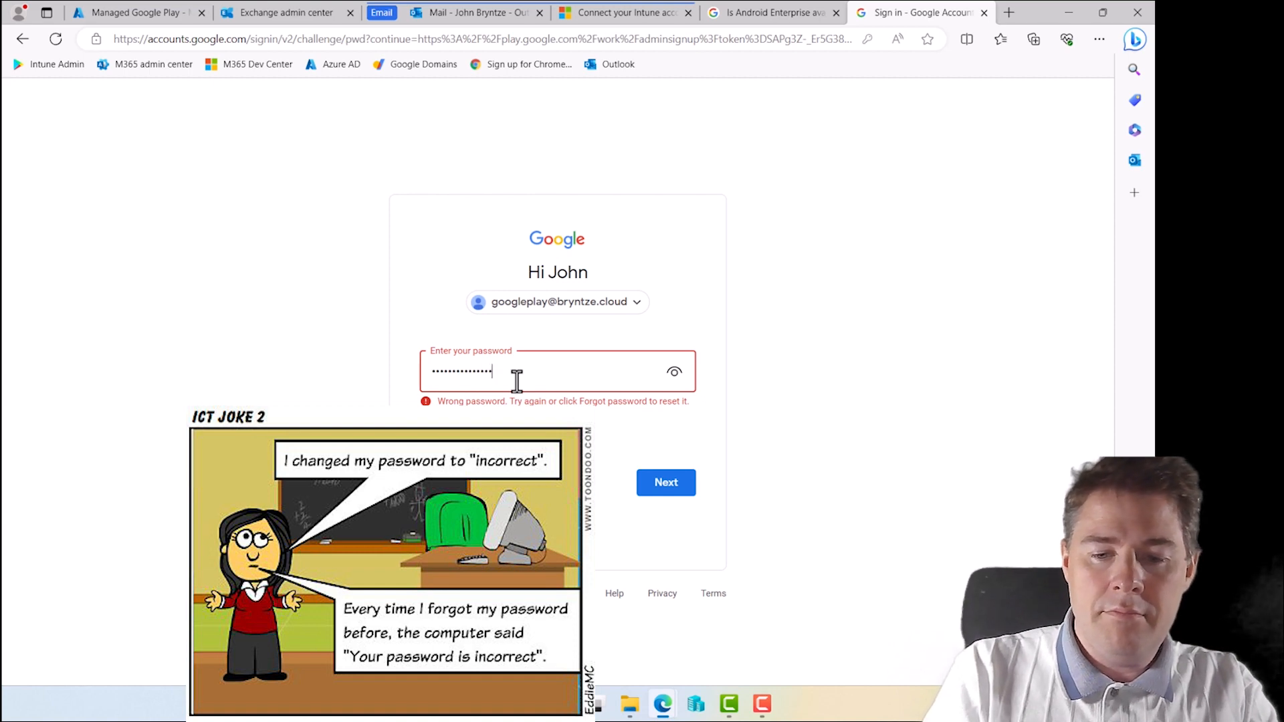
{"action": "left_click", "coordinate": [666, 482]}
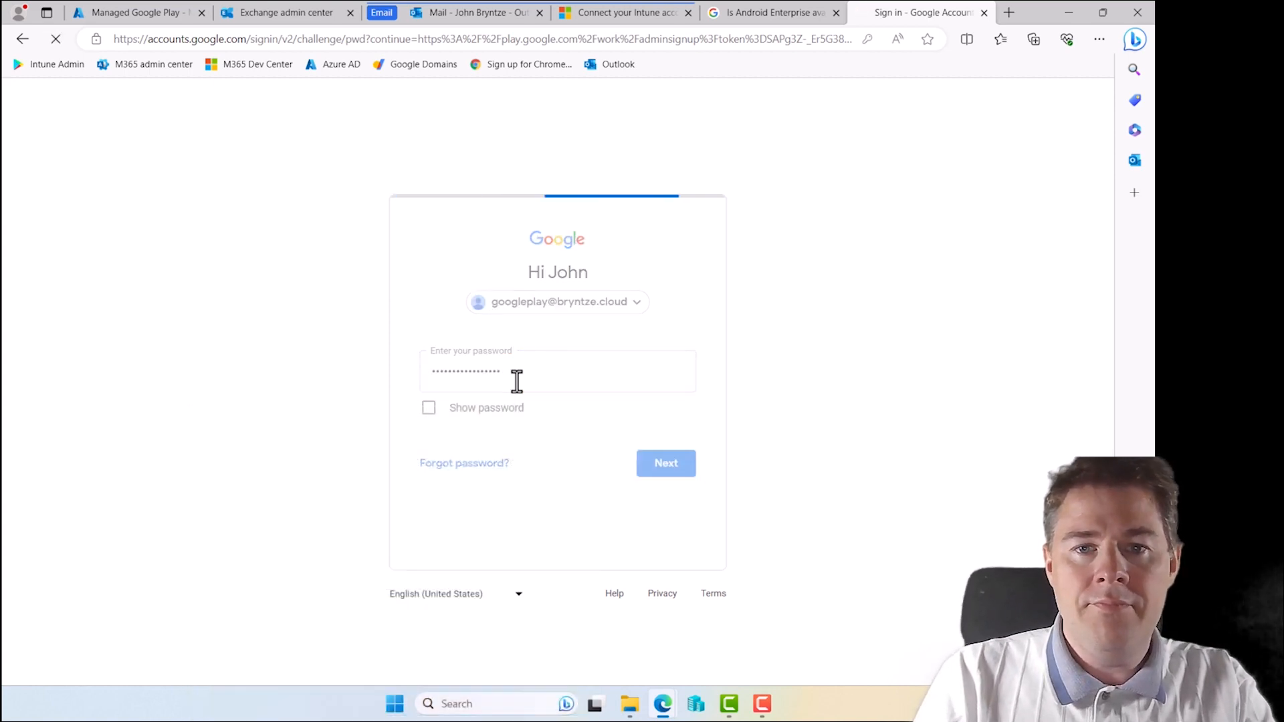
{"action": "left_click", "coordinate": [666, 463]}
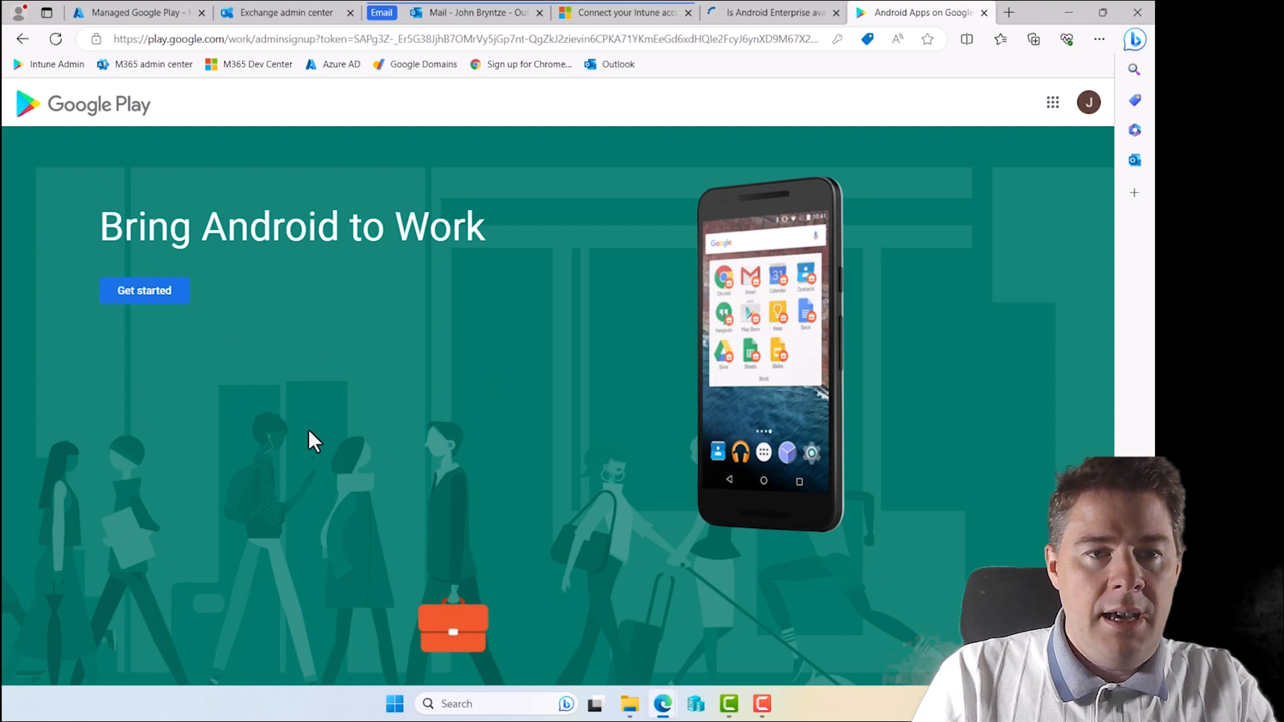
Start the Managed Google Play signup with business name JBN
{"action": "left_click", "coordinate": [145, 291]}
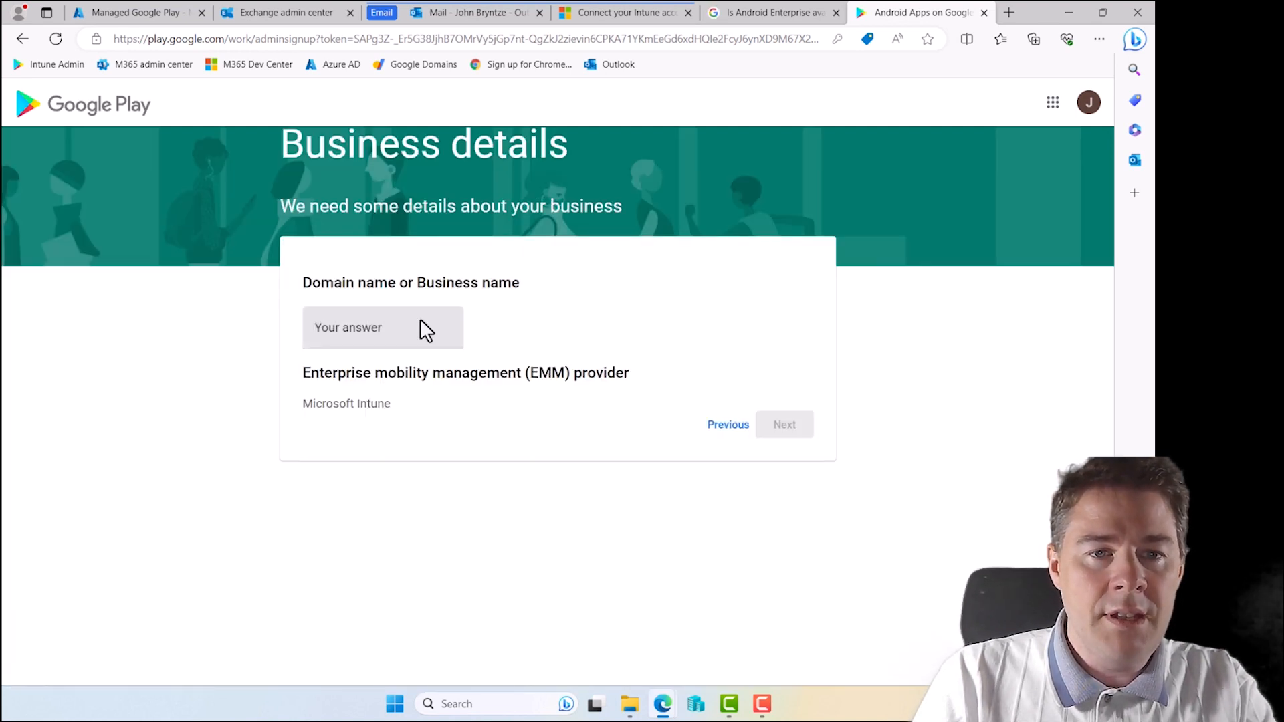
{"action": "type", "text": "JB"}
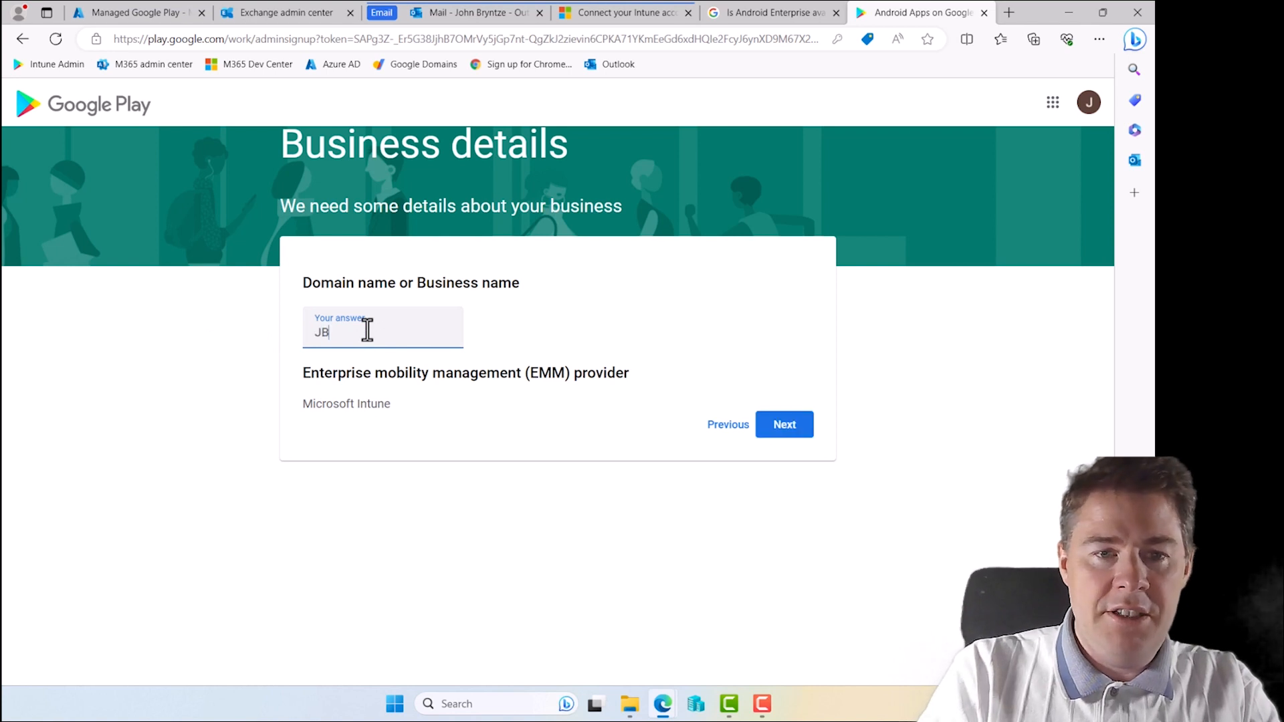
{"action": "type", "text": "N"}
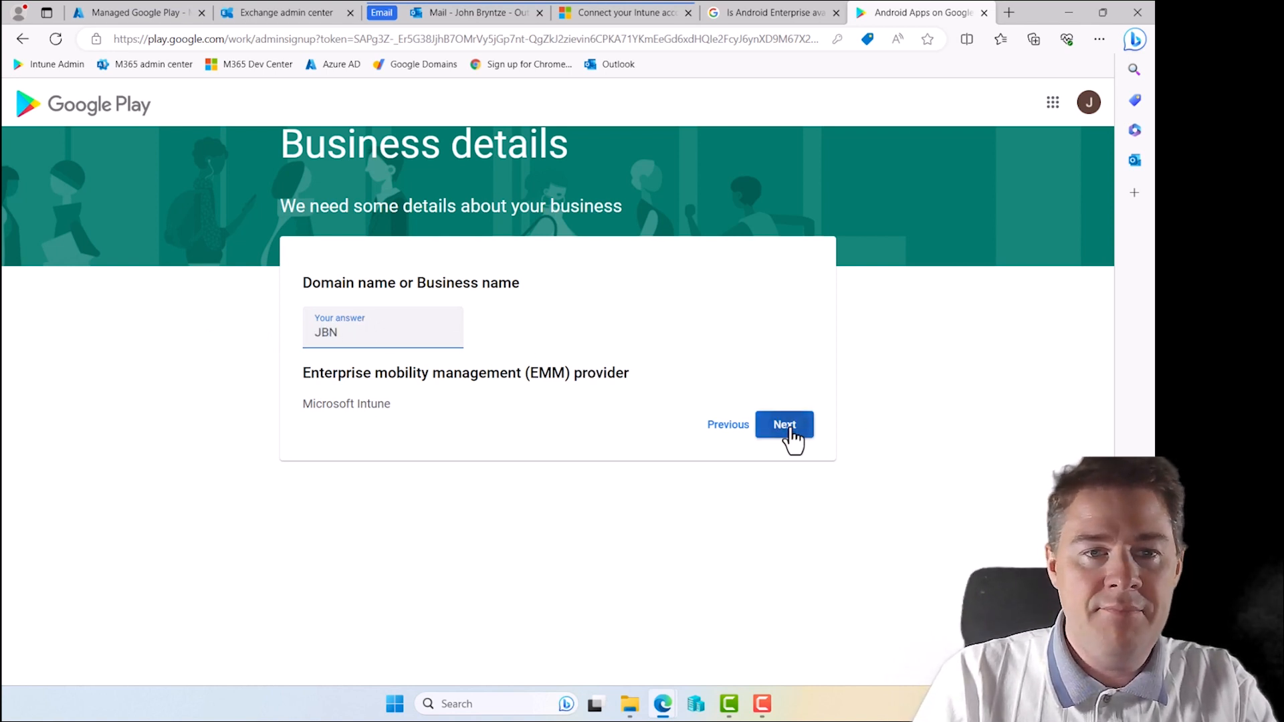
{"action": "left_click", "coordinate": [784, 425]}
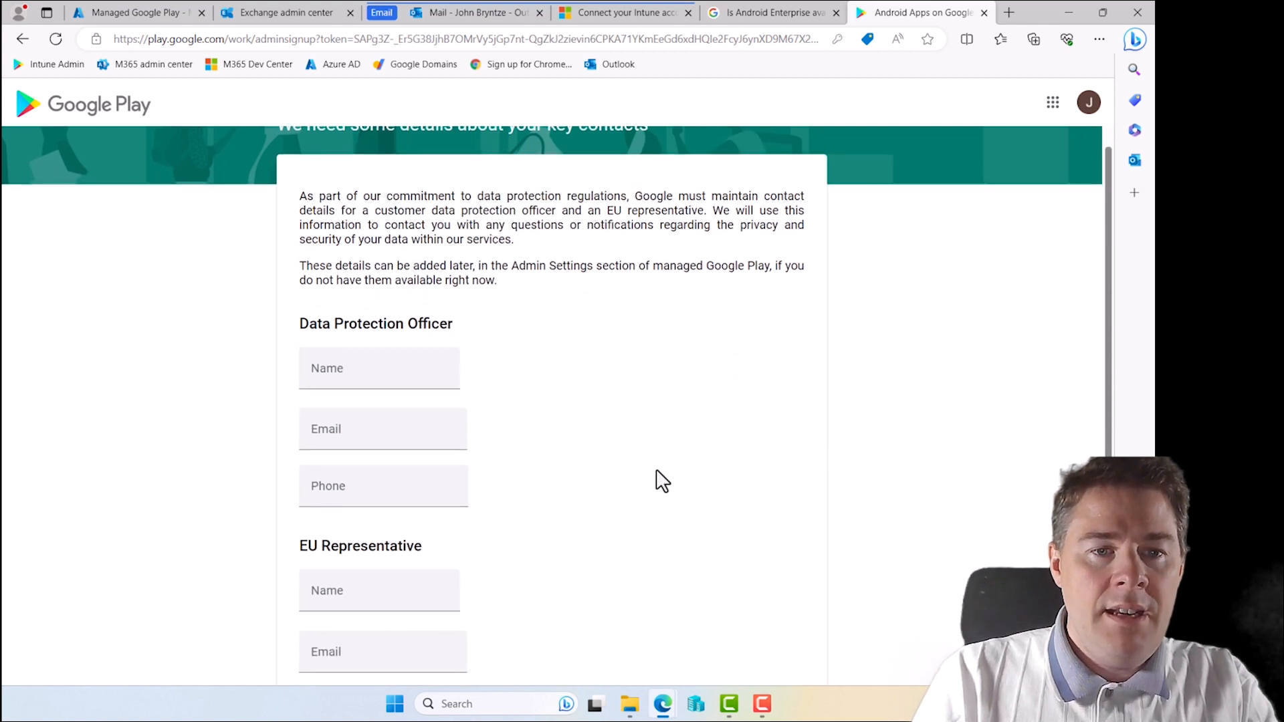
Accept the Managed Google Play agreement, confirm, and complete registration back to Intune
{"action": "scroll", "scroll_direction": "down", "scroll_amount": 3}
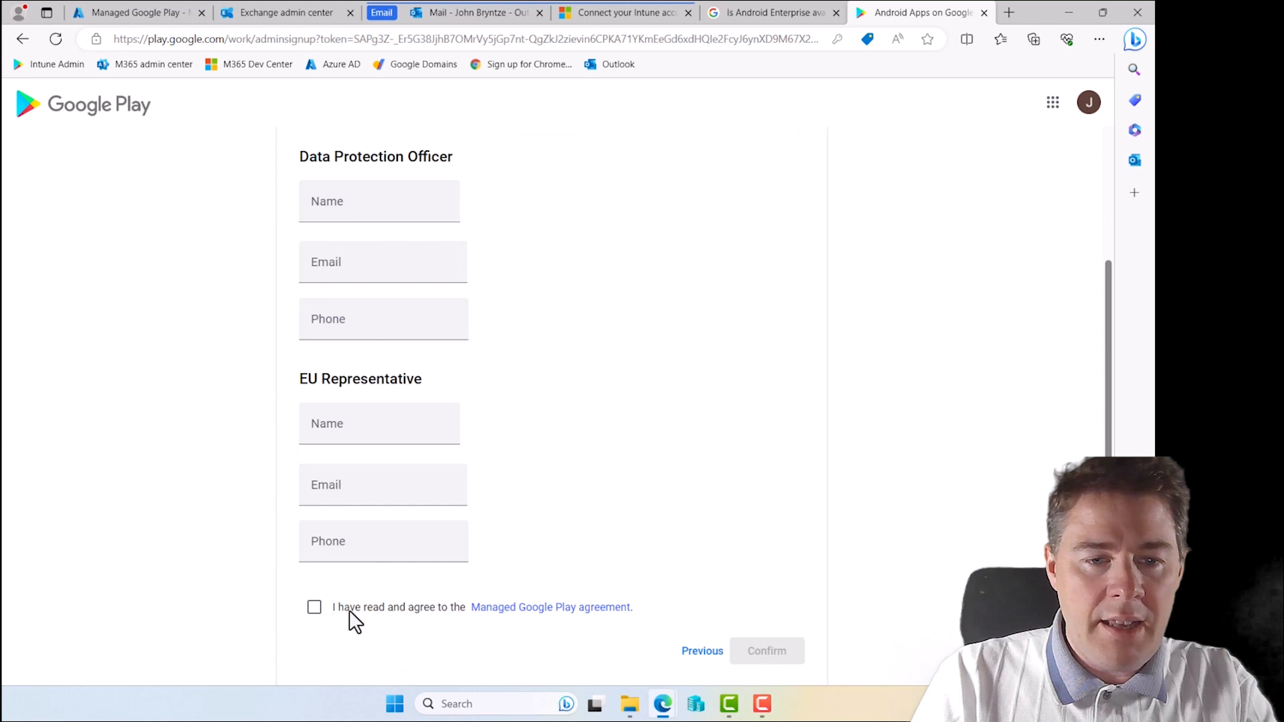
{"action": "left_click", "coordinate": [315, 607]}
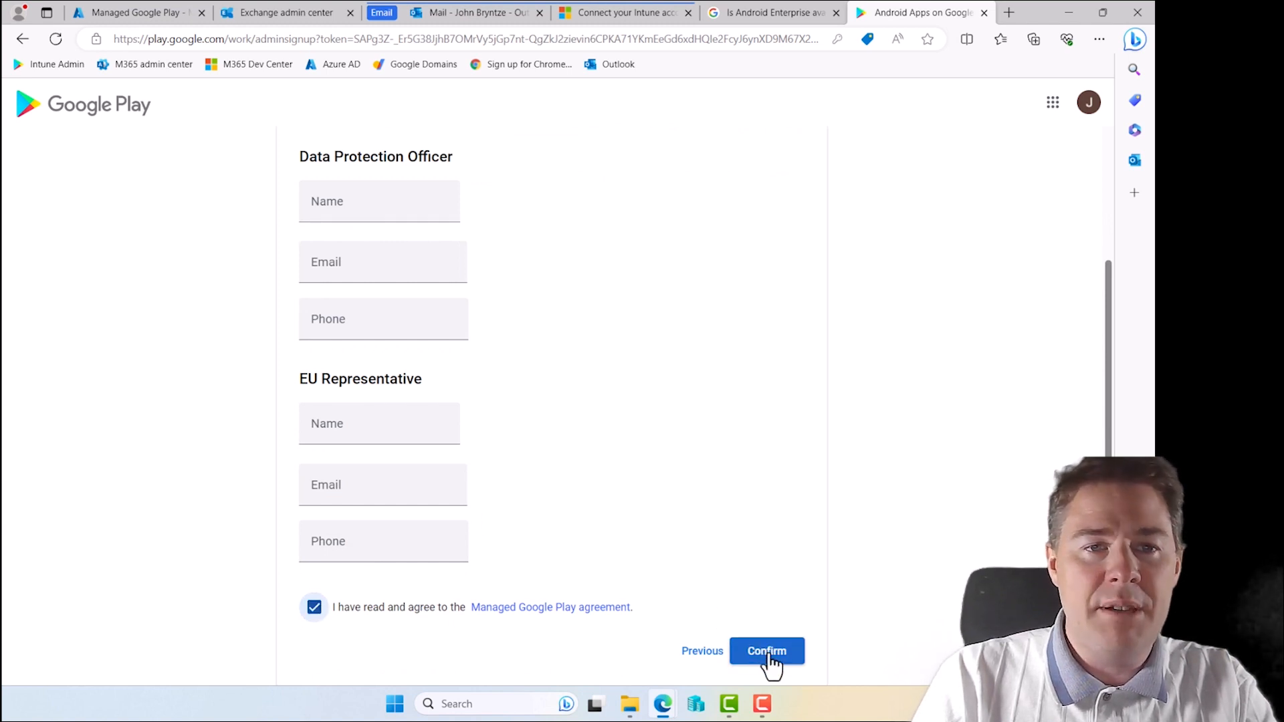
{"action": "left_click", "coordinate": [765, 650]}
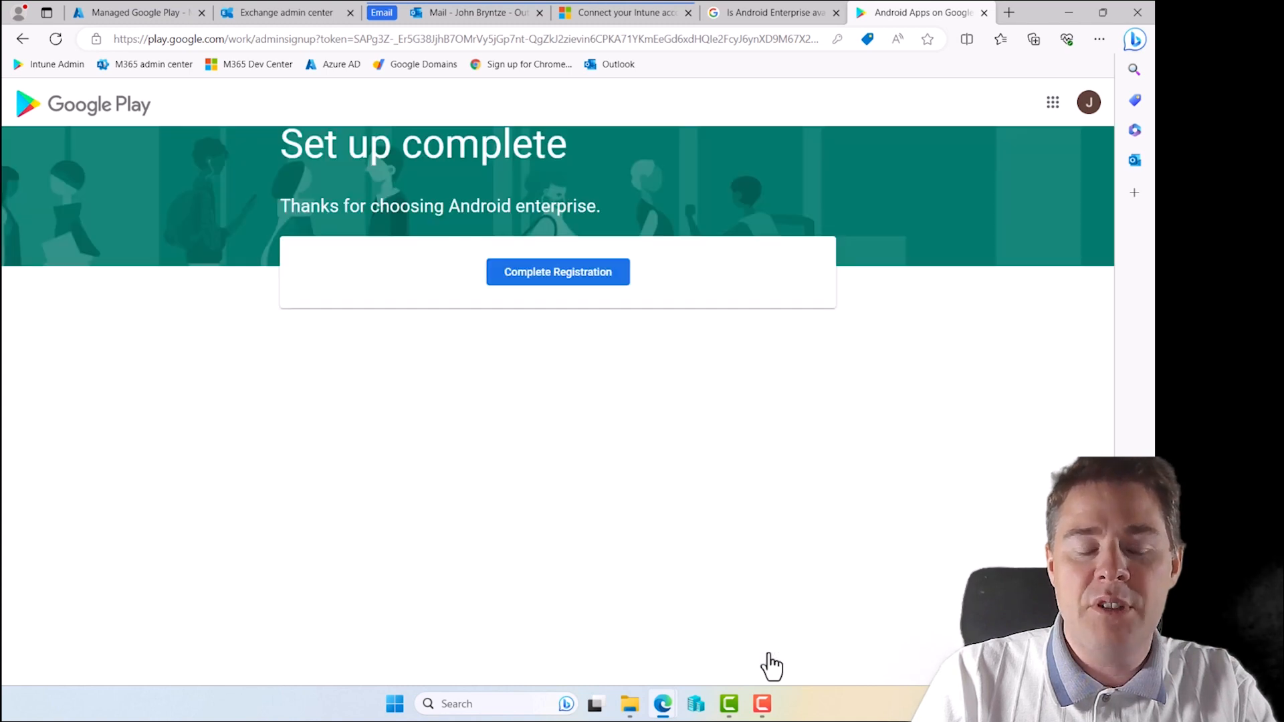
{"action": "mouse_move", "coordinate": [563, 278]}
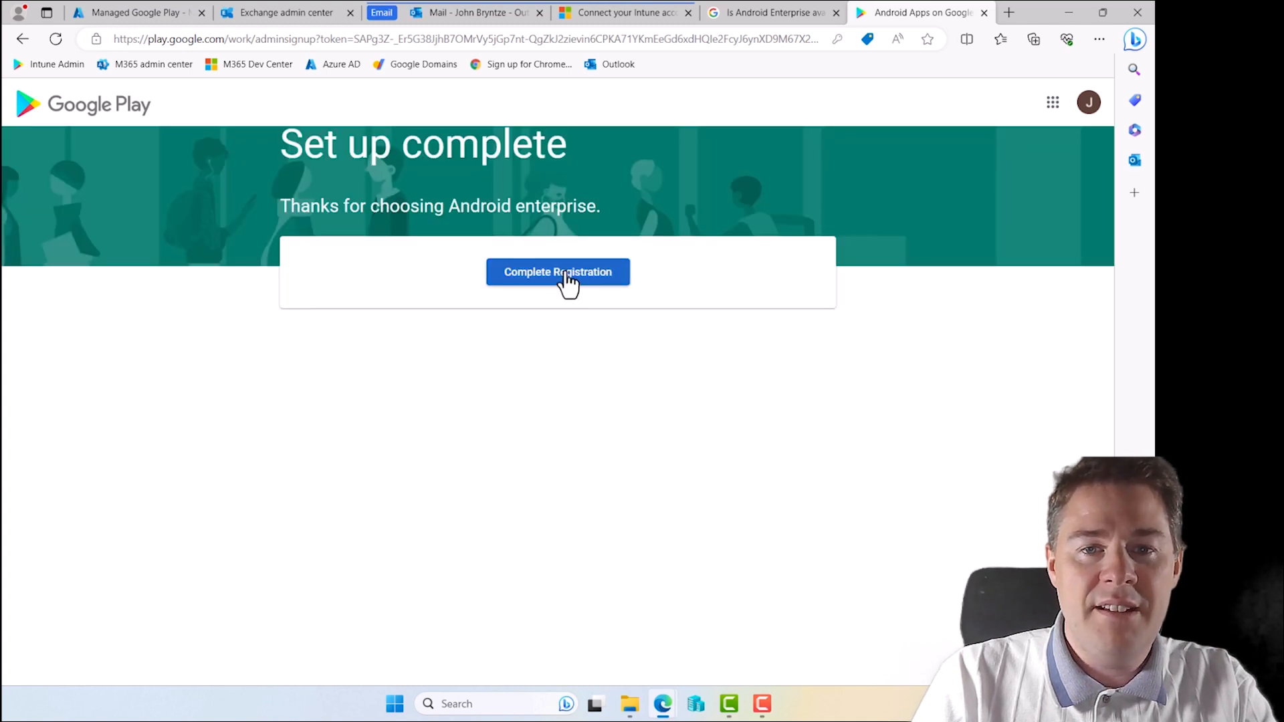
{"action": "left_click", "coordinate": [558, 273]}
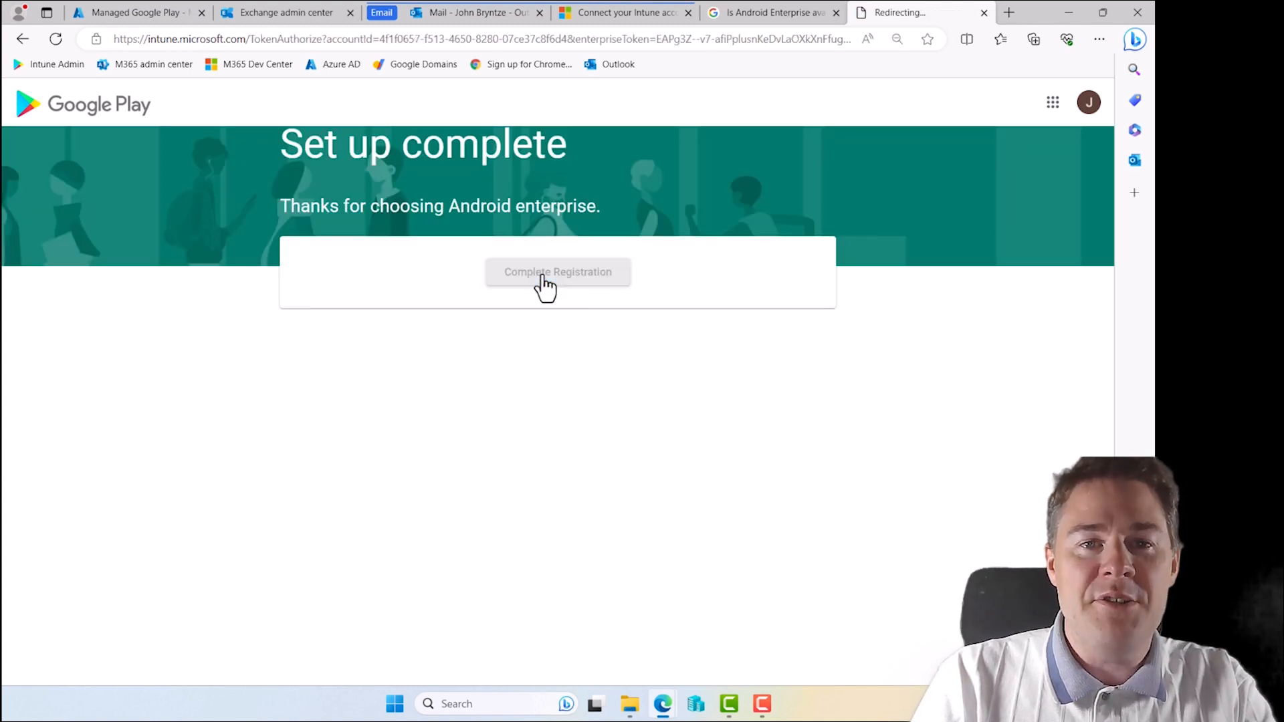
{"action": "left_click", "coordinate": [558, 273]}
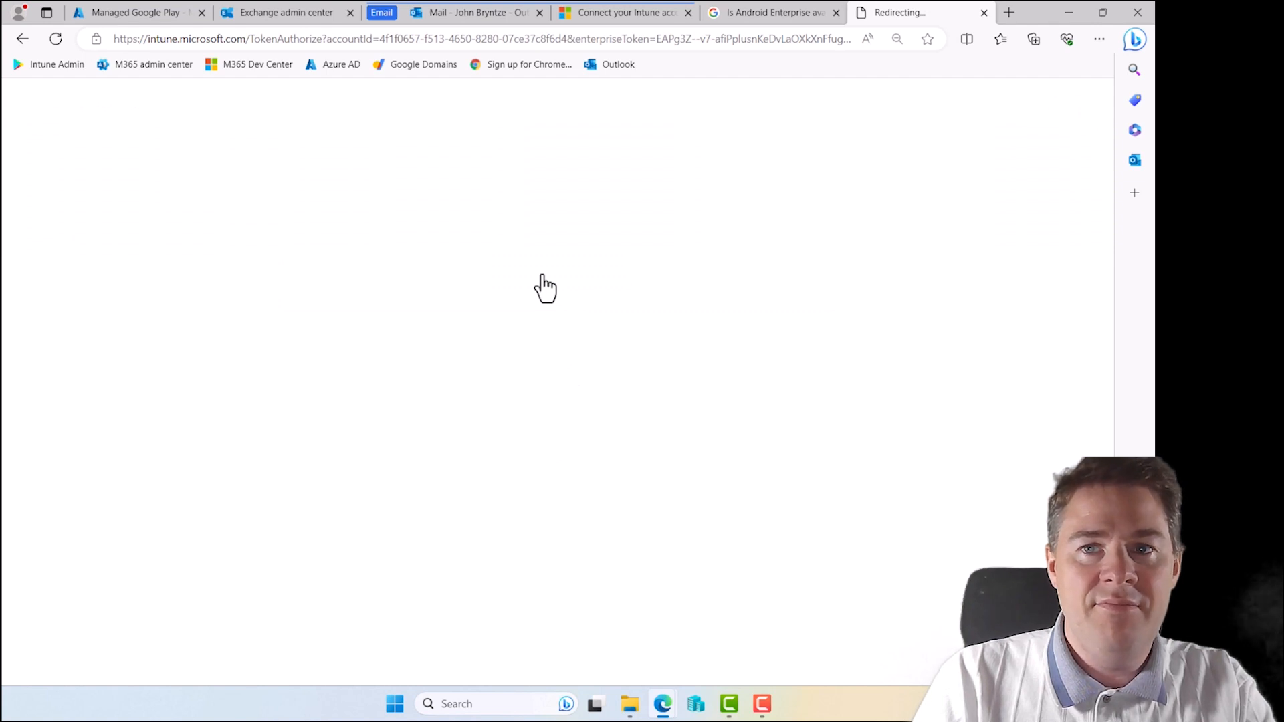
{"action": "mouse_move", "coordinate": [547, 380]}
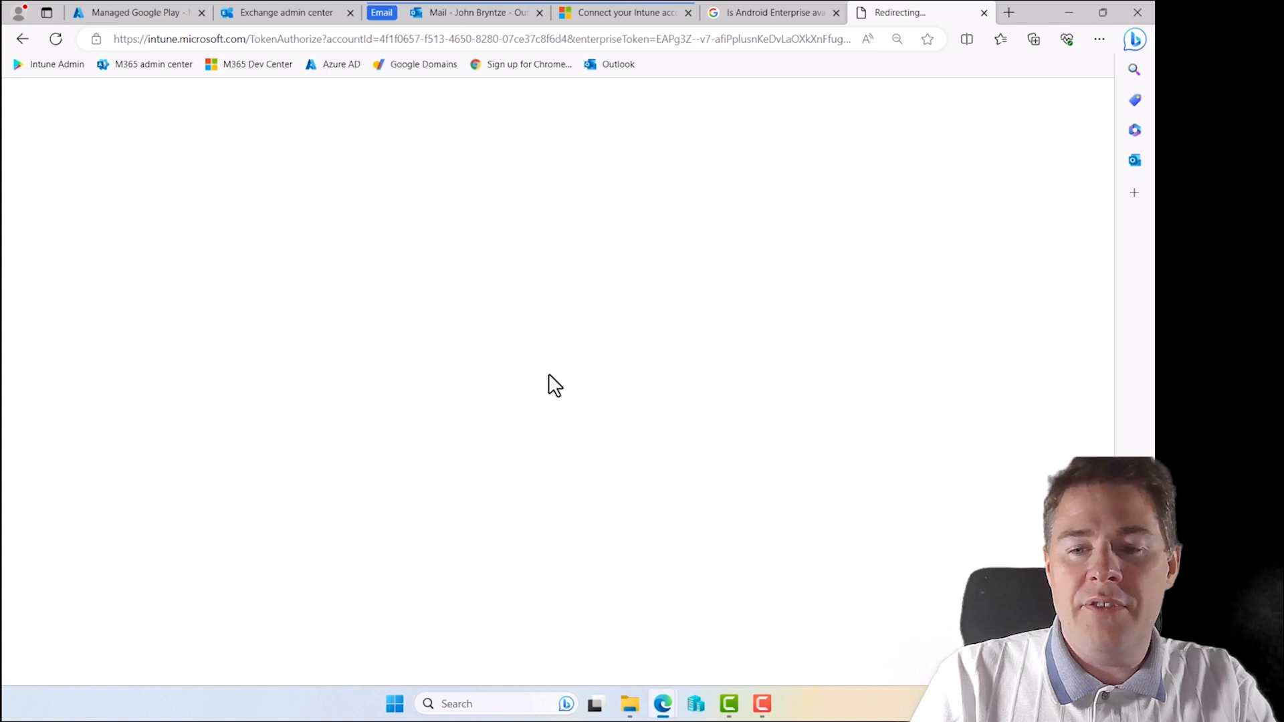
{"action": "mouse_move", "coordinate": [681, 401]}
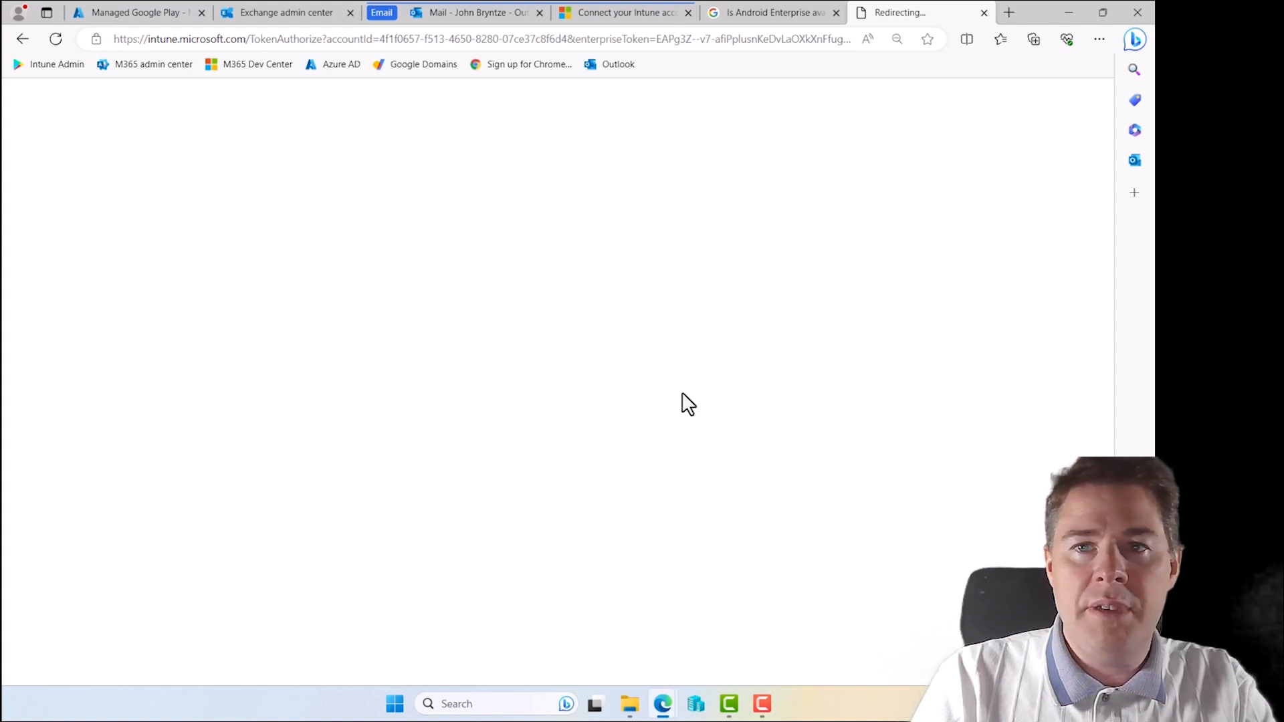
{"action": "mouse_move", "coordinate": [926, 186]}
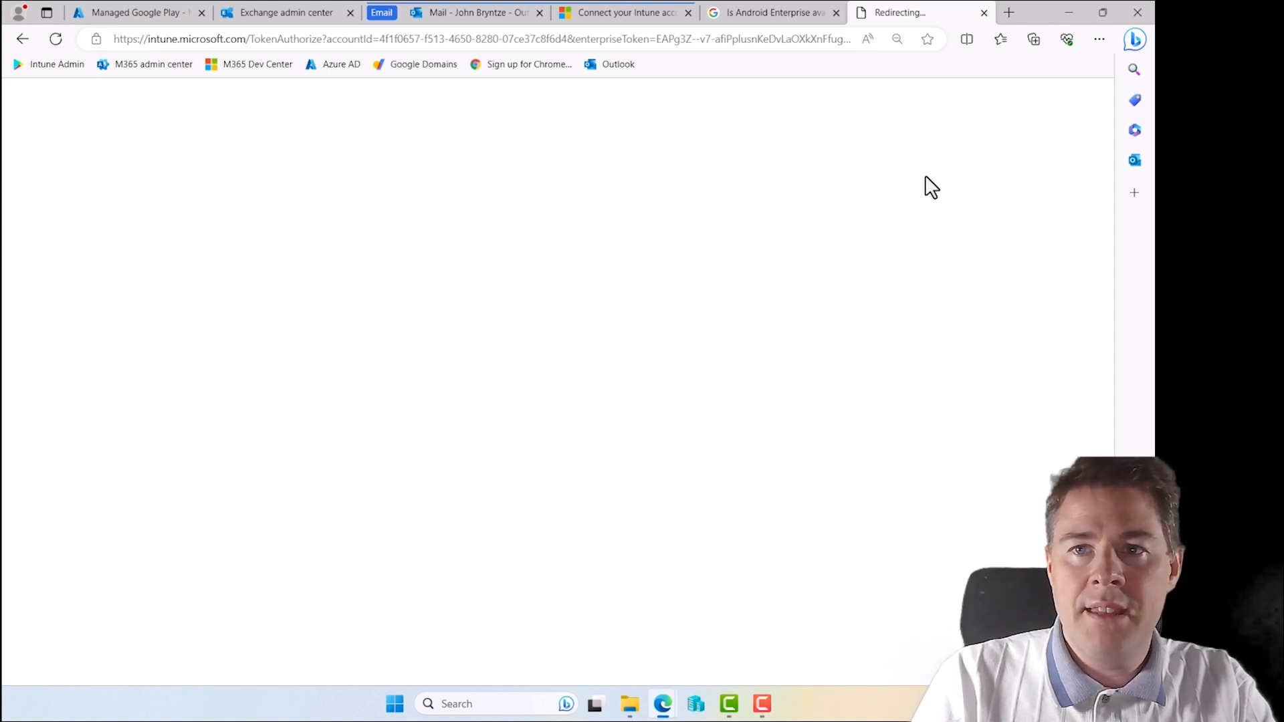
{"action": "mouse_move", "coordinate": [573, 336]}
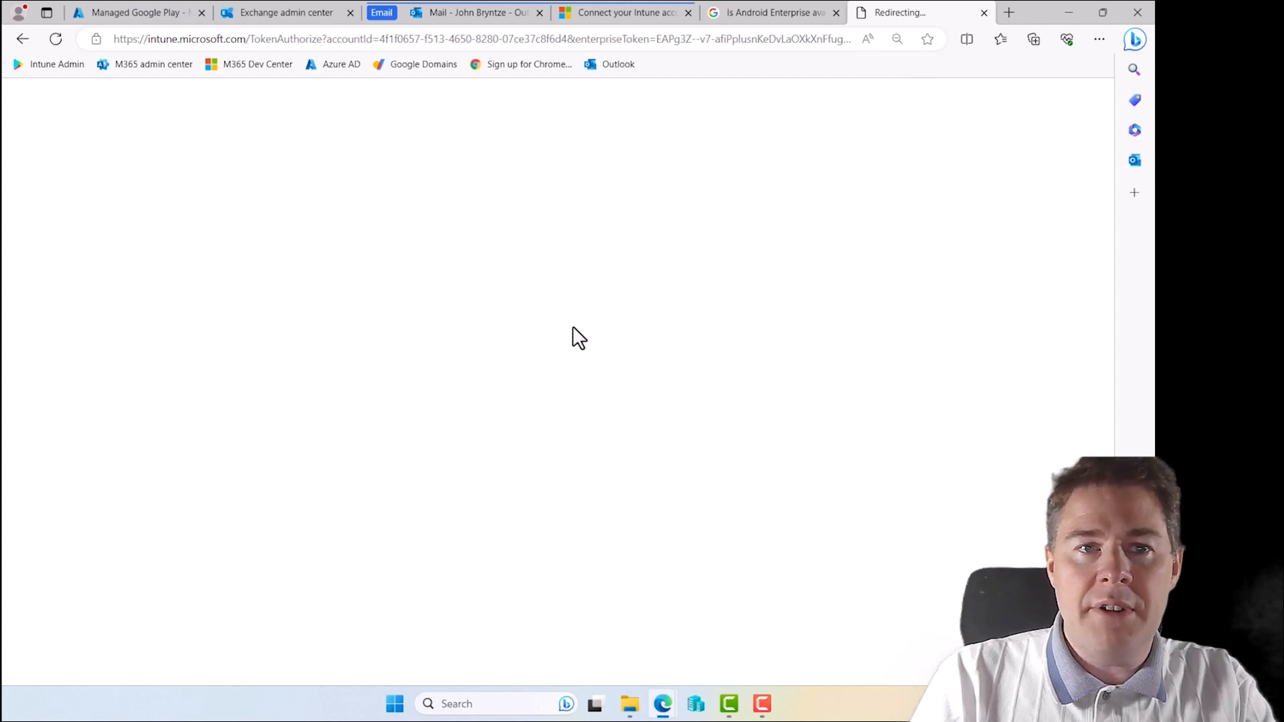
Wait for the redirect until Intune reports Managed Google Play configured for JBN
{"action": "left_click", "coordinate": [133, 12]}
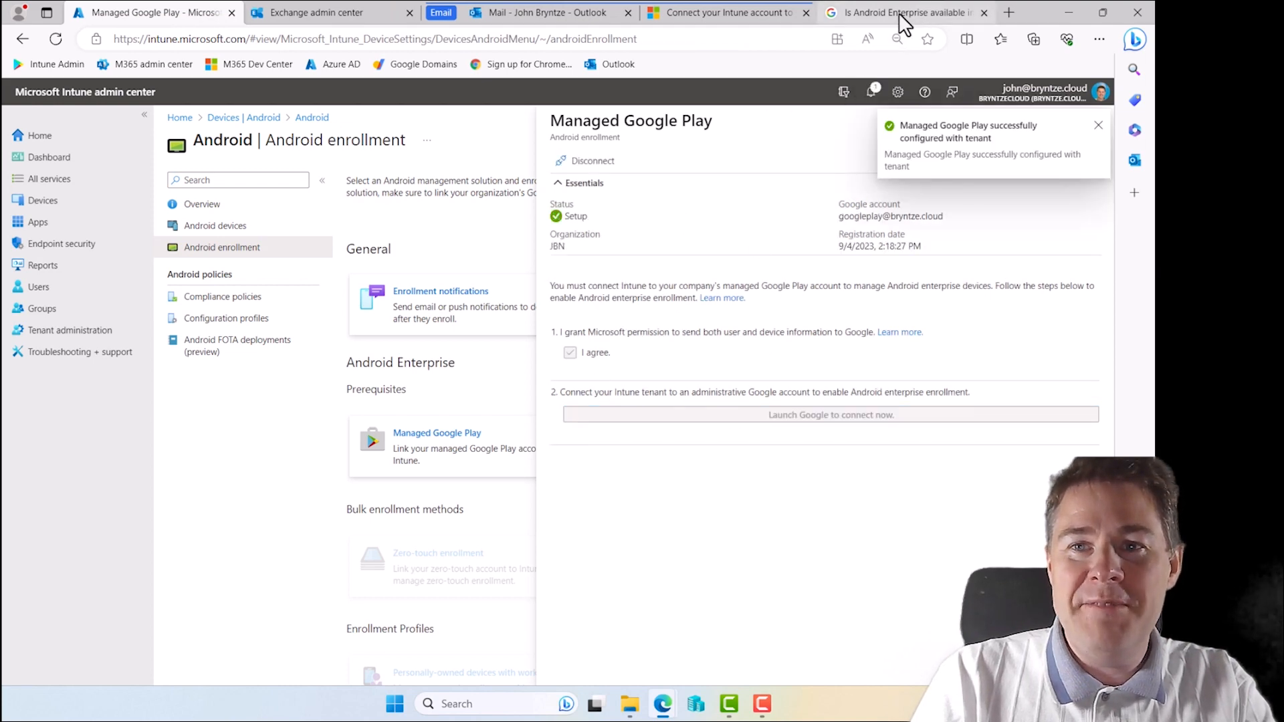
Dismiss the success notification, review status Setup, and close the Managed Google Play details
{"action": "left_click", "coordinate": [910, 12]}
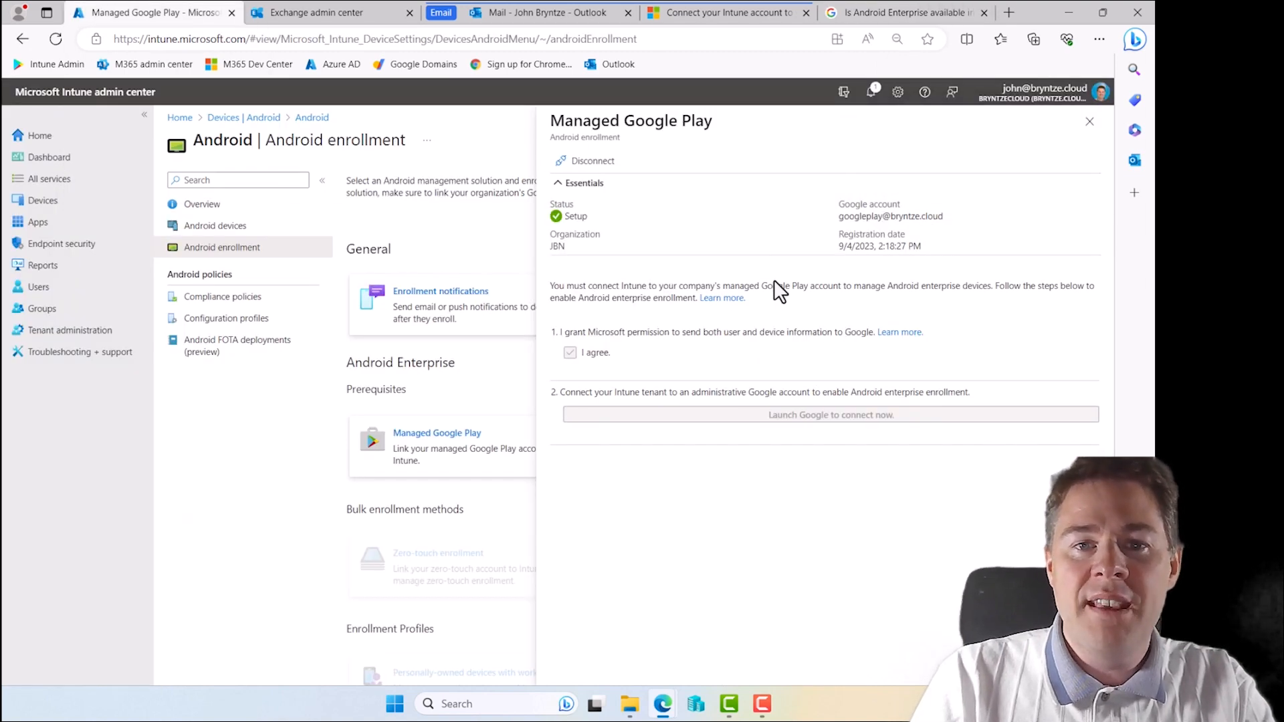
{"action": "mouse_move", "coordinate": [736, 331]}
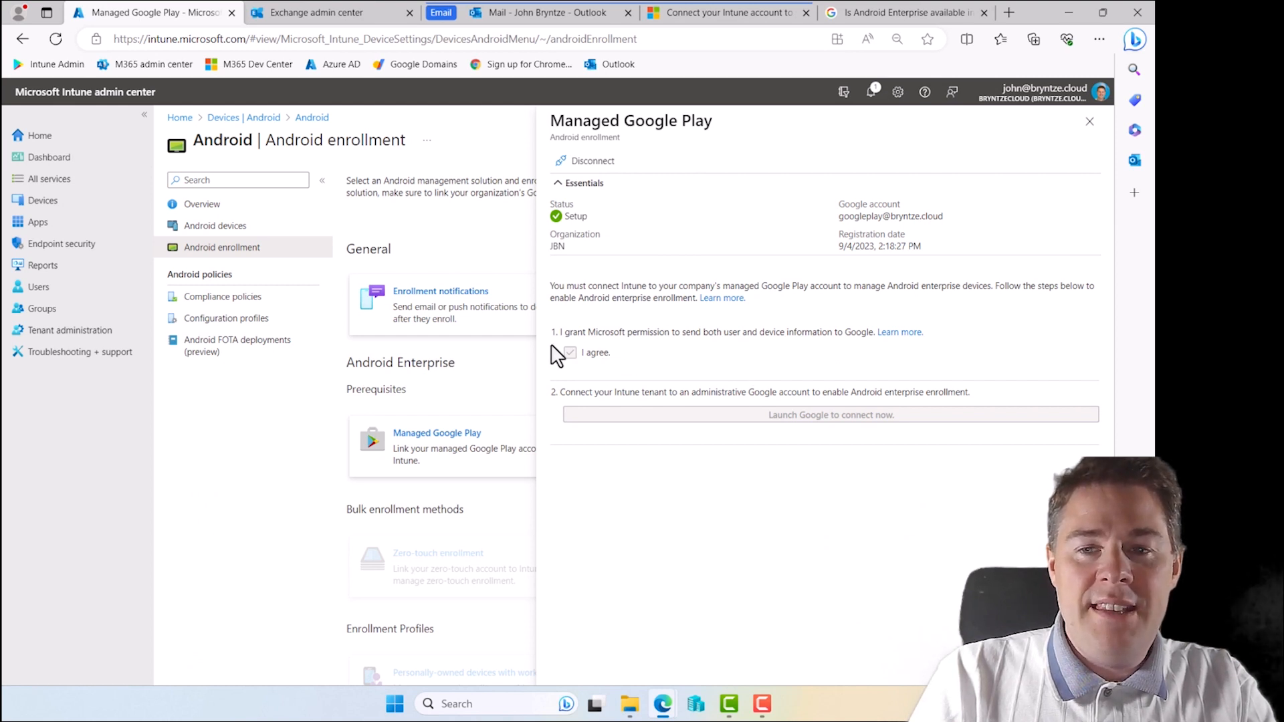
{"action": "left_click", "coordinate": [570, 353]}
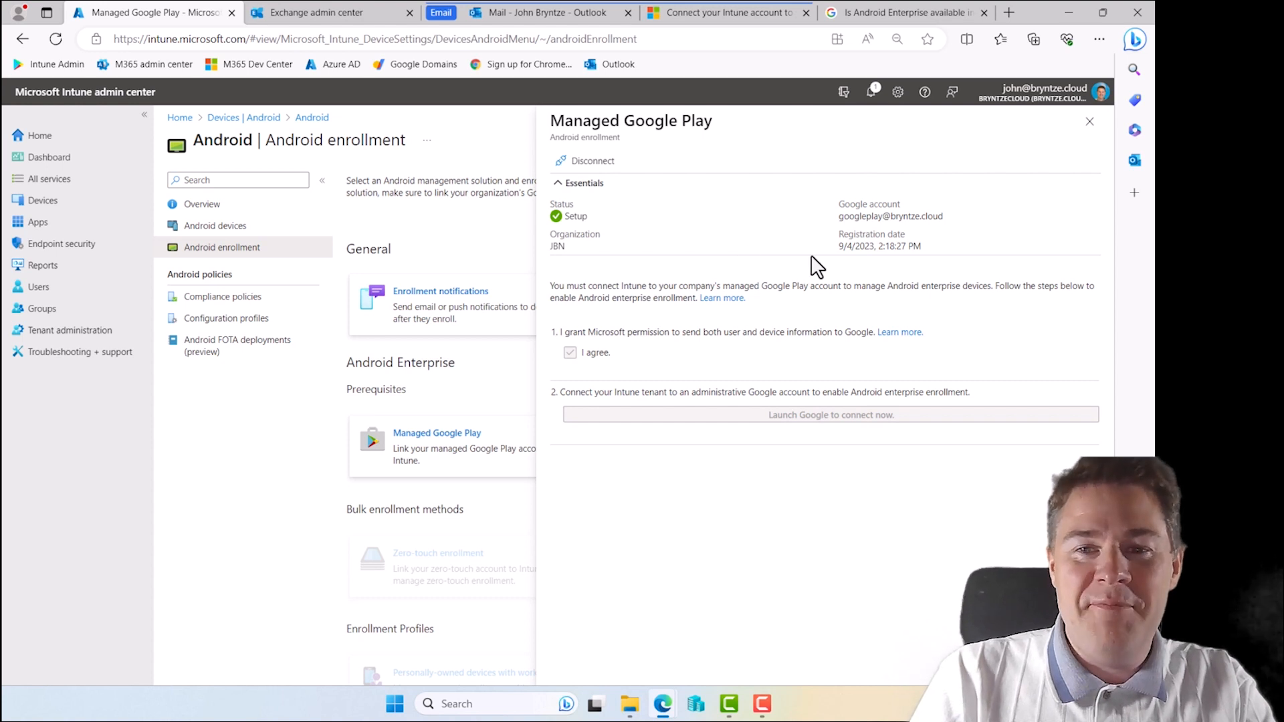
{"action": "mouse_move", "coordinate": [789, 294]}
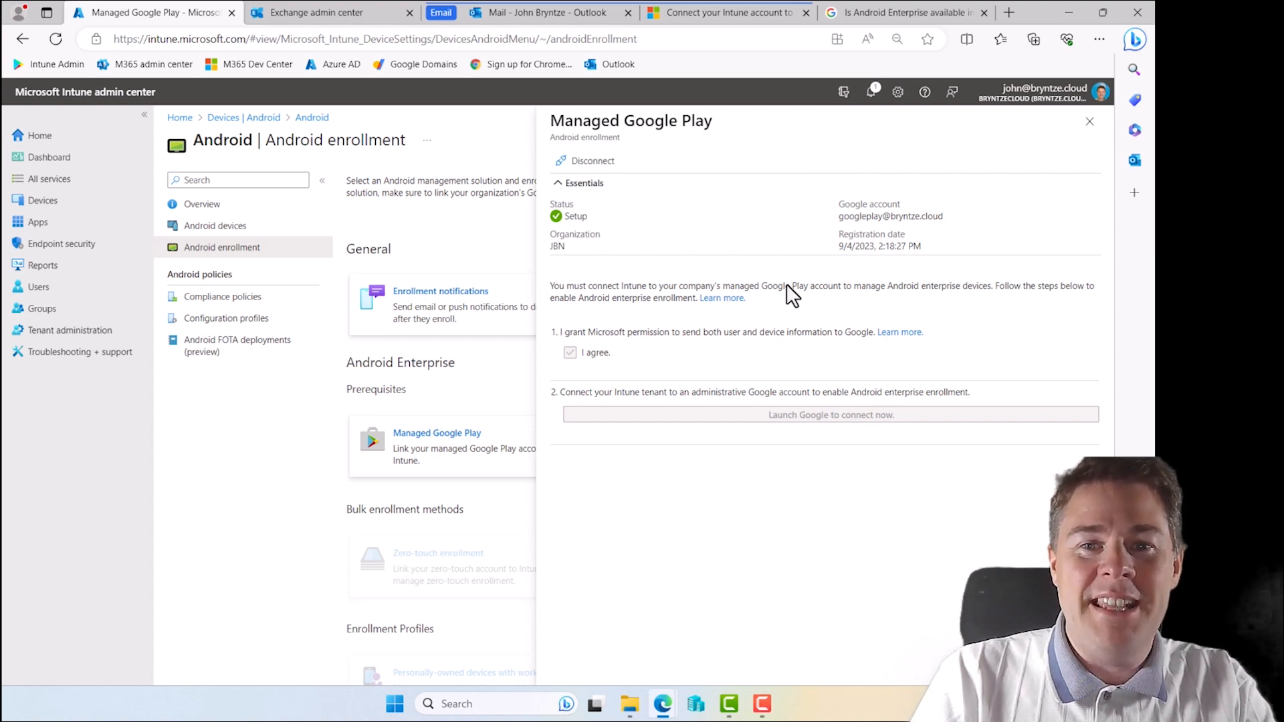
{"action": "mouse_move", "coordinate": [820, 337]}
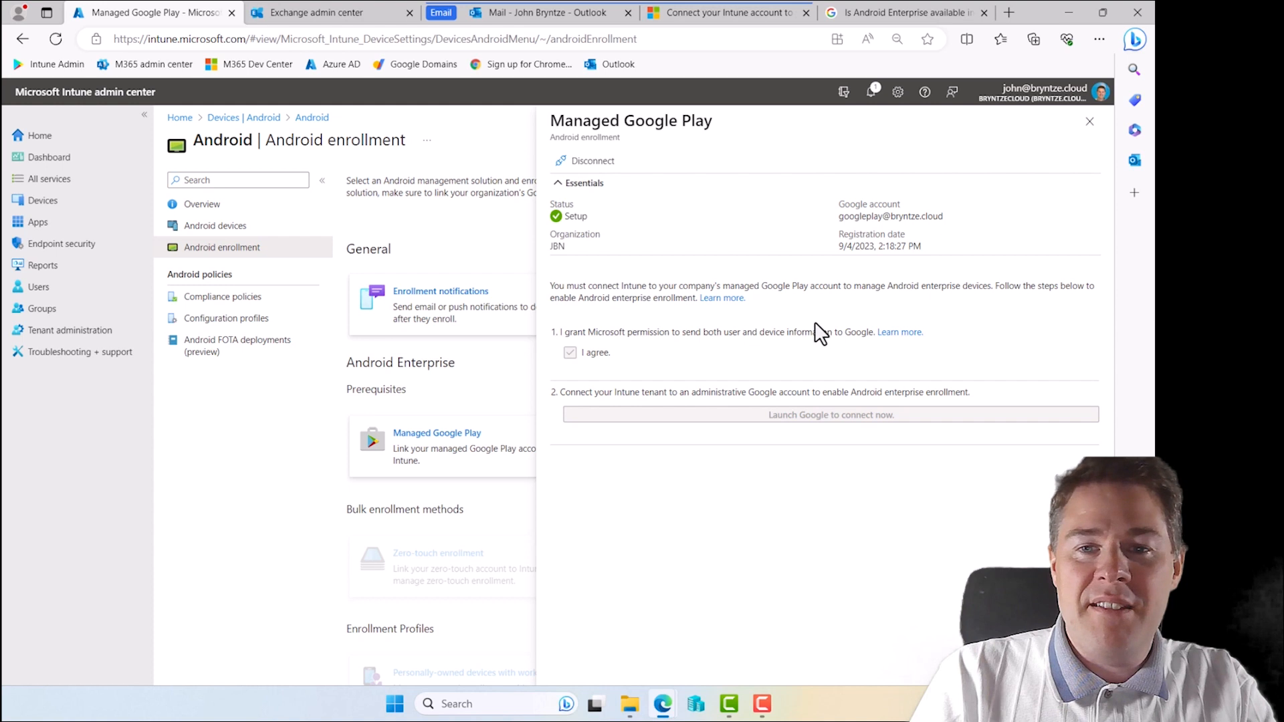
{"action": "mouse_move", "coordinate": [886, 292]}
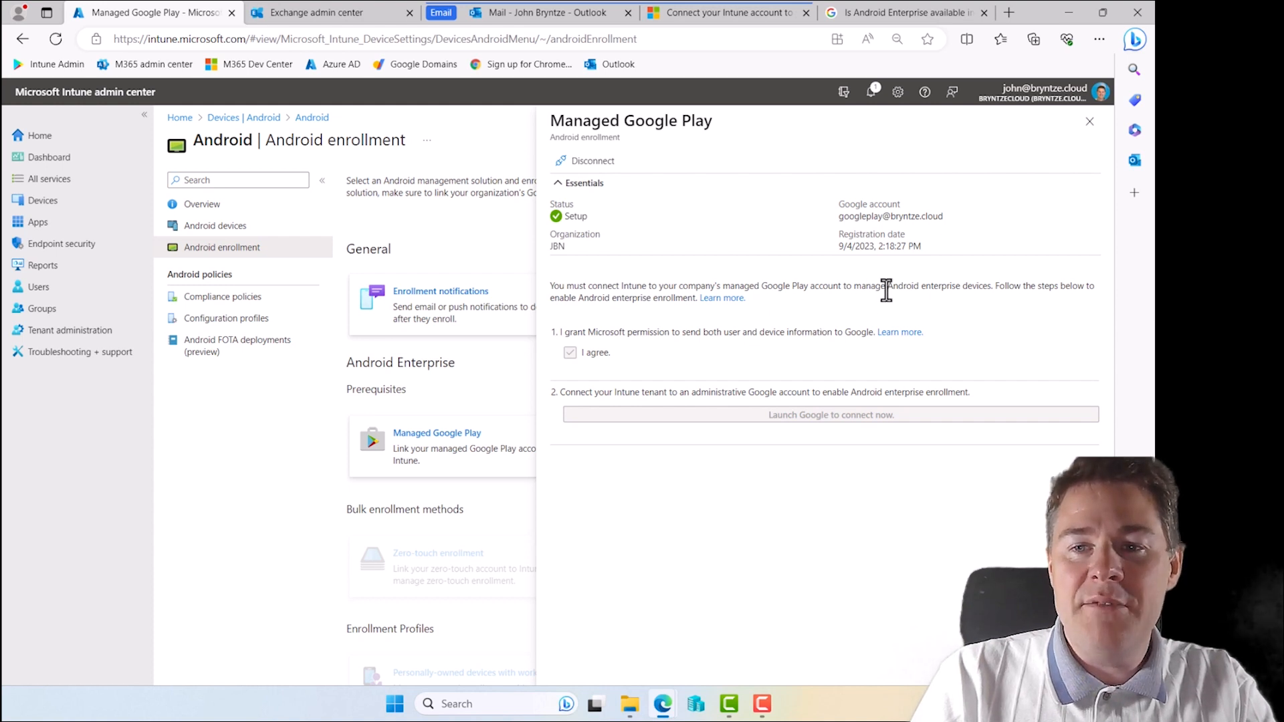
{"action": "mouse_move", "coordinate": [639, 319]}
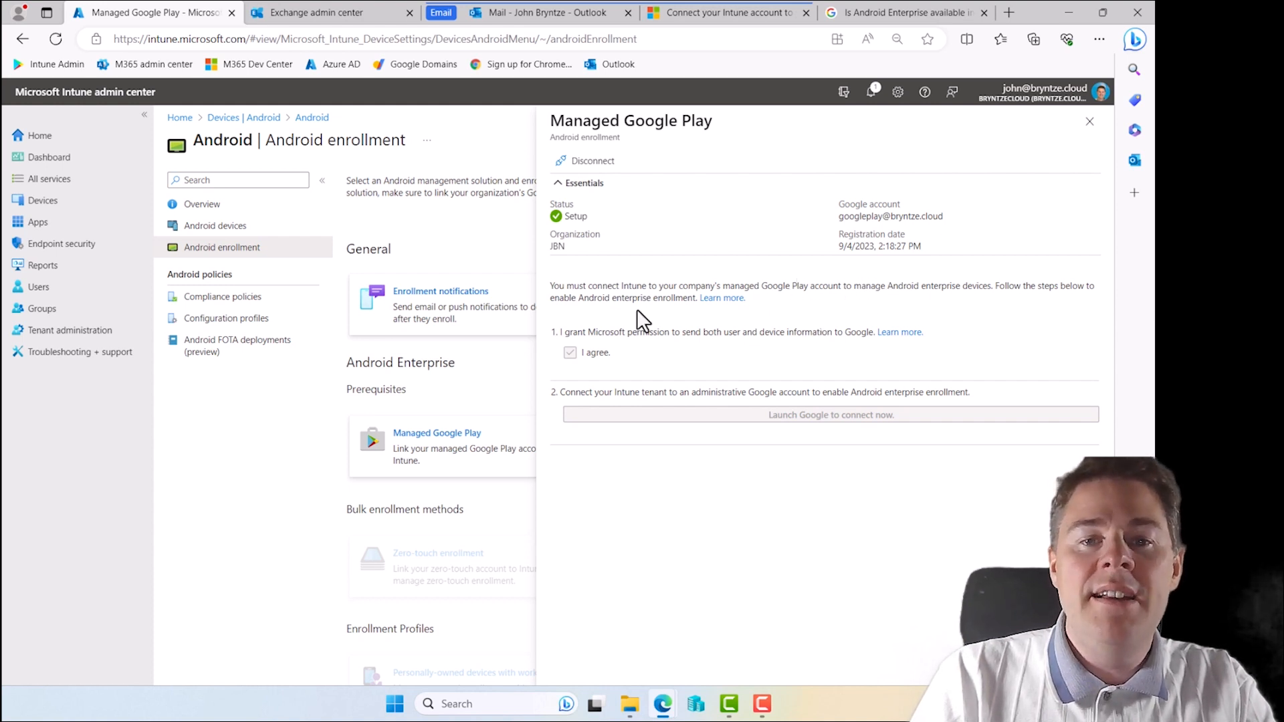
{"action": "mouse_move", "coordinate": [797, 412]}
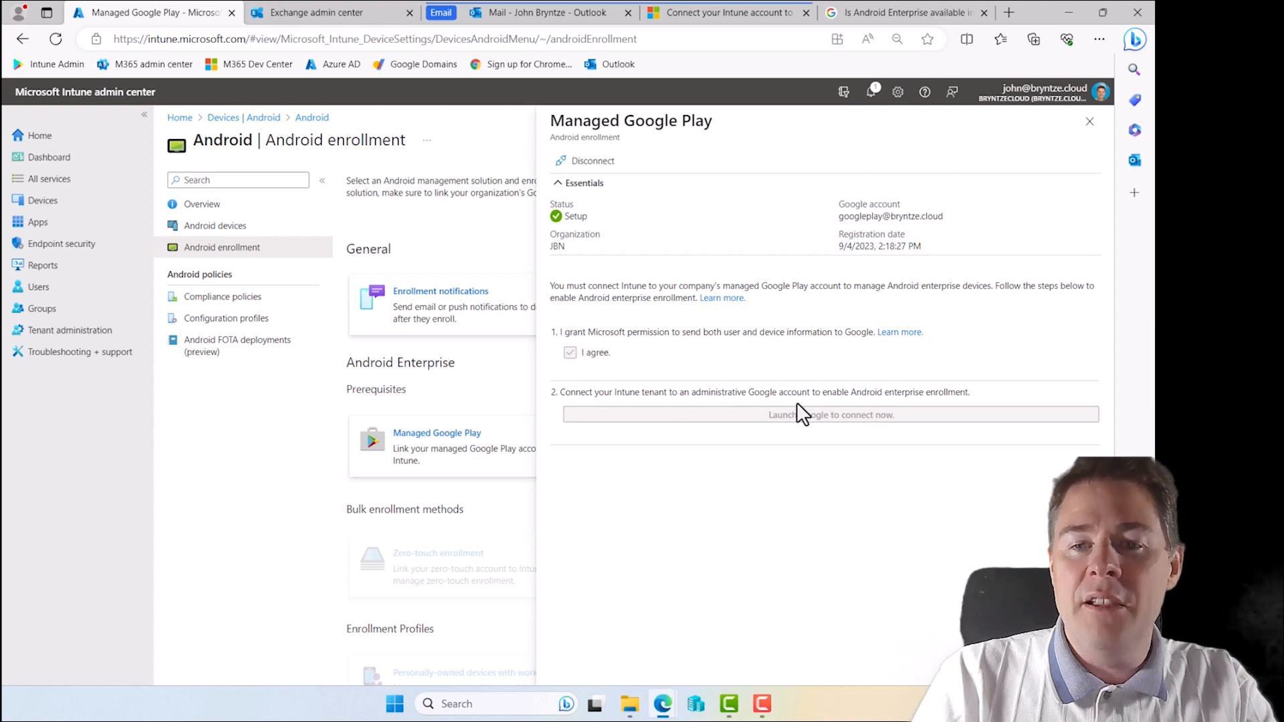
{"action": "mouse_move", "coordinate": [487, 238]}
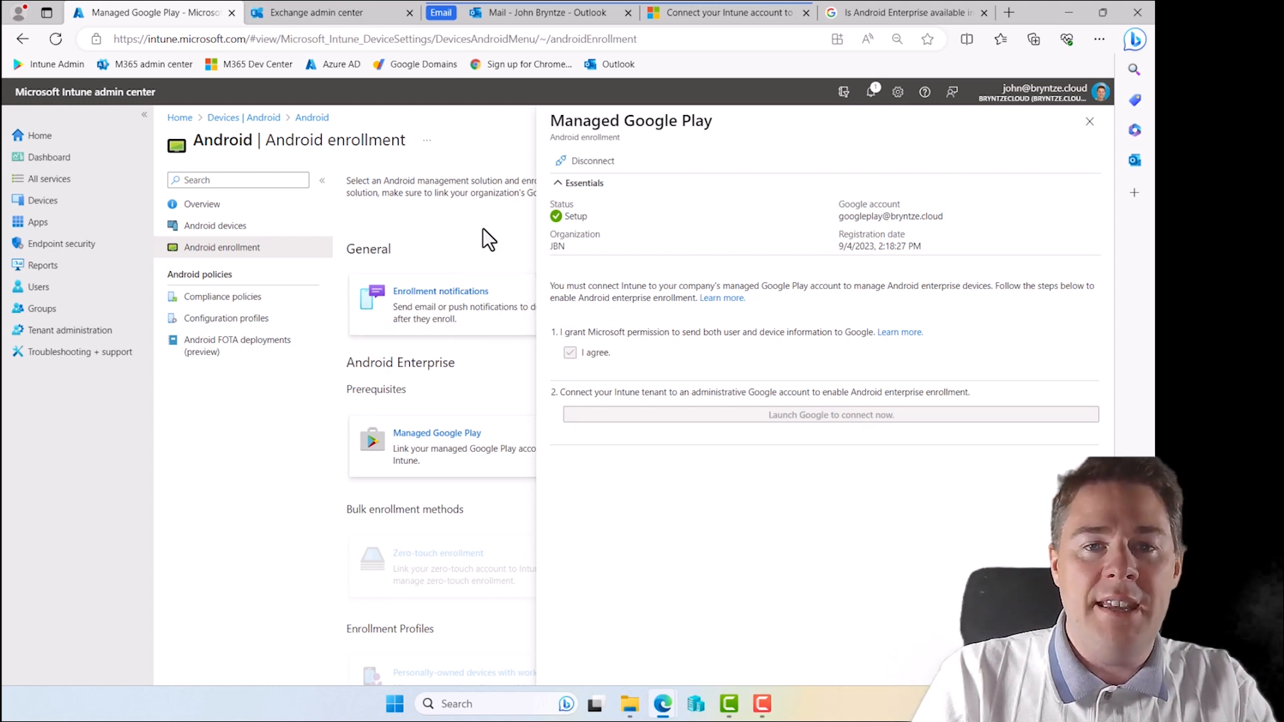
{"action": "left_click", "coordinate": [1089, 121]}
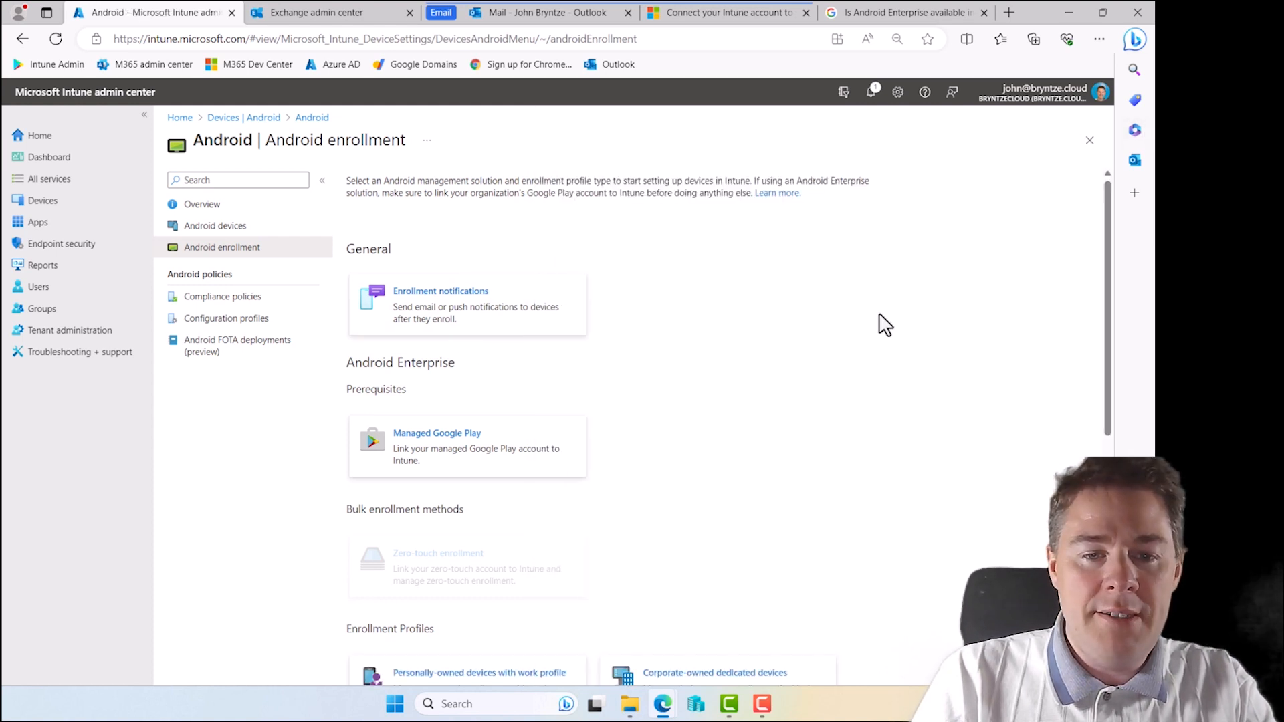
{"action": "scroll", "scroll_direction": "down", "scroll_amount": 3}
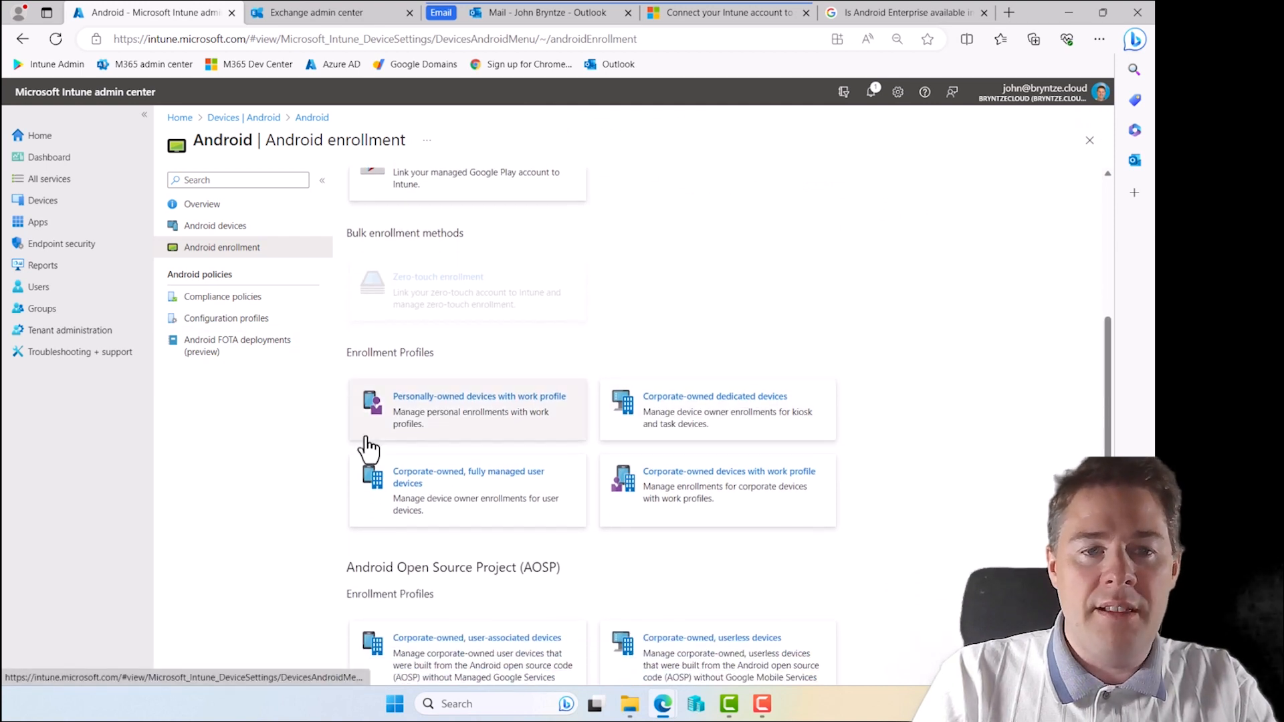
{"action": "mouse_move", "coordinate": [625, 356]}
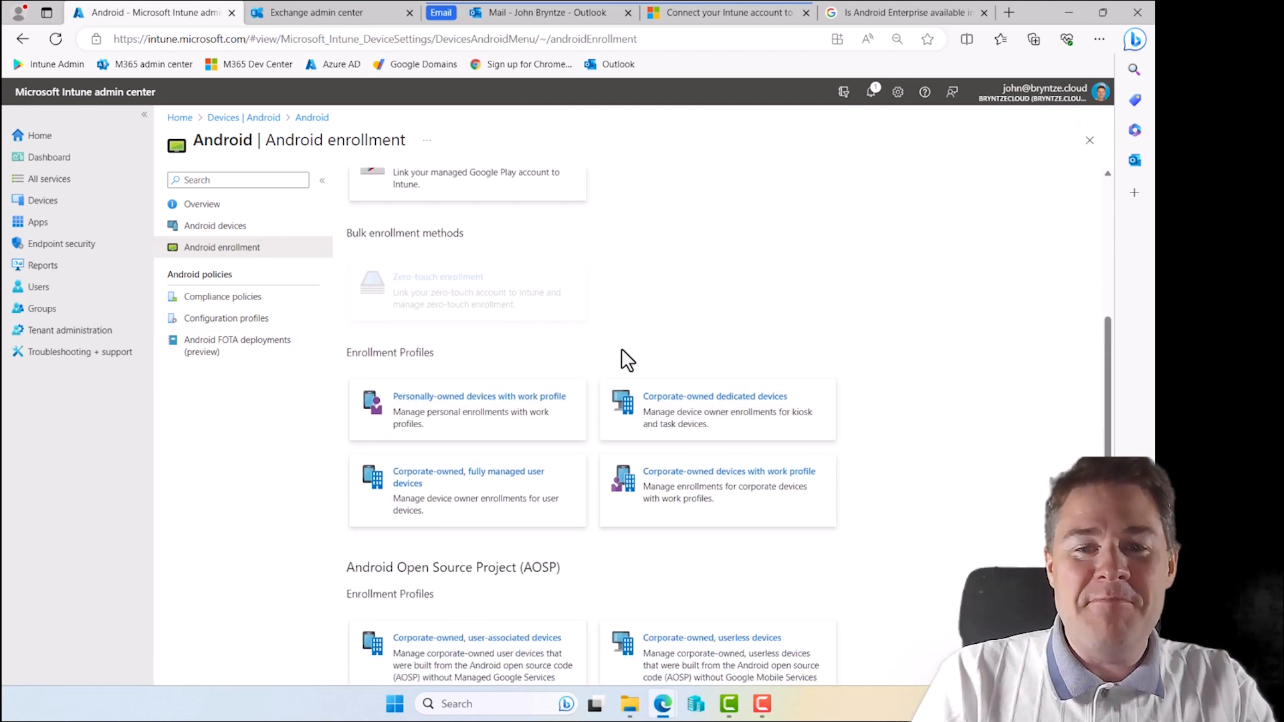
{"action": "mouse_move", "coordinate": [403, 369]}
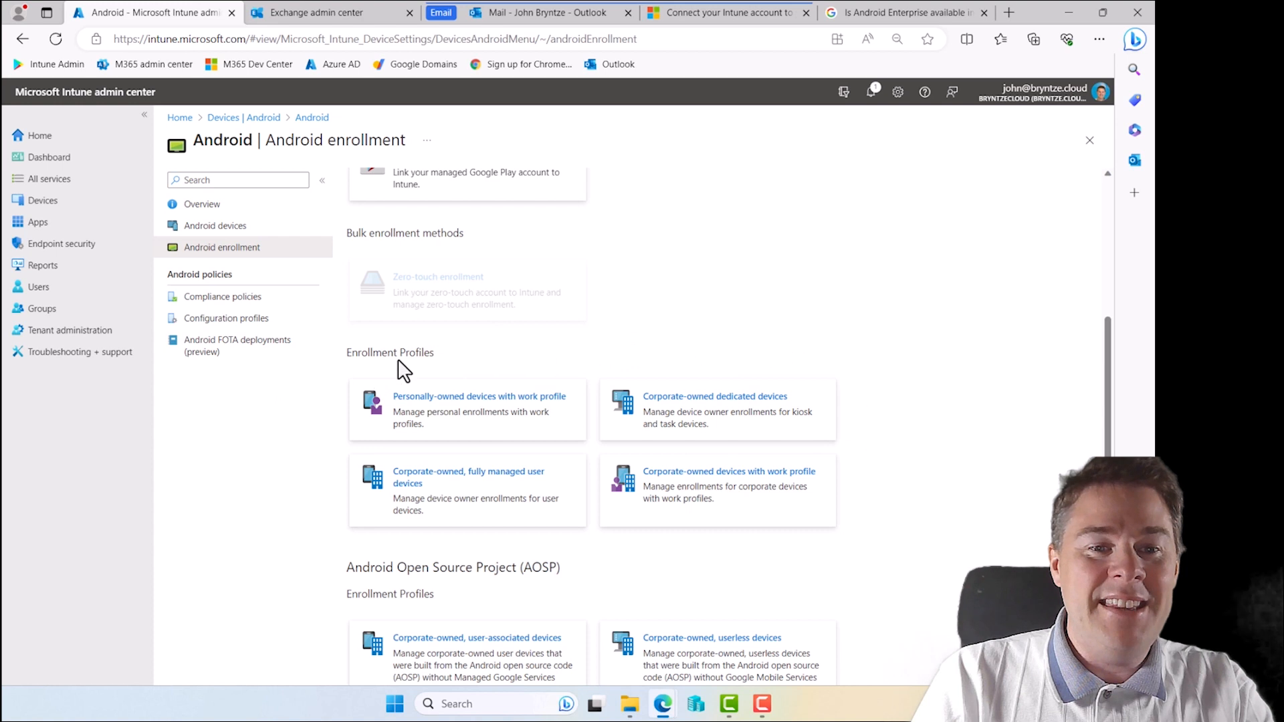
{"action": "mouse_move", "coordinate": [822, 355]}
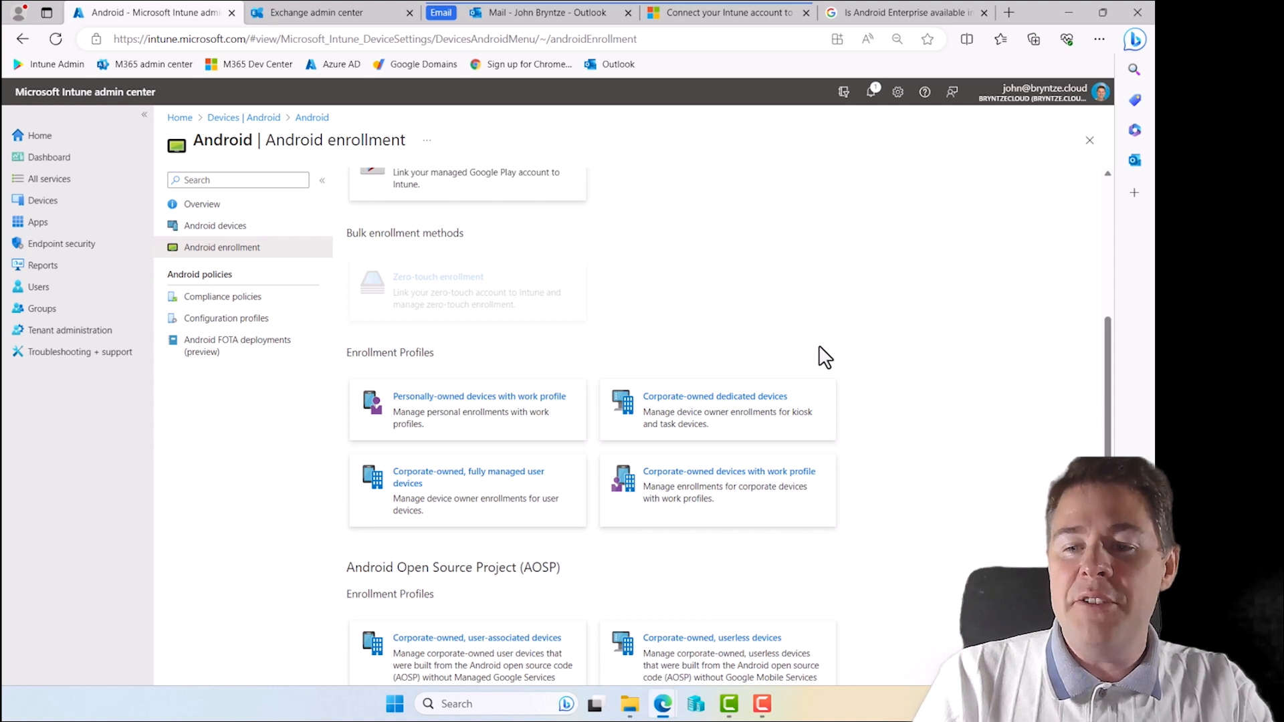
{"action": "mouse_move", "coordinate": [778, 336]}
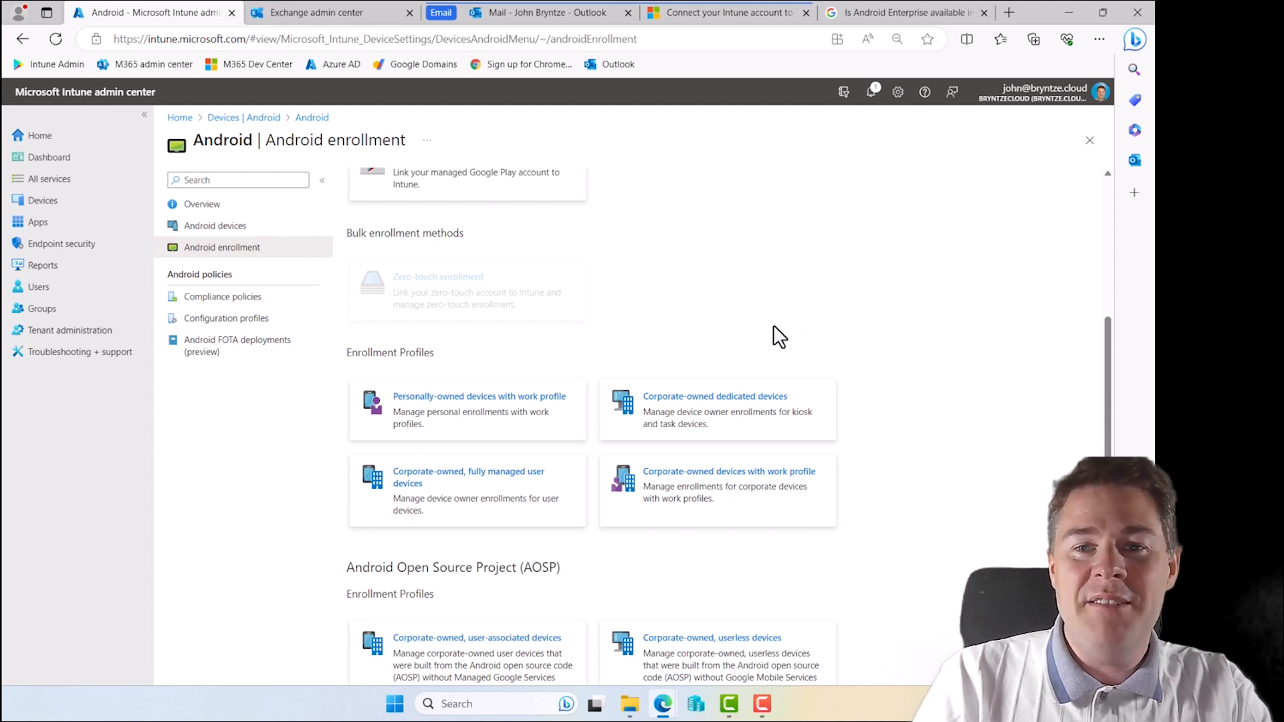
{"action": "mouse_move", "coordinate": [821, 336]}
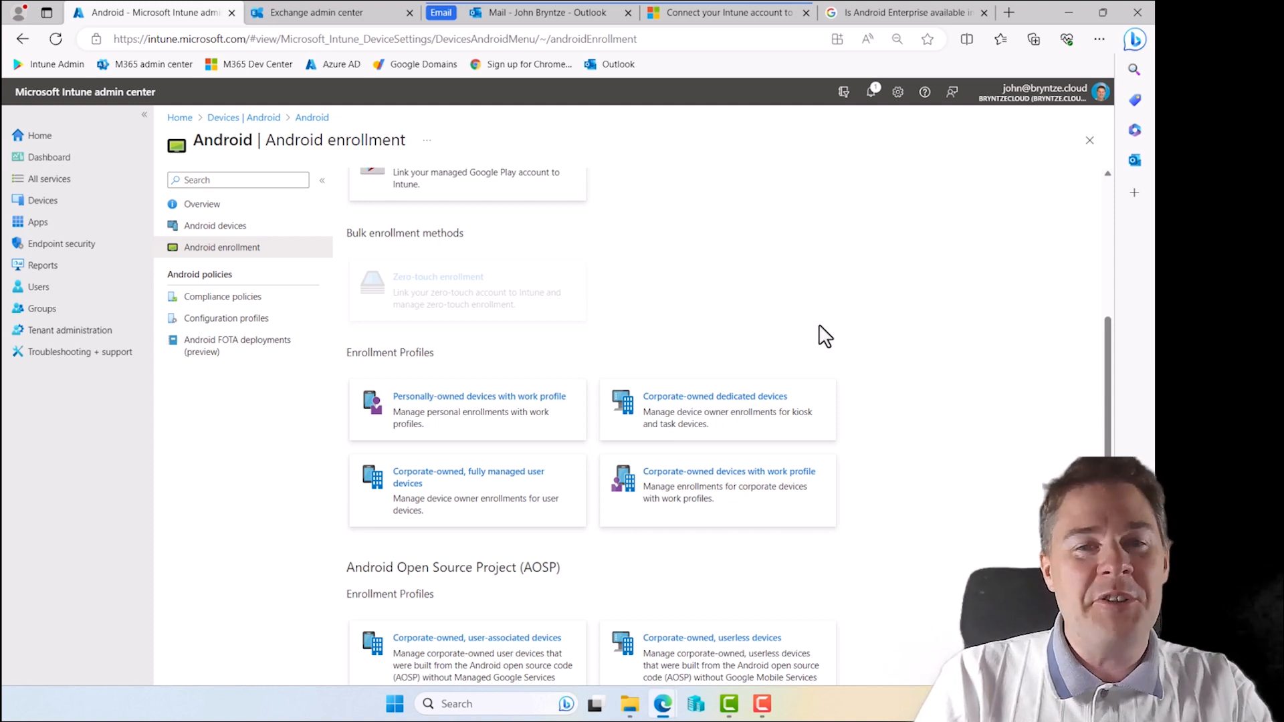